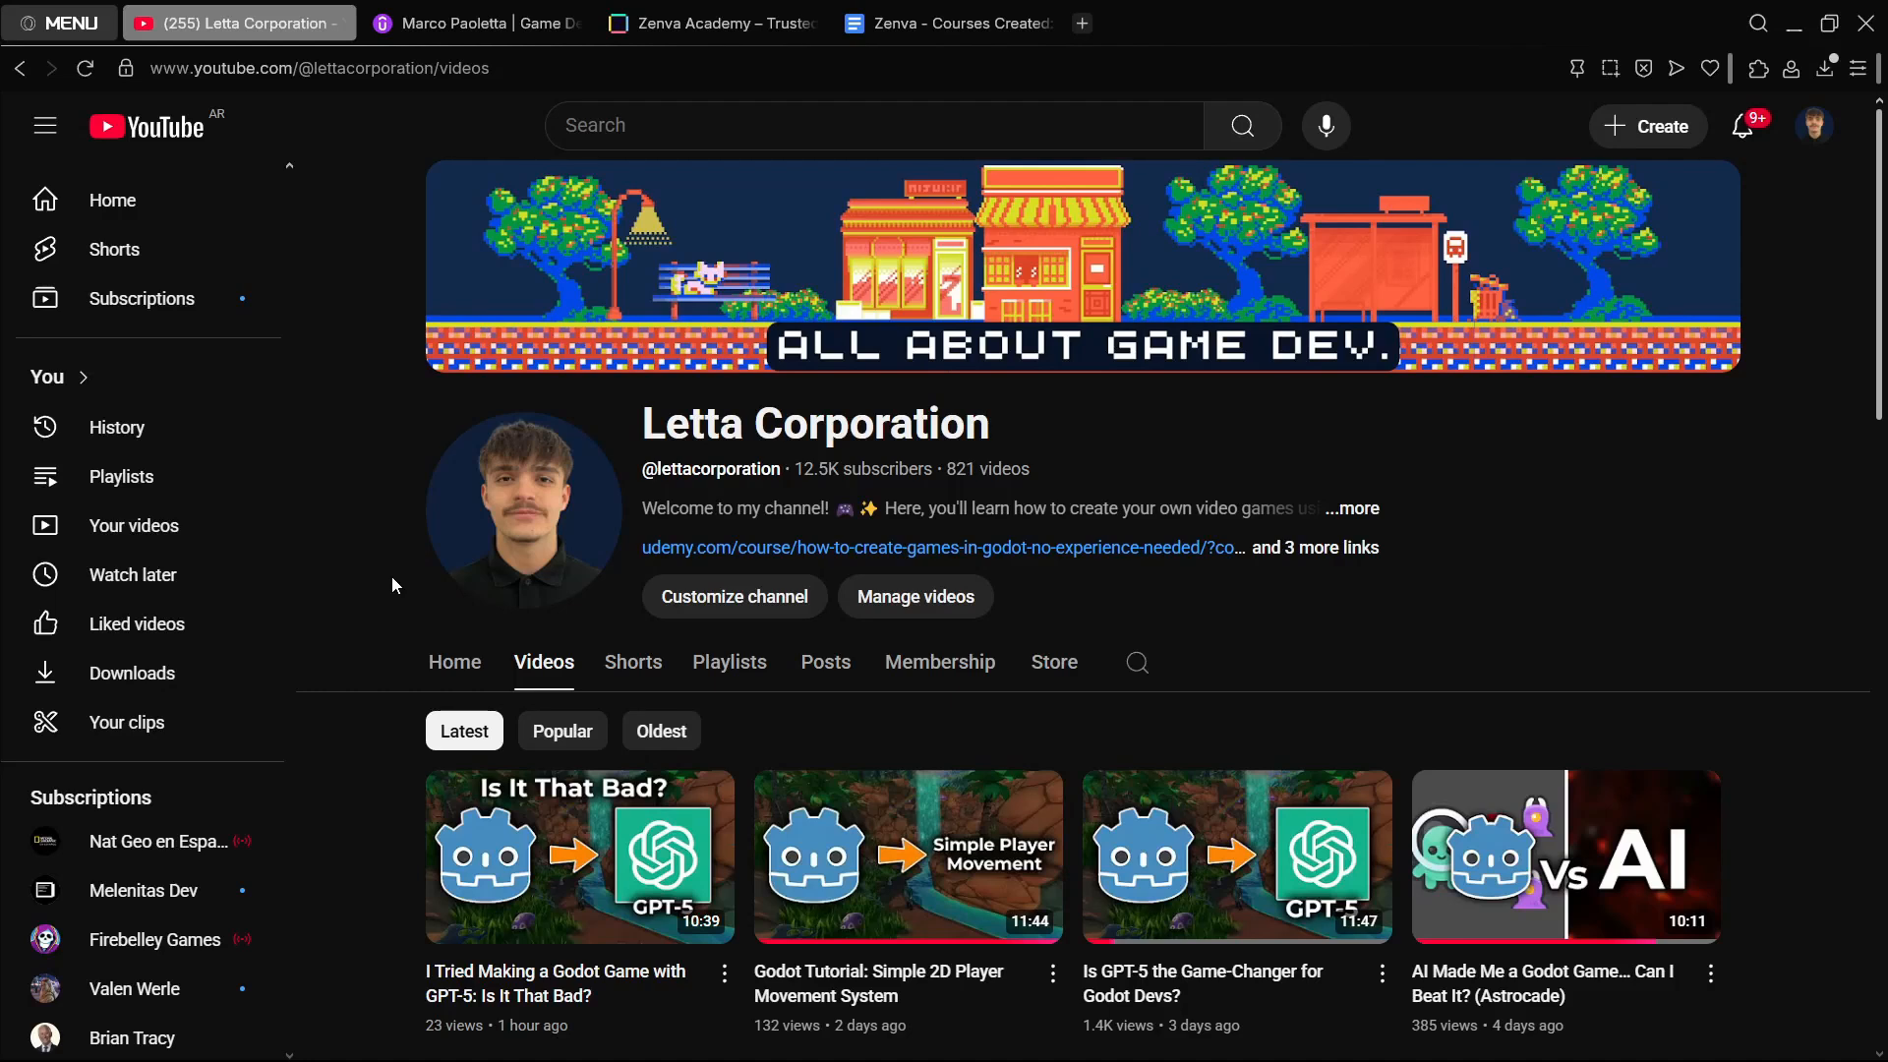
mouse_move(331, 594)
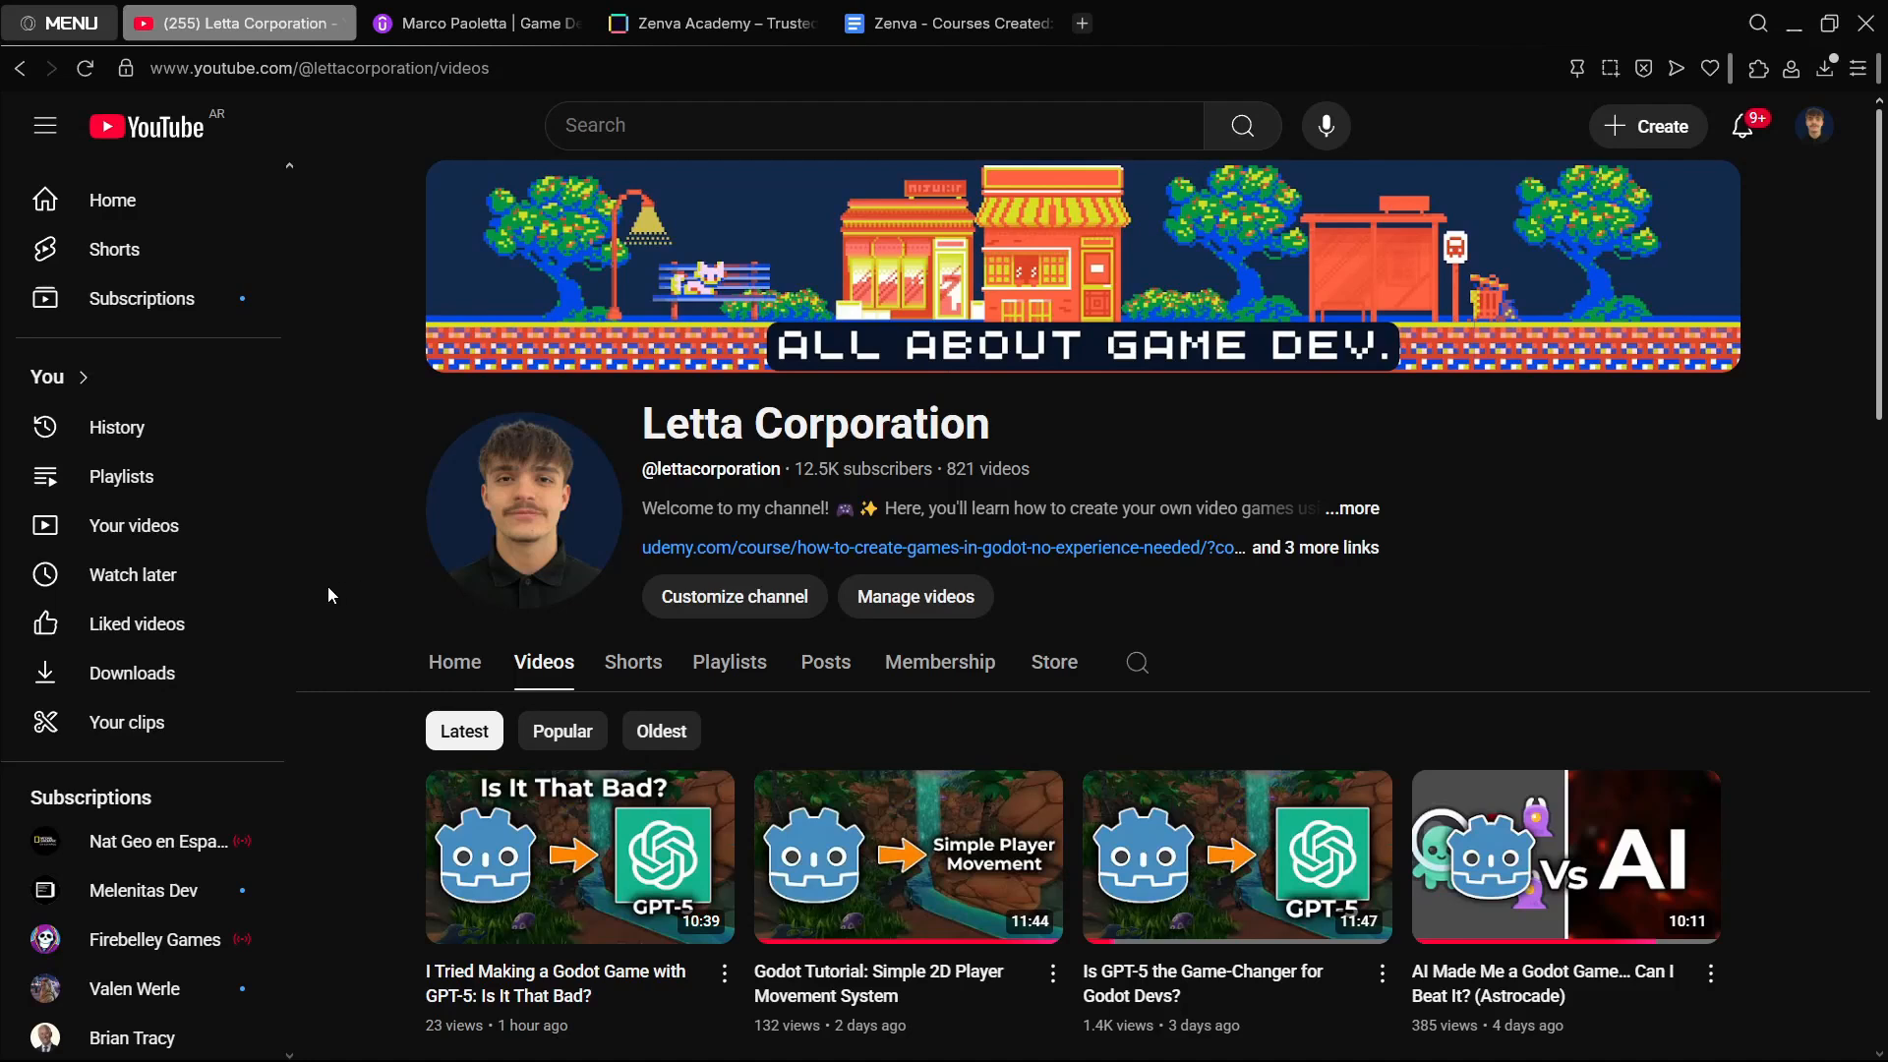
Step: Scroll the Udemy instructor profile's Godot, Unity and ChatGPT courses with their prices
scroll(down, 3)
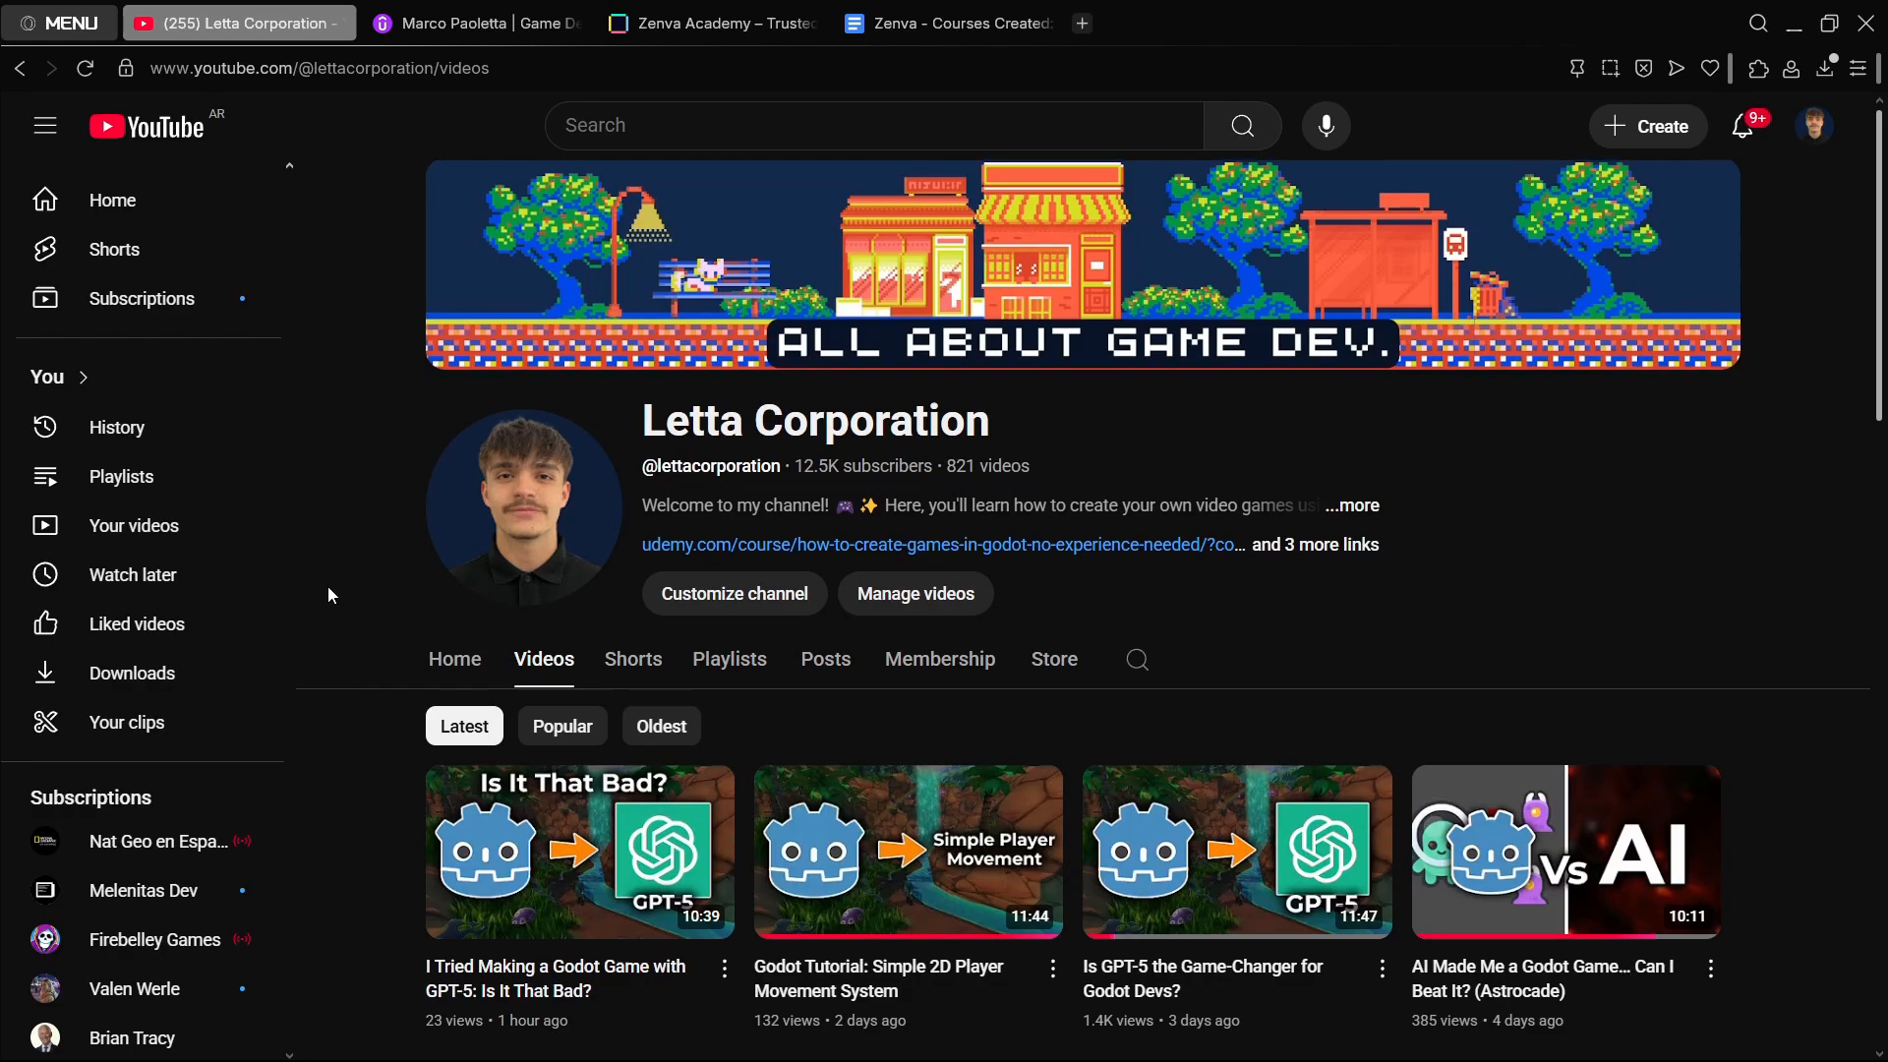
scroll(down, 3)
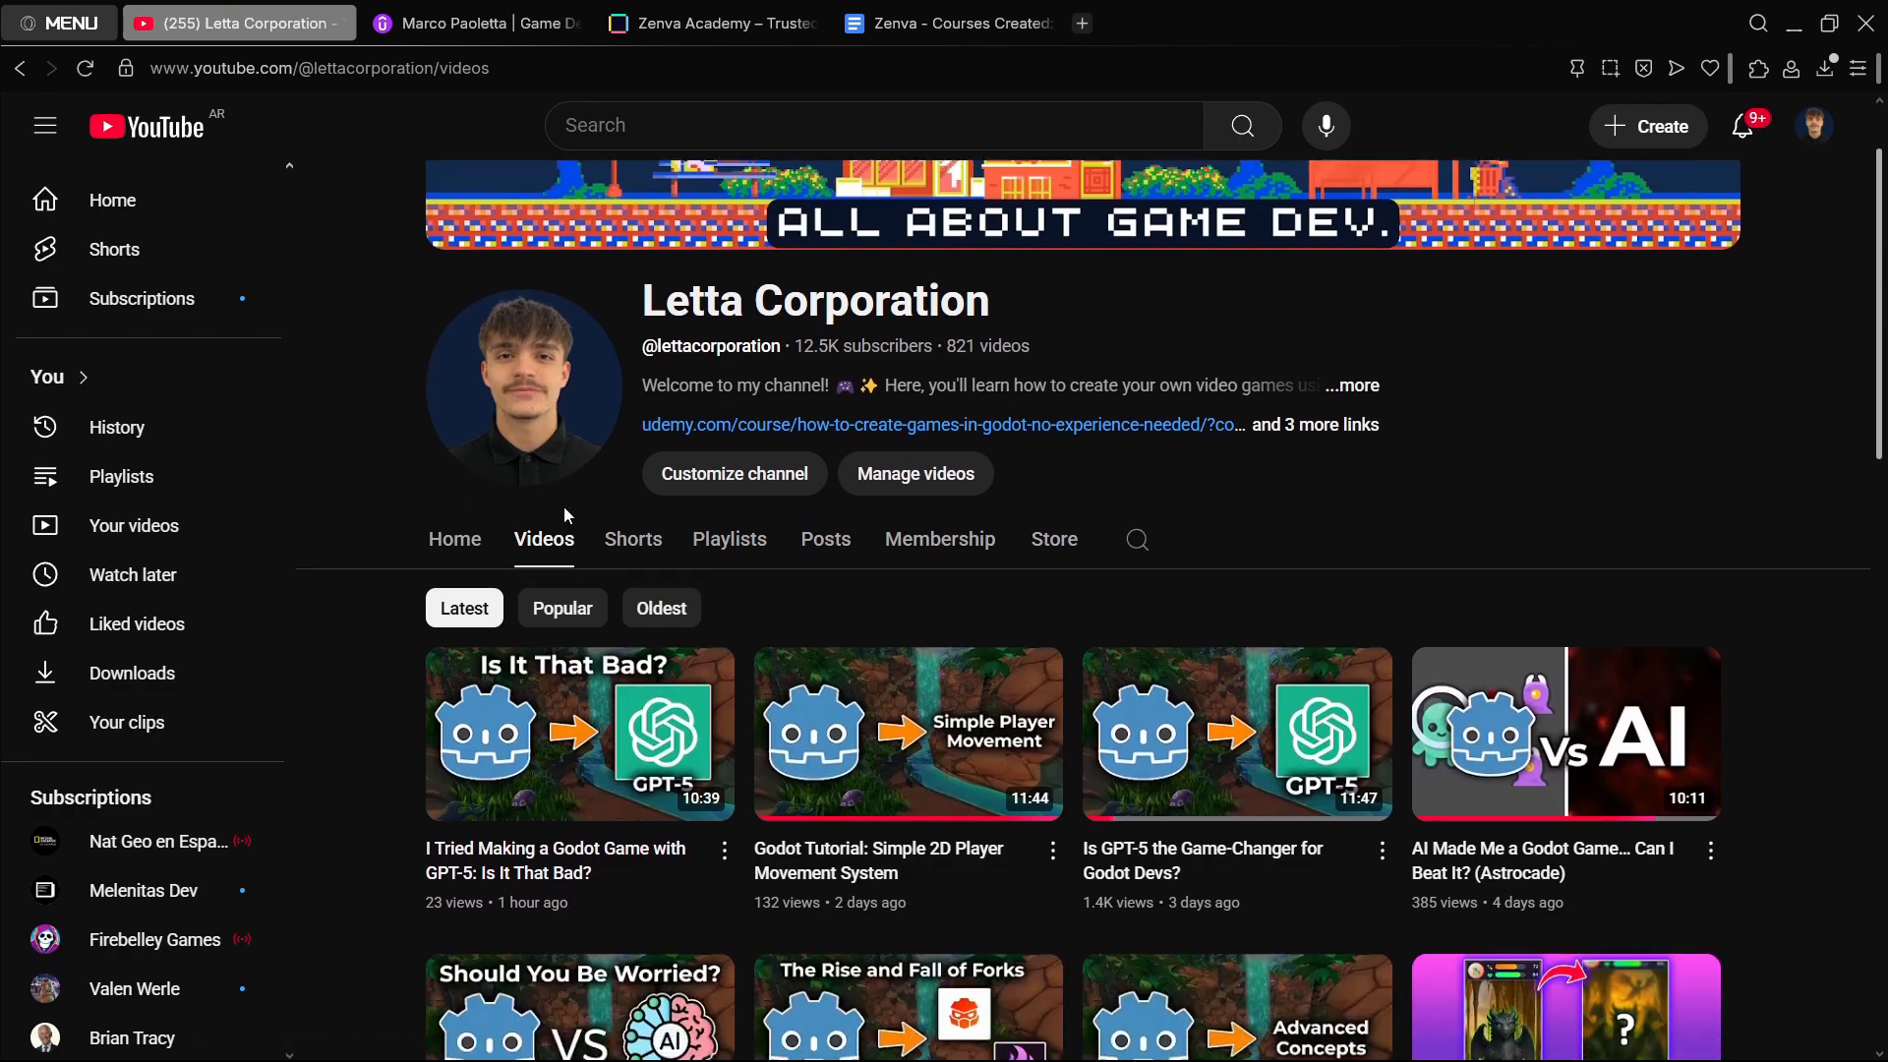
scroll(down, 3)
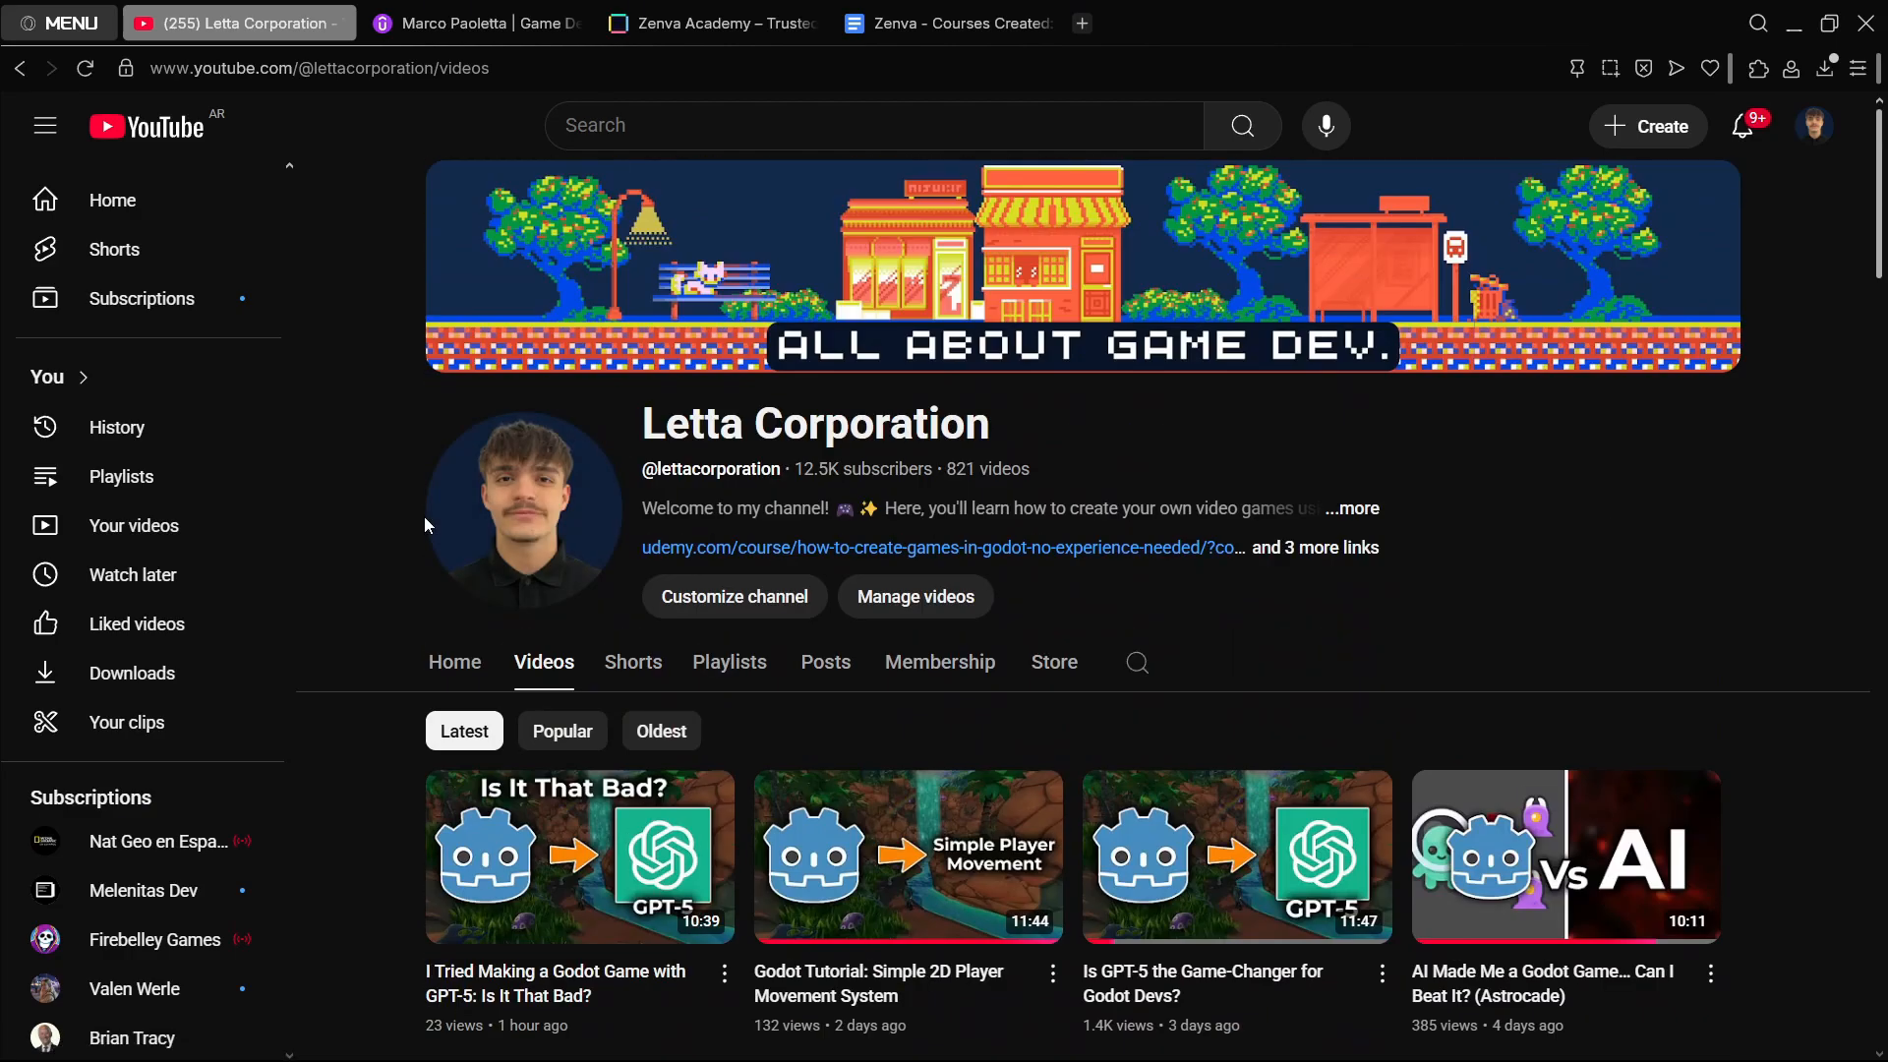
mouse_move(366, 518)
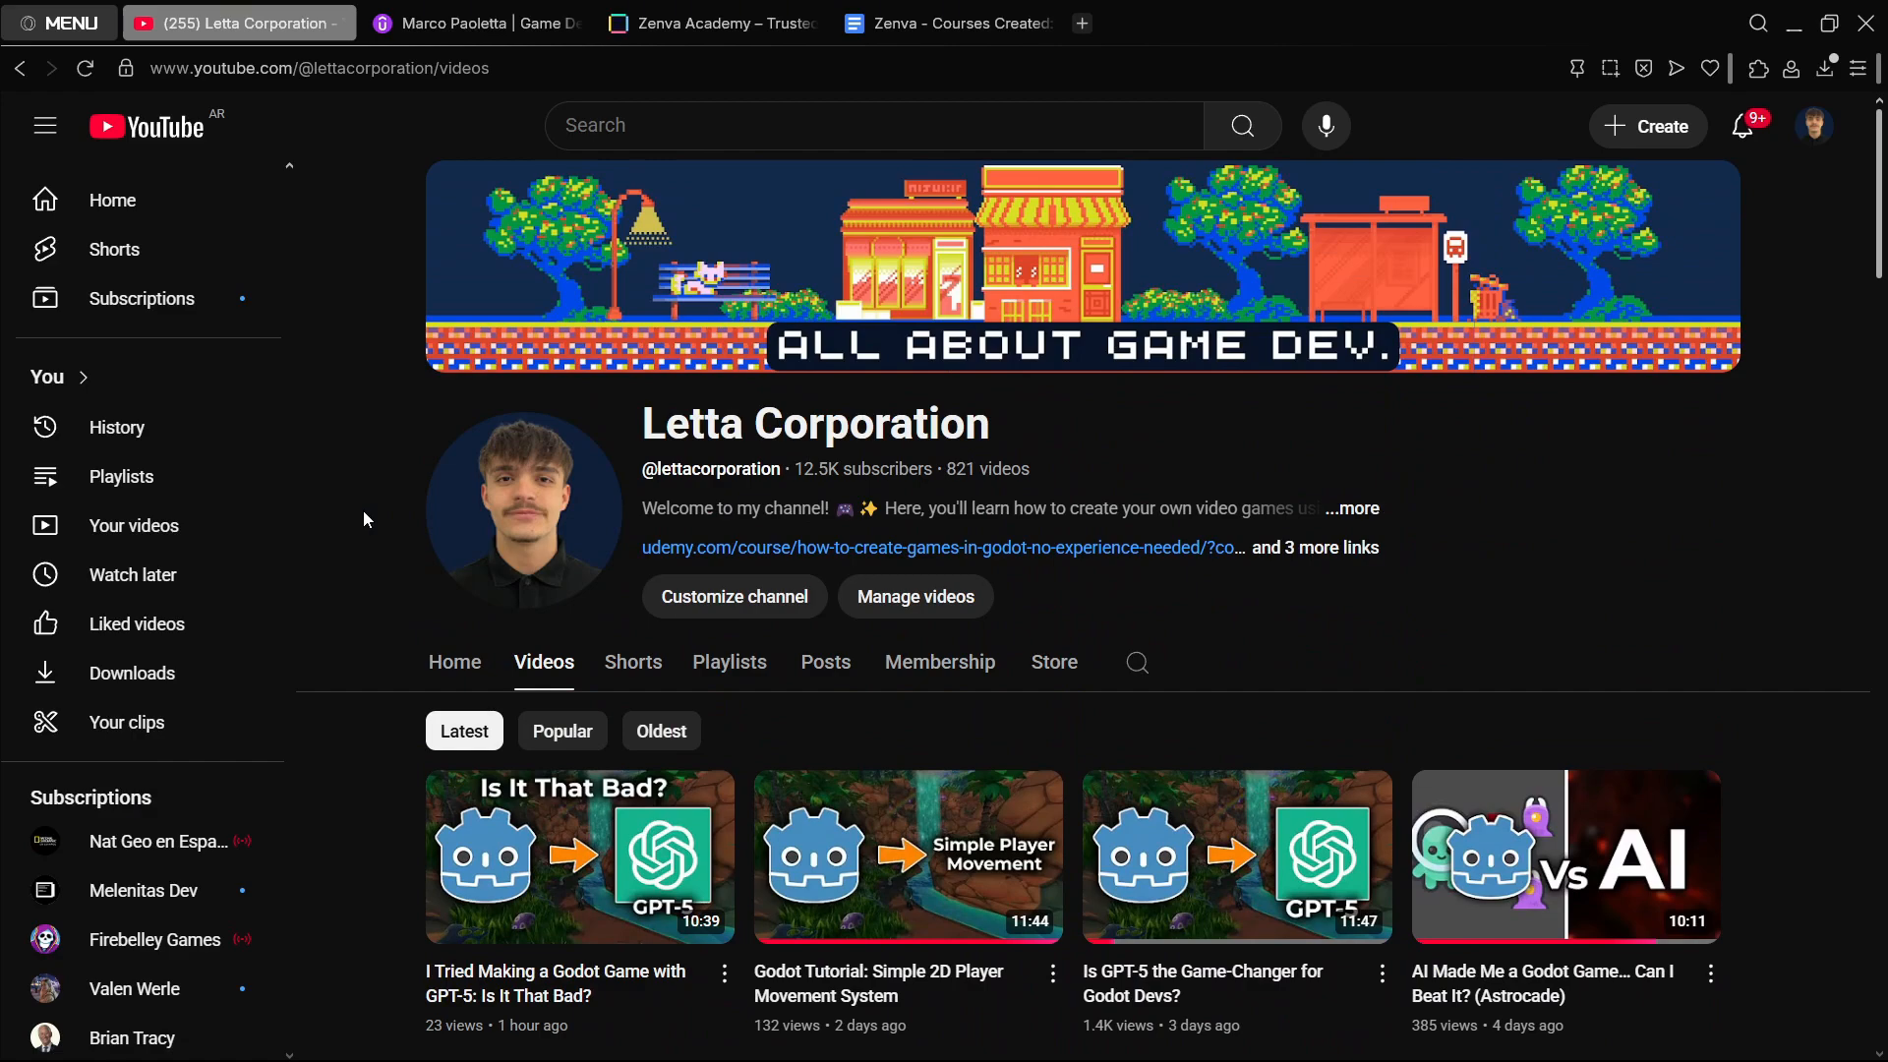
click(475, 23)
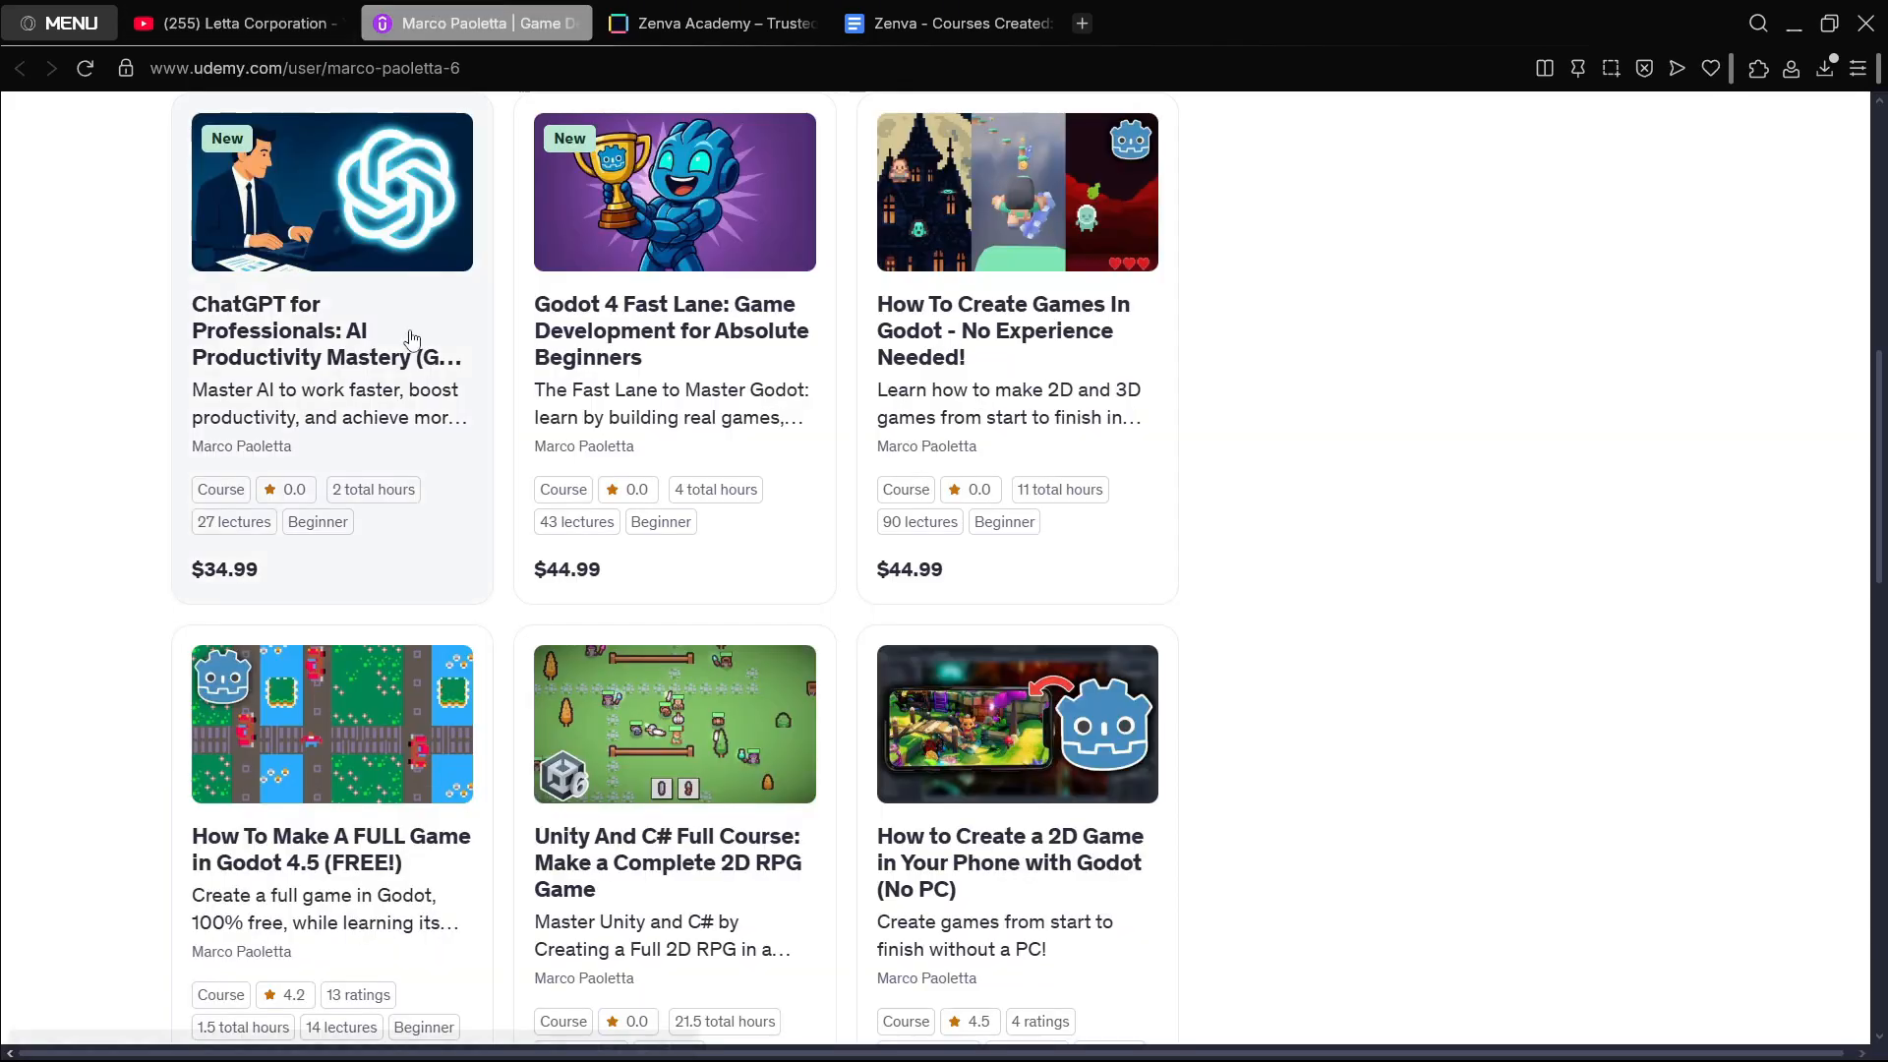
mouse_move(1353, 515)
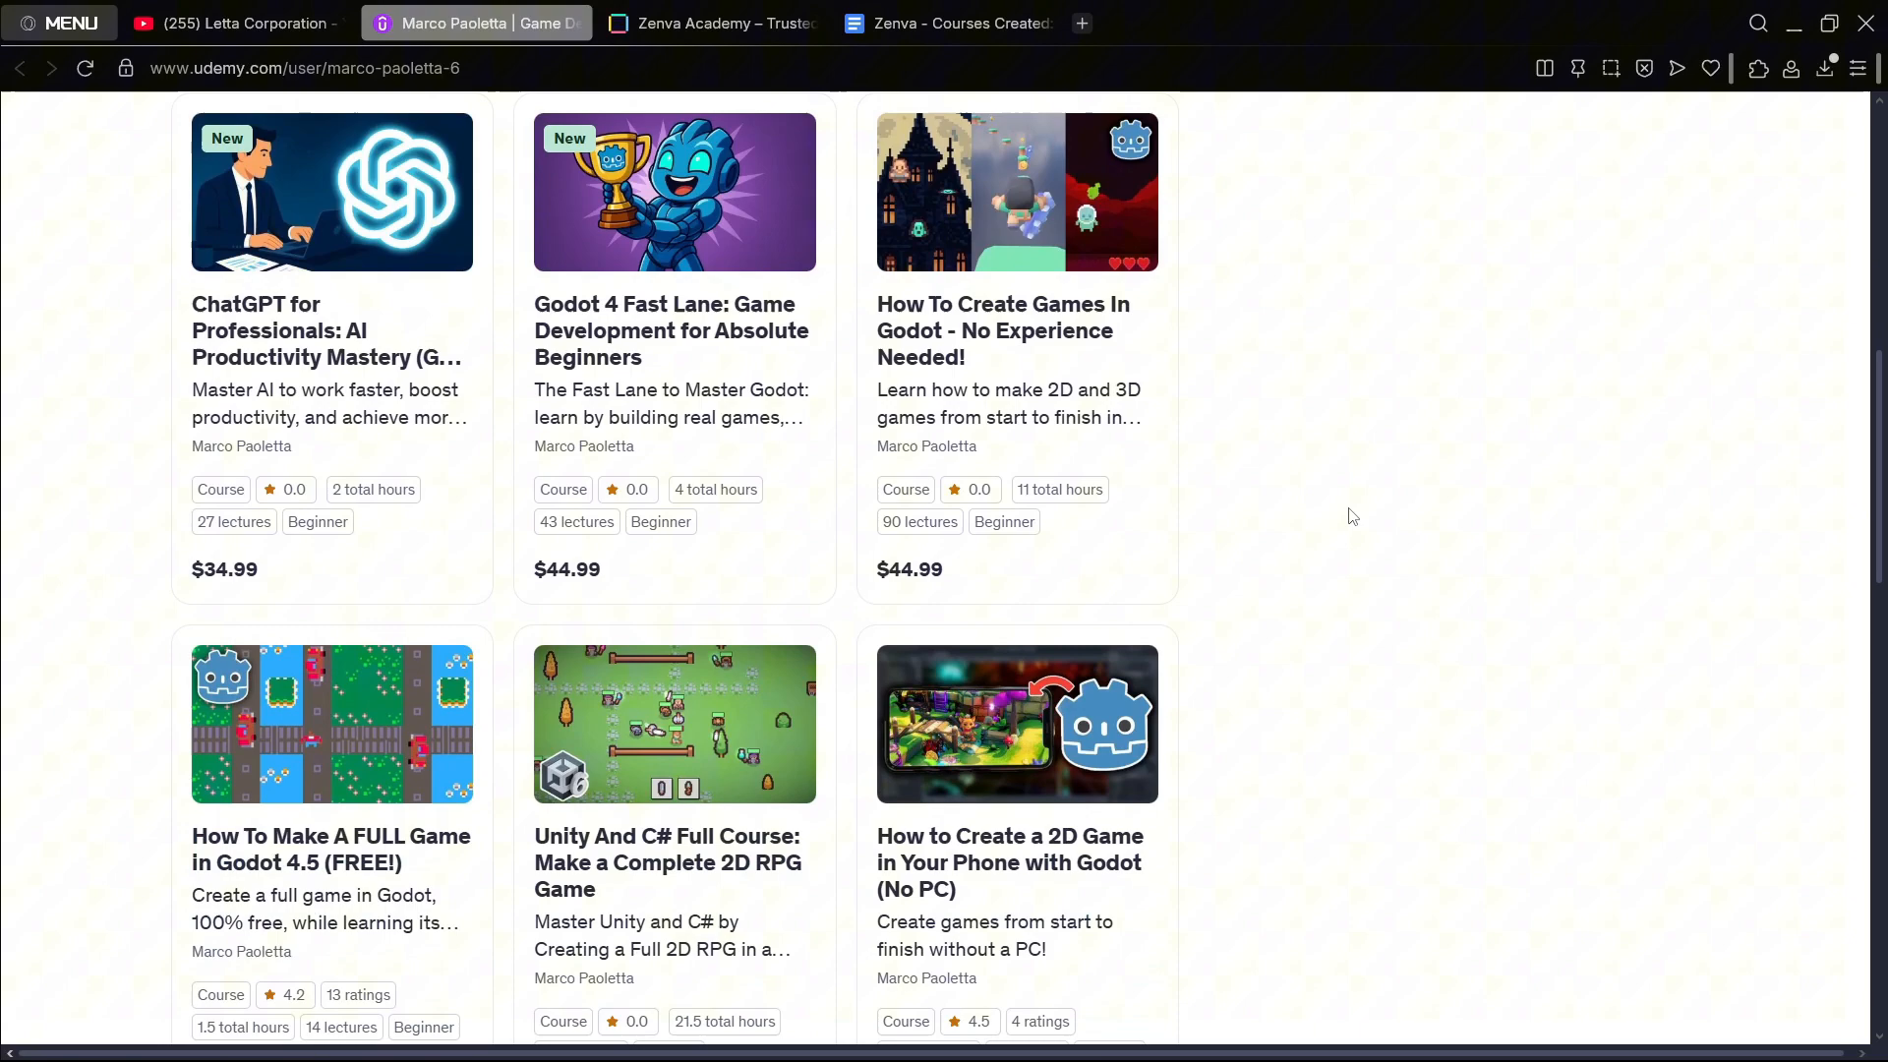
scroll(down, 3)
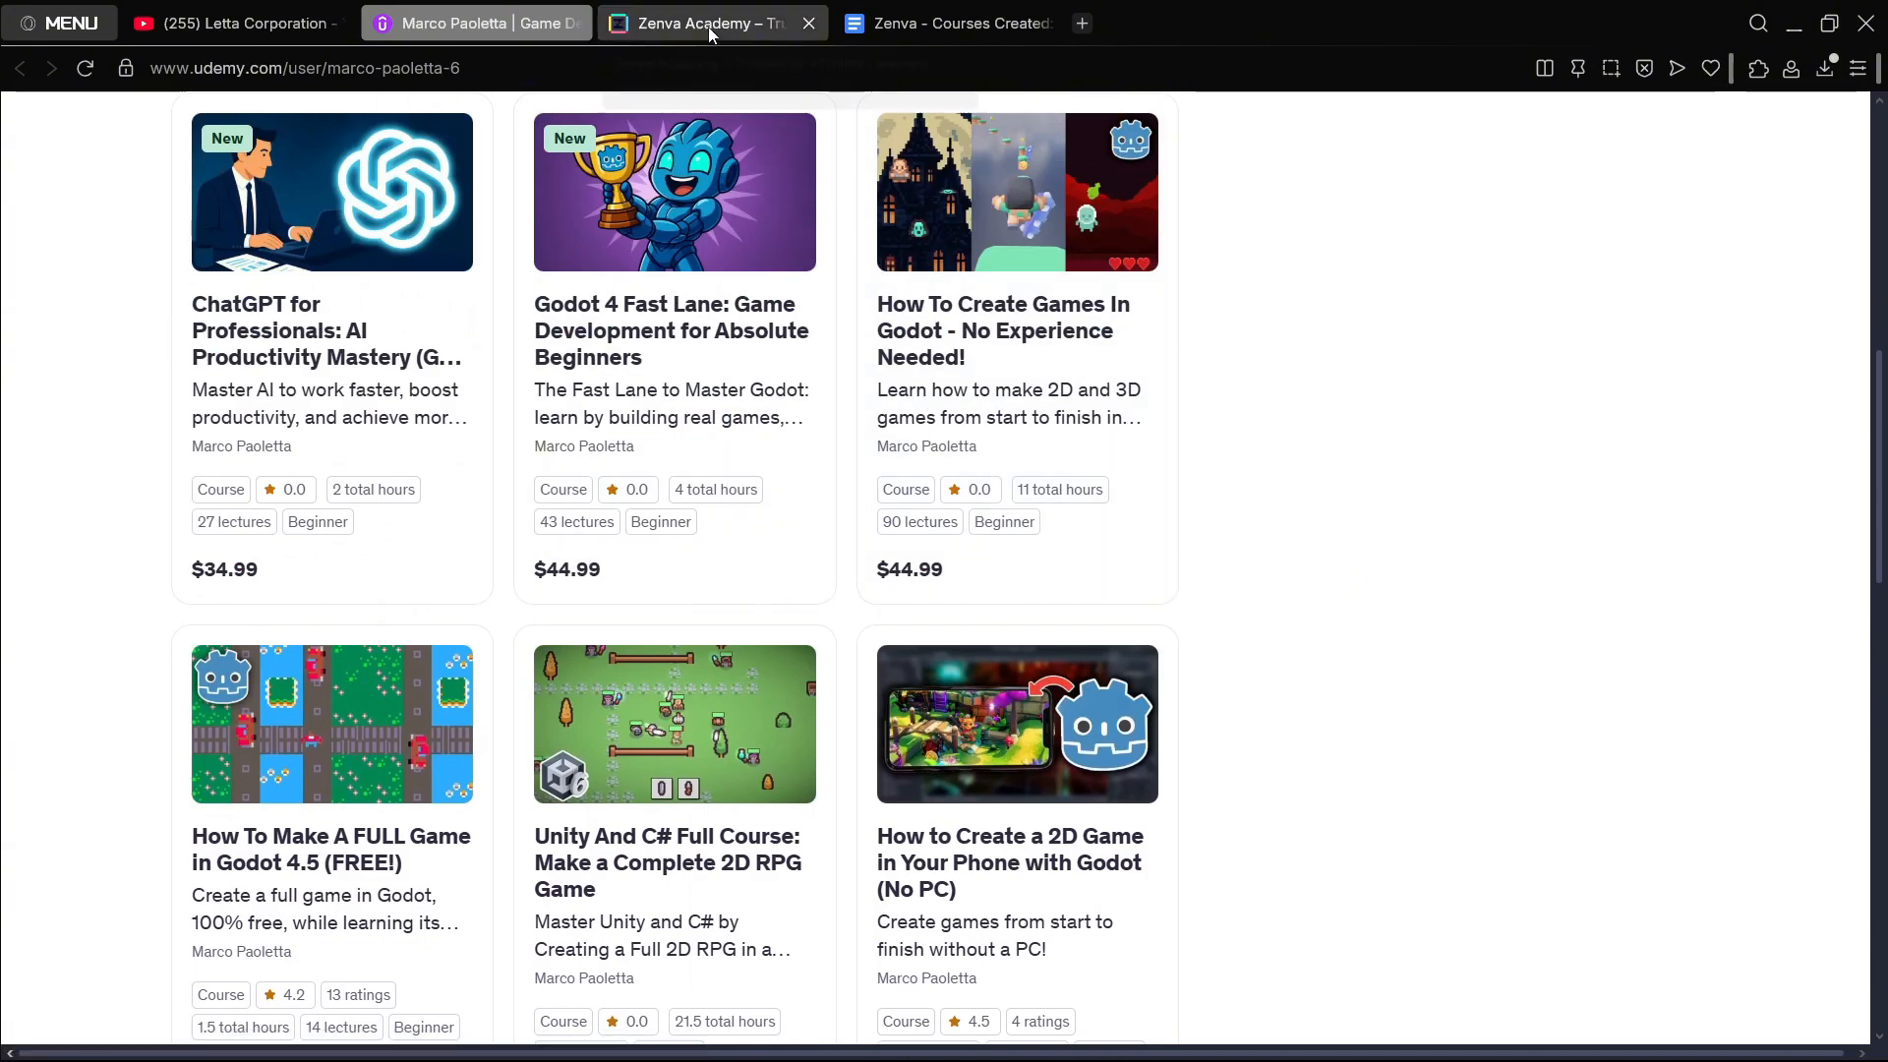
Step: Scroll the Zenva Academy homepage down to its learner testimonials
click(710, 22)
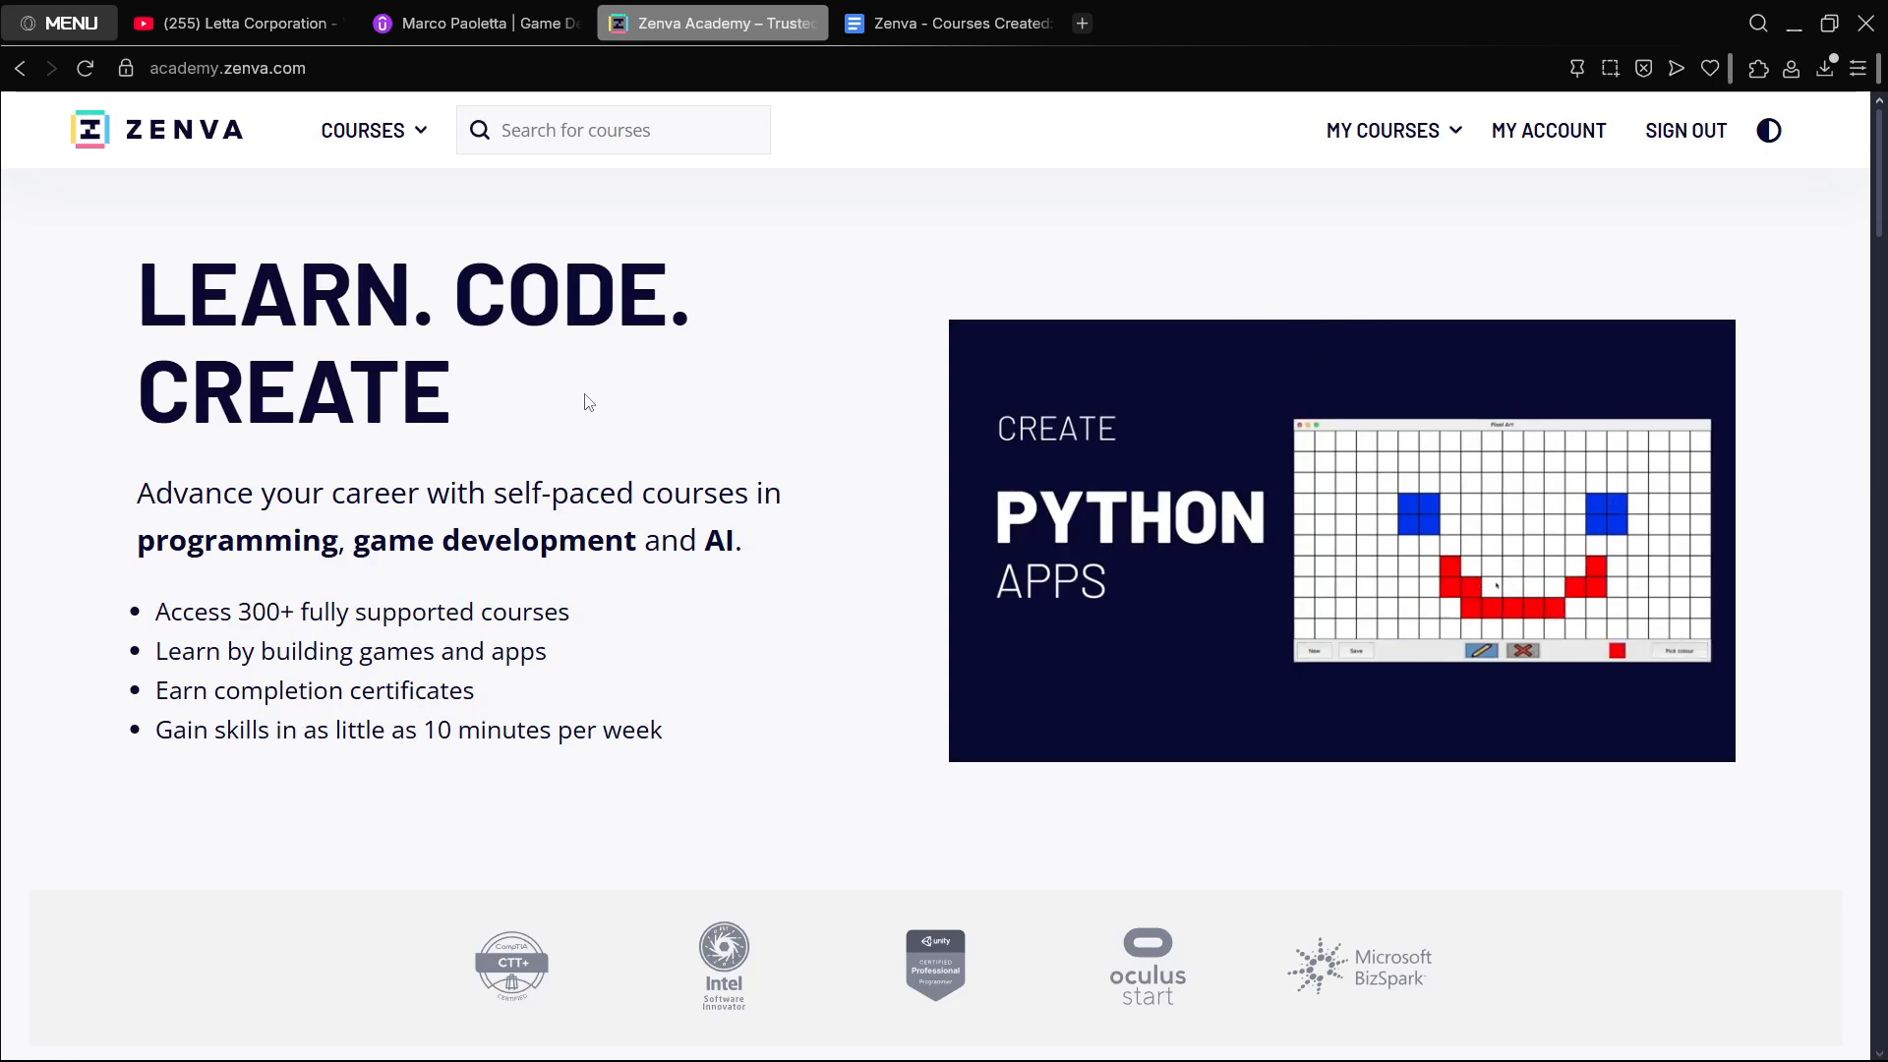
scroll(down, 3)
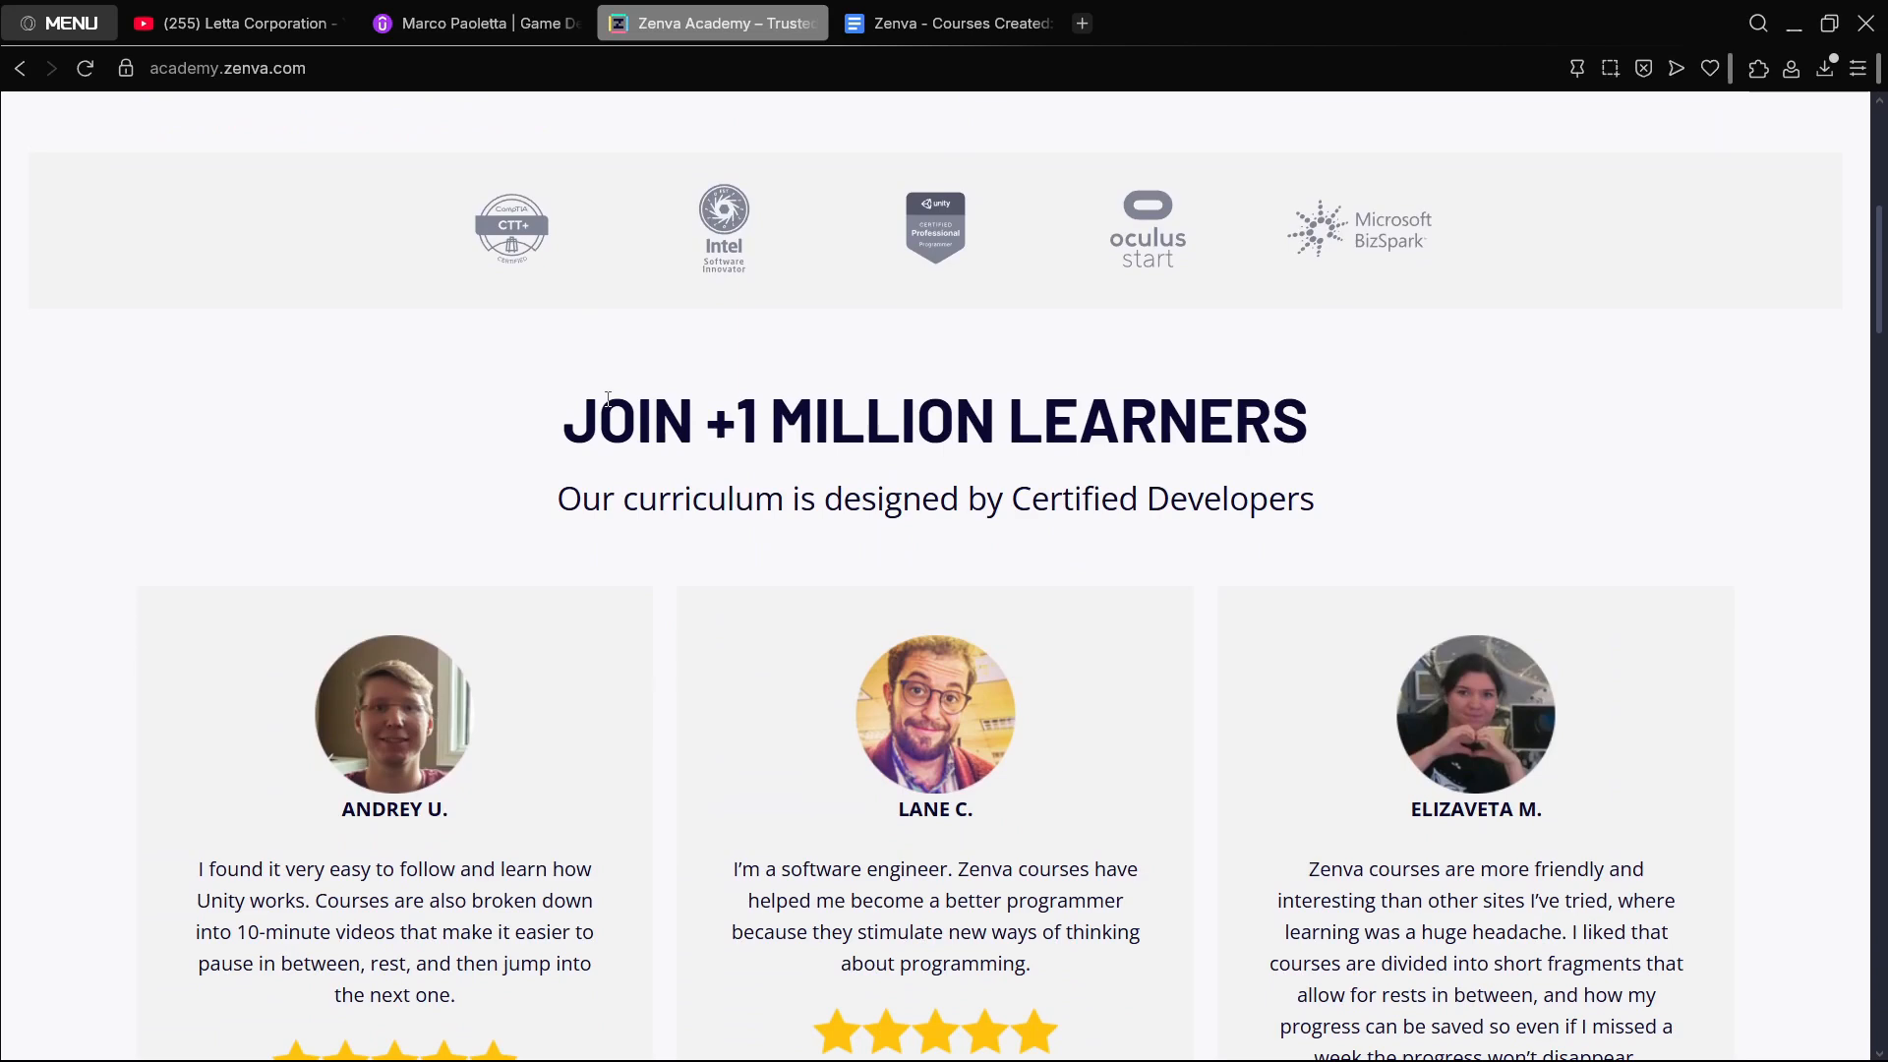
mouse_move(1358, 445)
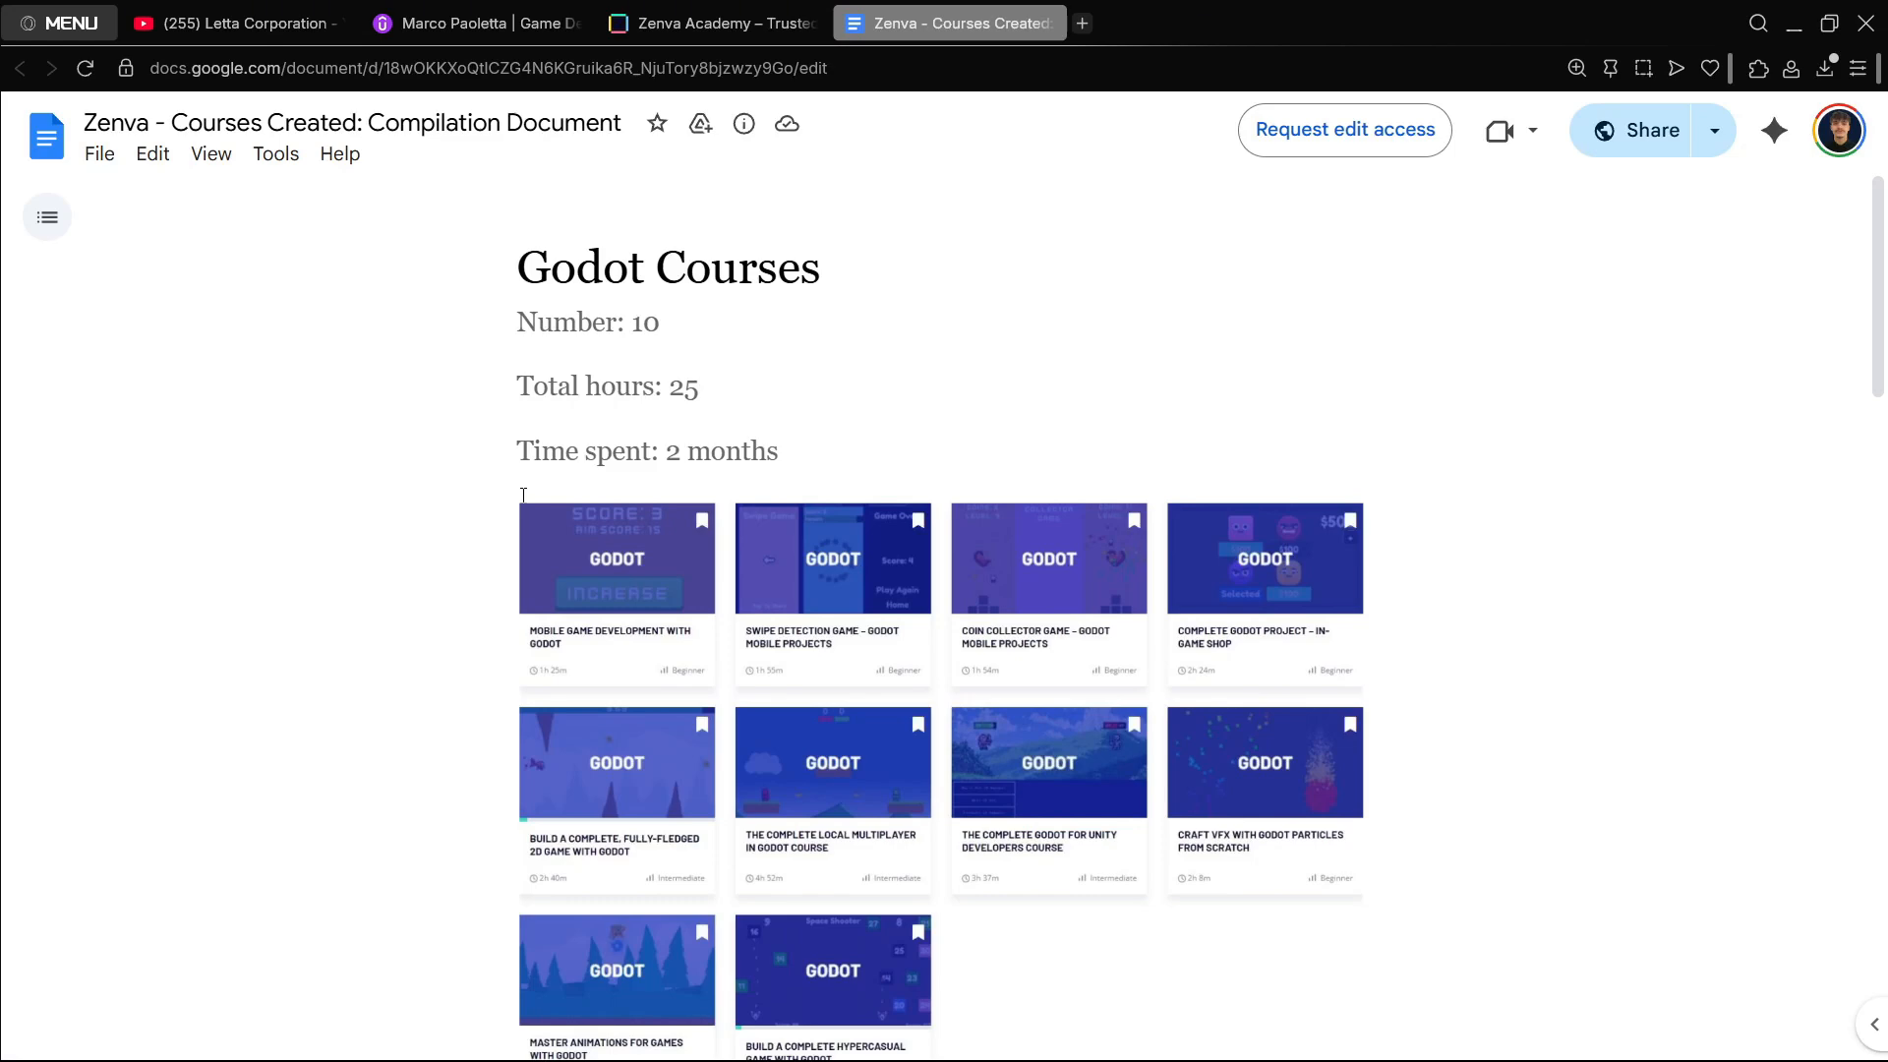
Step: Show the Google Docs compilation listing ten Godot courses, 25 hours, 2 months
click(235, 21)
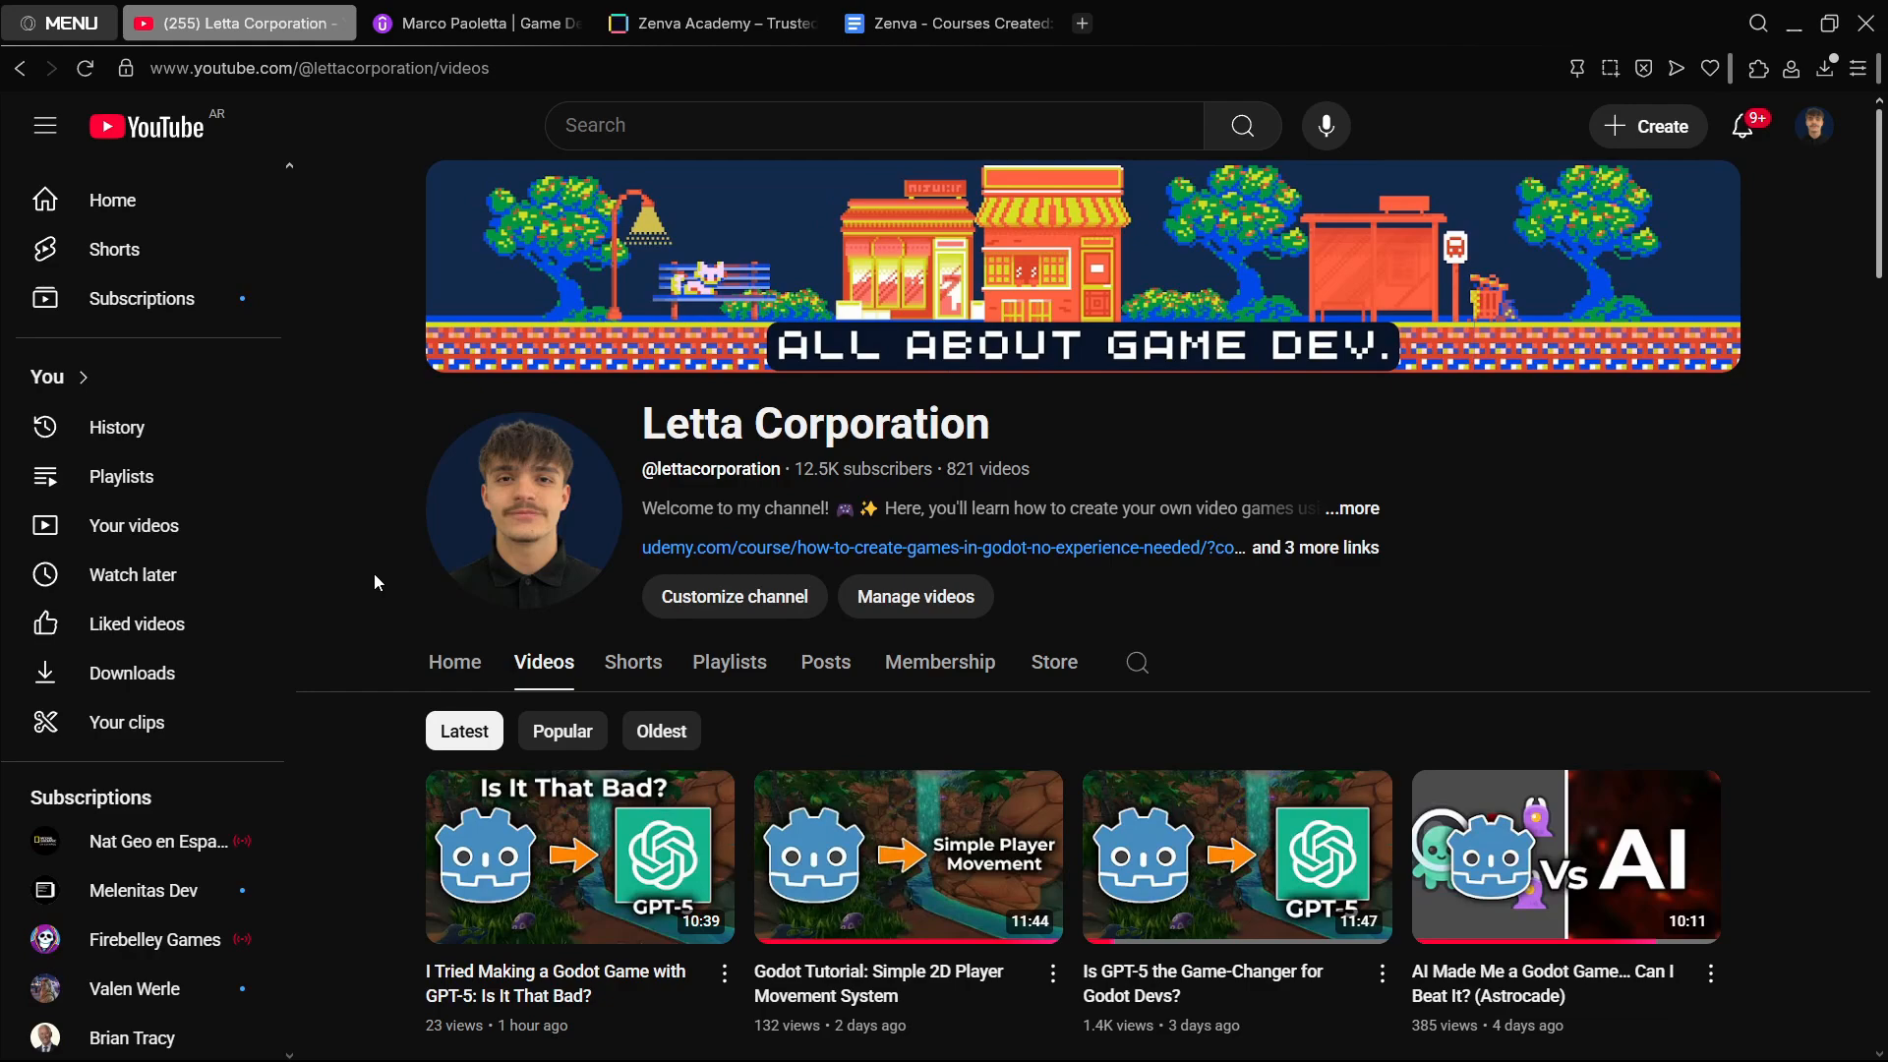
Step: Browse LinkedIn's 4,425 worldwide job results for 'godot developer'
click(230, 21)
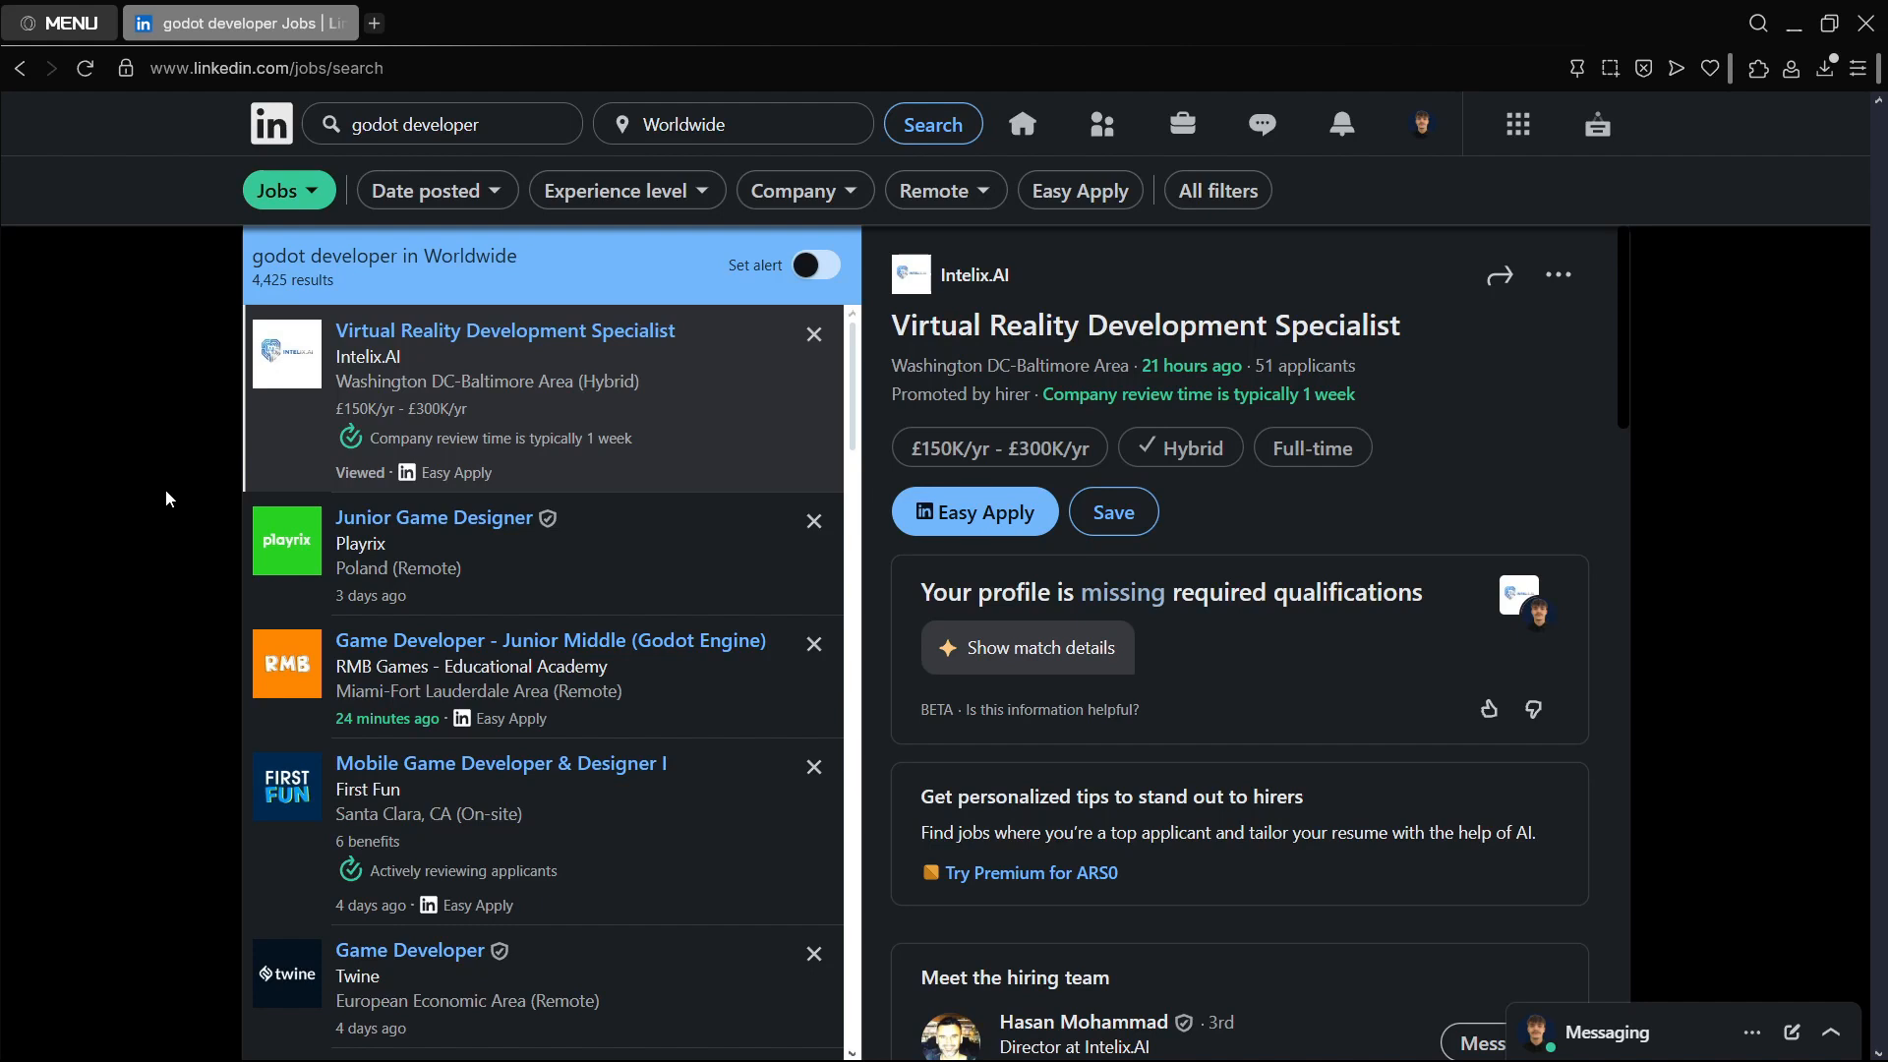
click(441, 123)
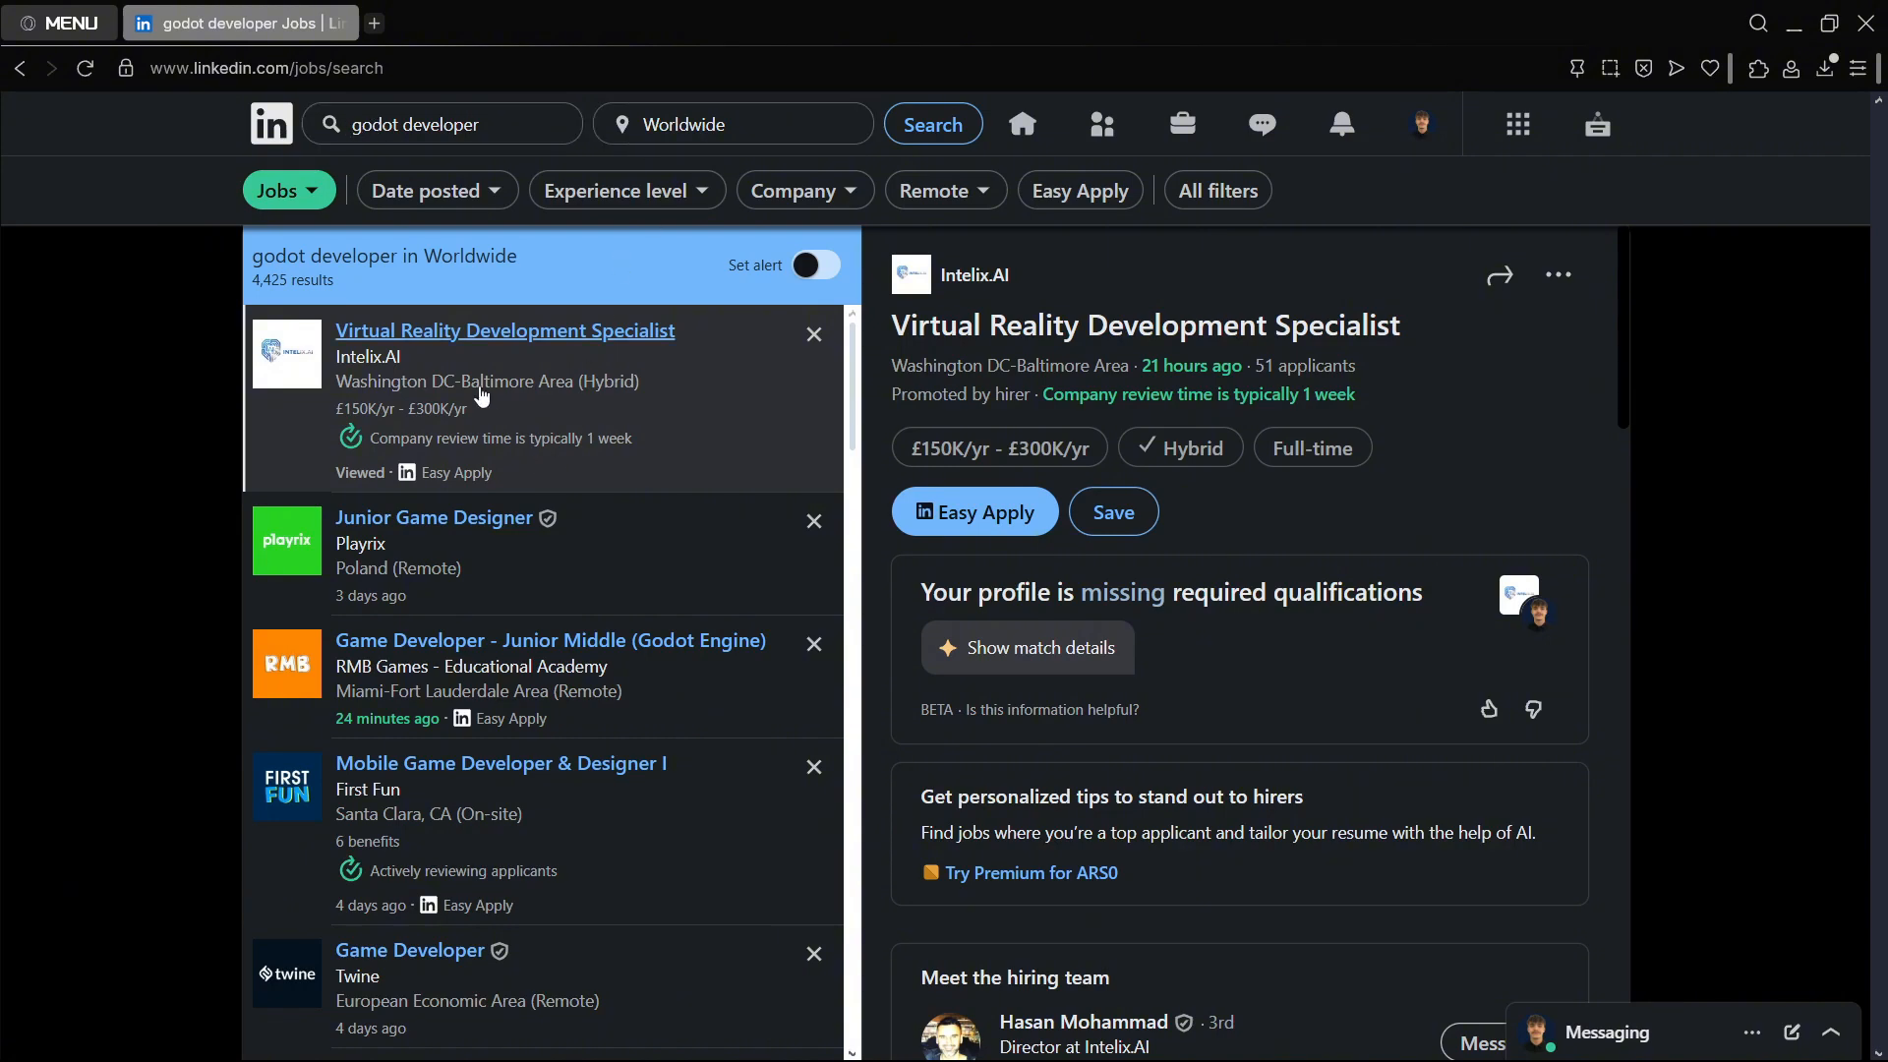
scroll(down, 3)
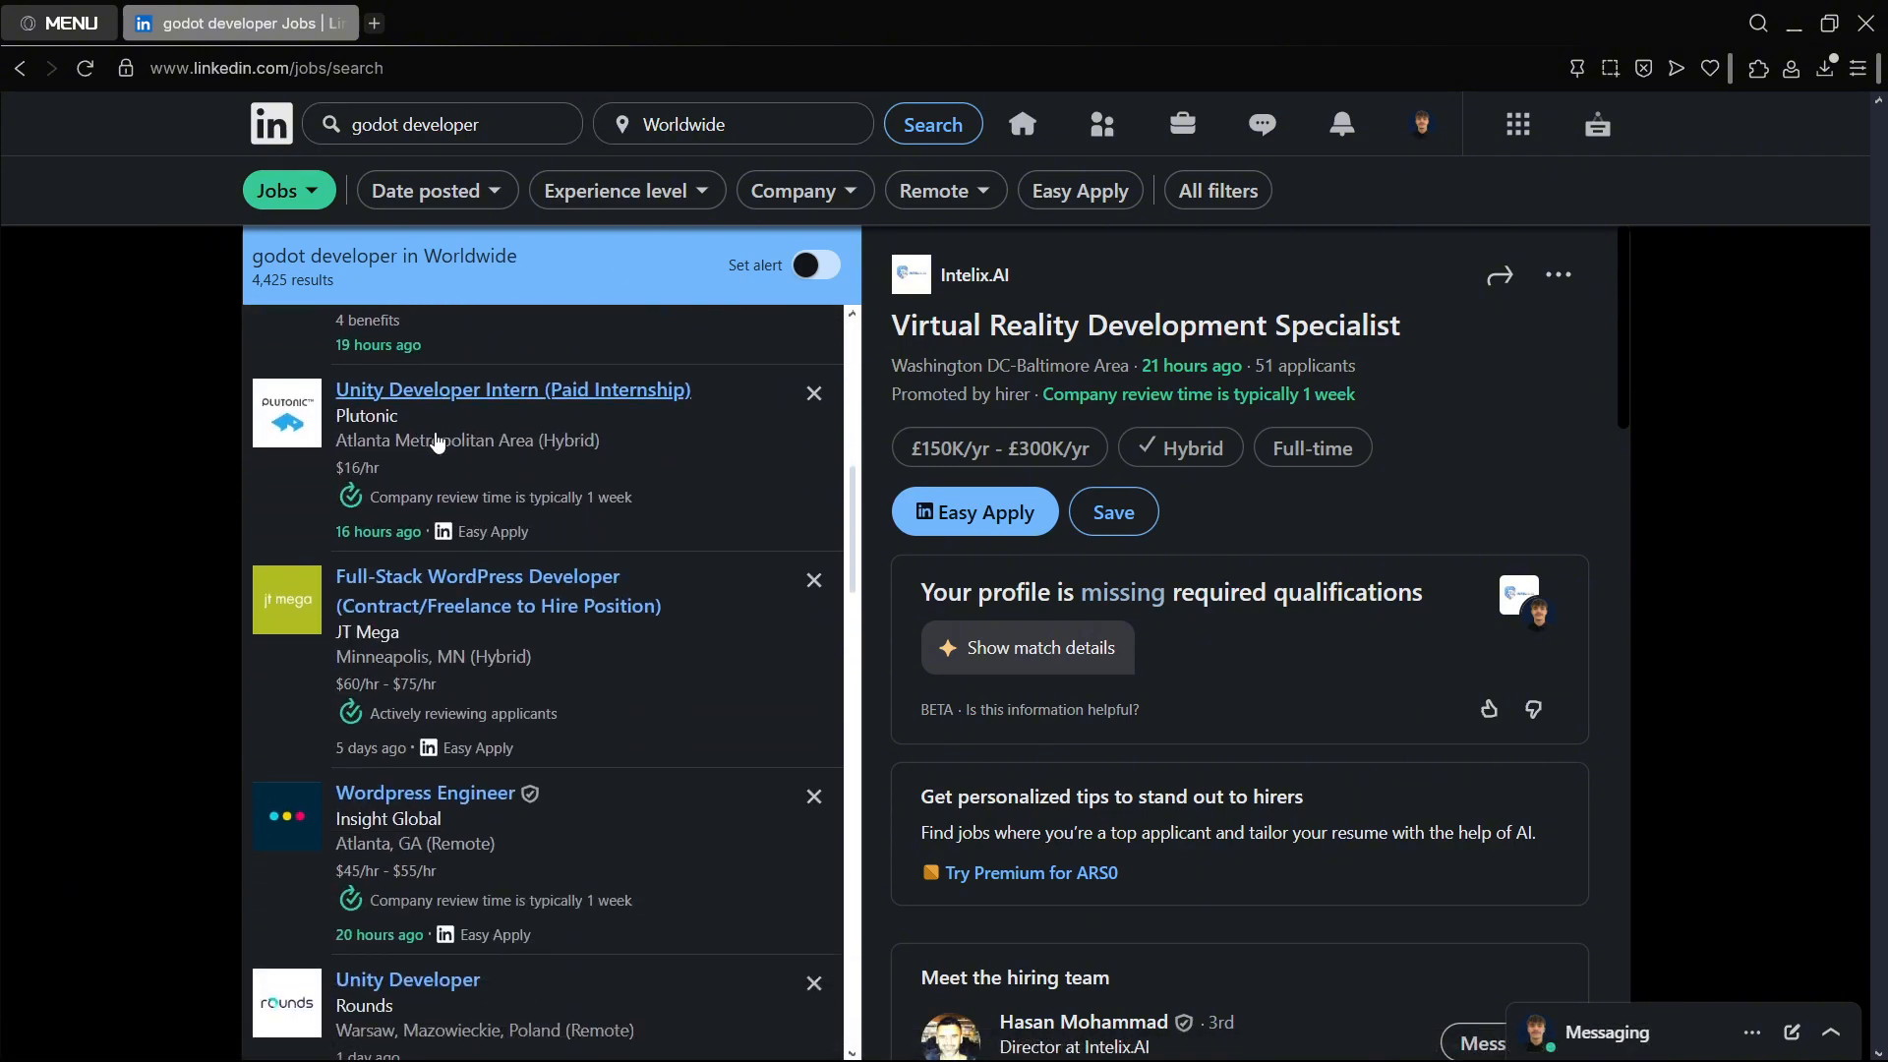
scroll(down, 3)
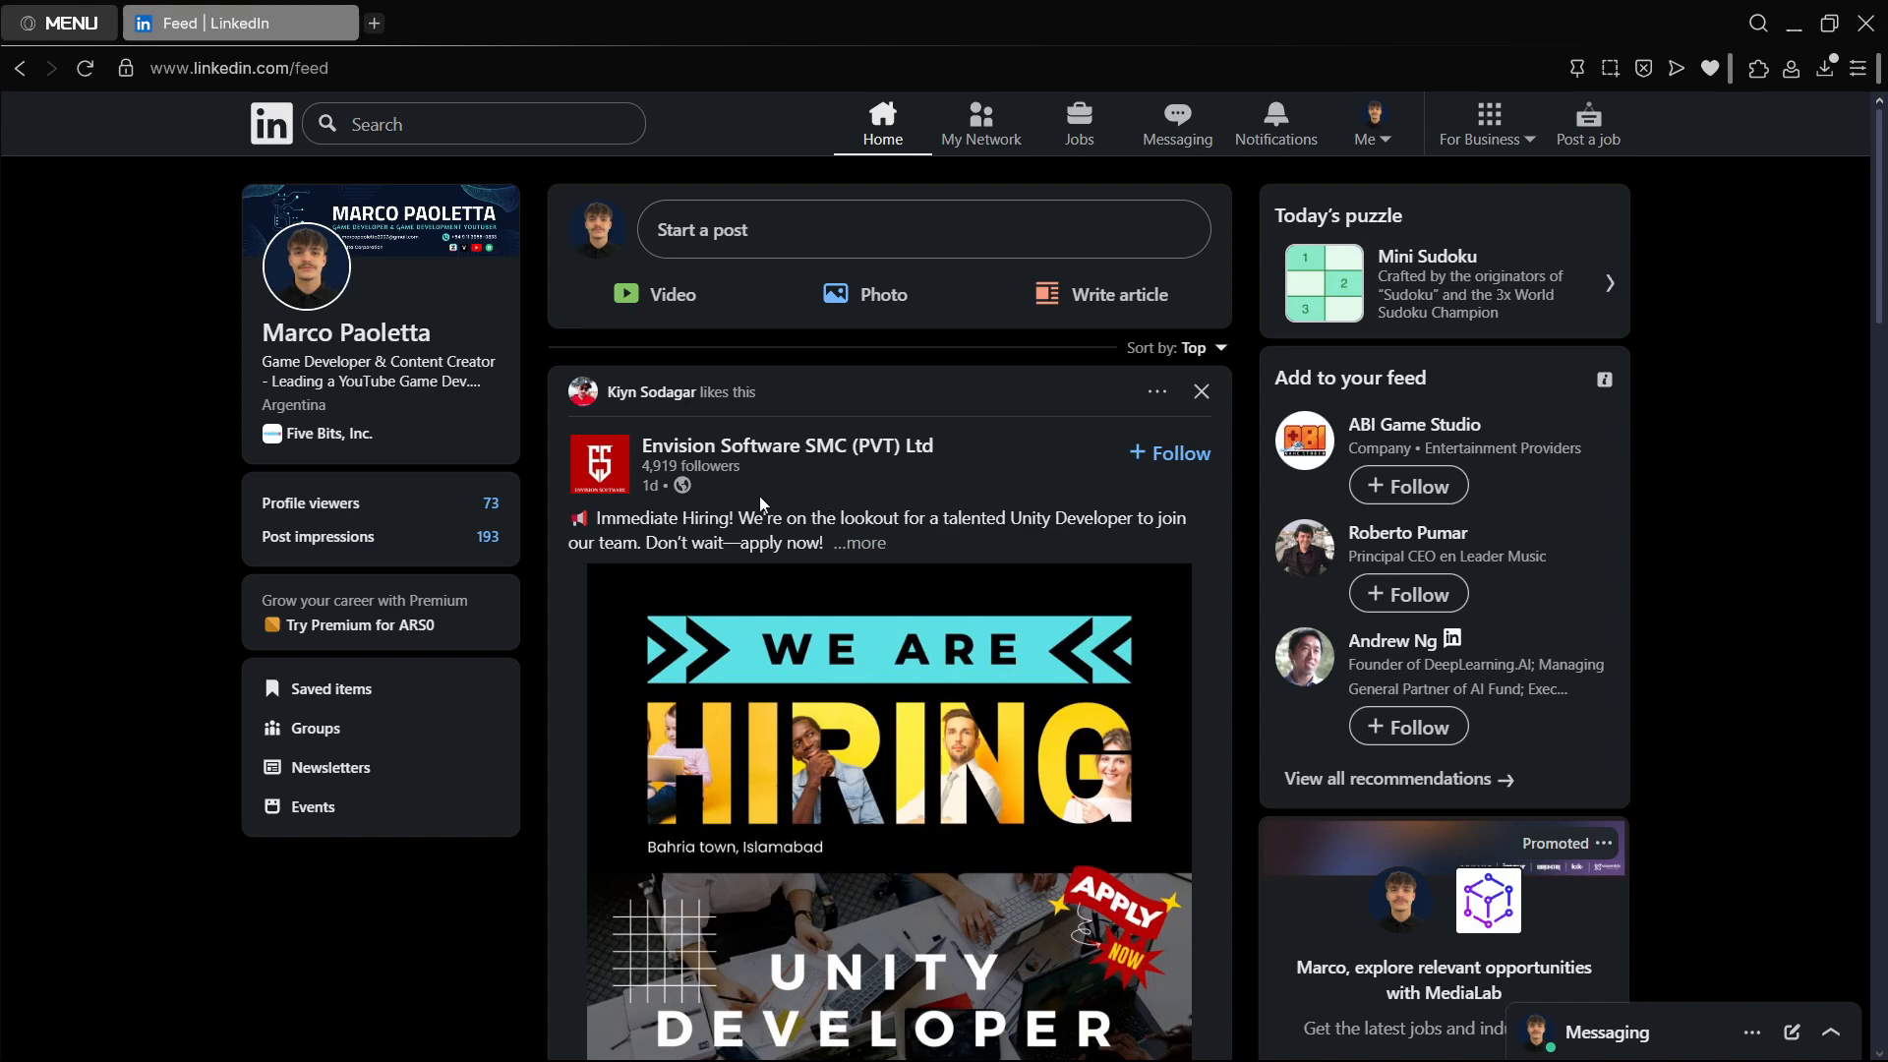
mouse_move(815, 520)
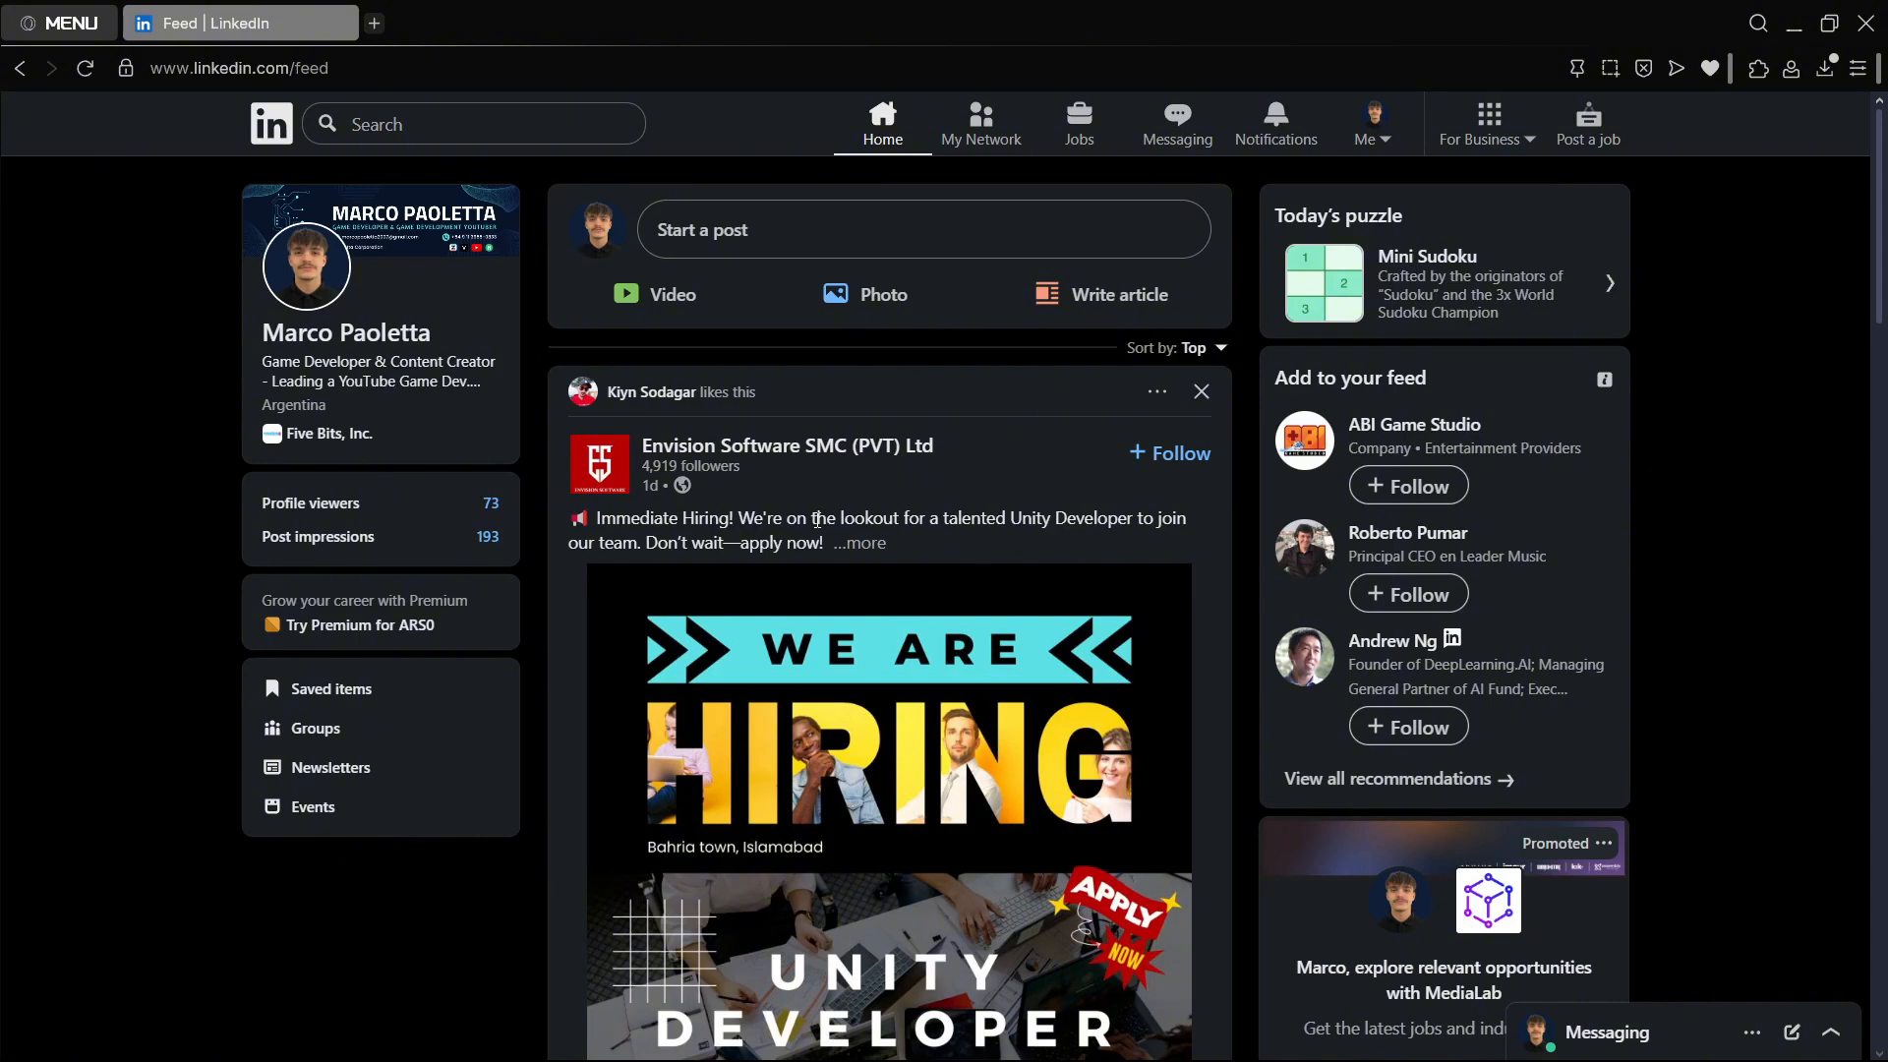
Step: Scroll through Envision Software's Unity Developer hiring post for Bahria Town, Islamabad
scroll(down, 3)
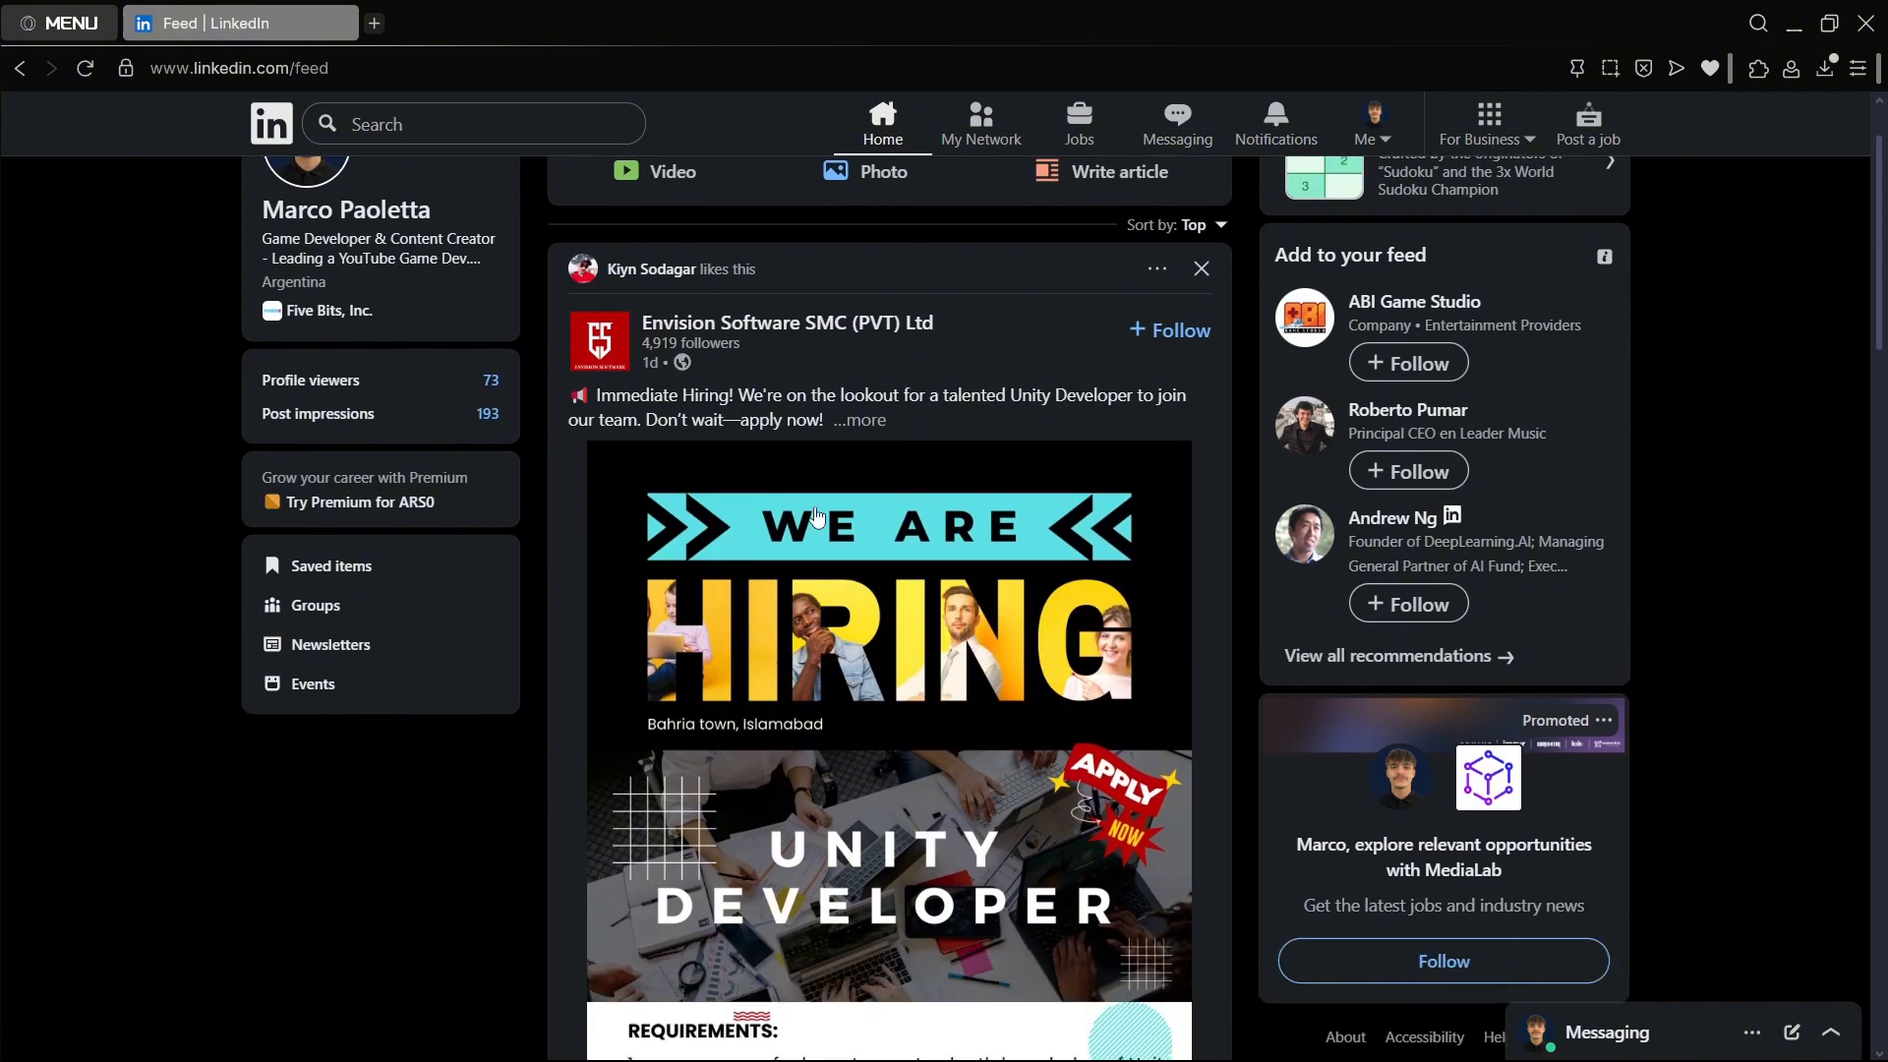
scroll(down, 3)
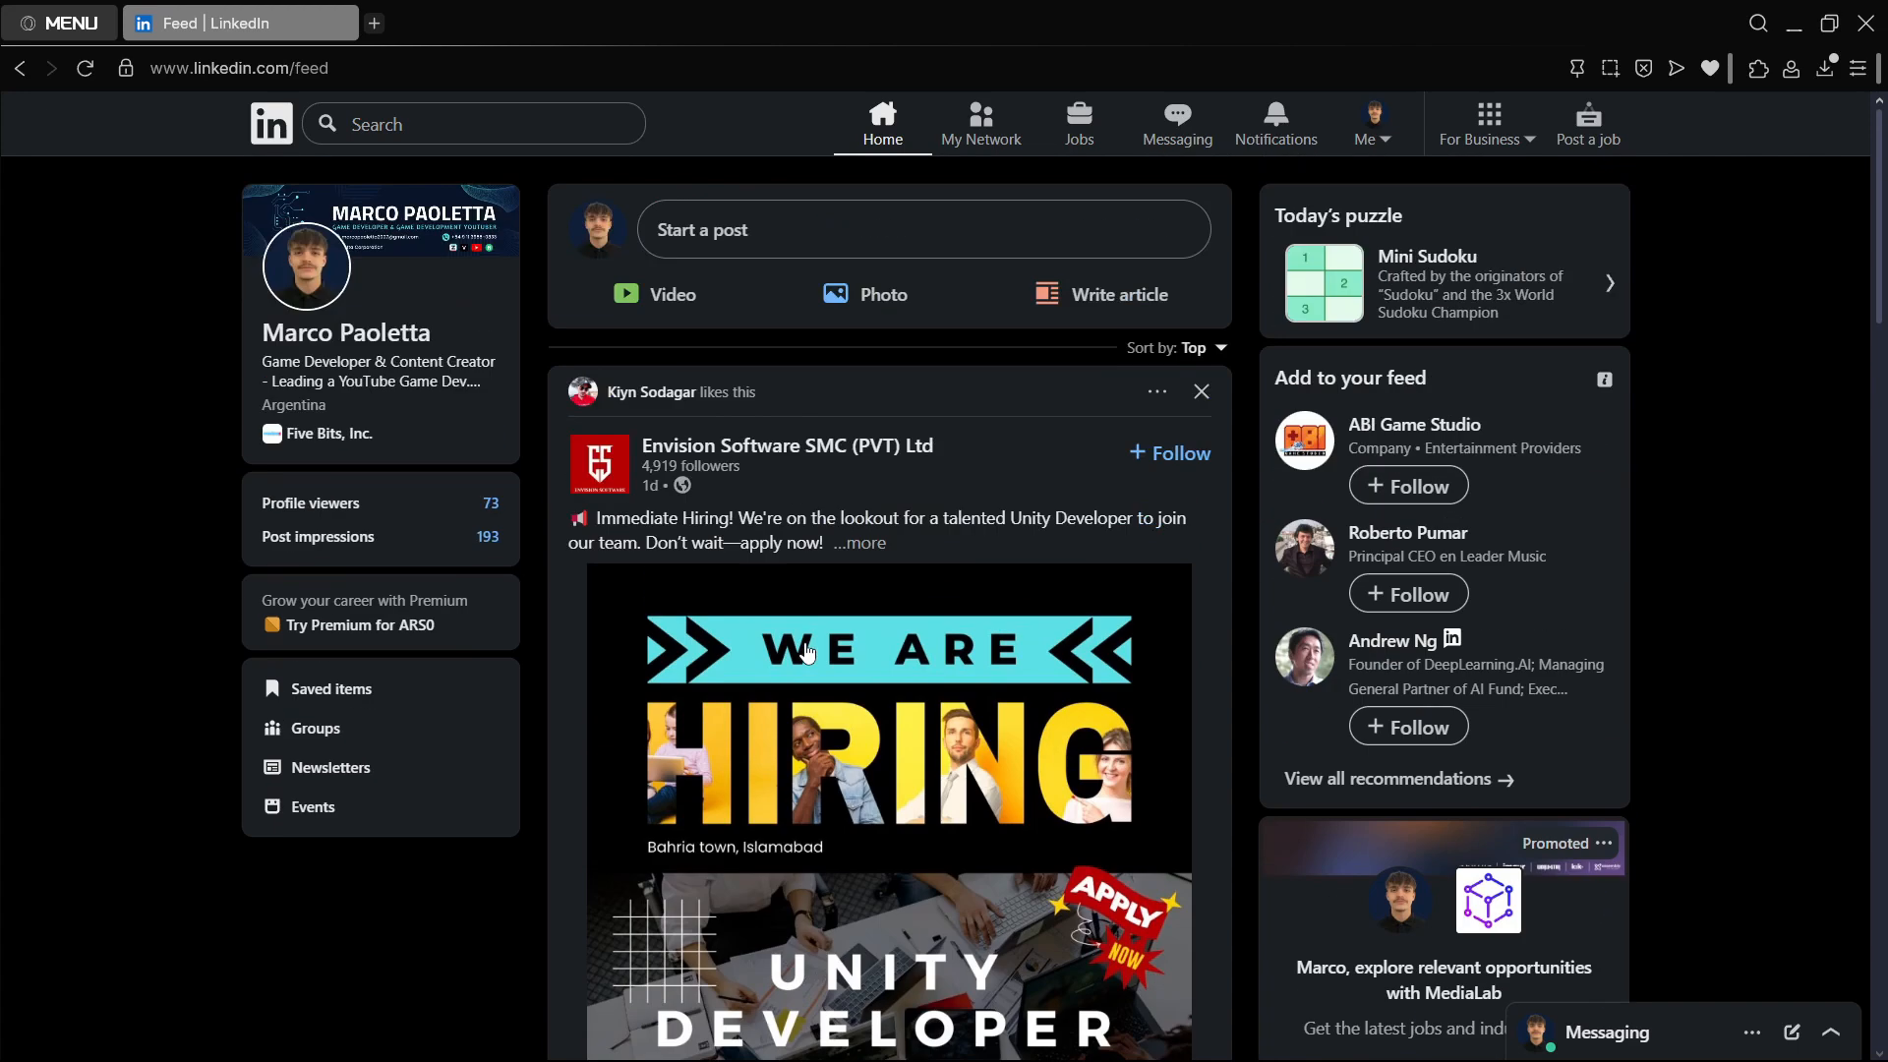
mouse_move(535, 579)
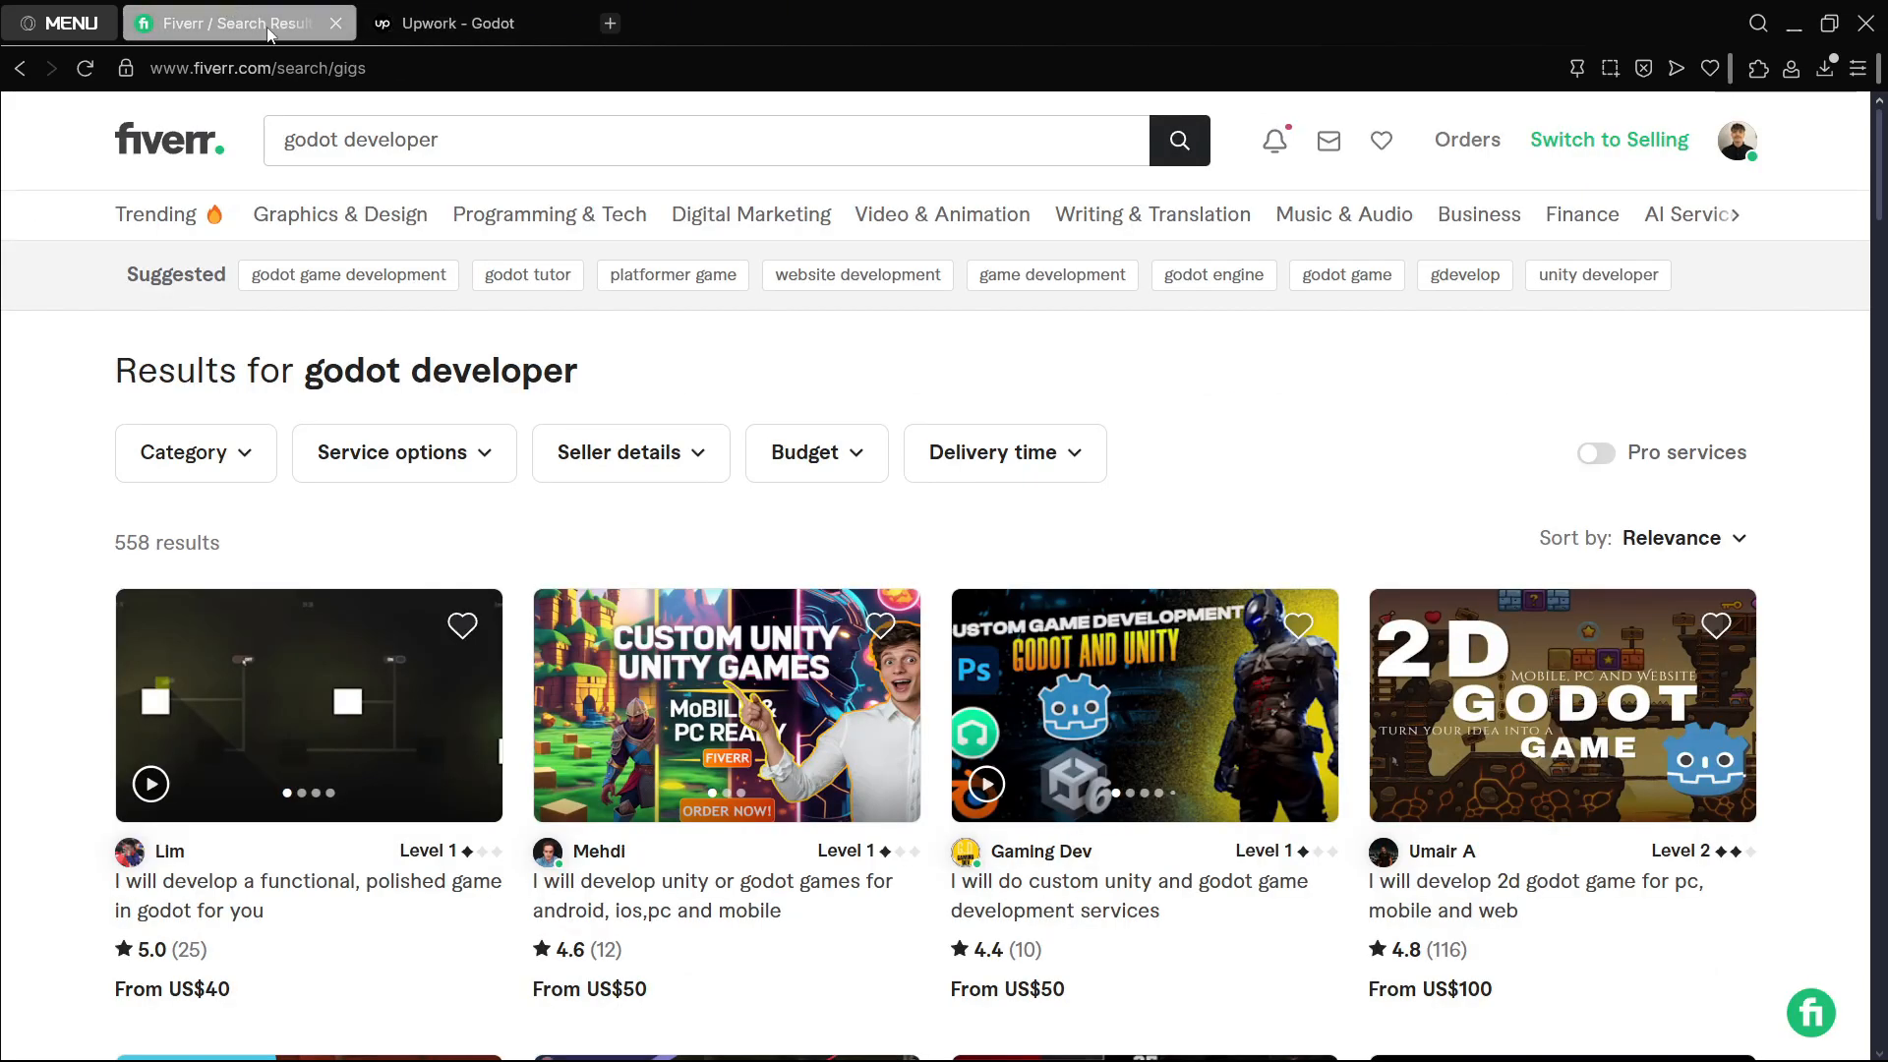
scroll(down, 3)
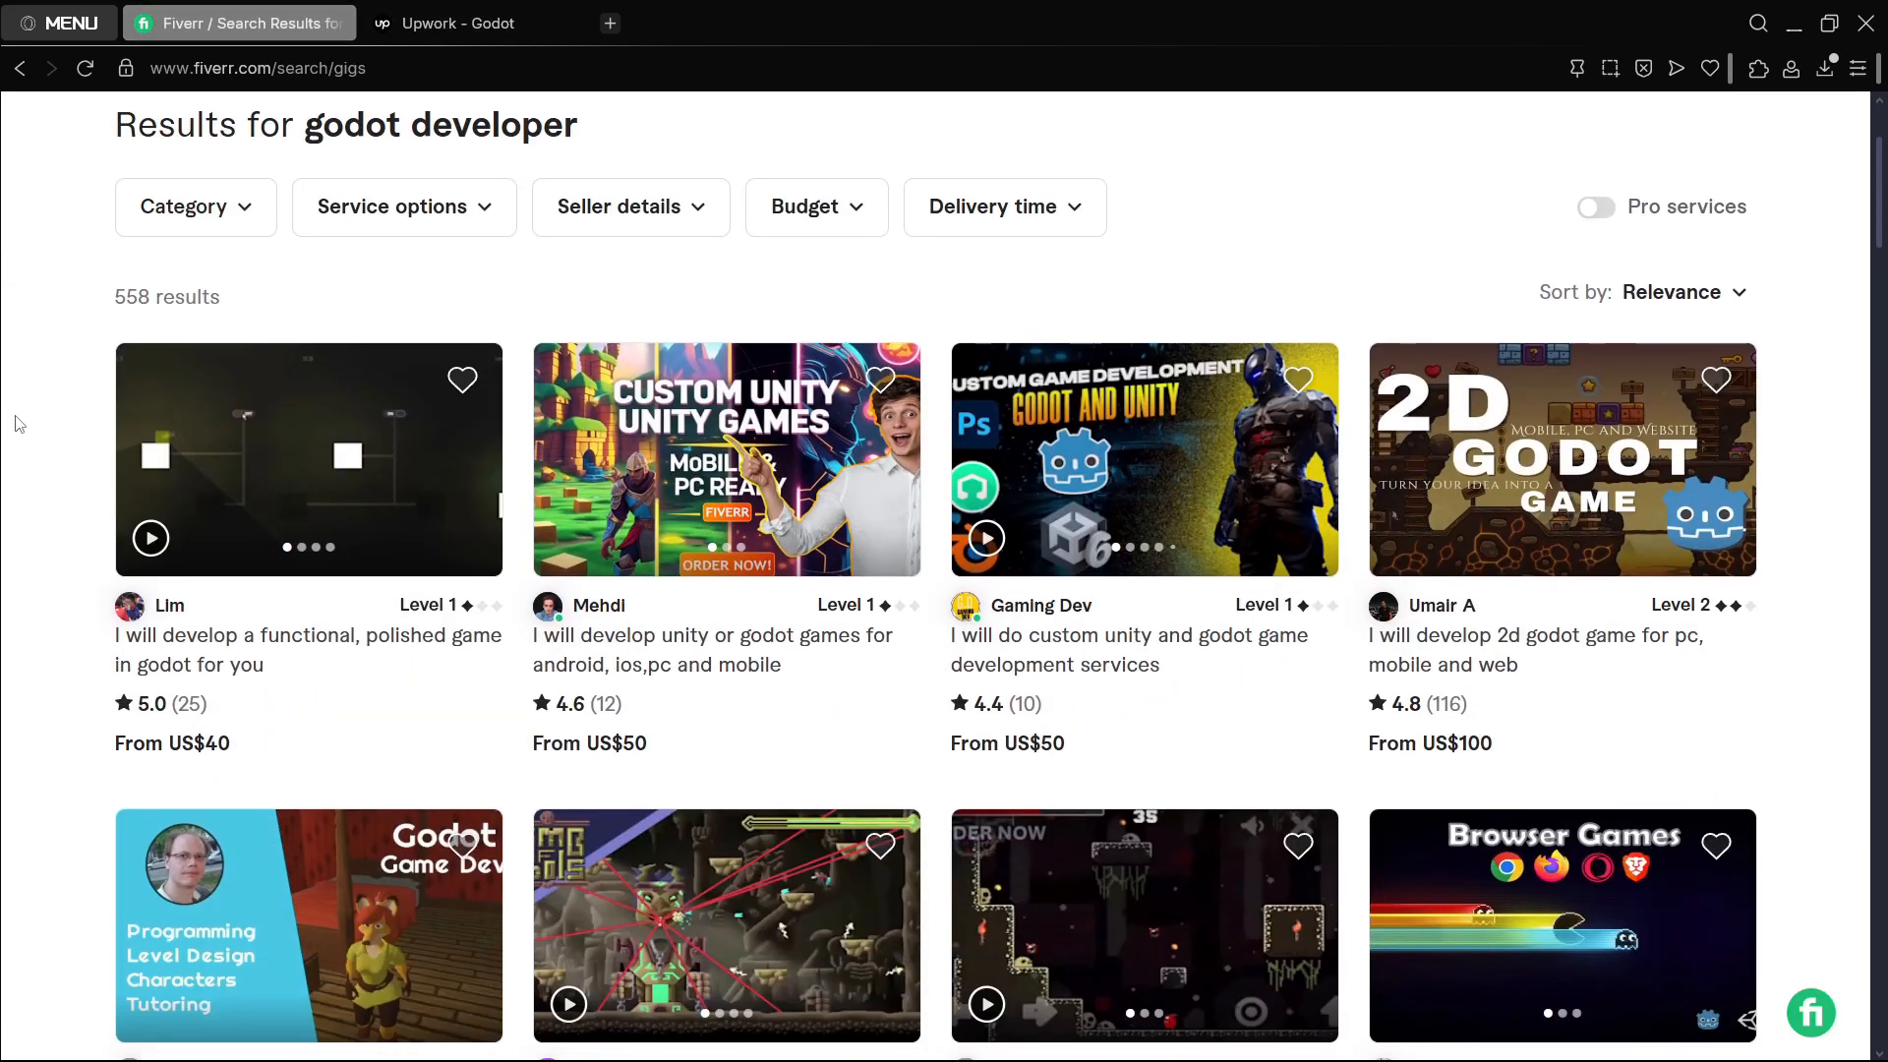
mouse_move(1126, 649)
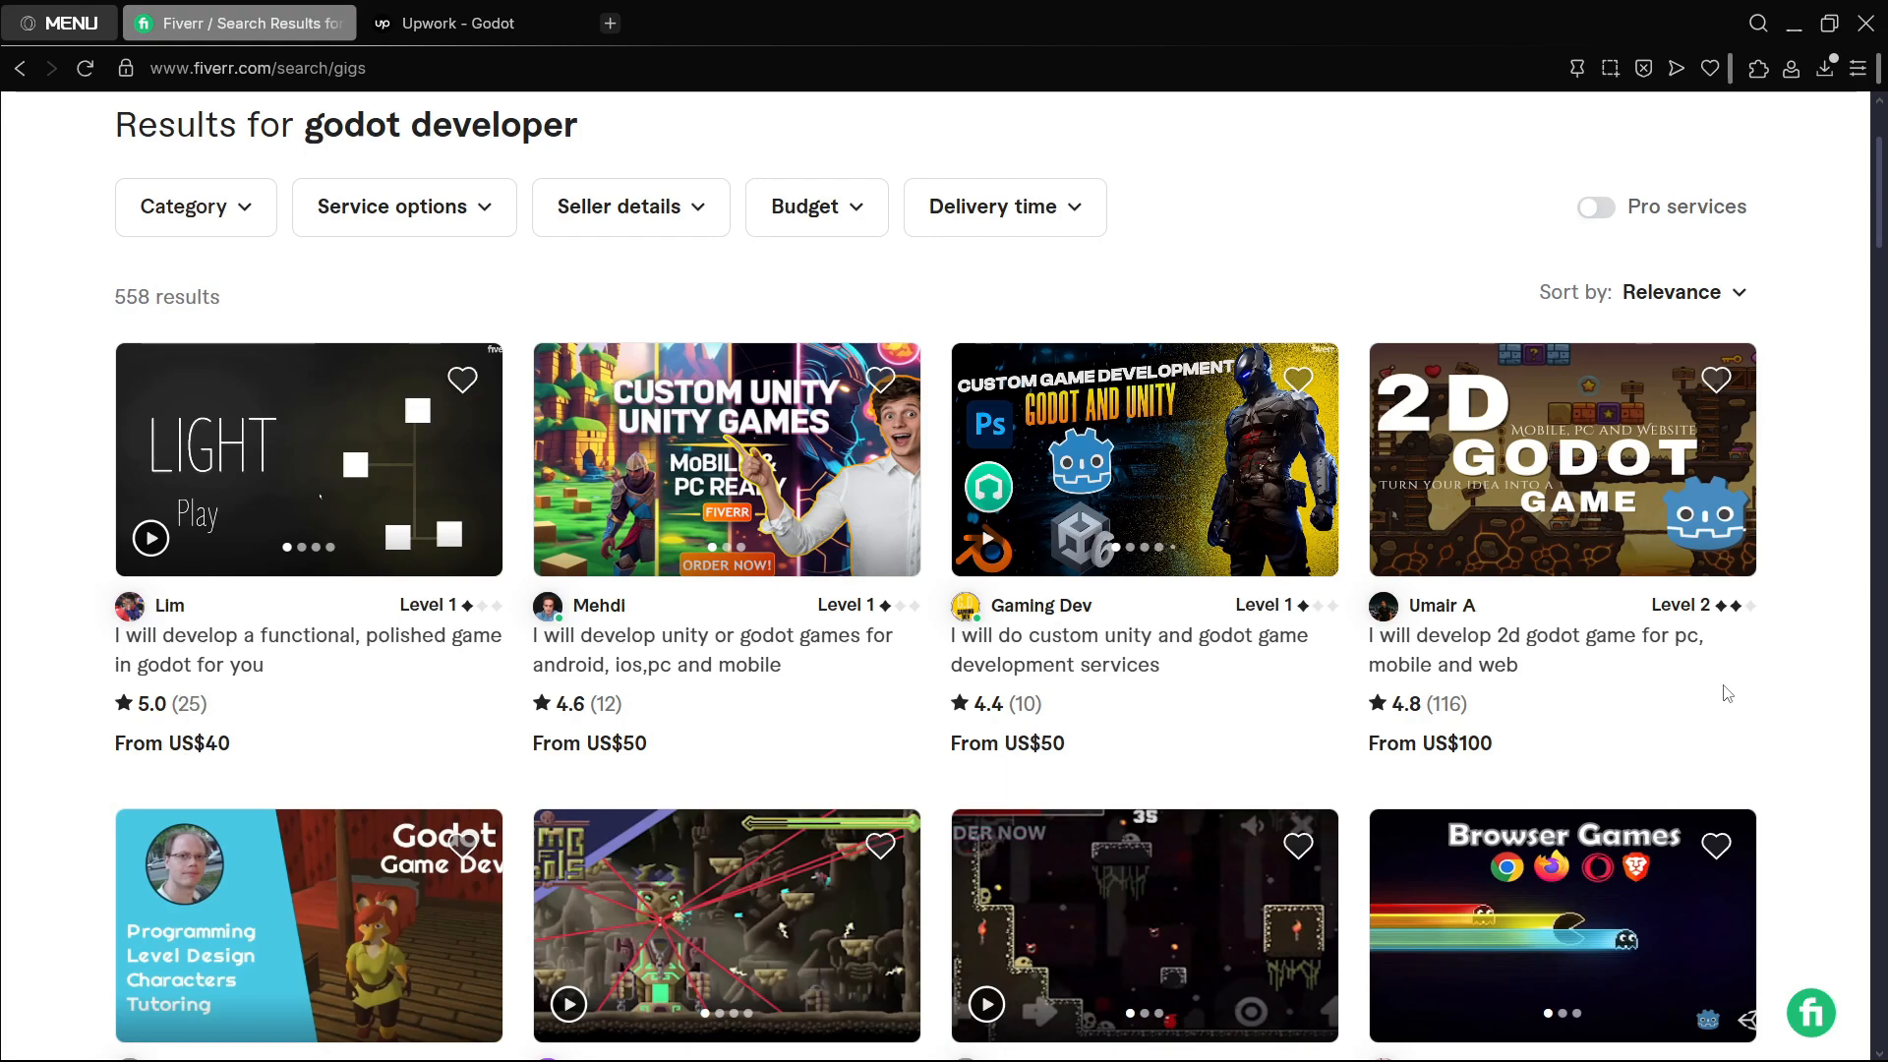
double_click(1449, 704)
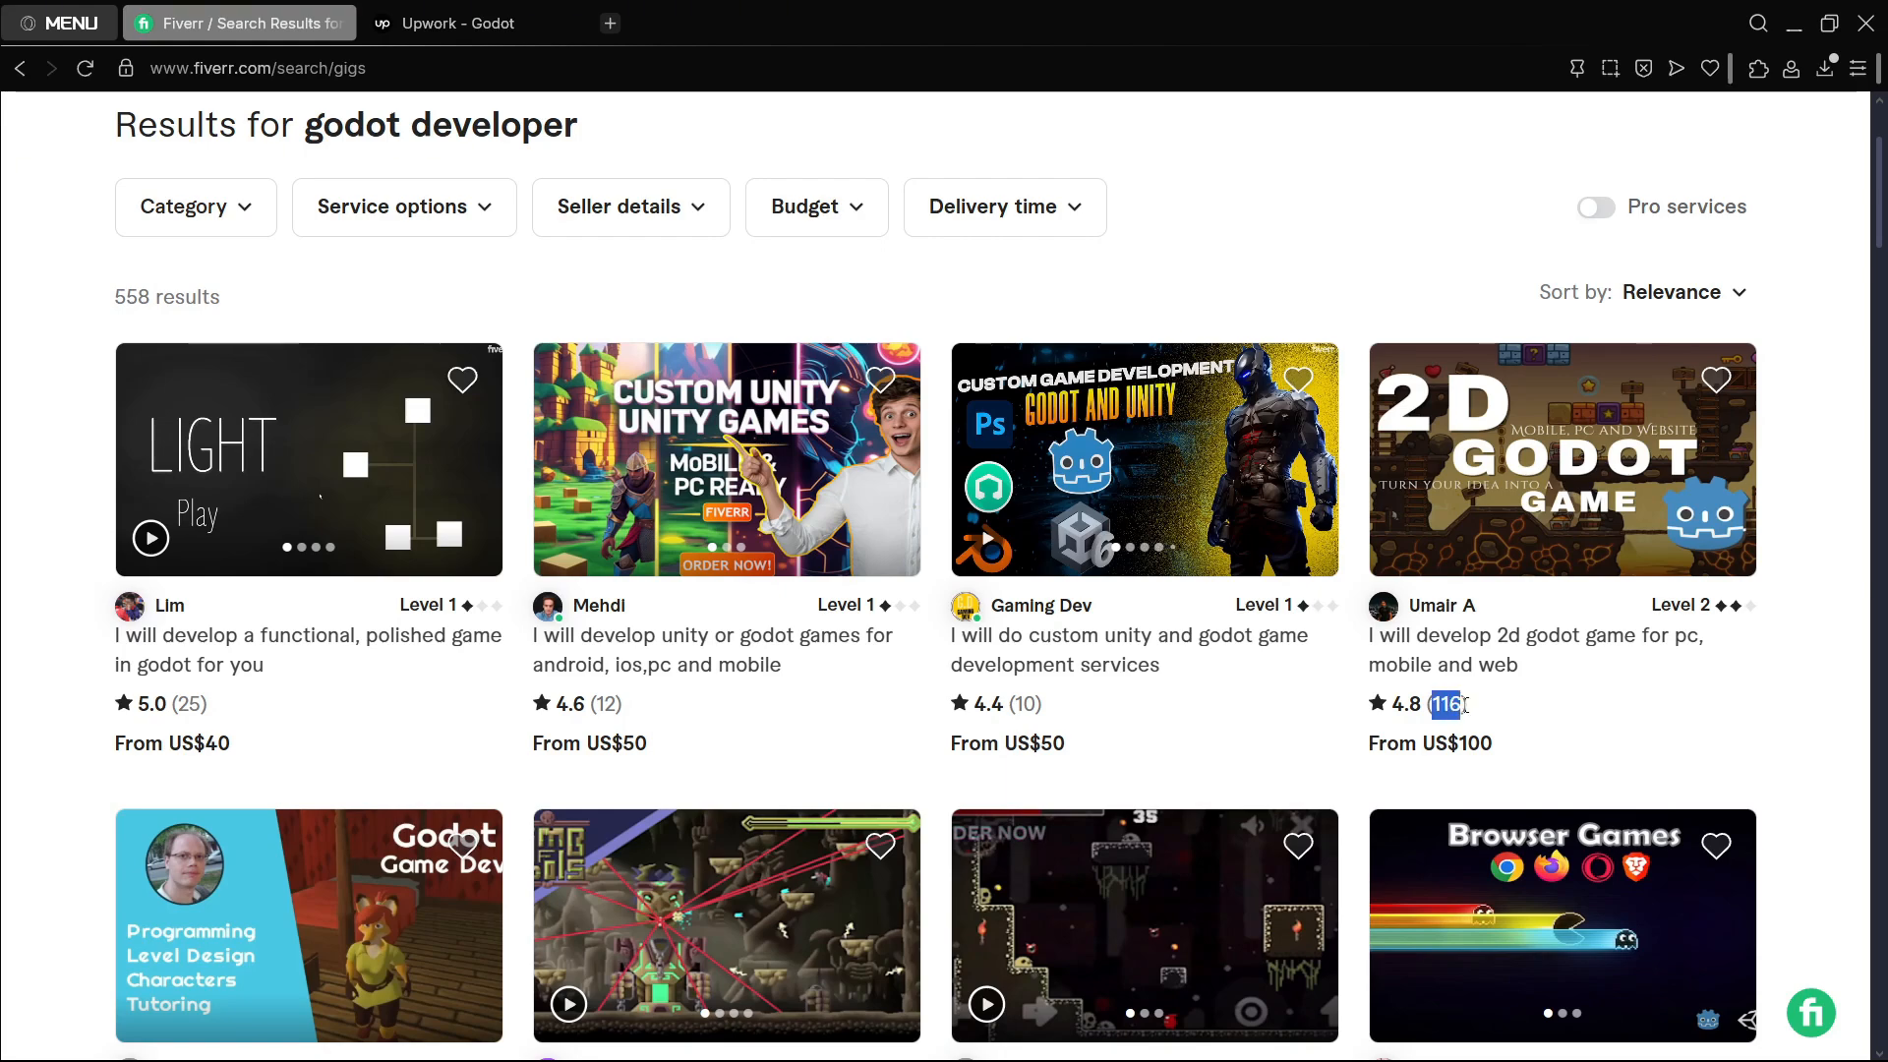
scroll(down, 3)
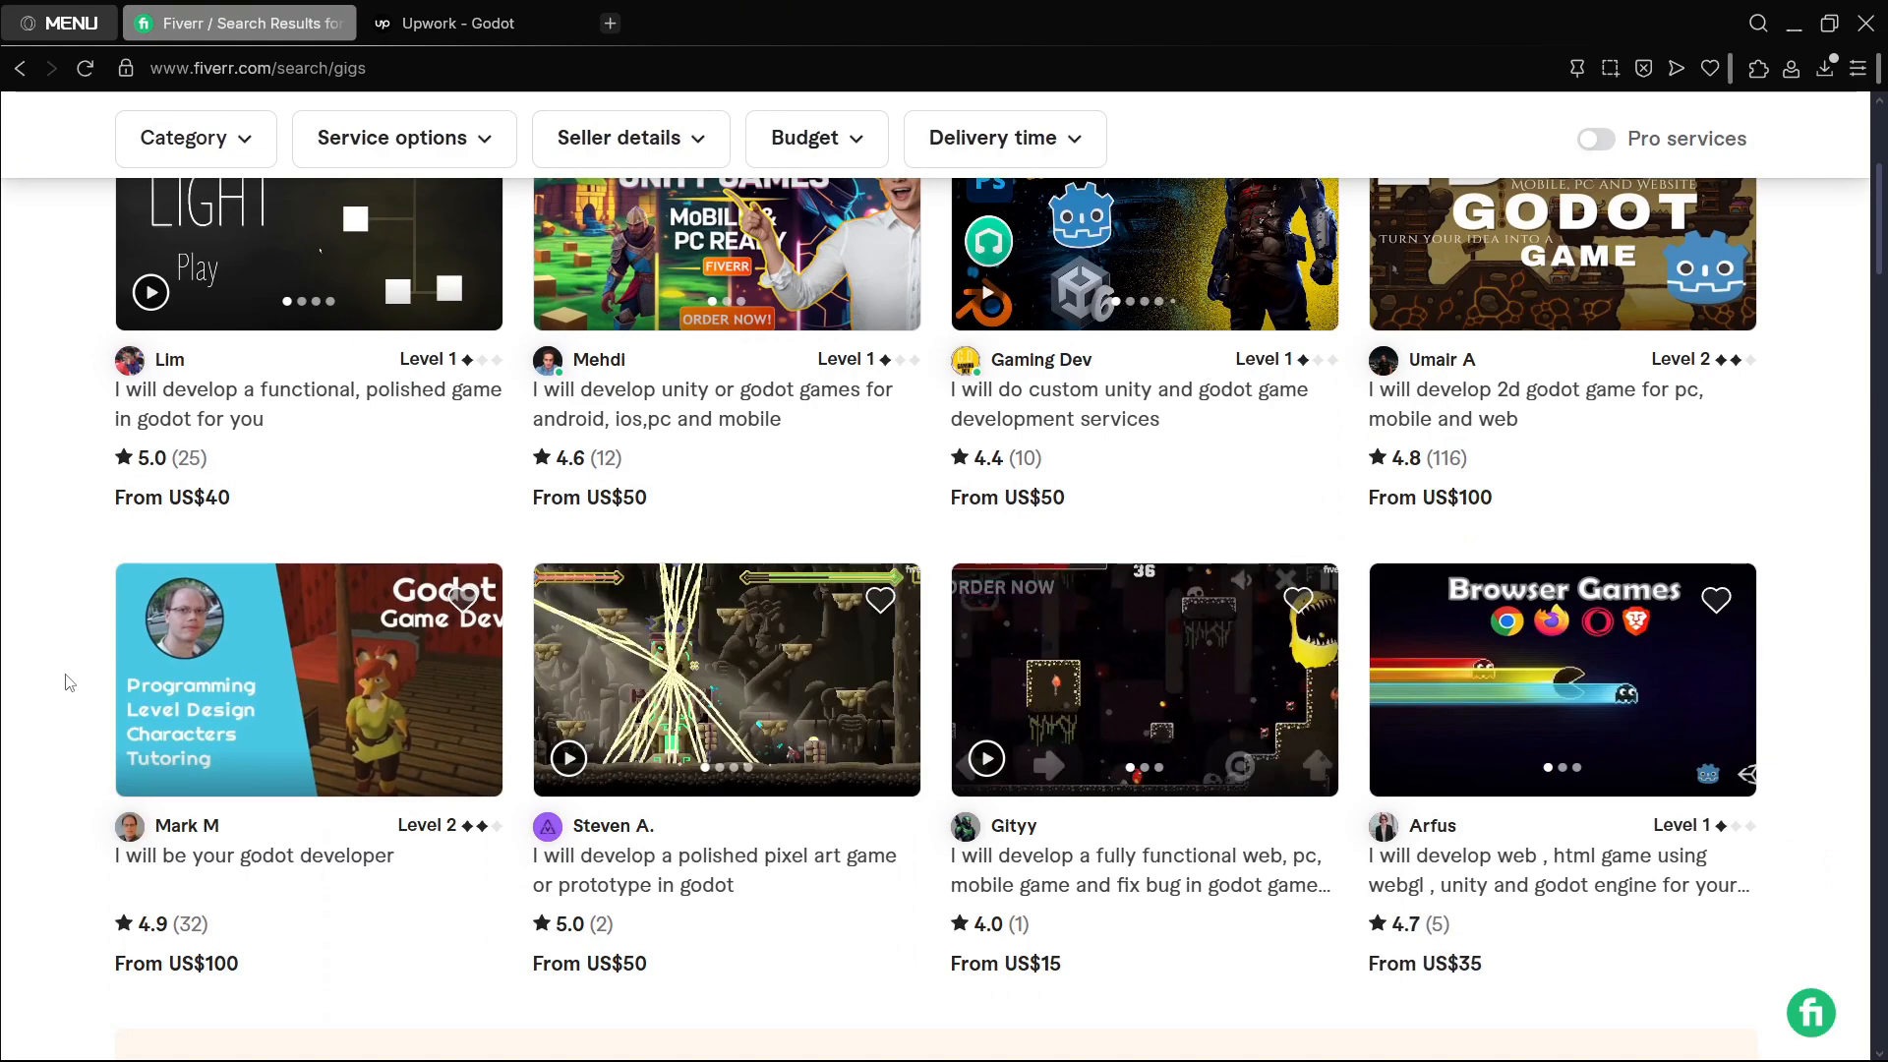
scroll(down, 3)
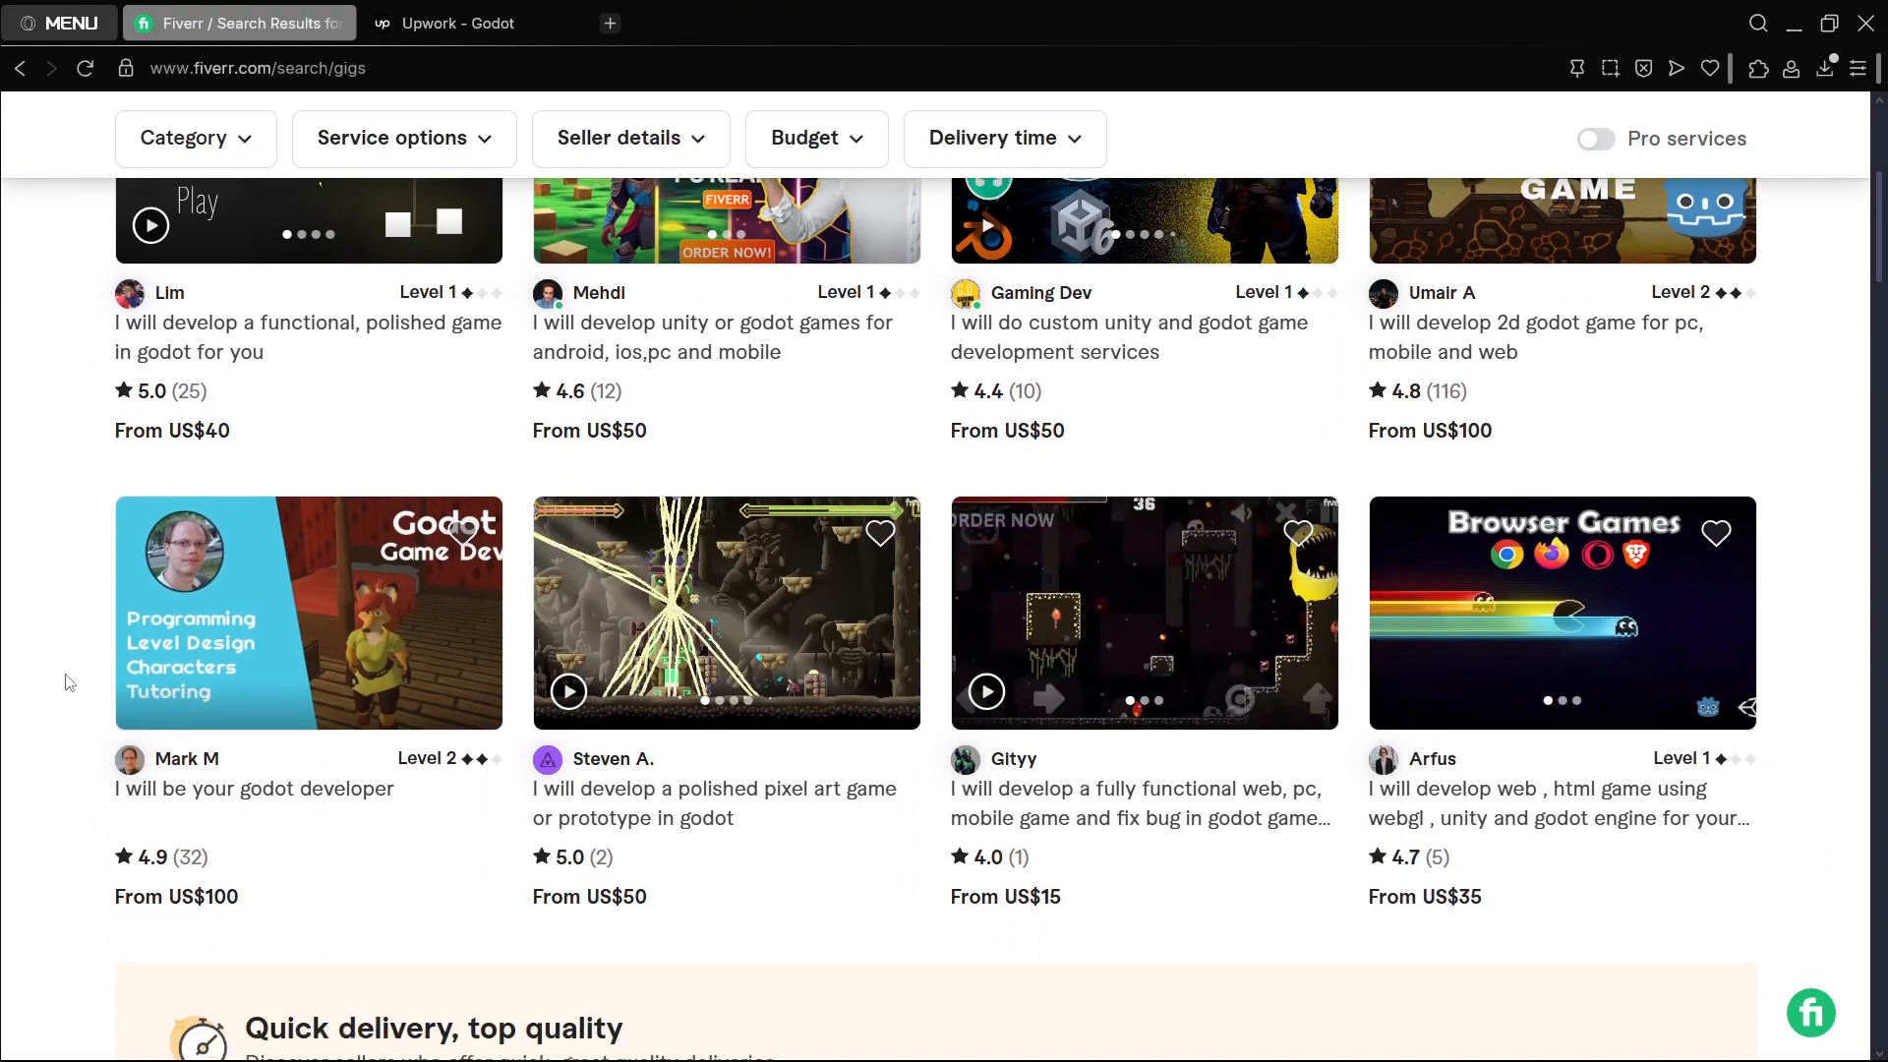
scroll(down, 3)
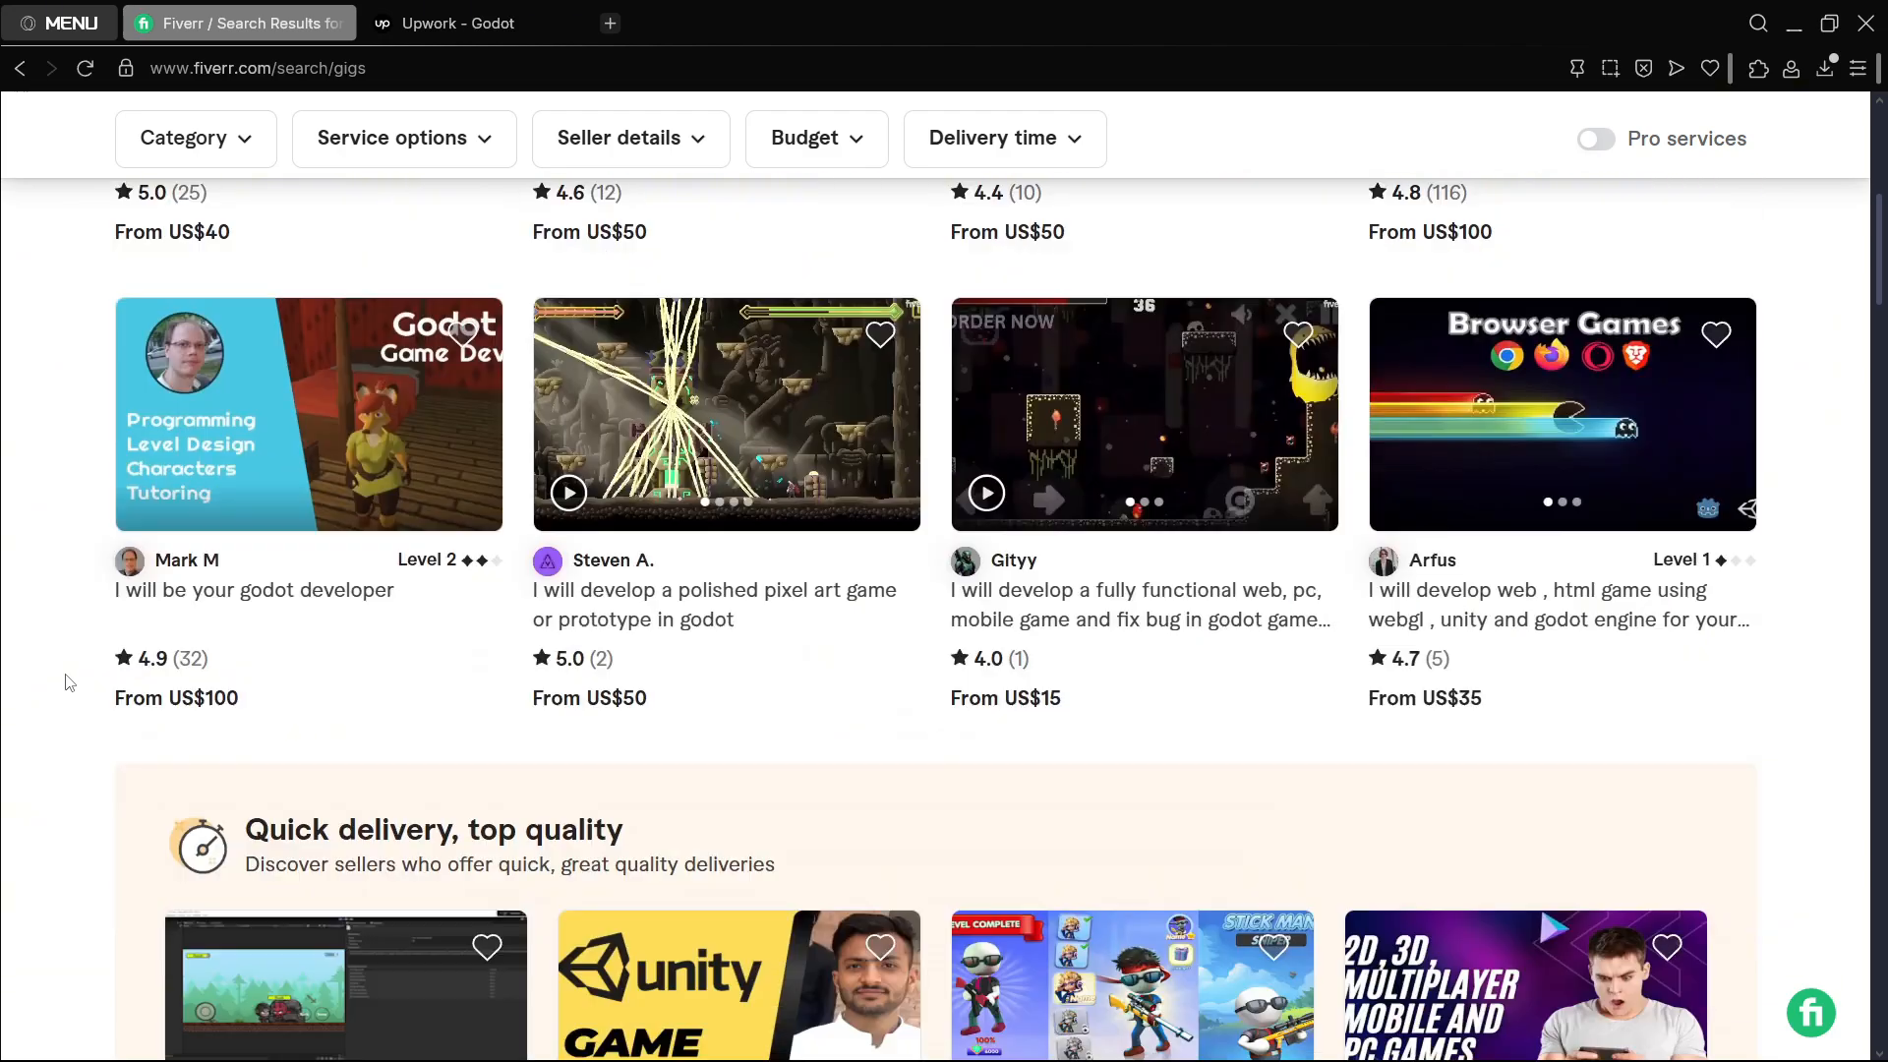
scroll(down, 3)
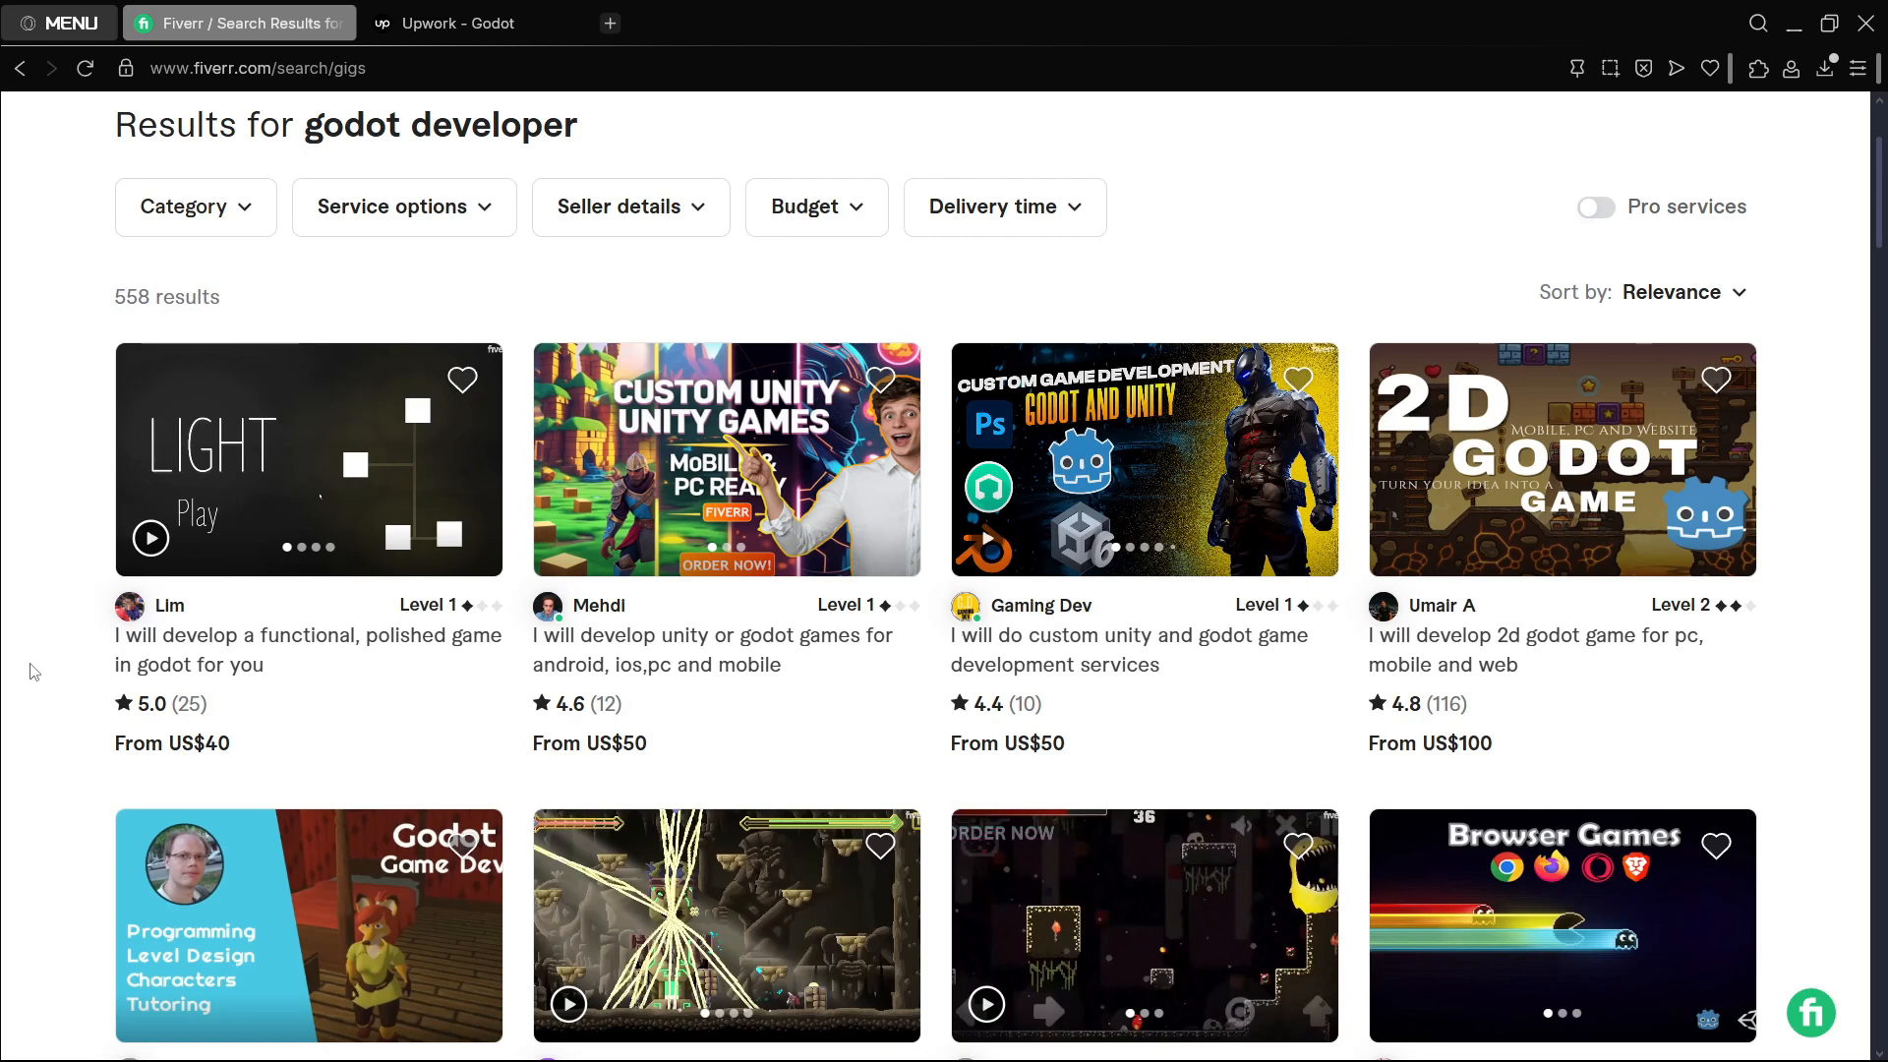
scroll(down, 3)
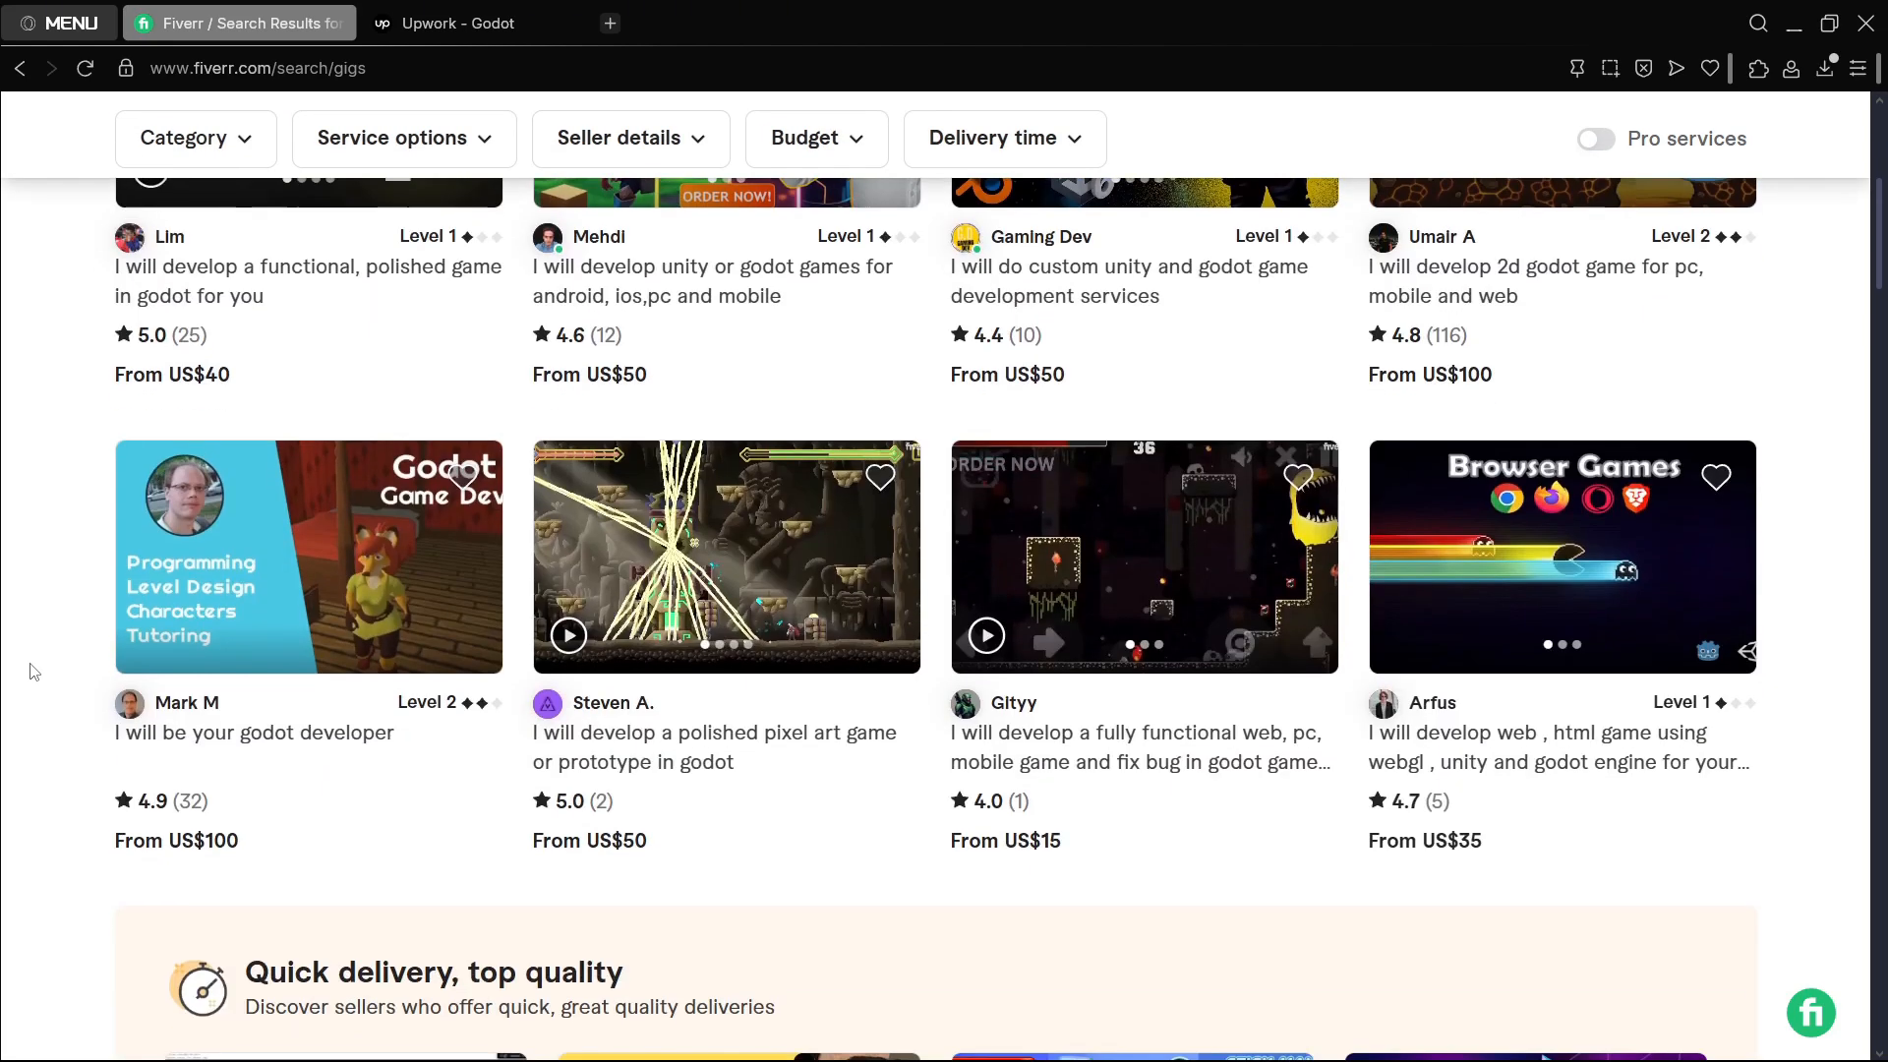
scroll(down, 3)
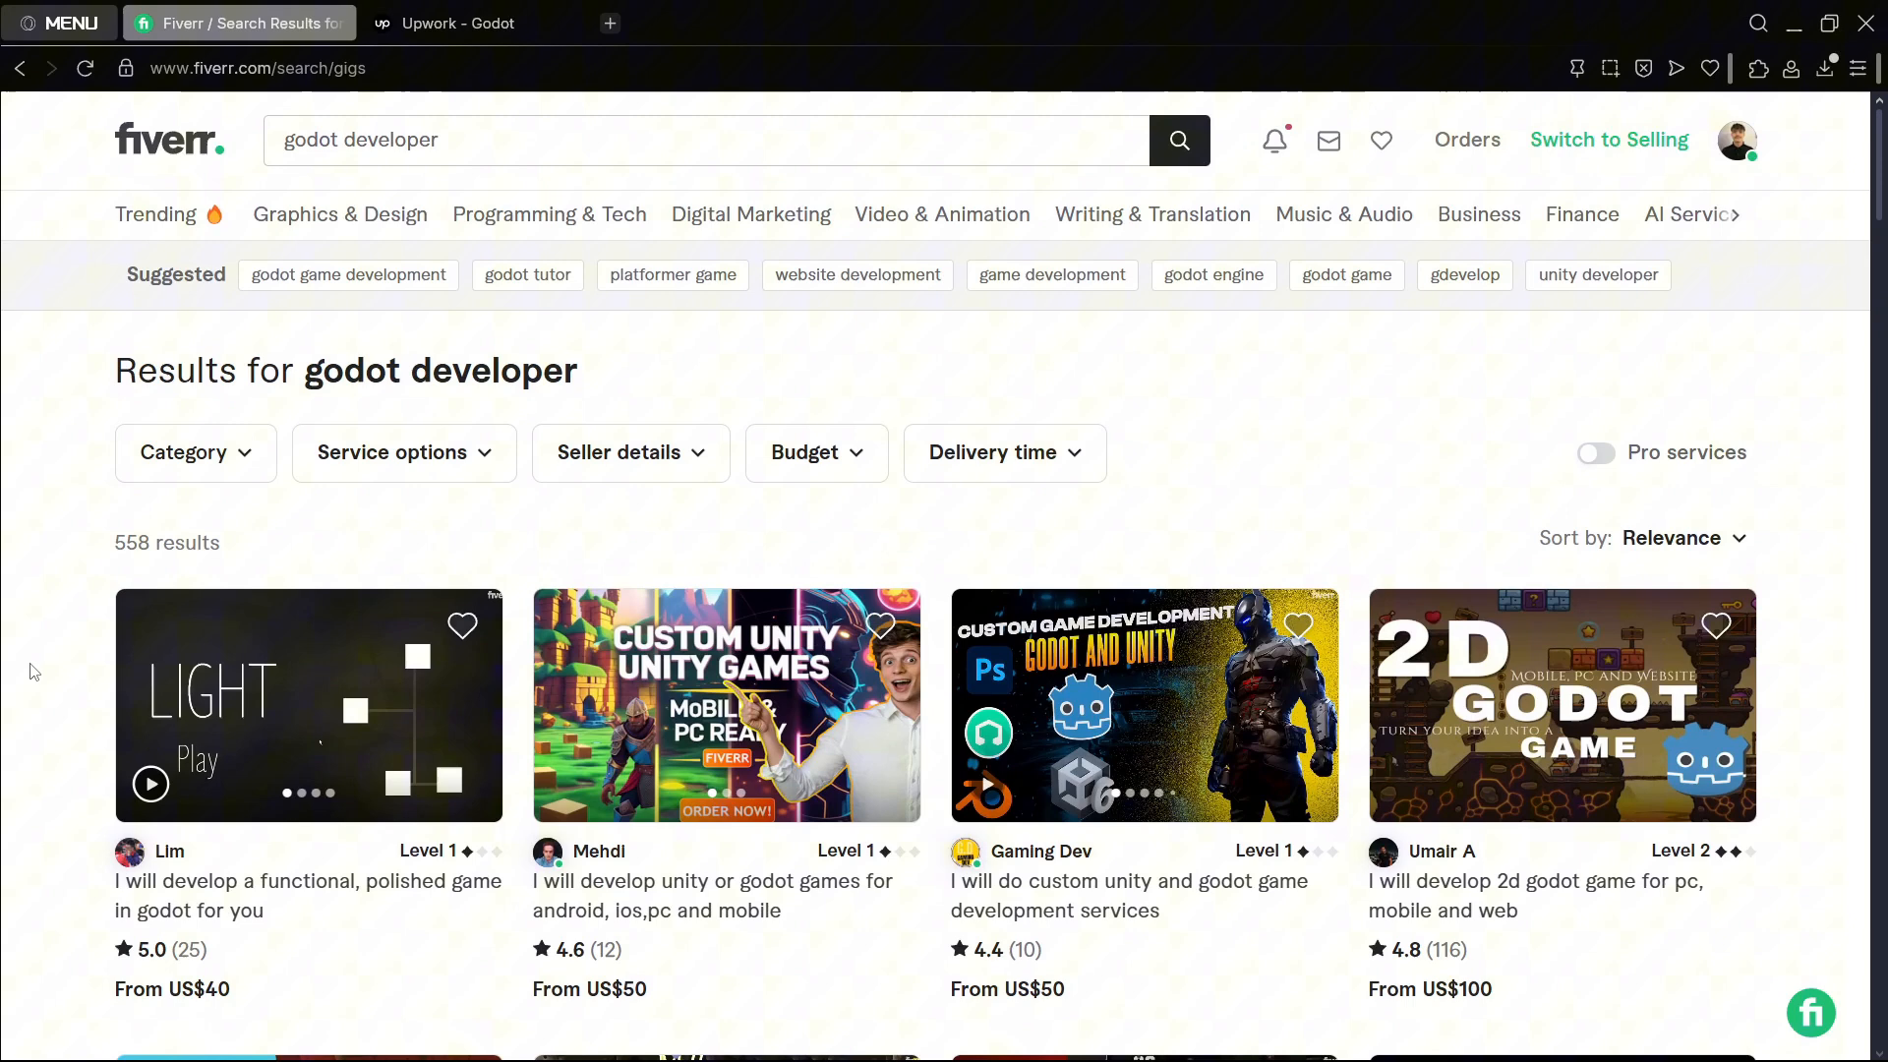
Step: Review the four active Fiverr gigs, then move to the Upwork godot talent search
click(1738, 139)
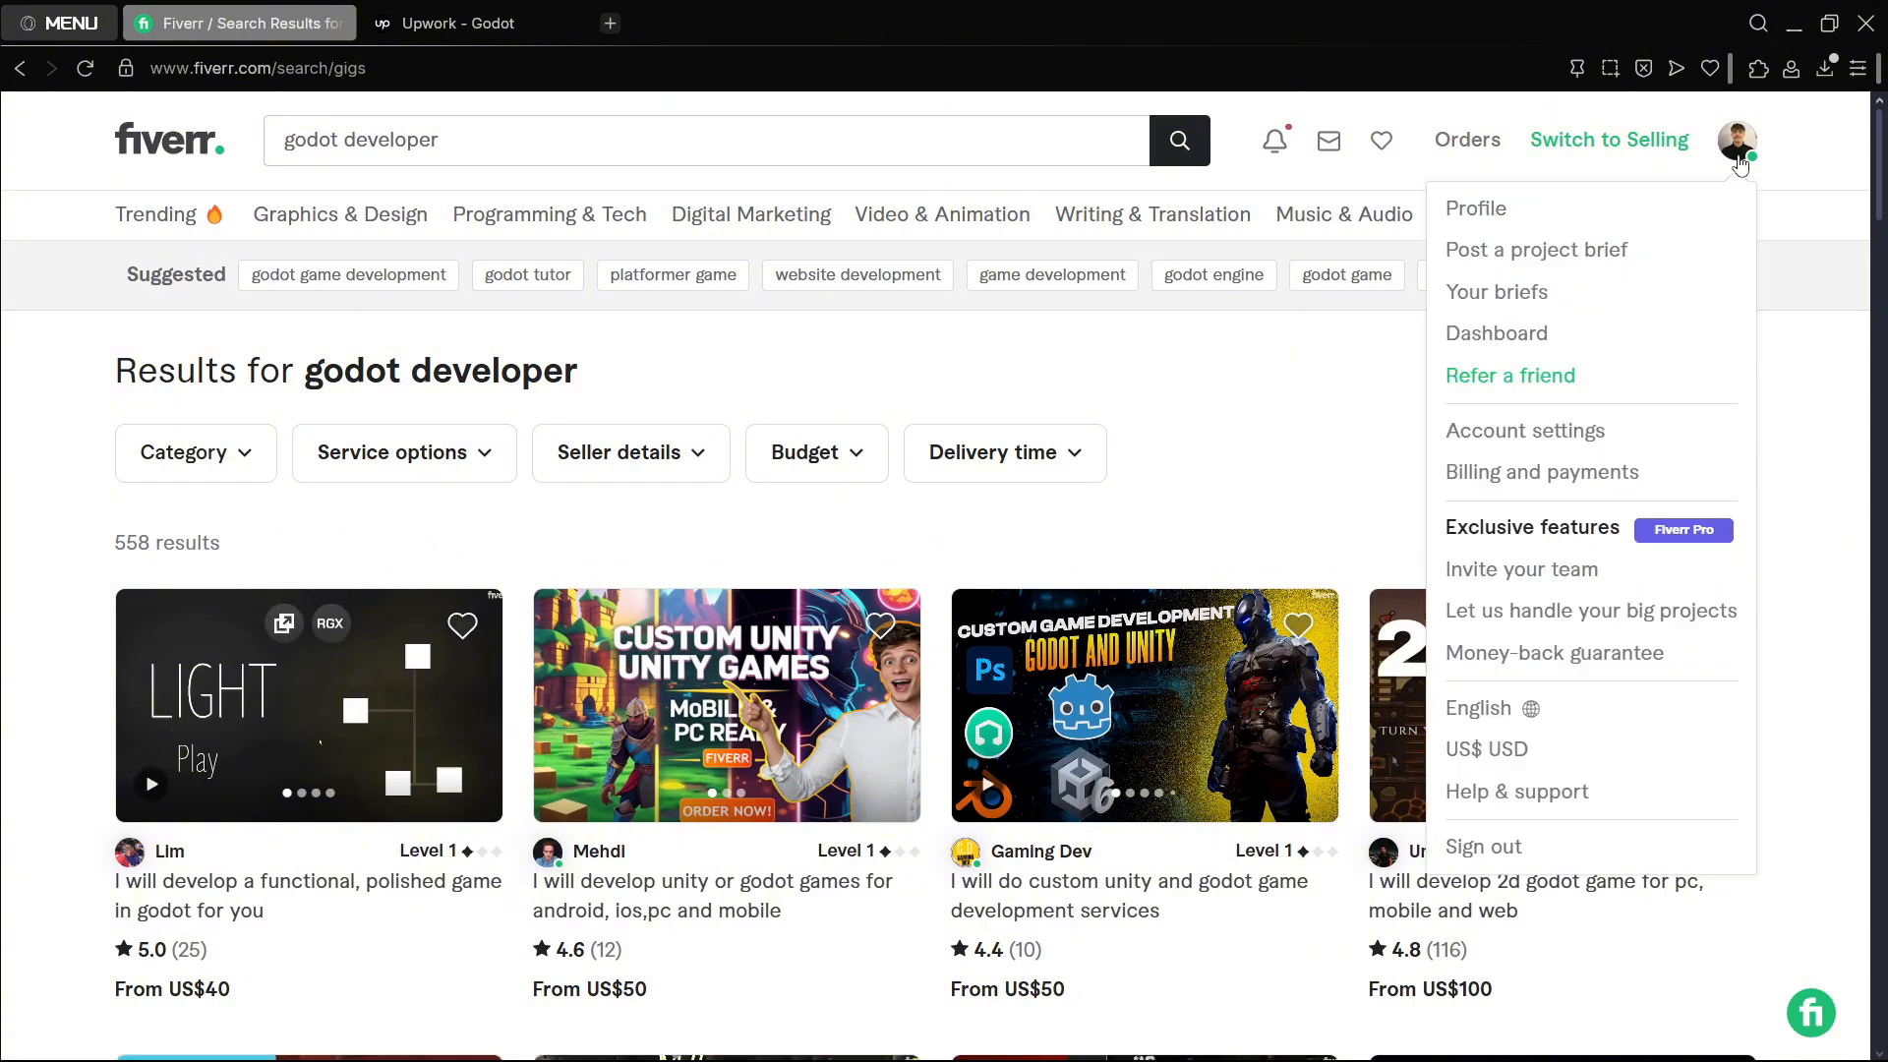
click(1738, 140)
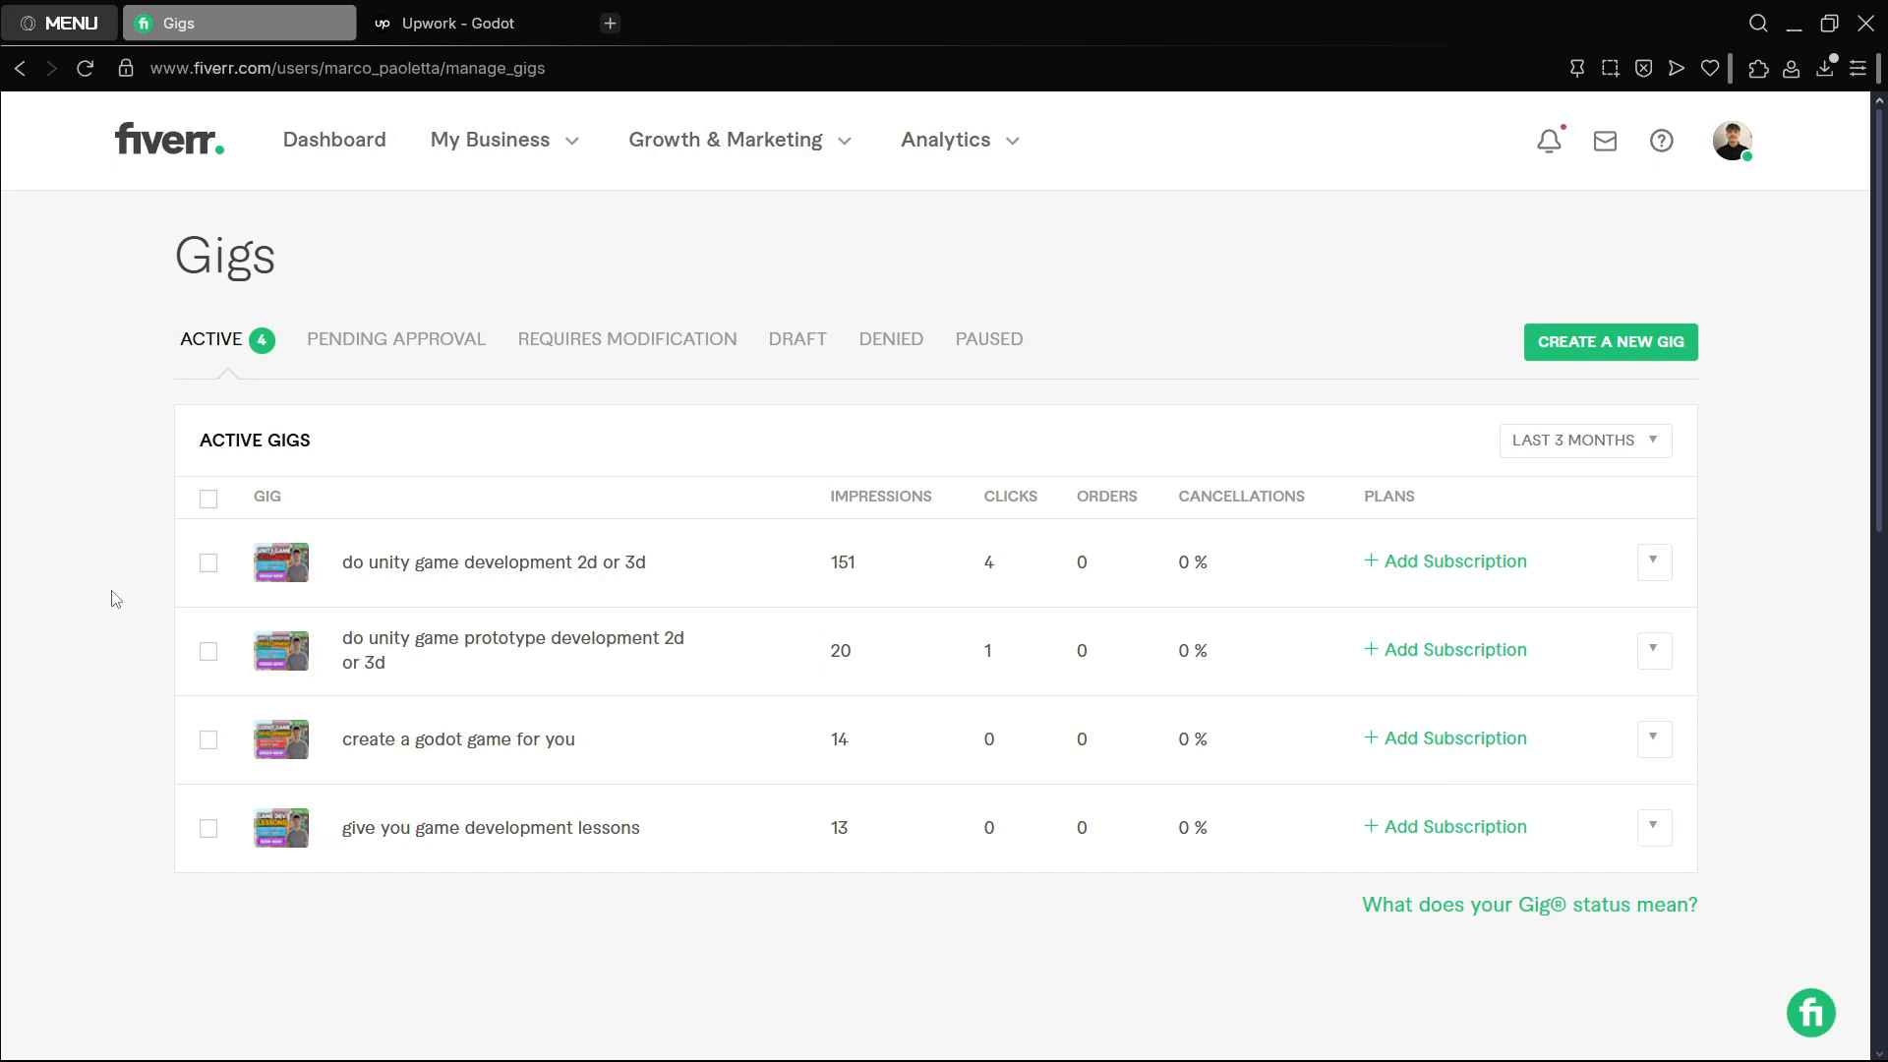
mouse_move(162, 566)
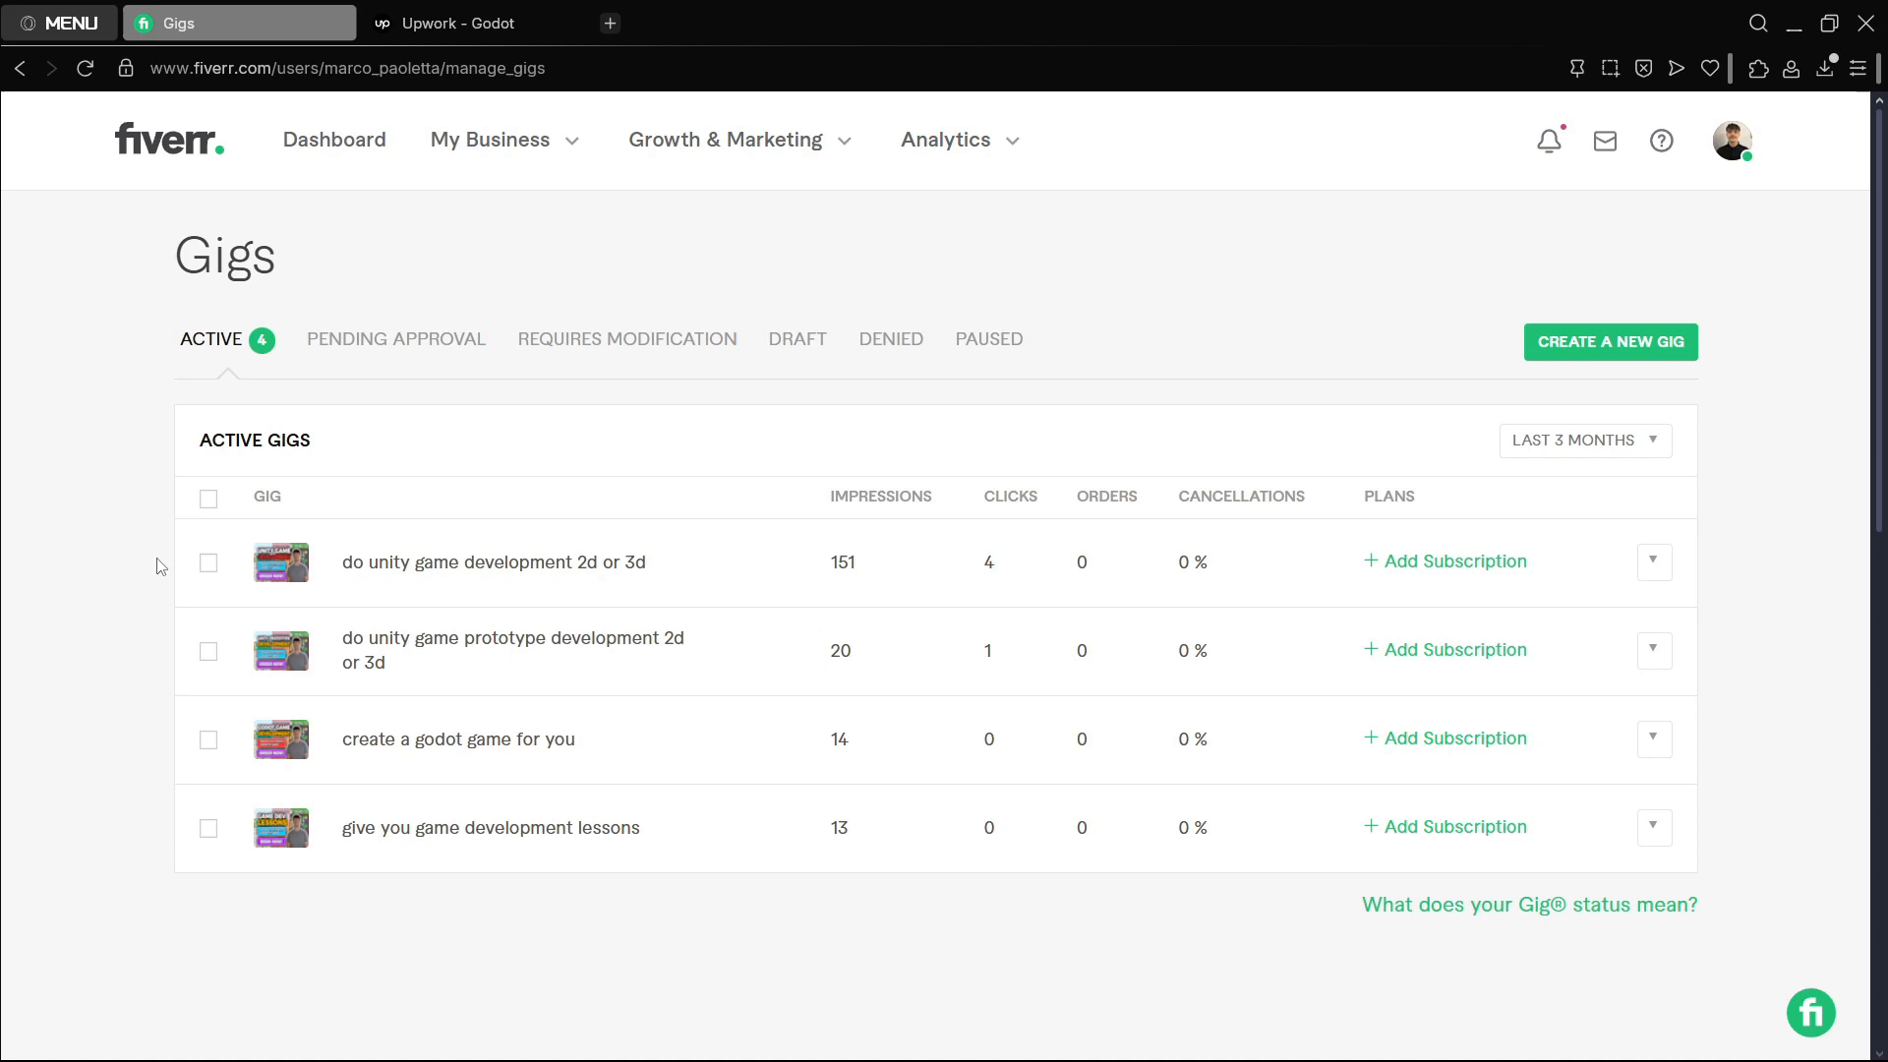
mouse_move(1480, 468)
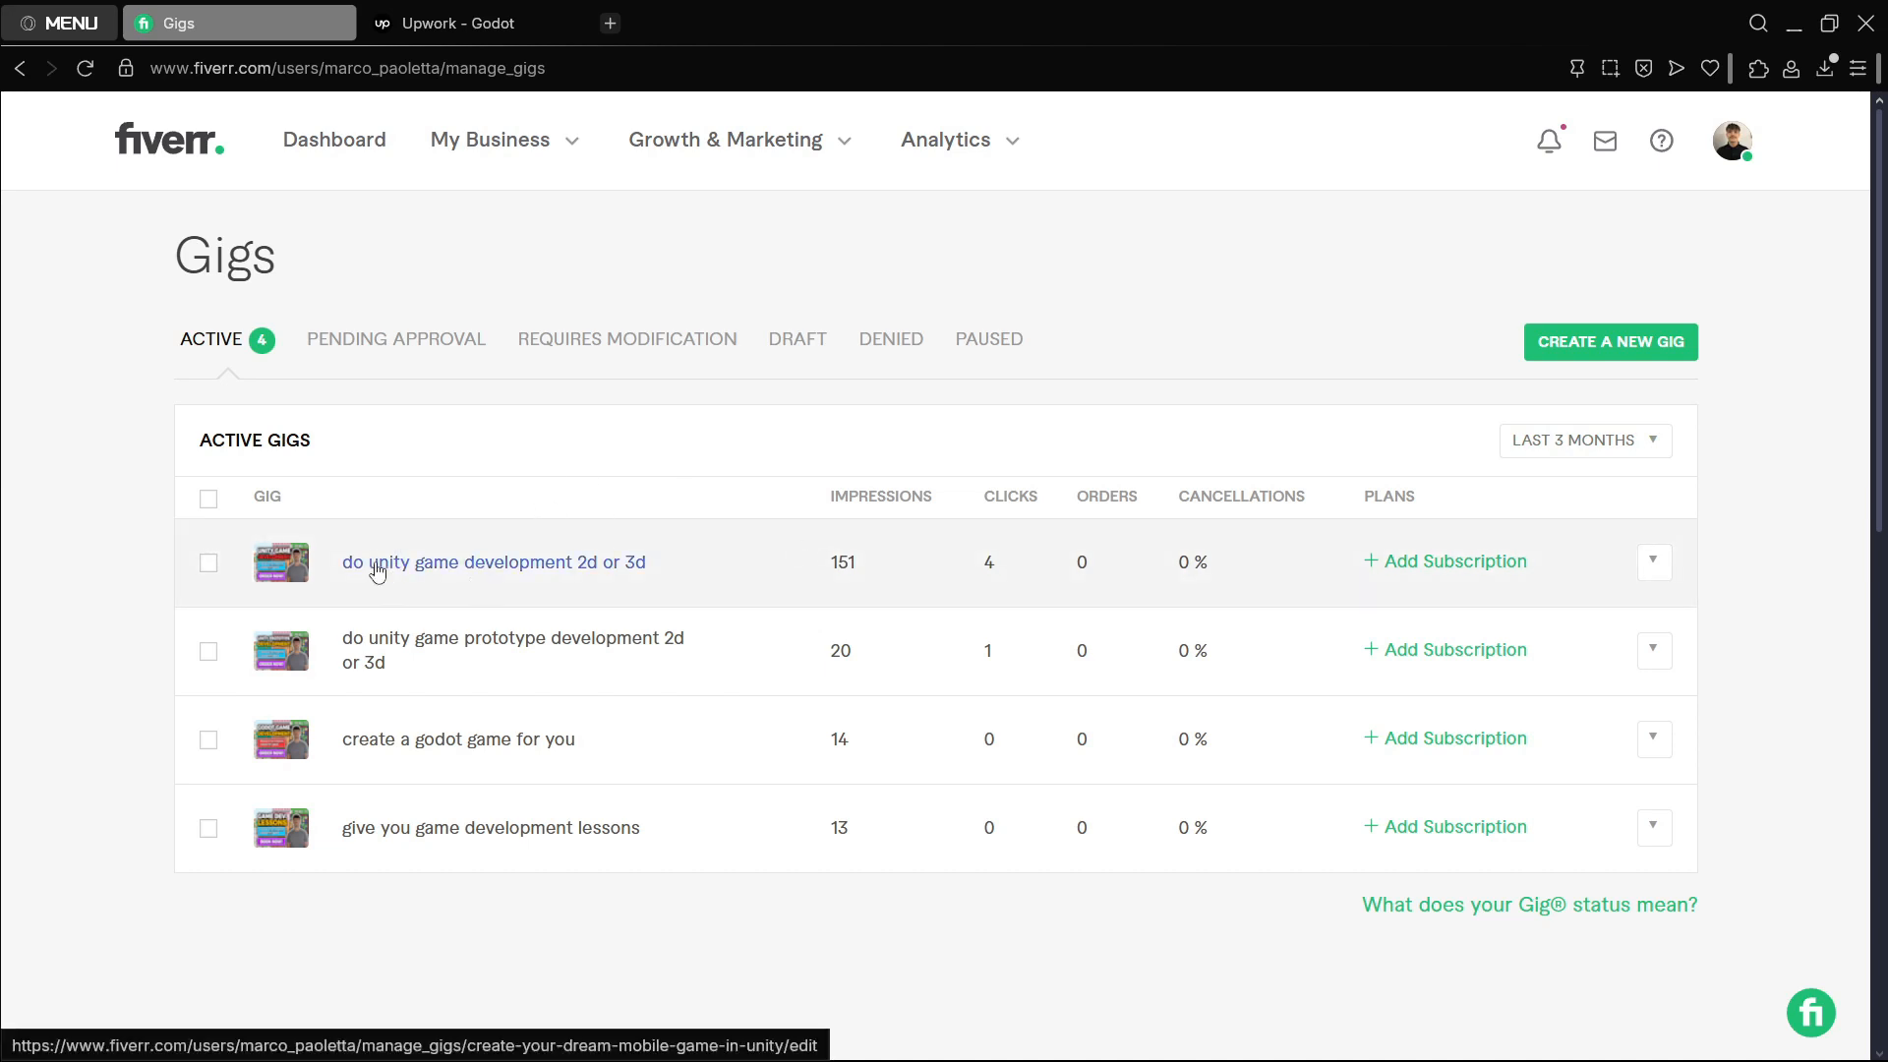
mouse_move(839, 569)
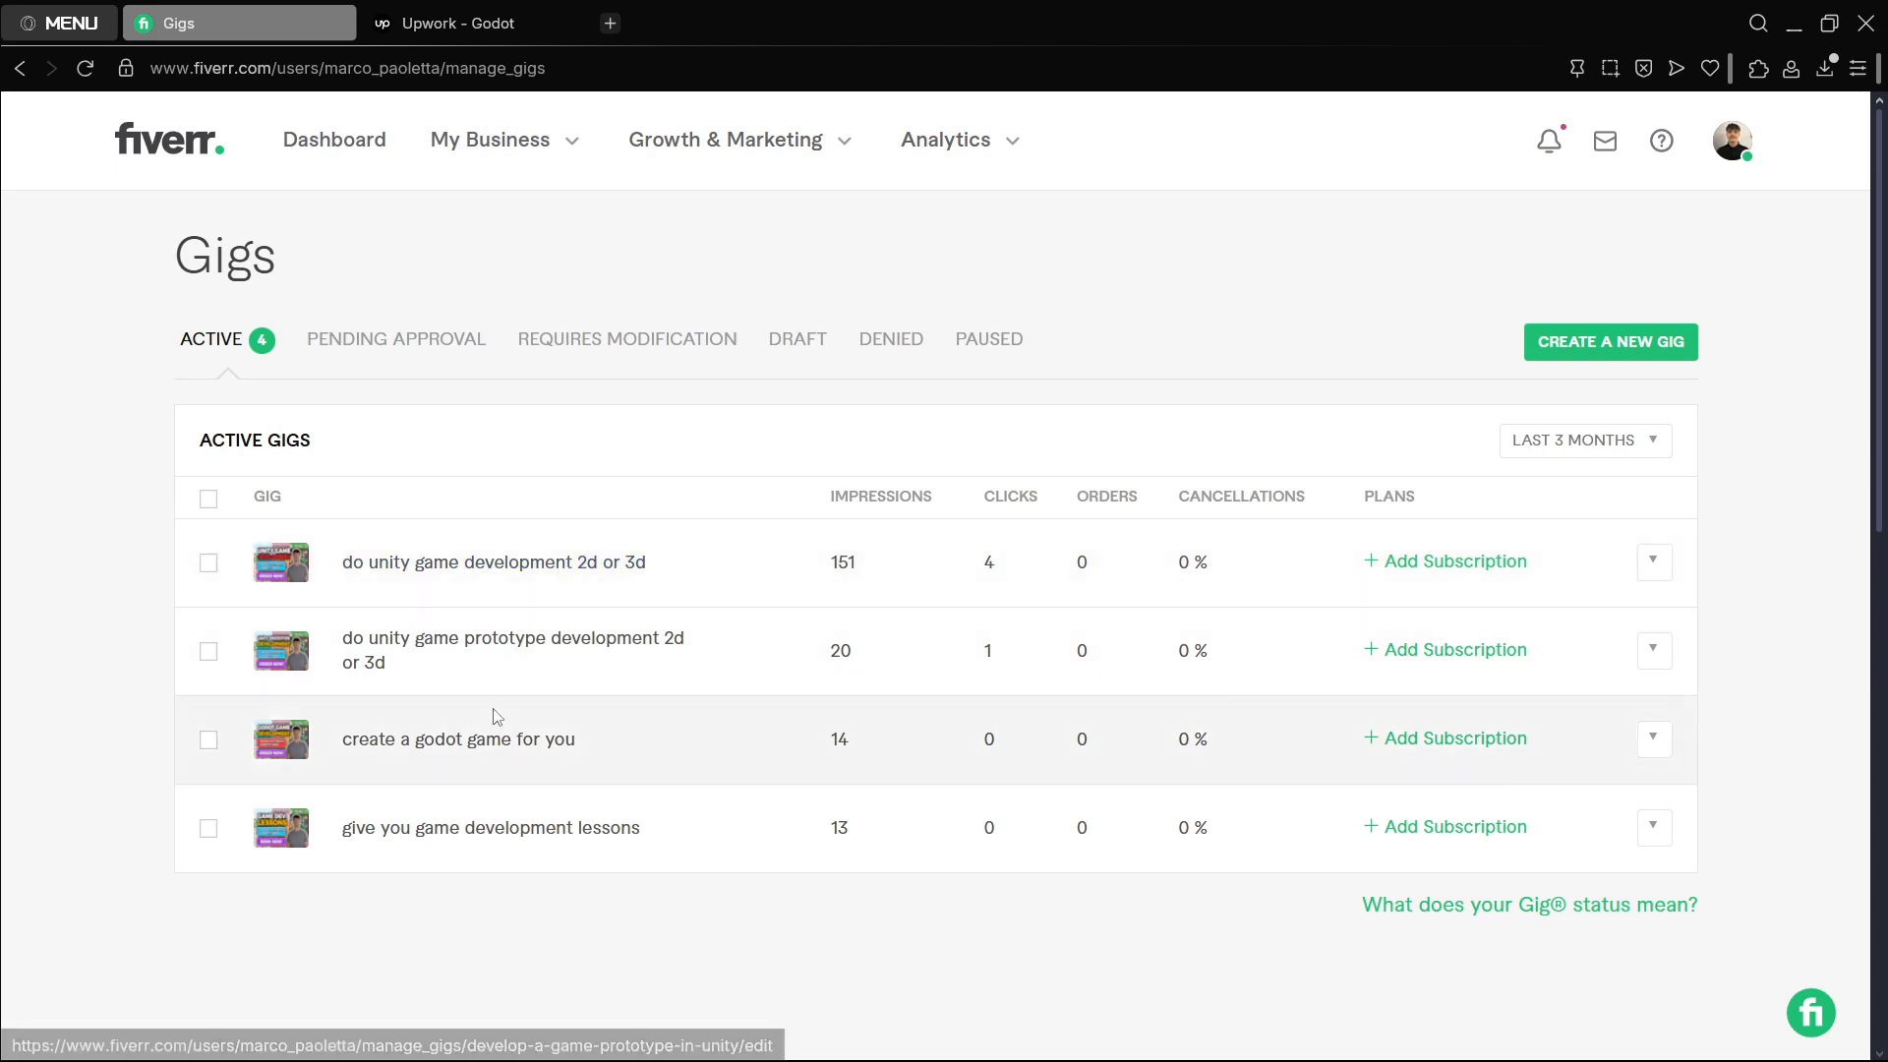
mouse_move(457, 738)
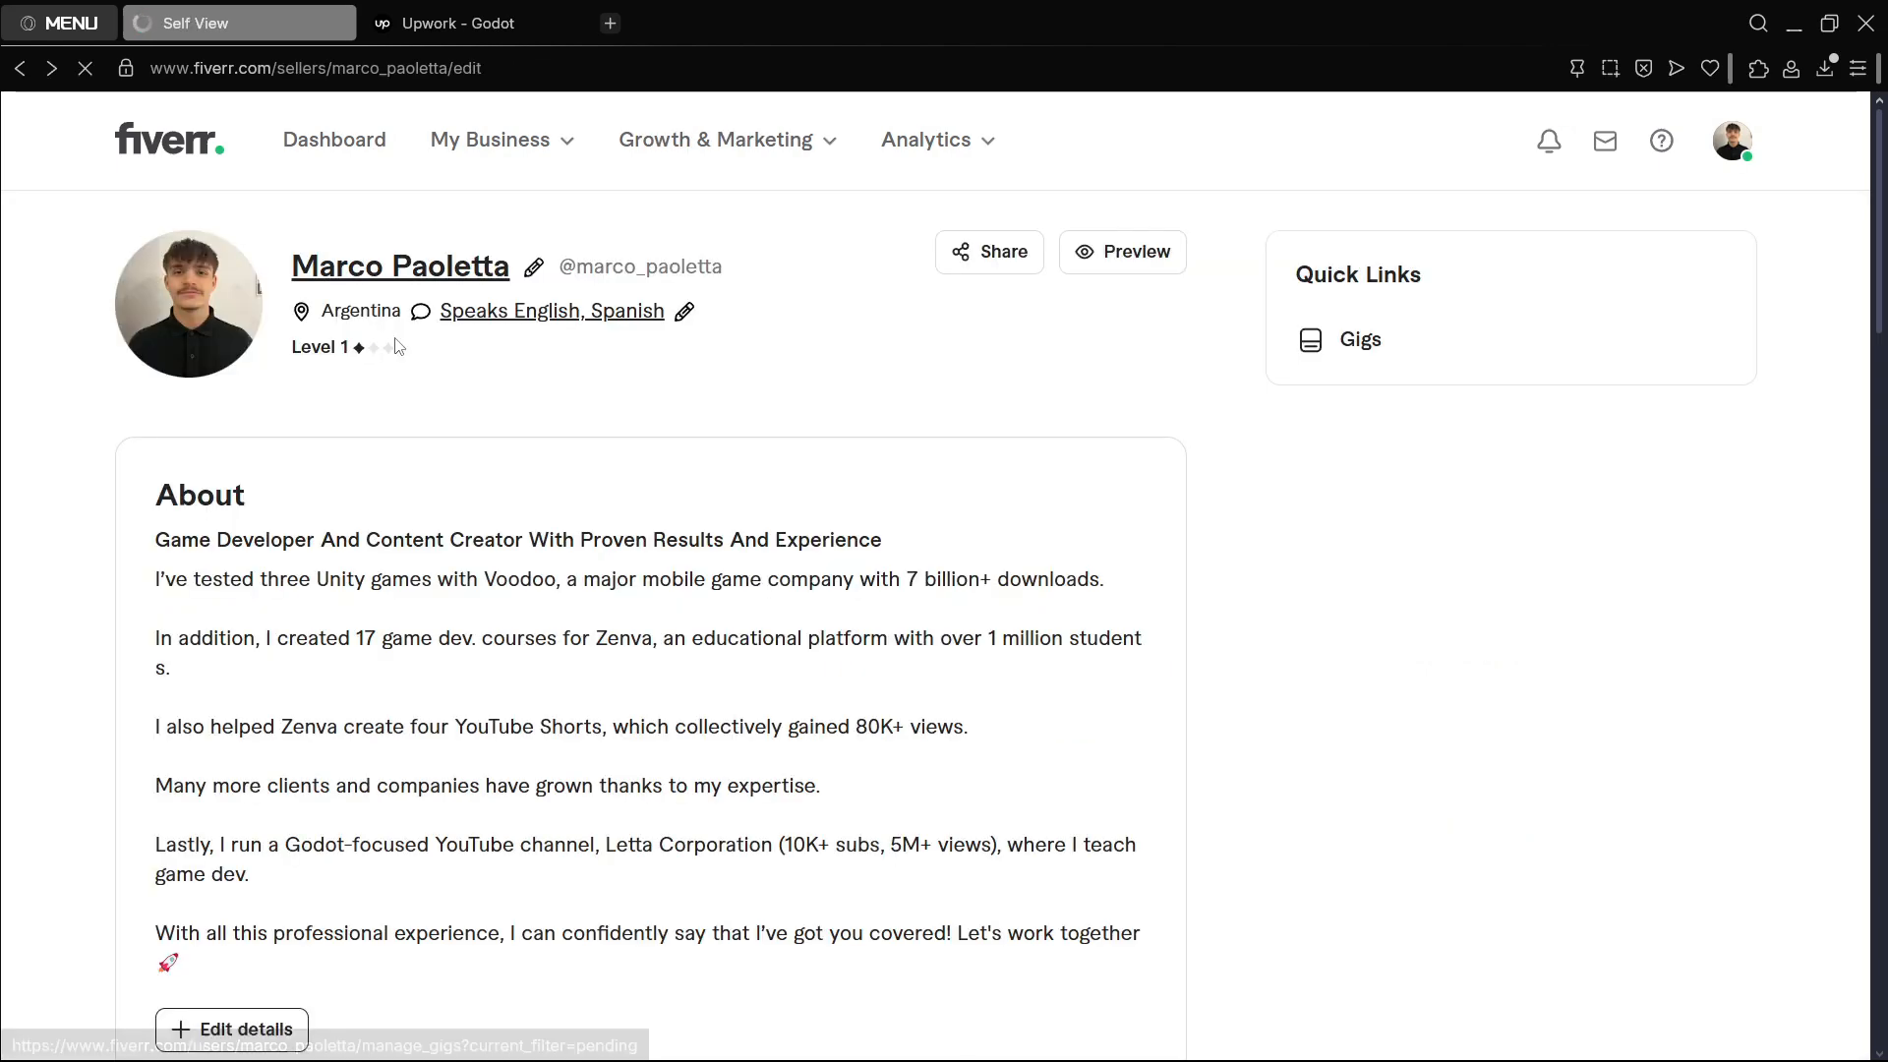
click(476, 23)
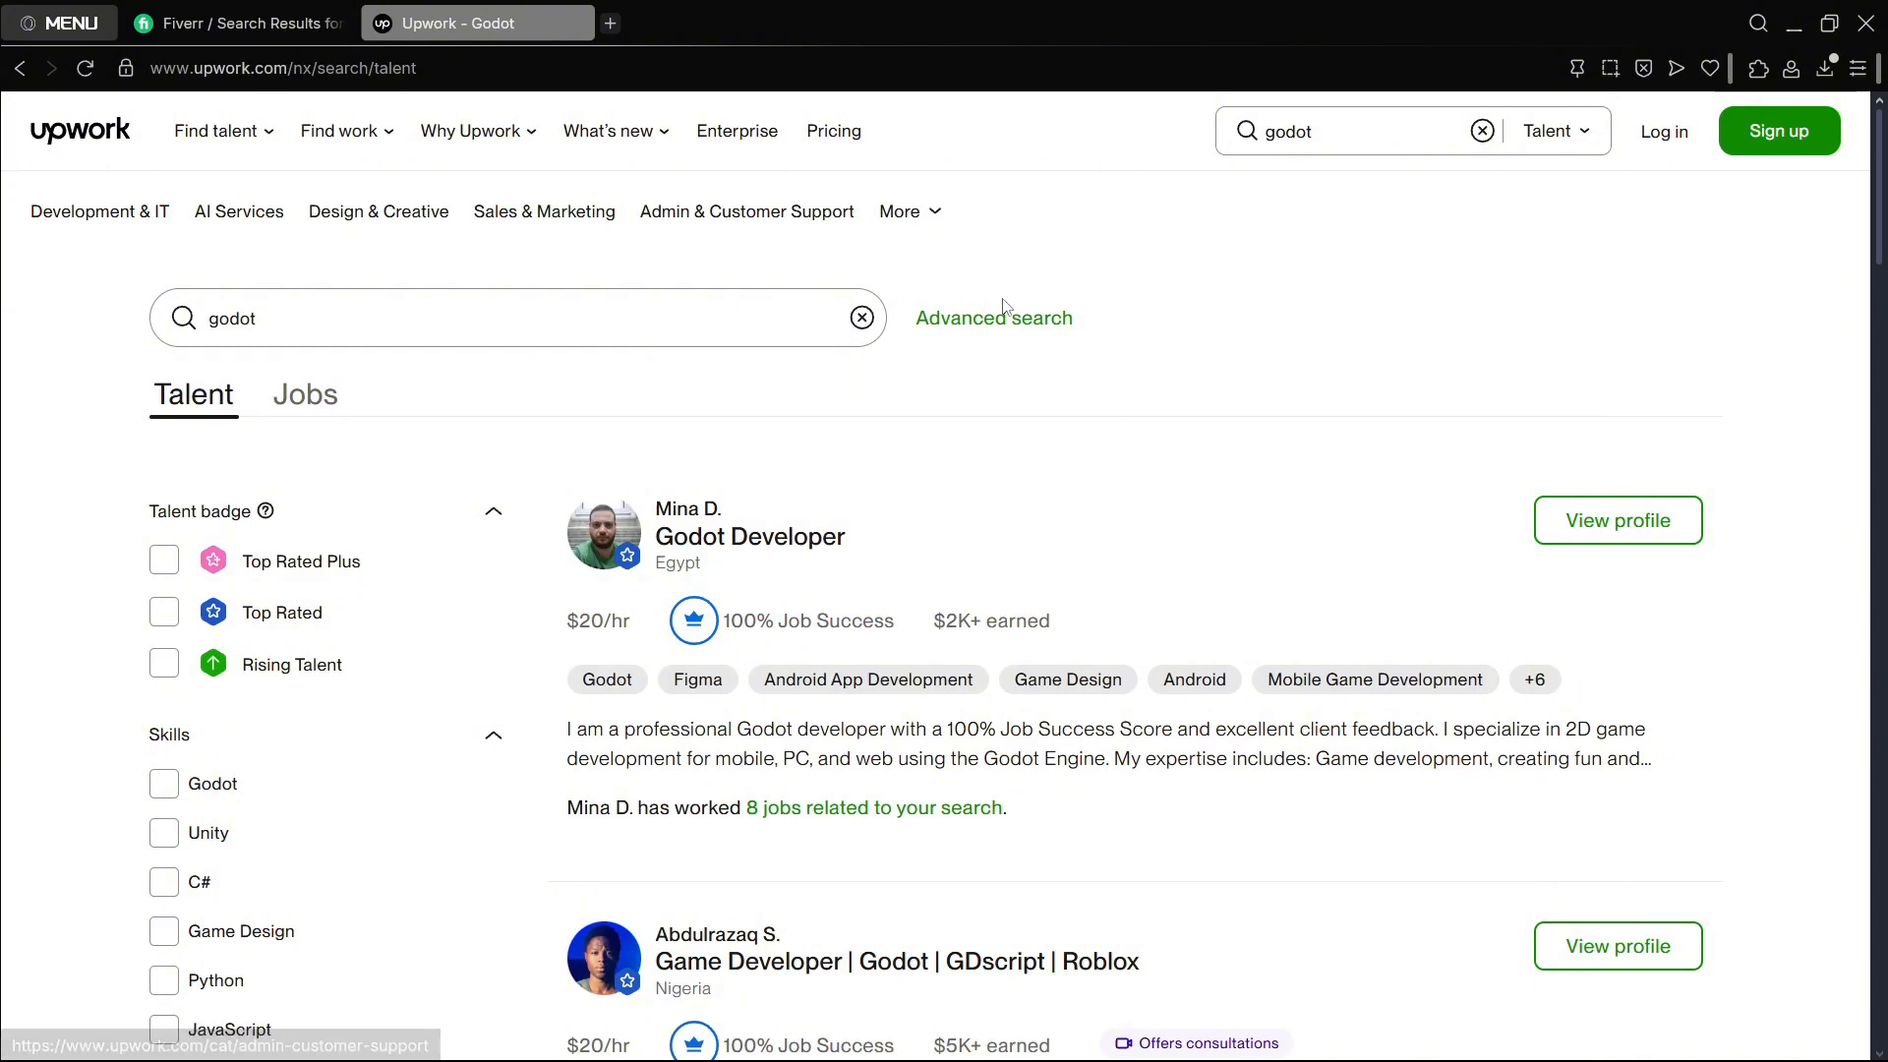
mouse_move(1080, 409)
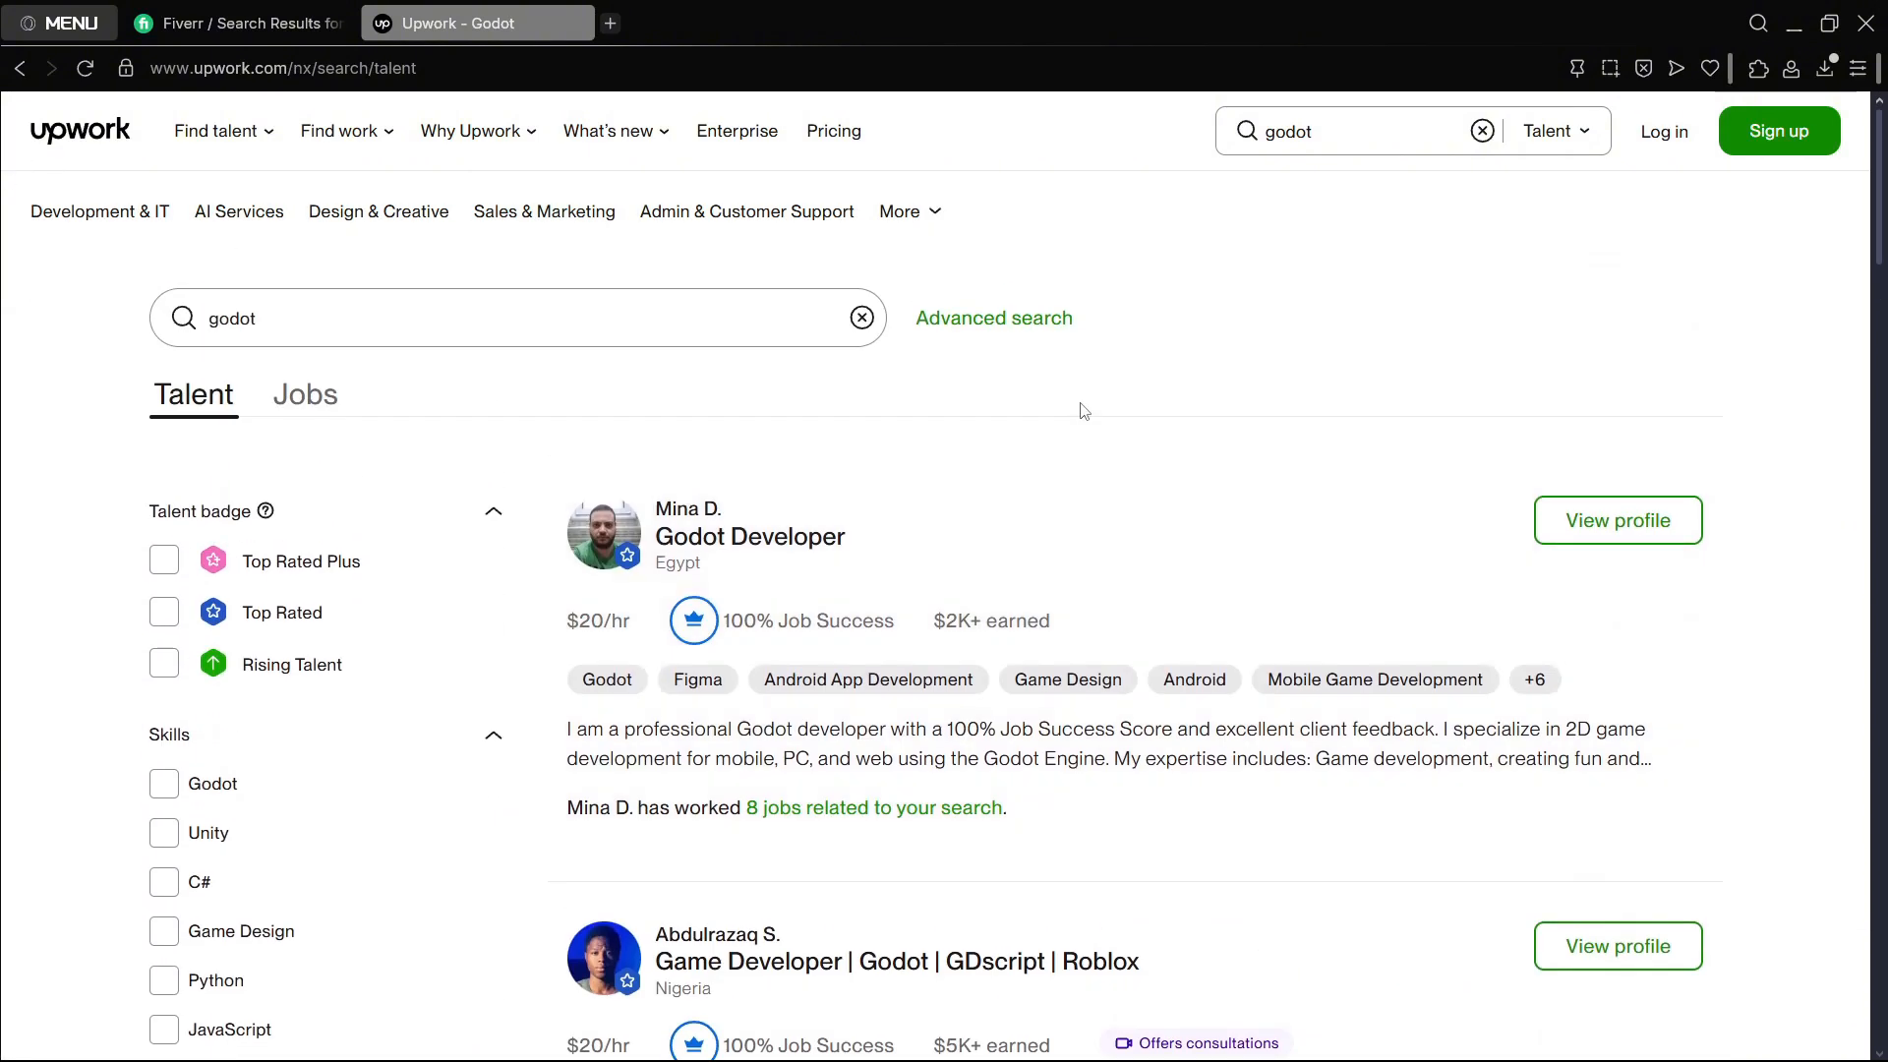
scroll(down, 3)
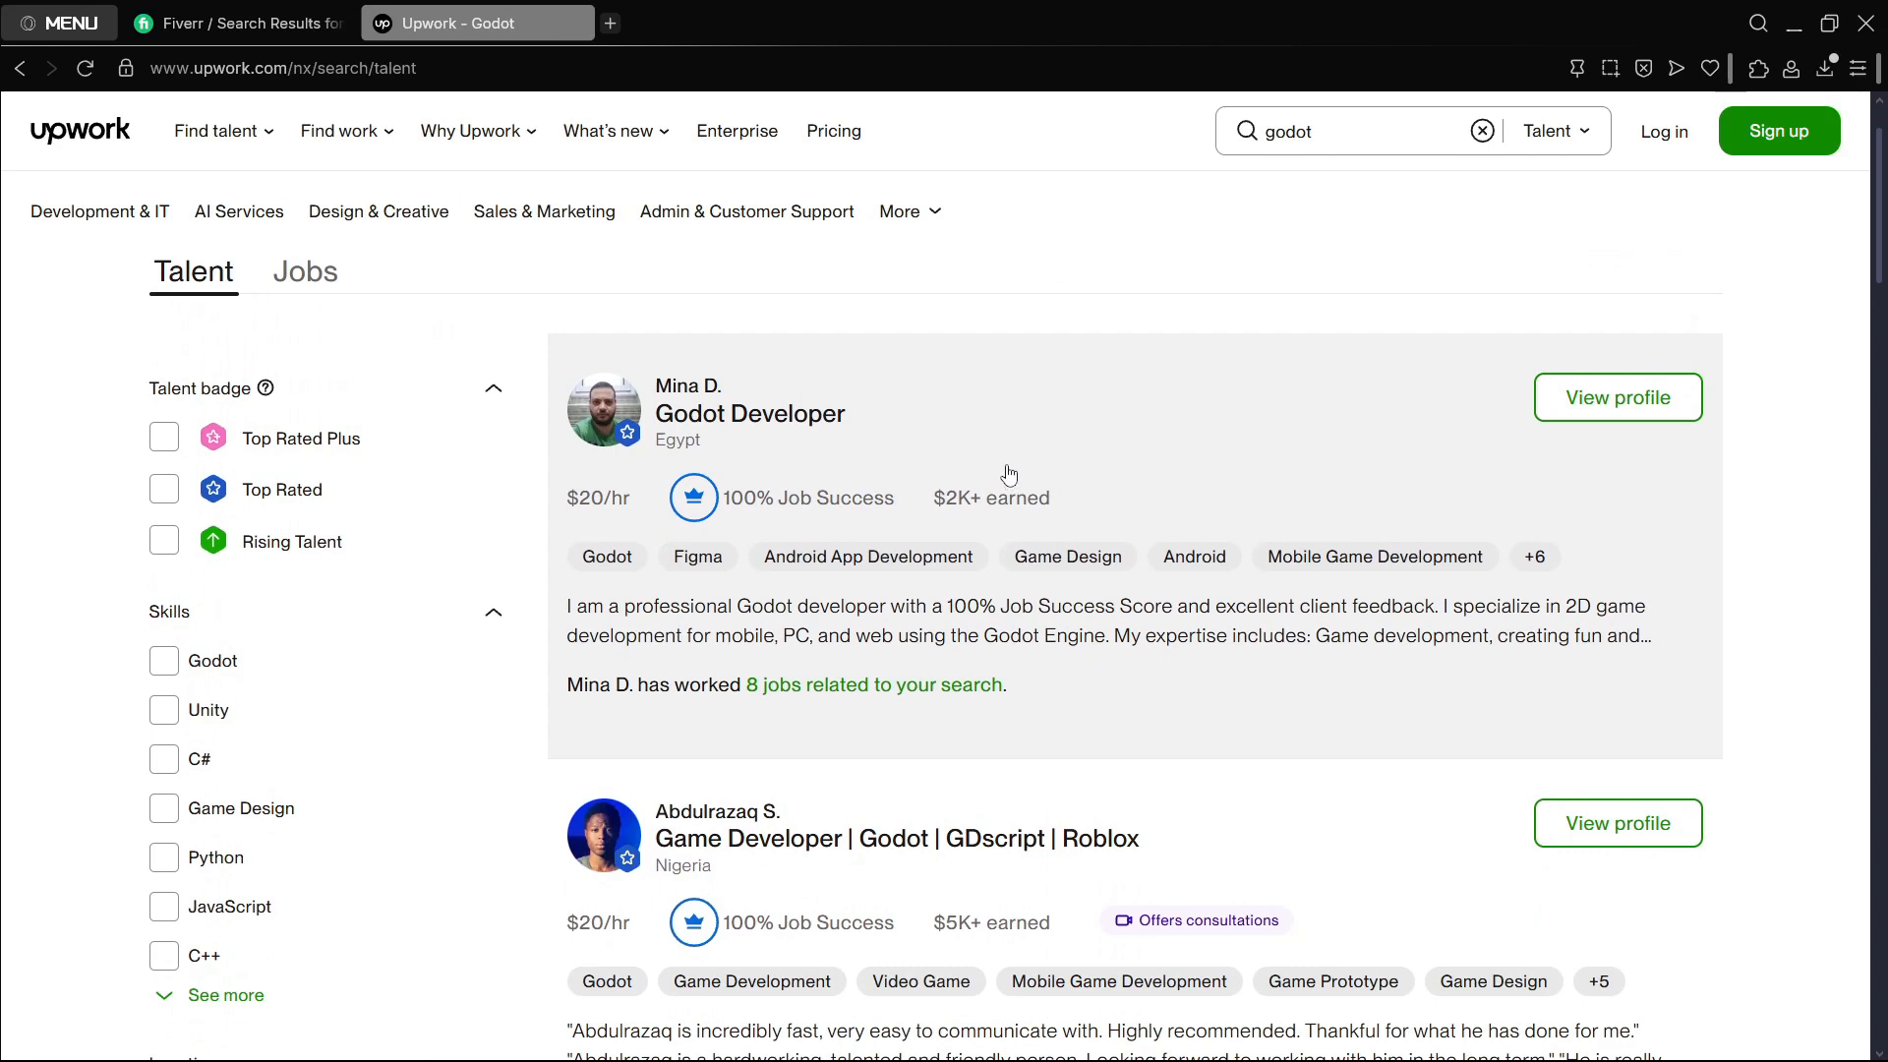
mouse_move(1484, 398)
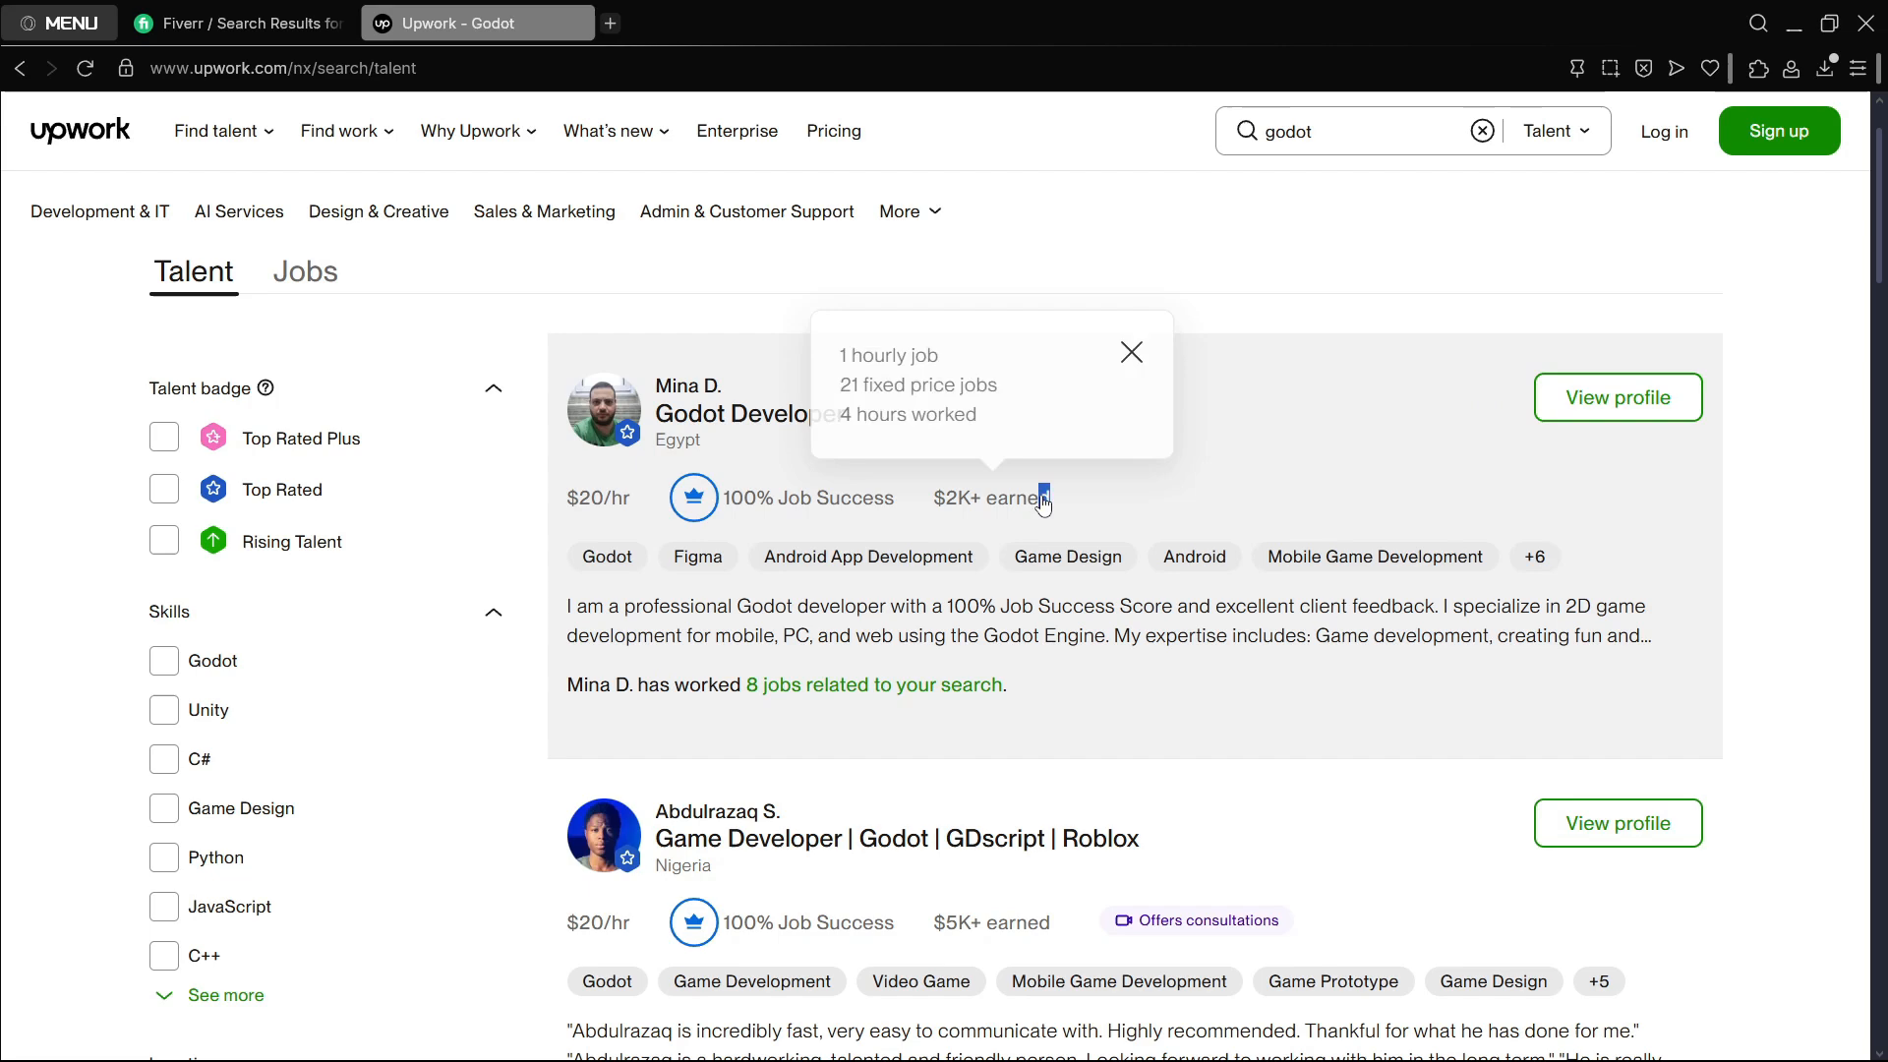
click(1617, 397)
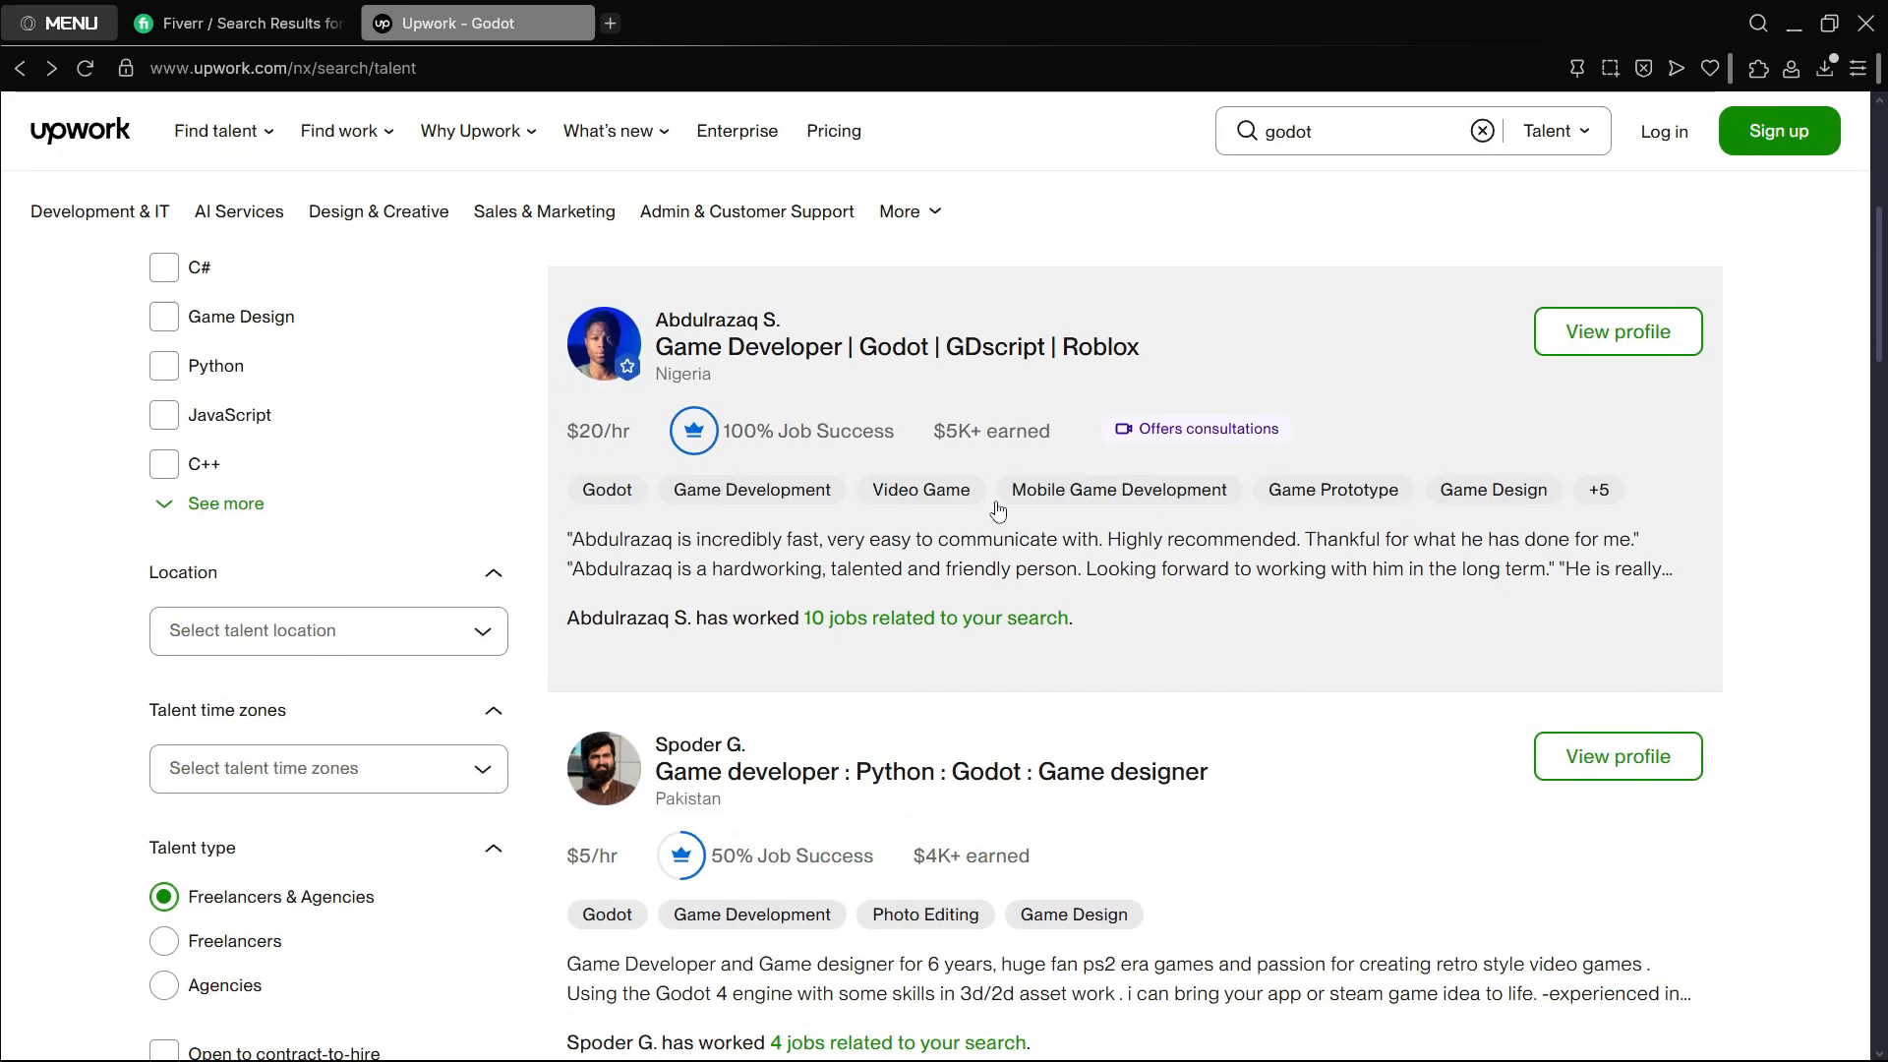
scroll(down, 3)
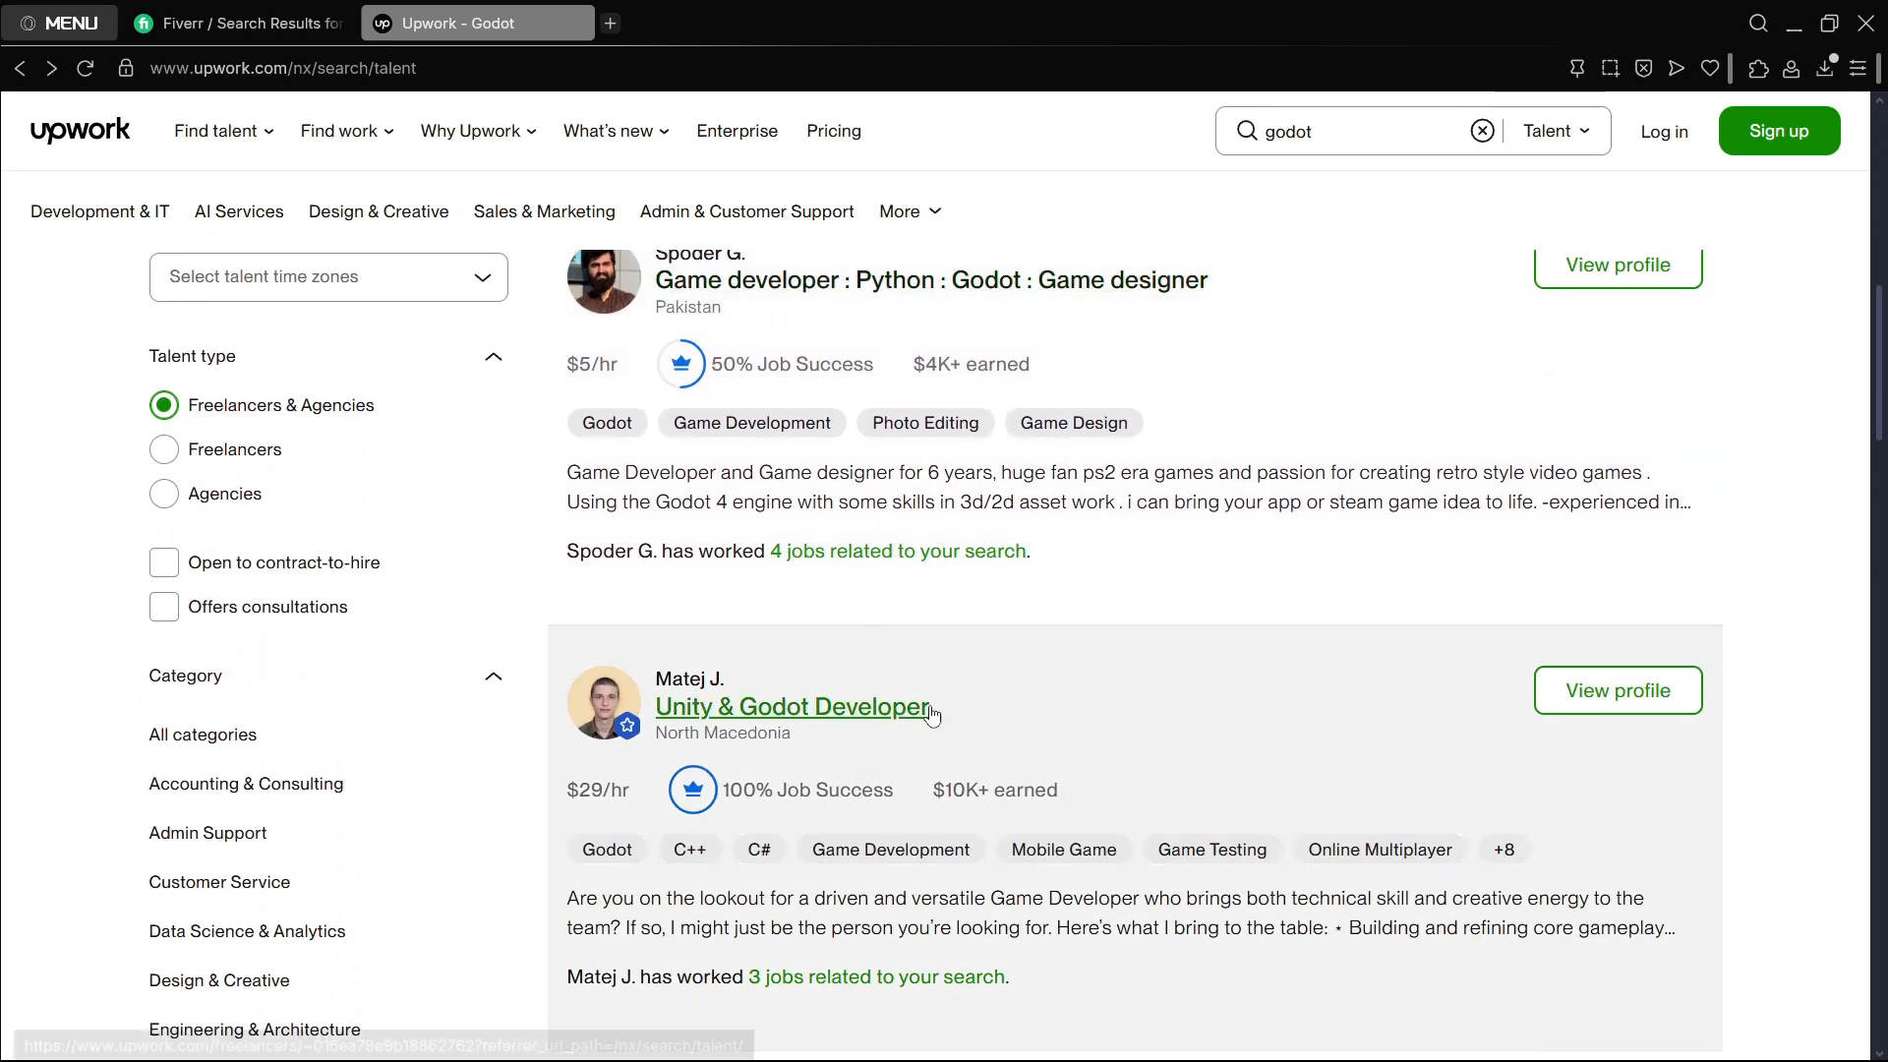
scroll(down, 3)
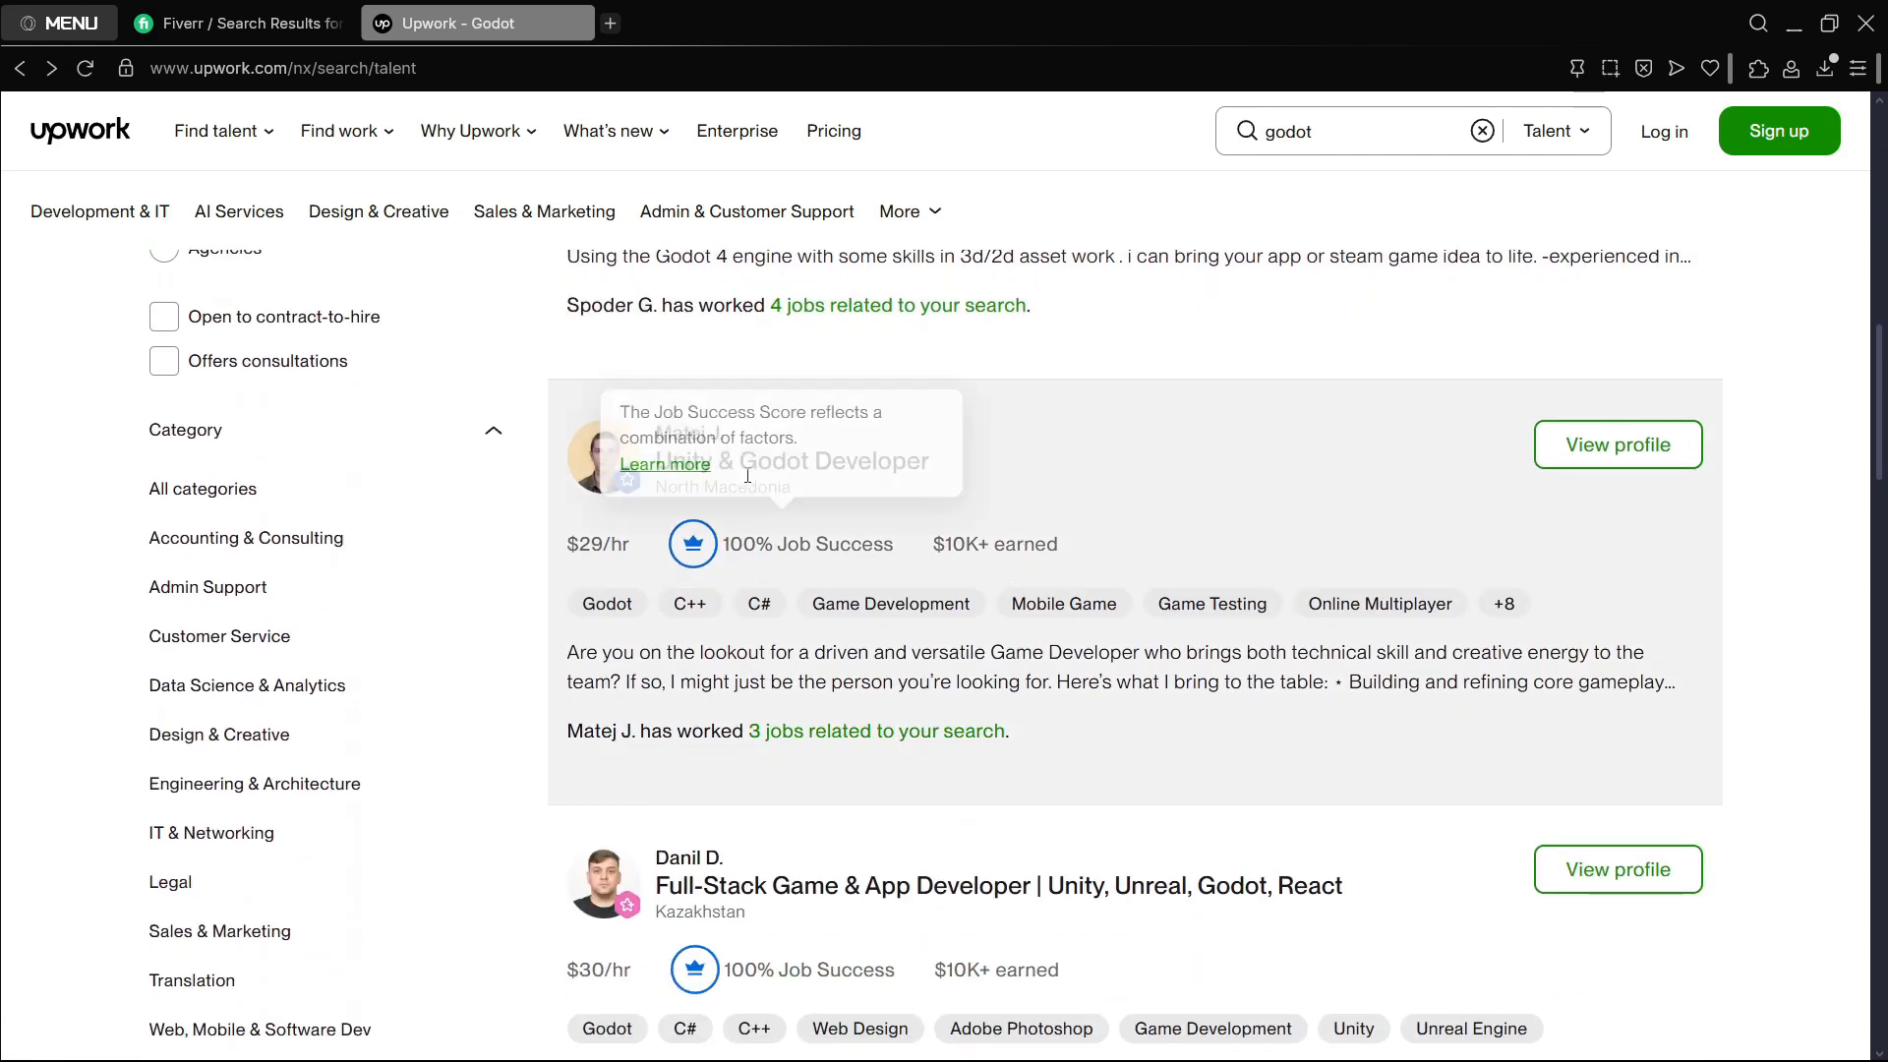
scroll(down, 3)
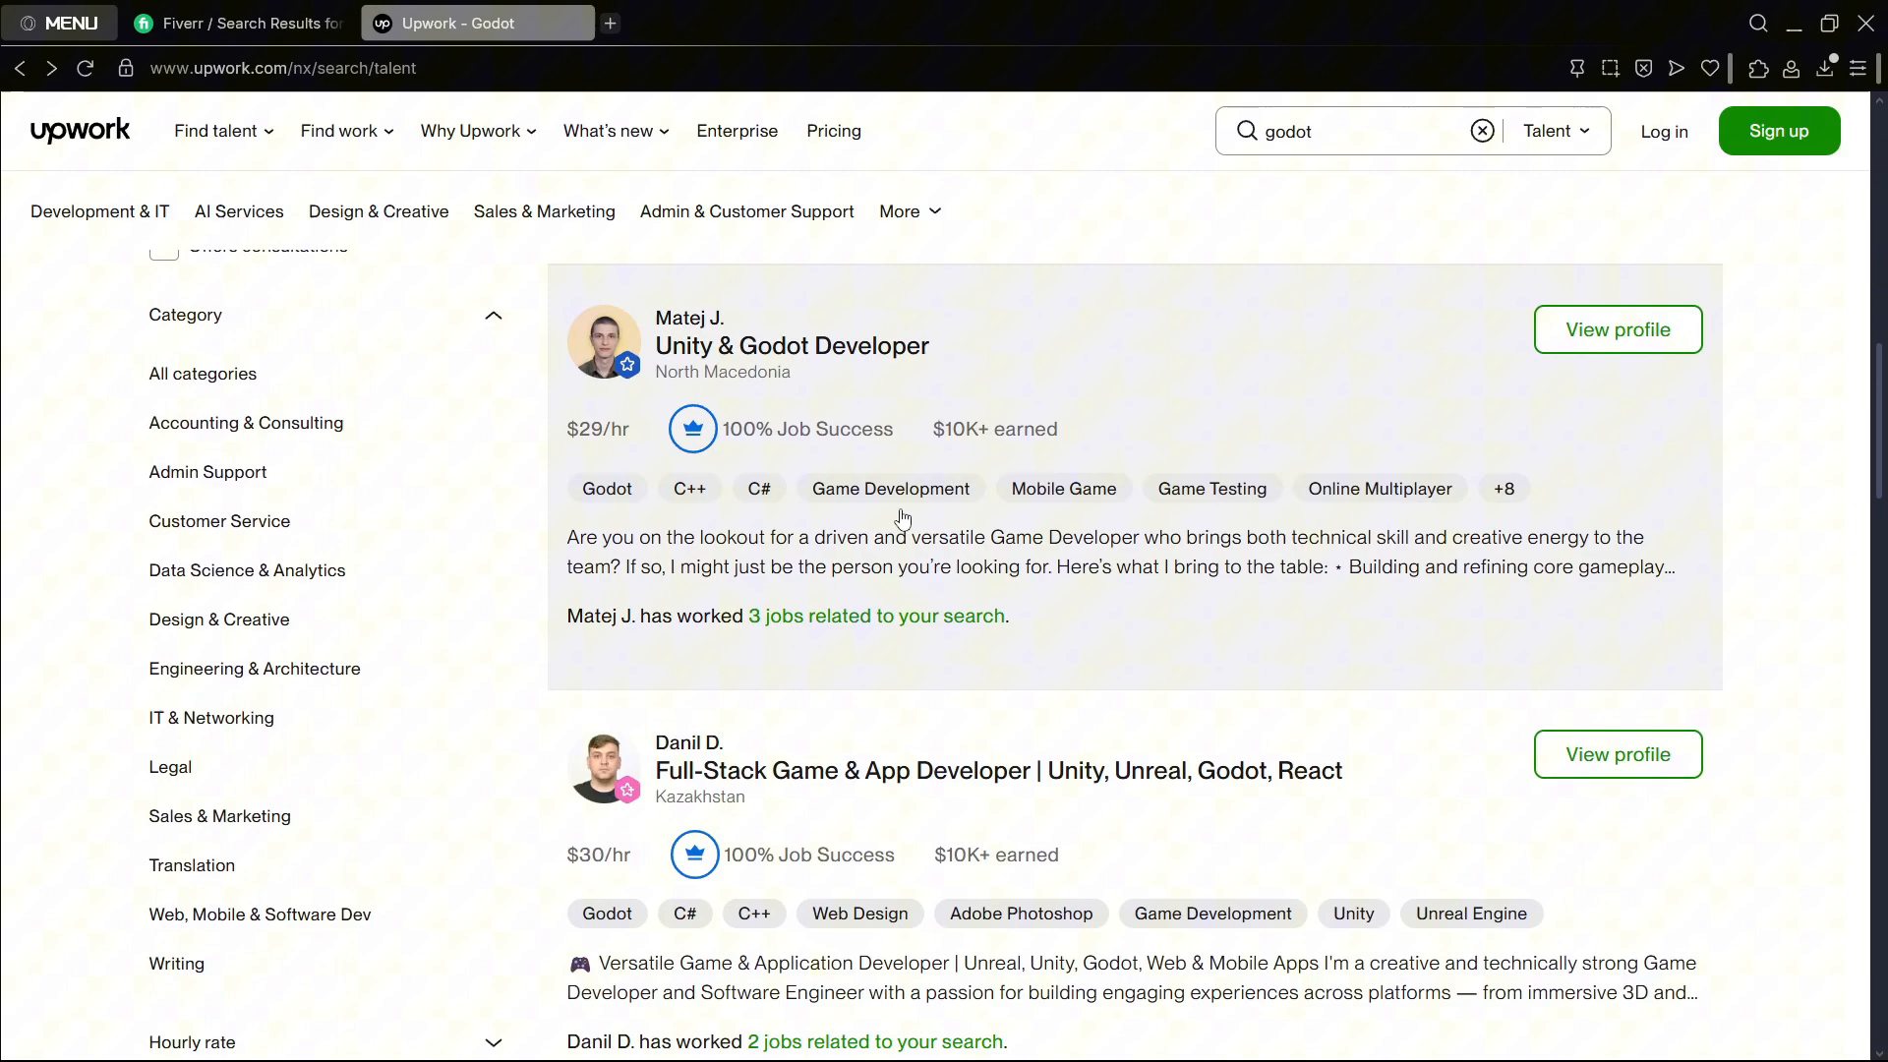
scroll(down, 3)
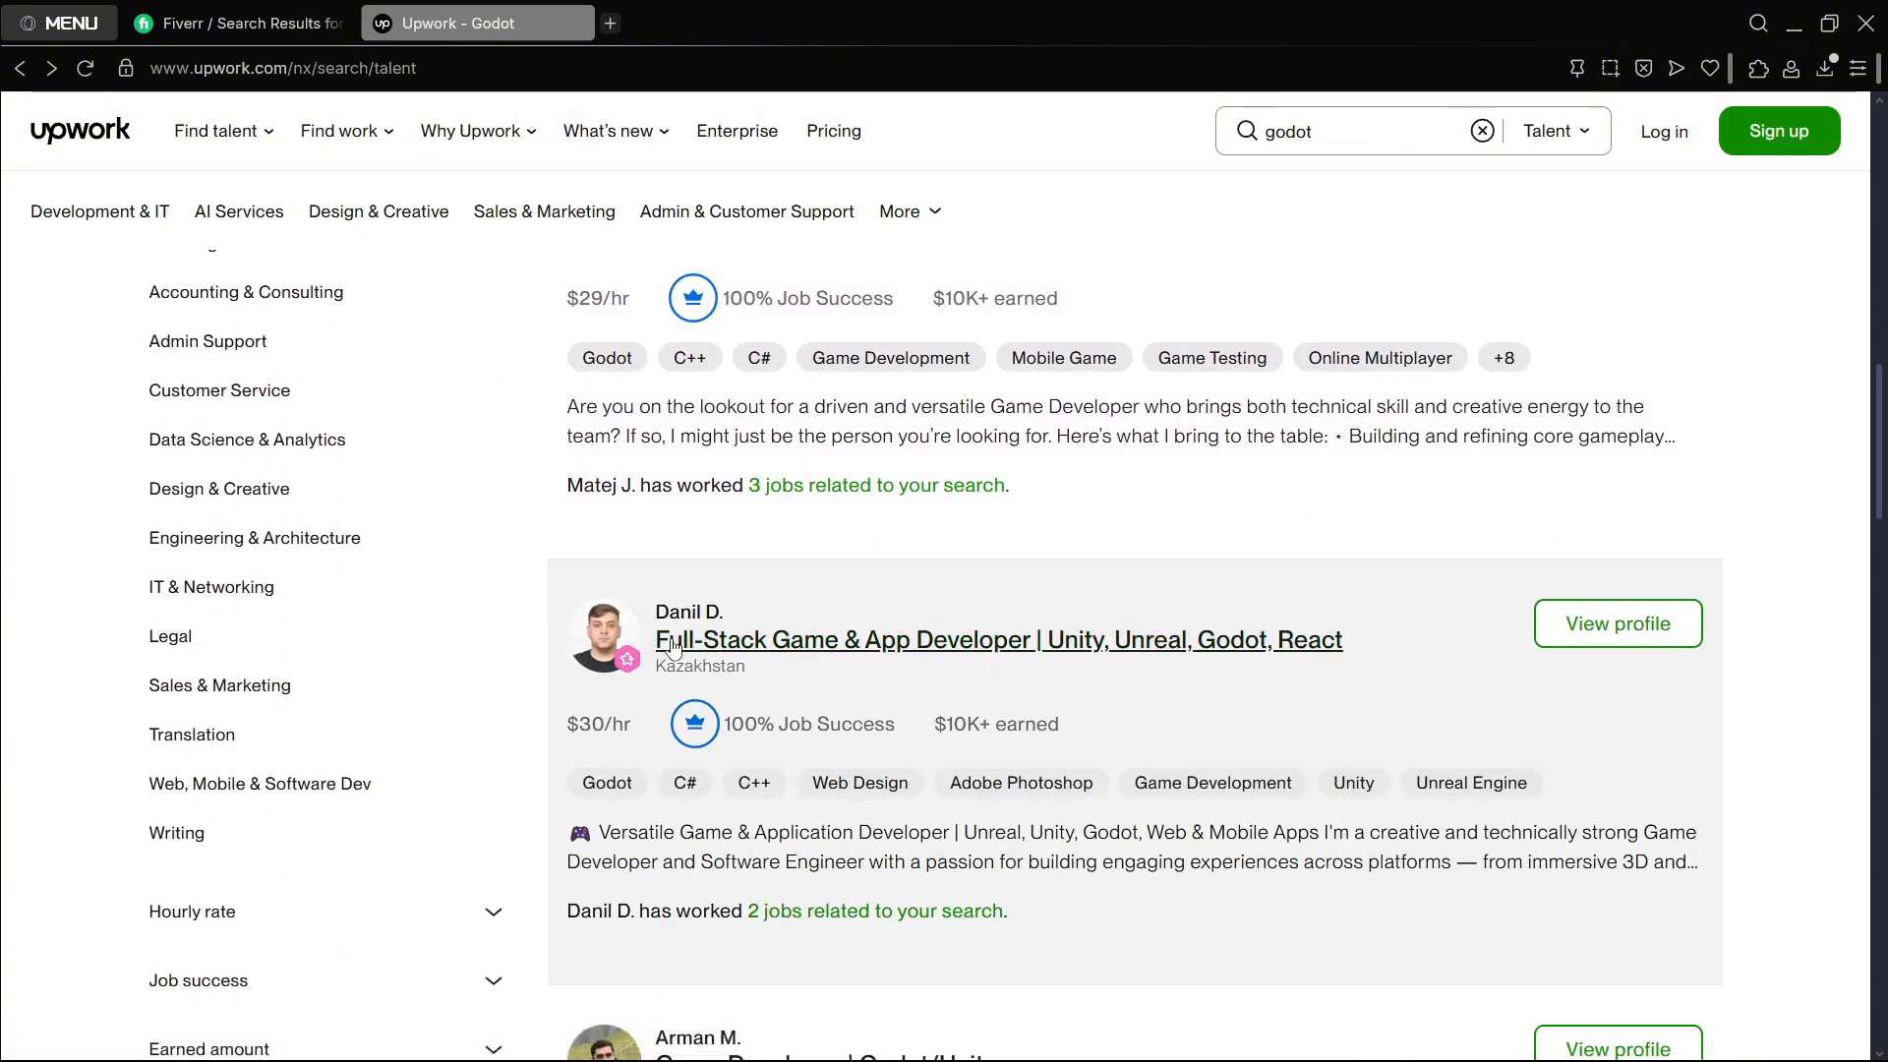
scroll(down, 3)
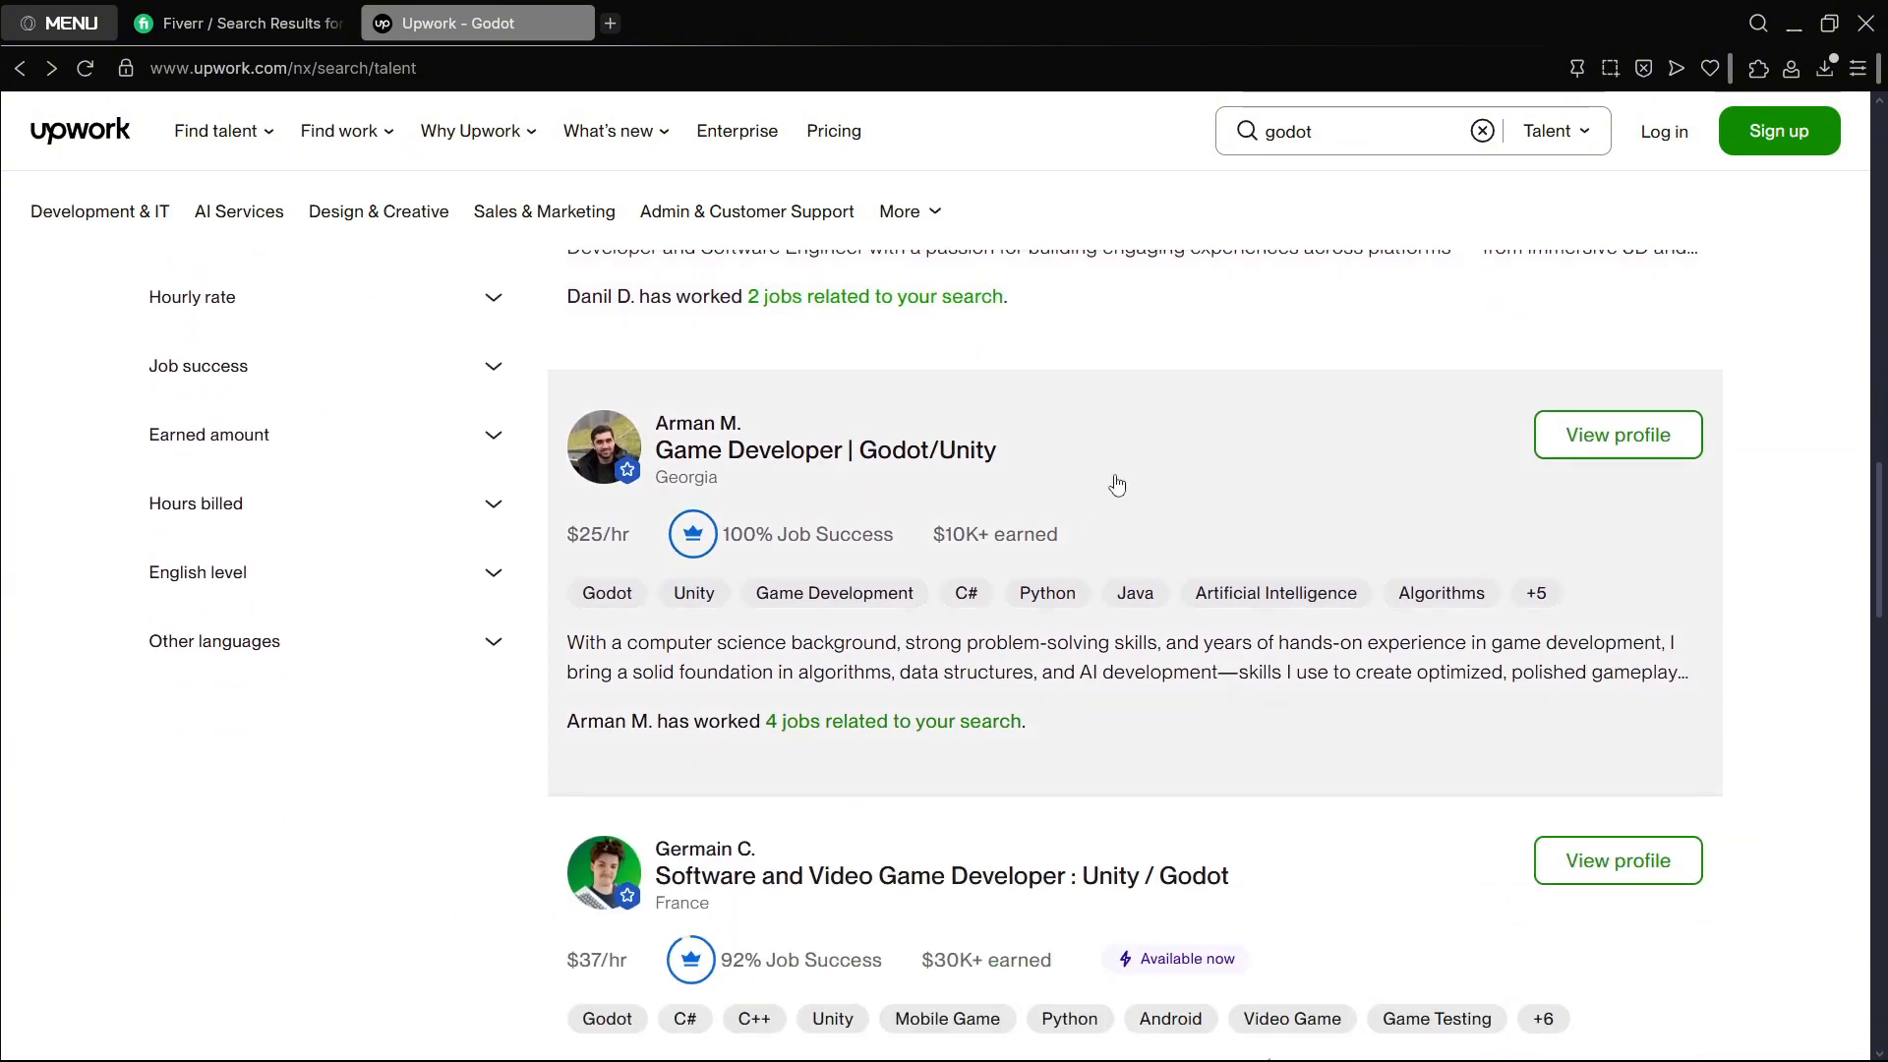
scroll(down, 3)
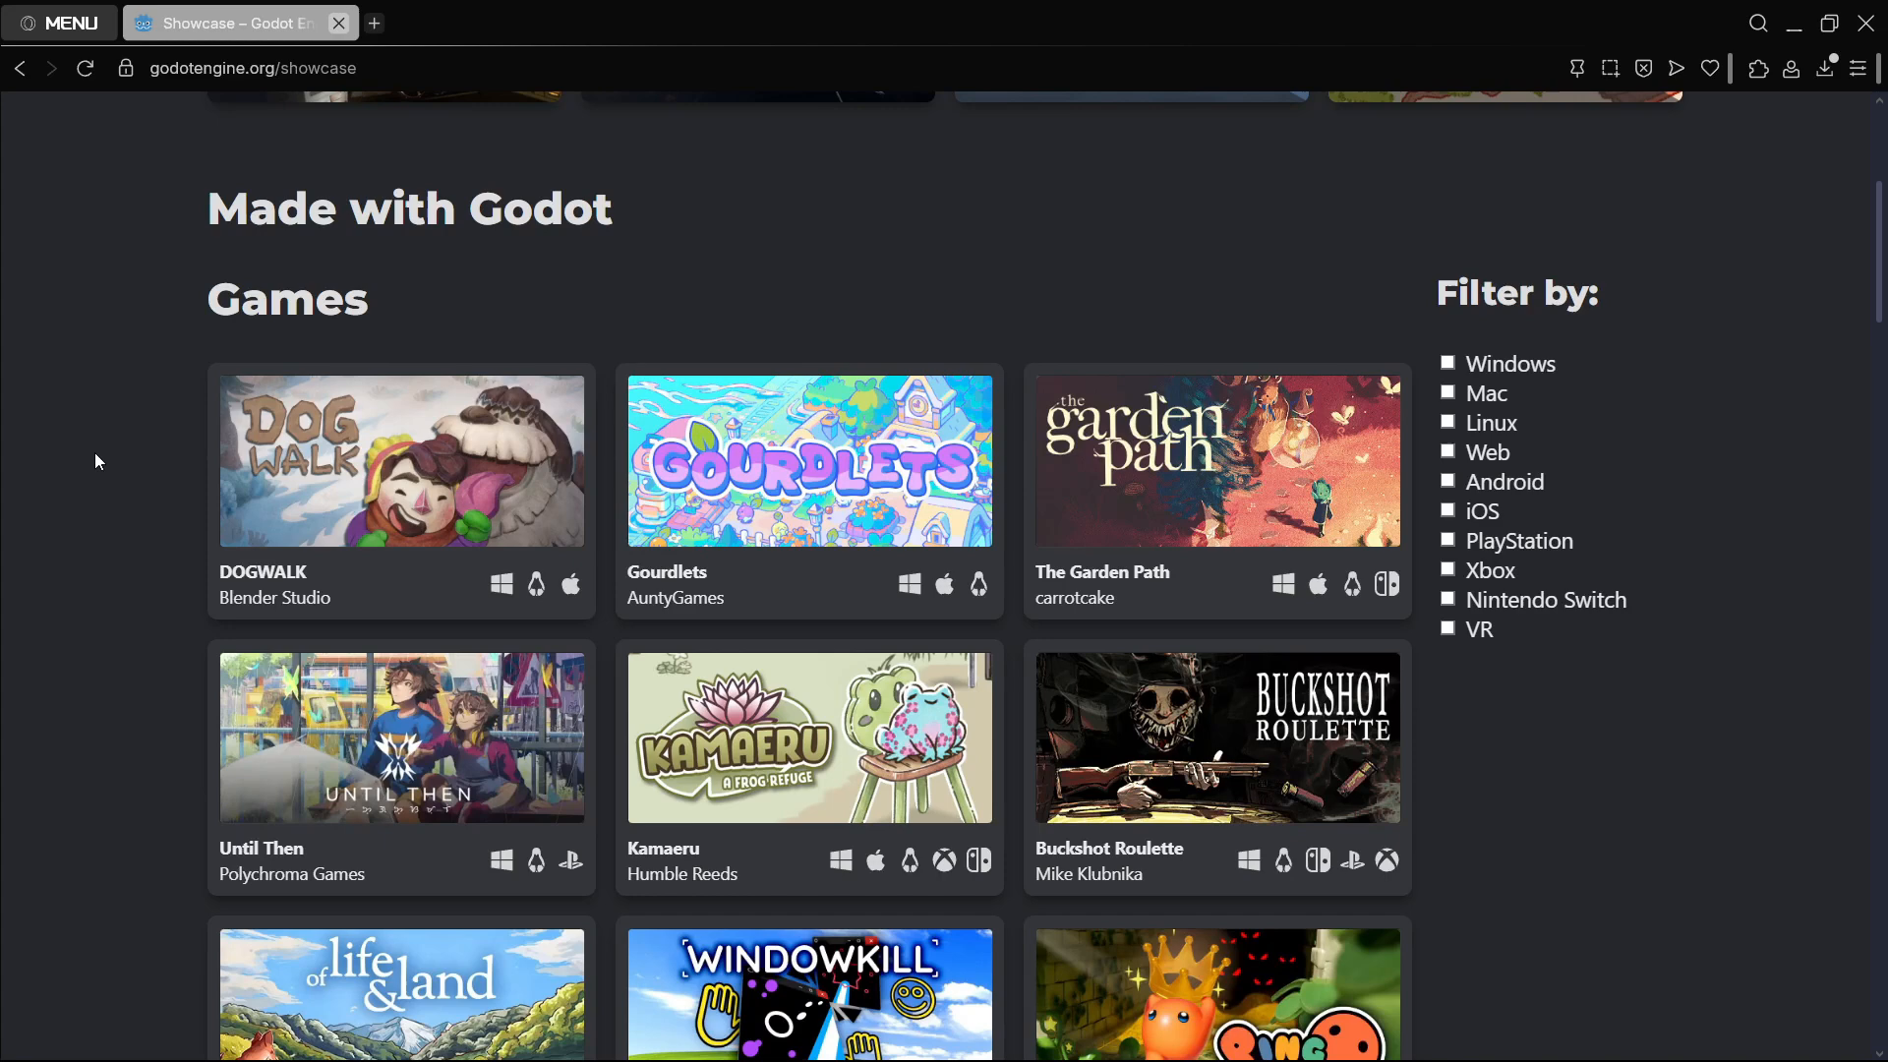
Step: Scroll the Made with Godot grid to Cassette Beasts, Halls of Torment and Luck be a Landlord
scroll(up, 3)
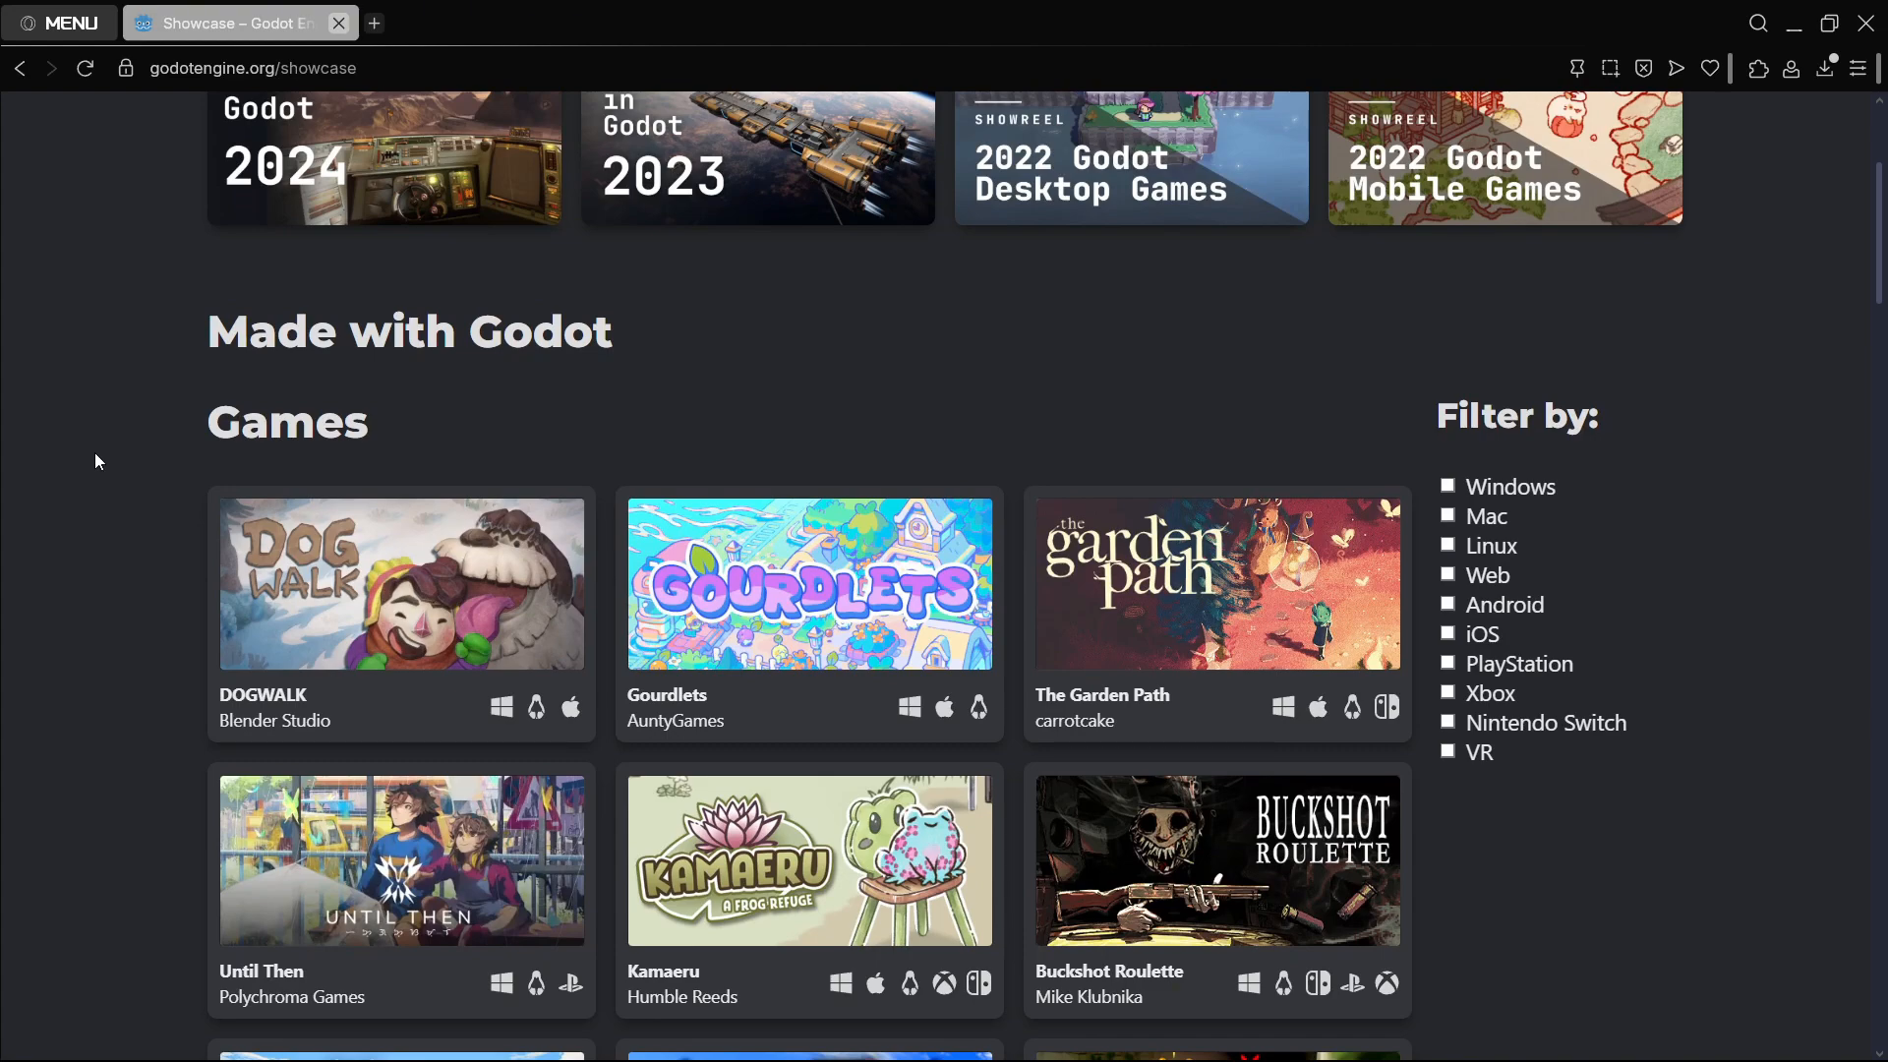
scroll(down, 3)
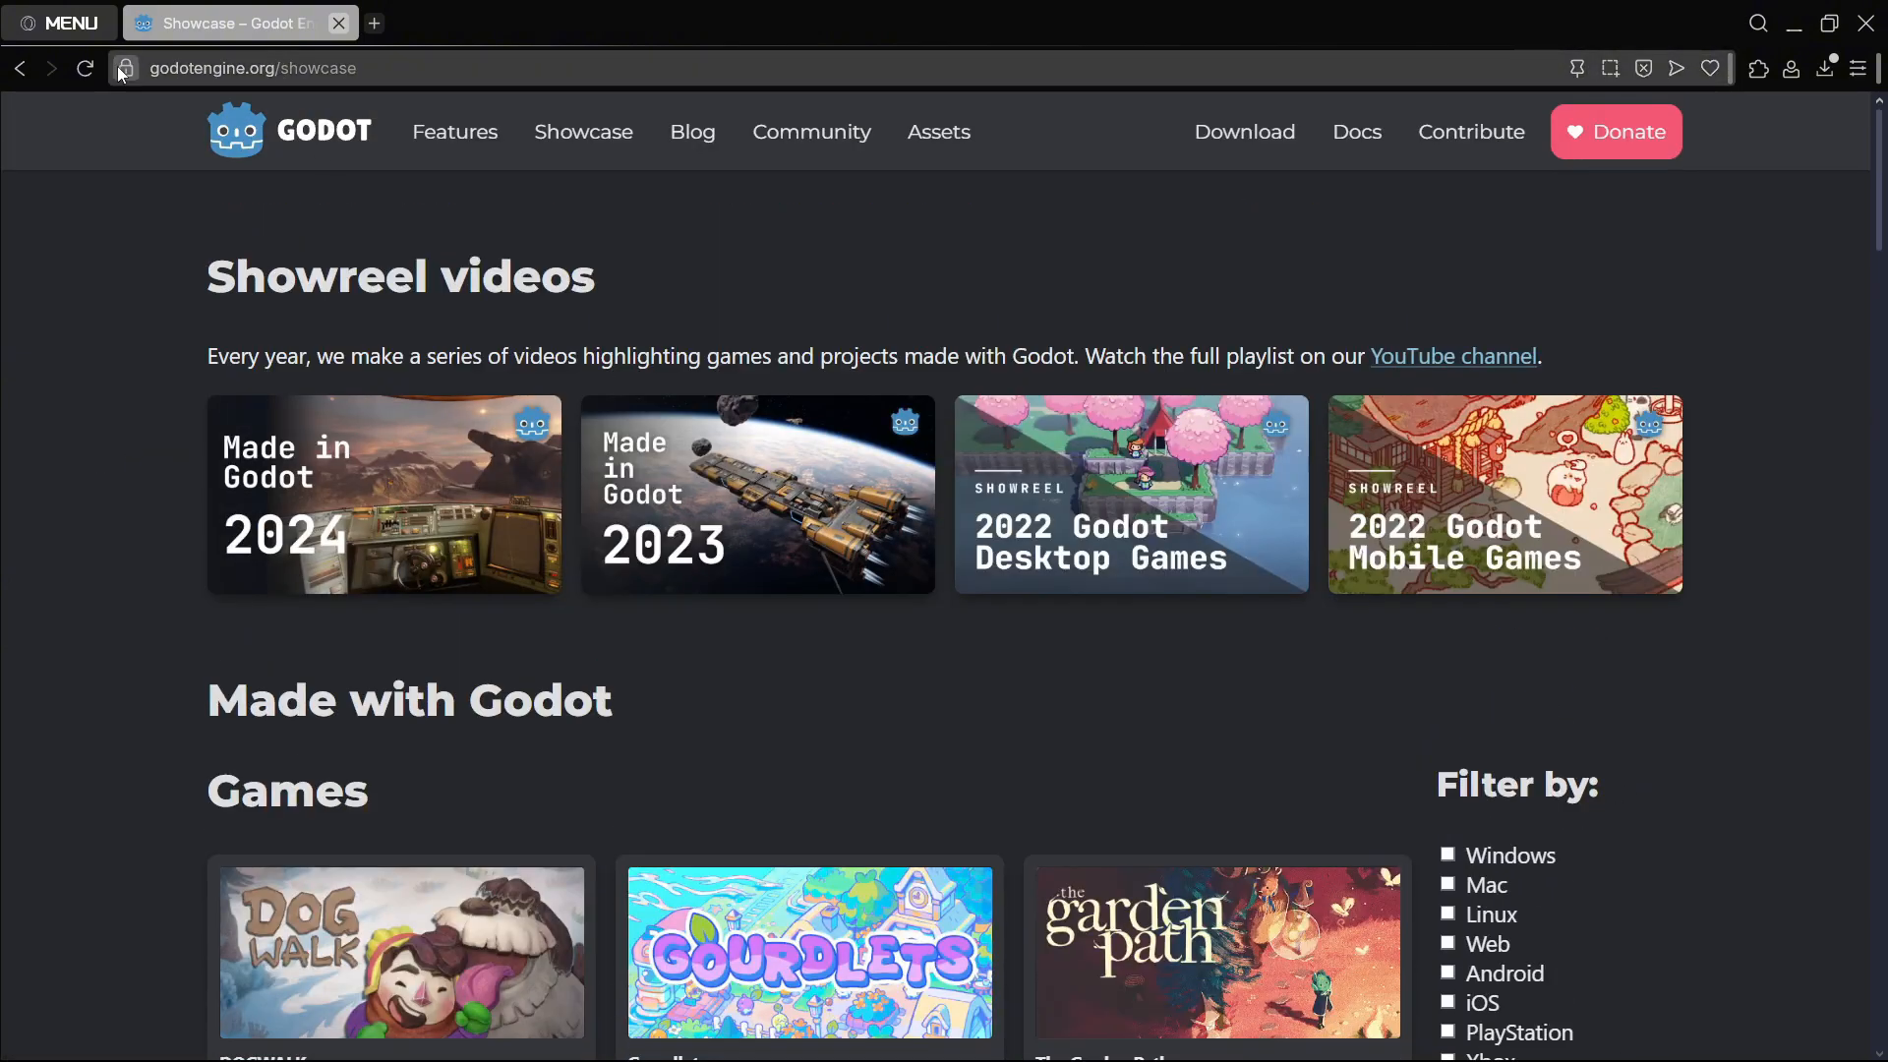
scroll(down, 3)
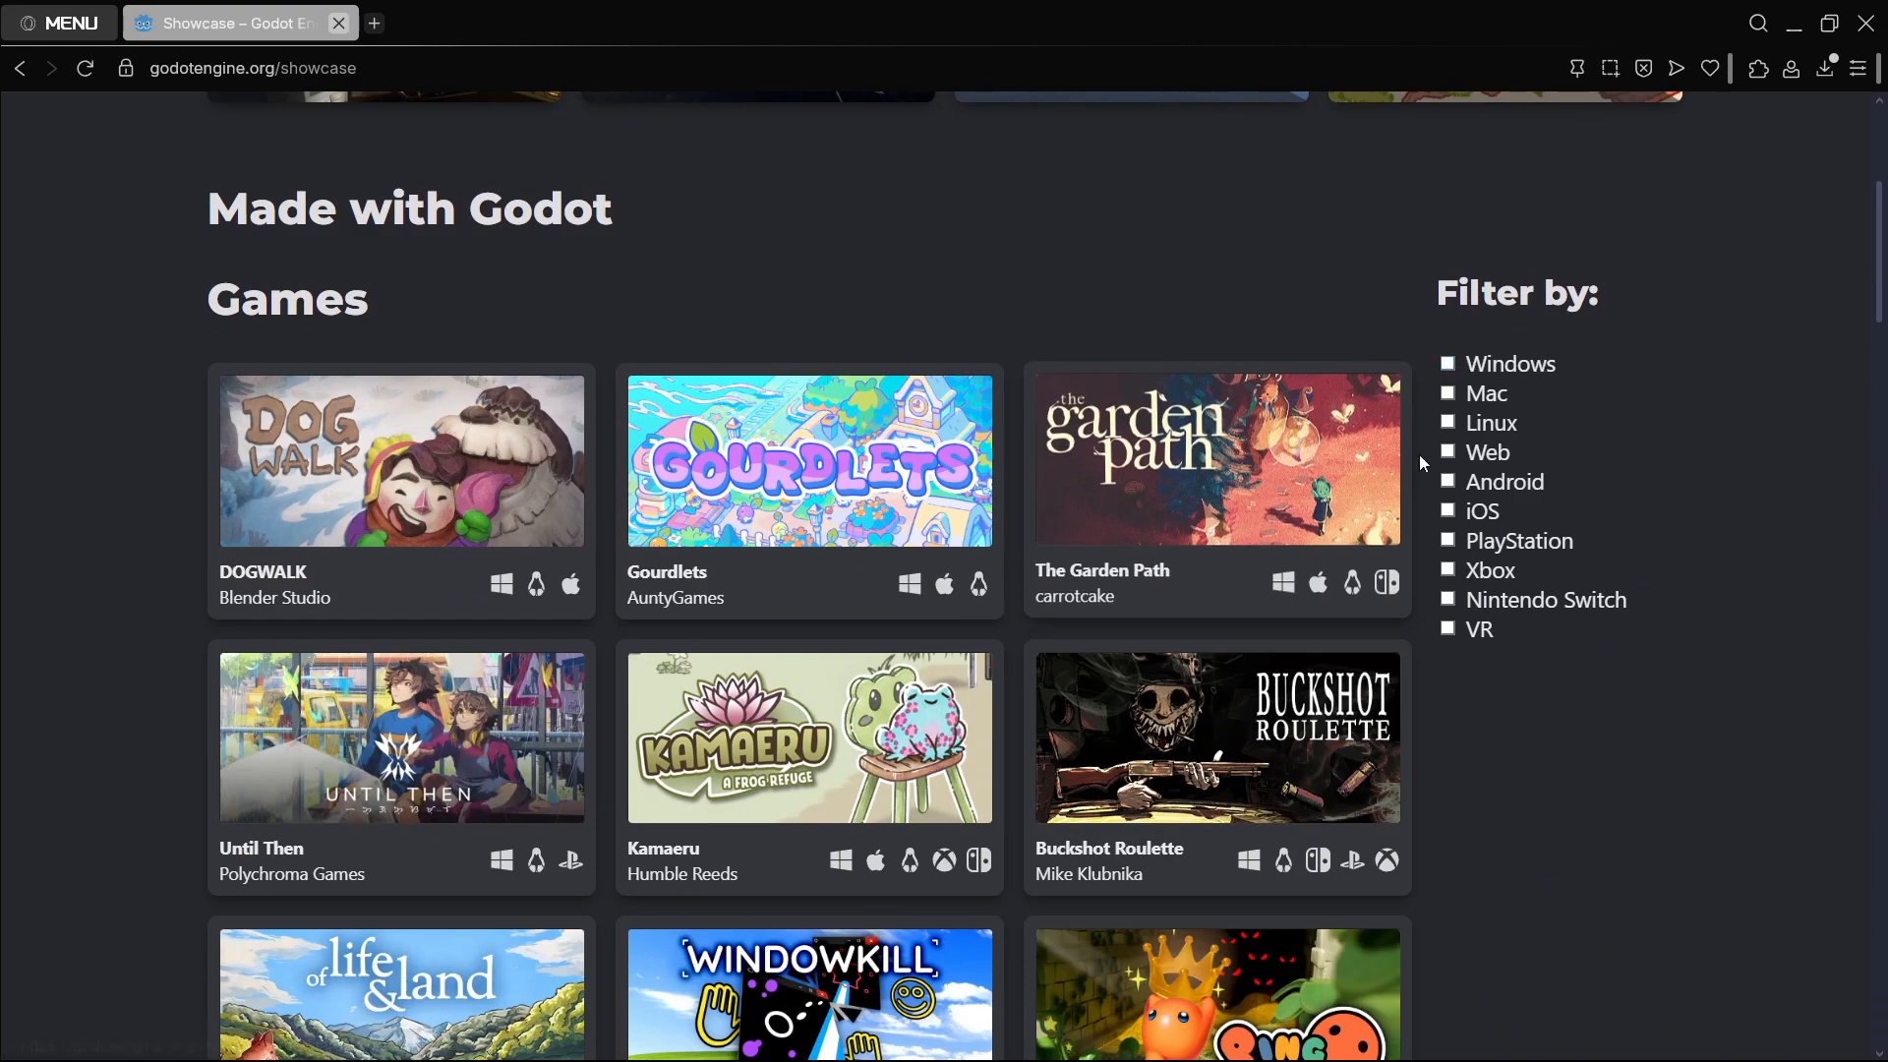
scroll(down, 3)
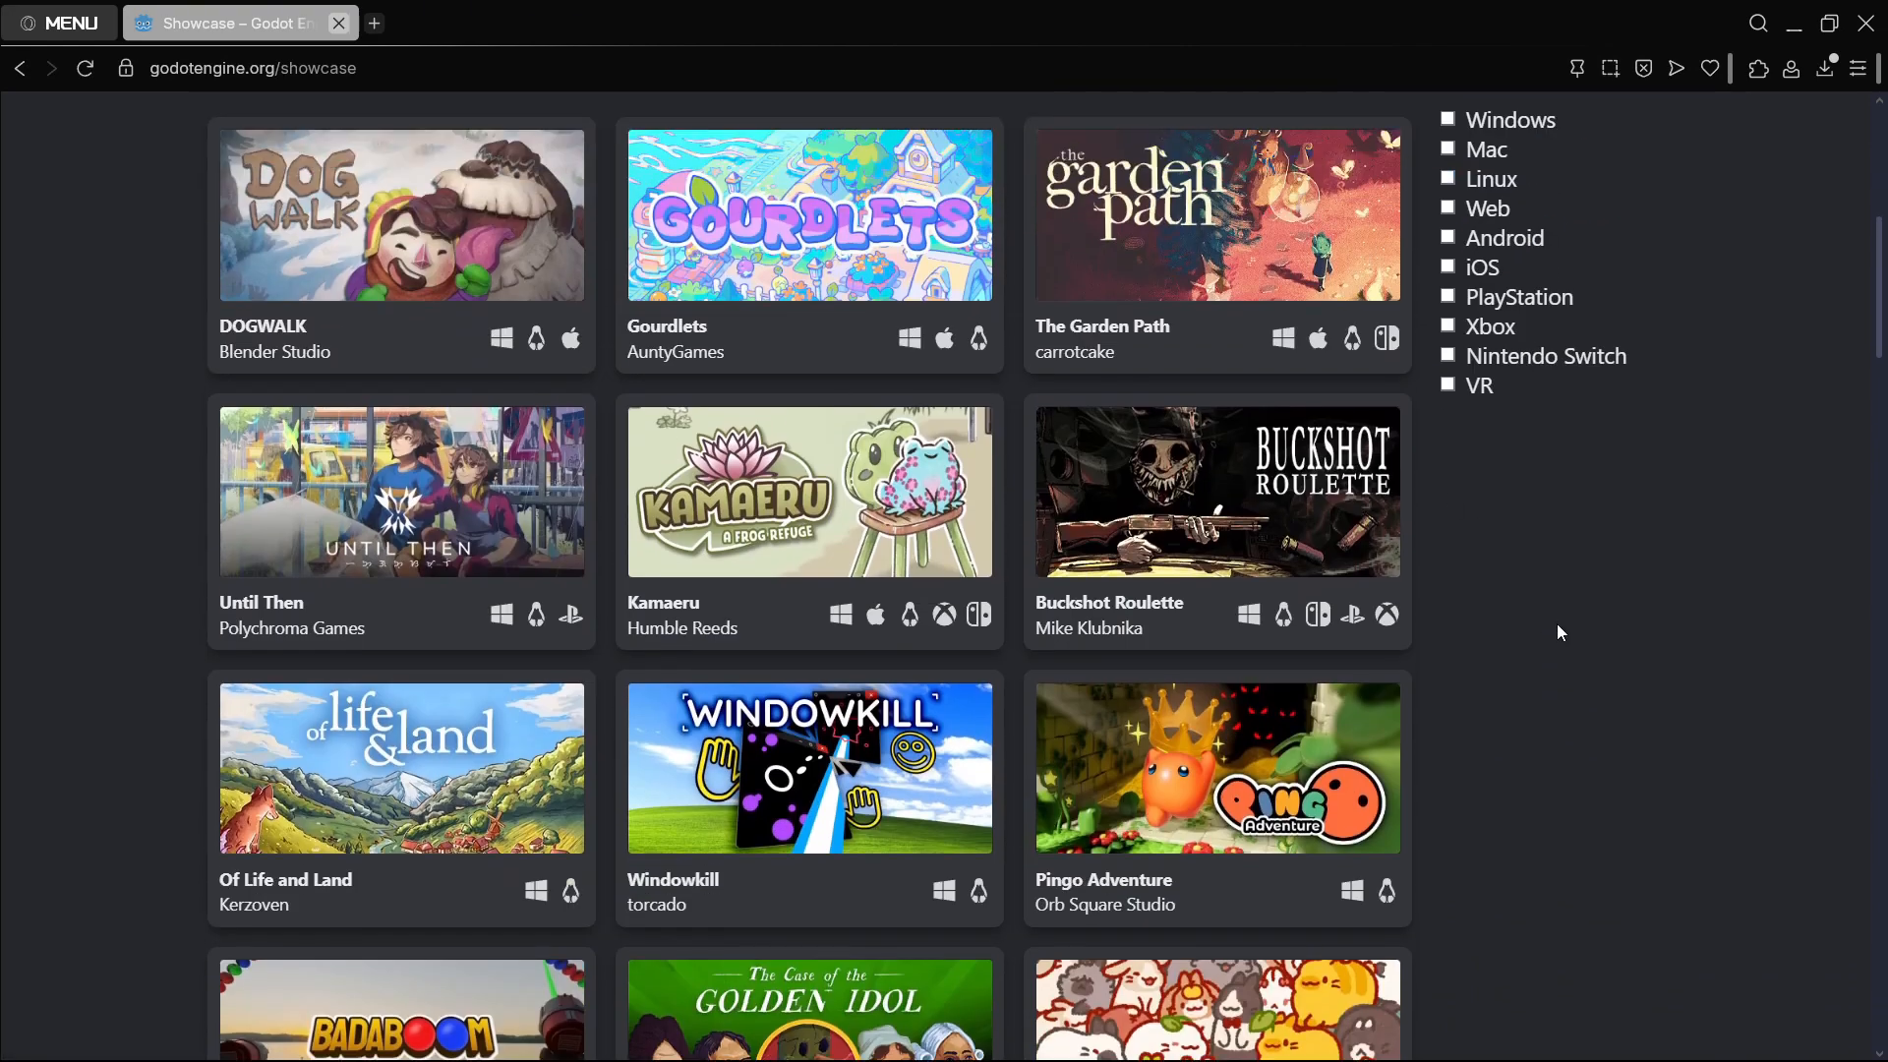
scroll(down, 3)
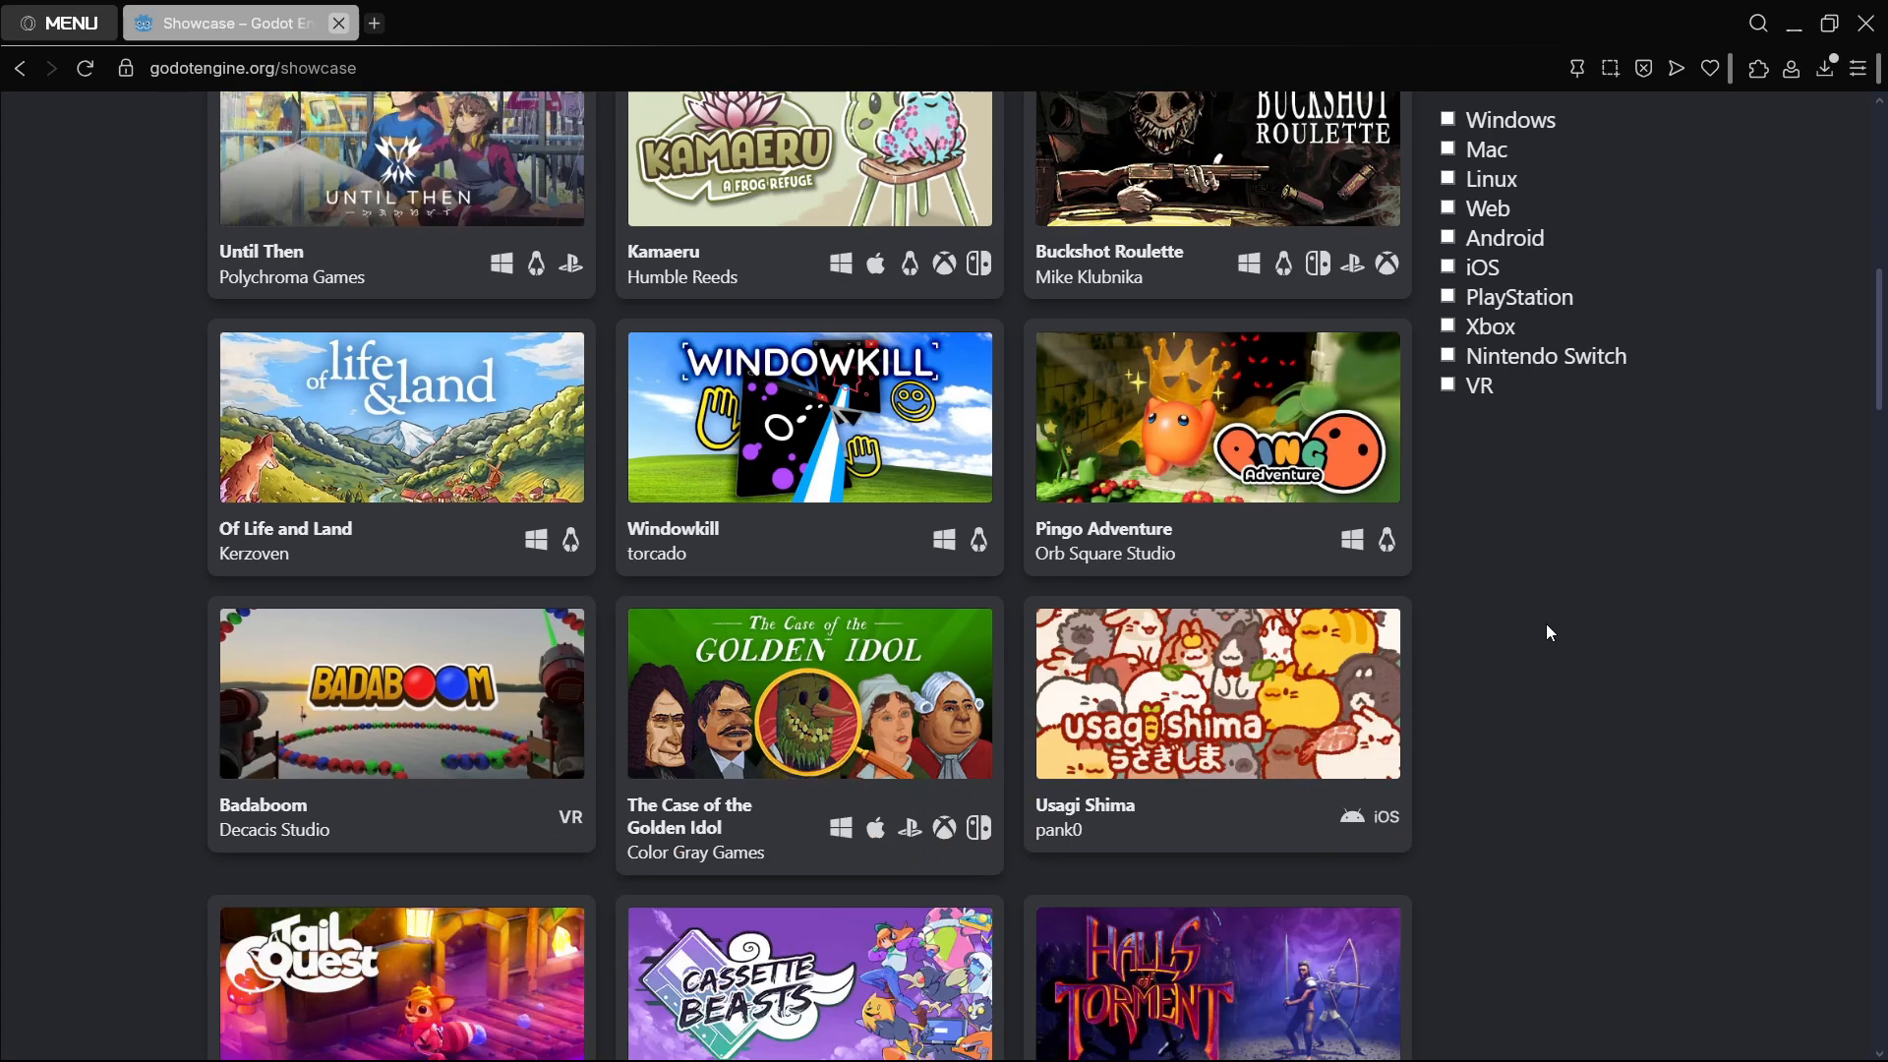
scroll(down, 3)
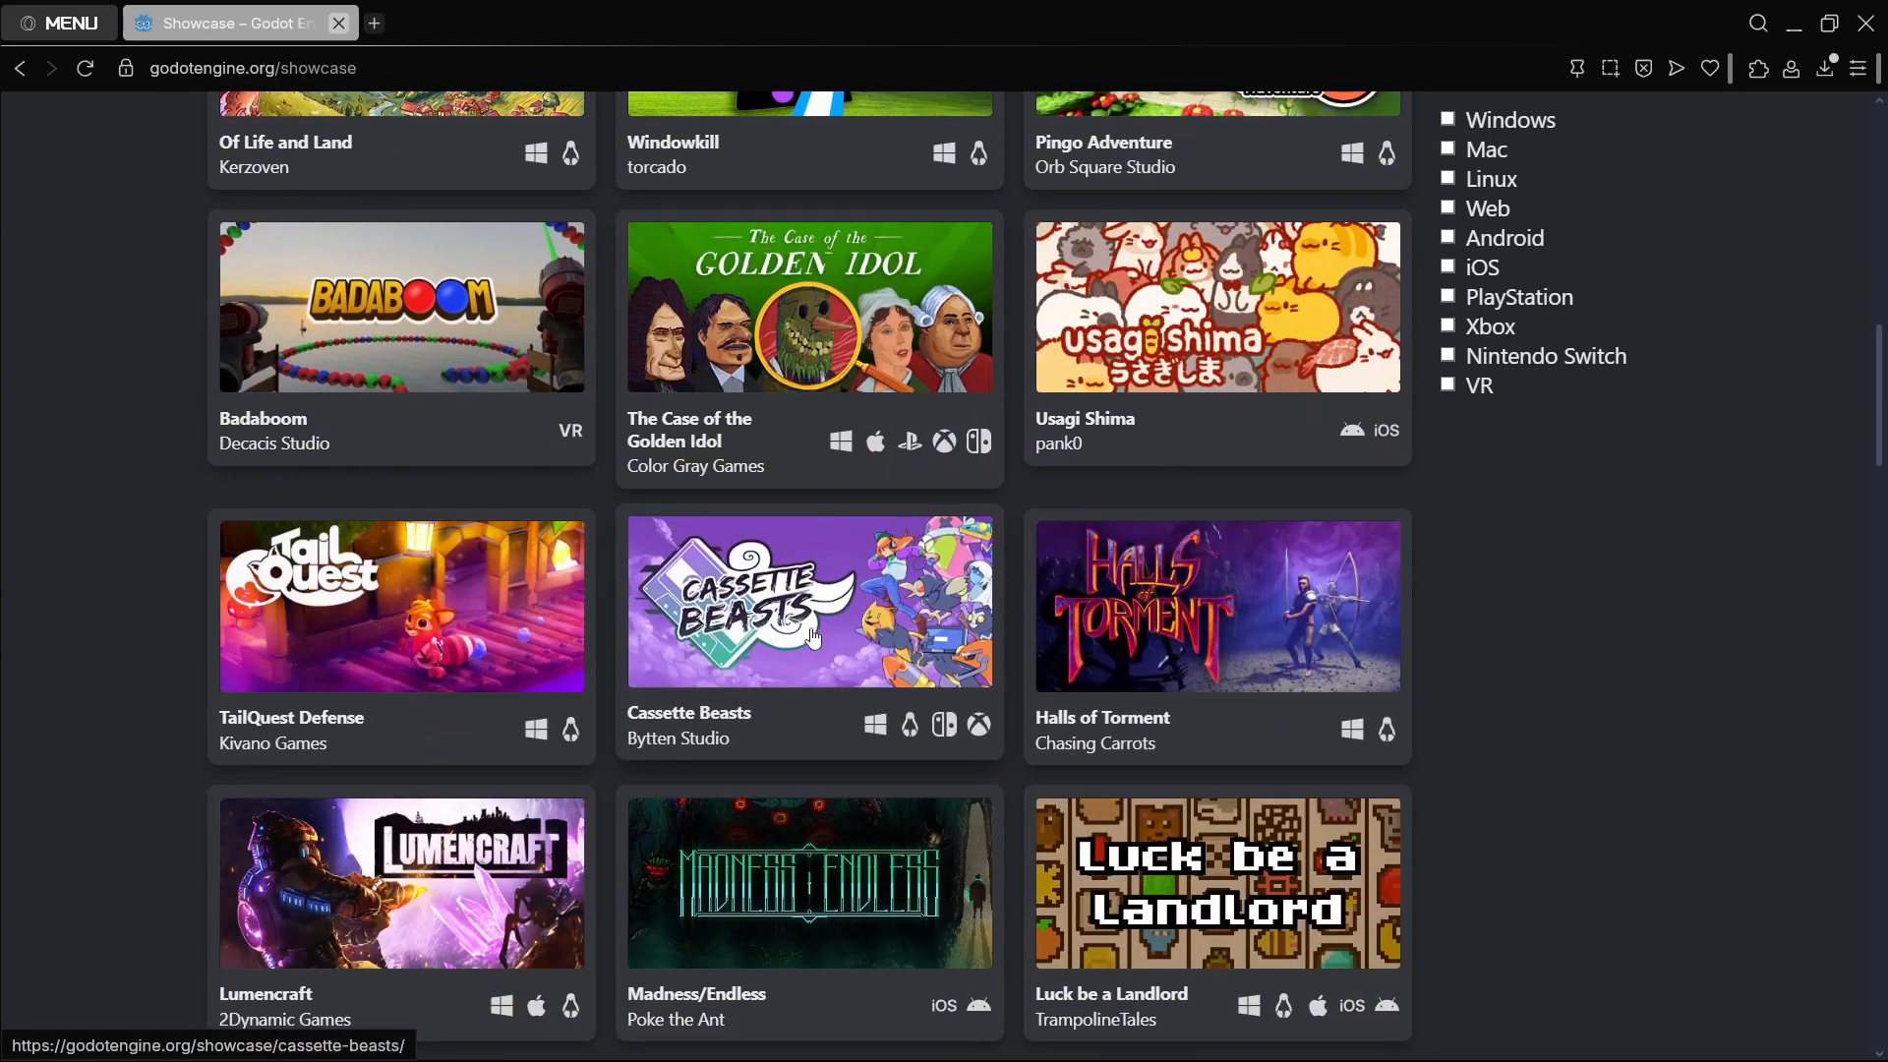
Step: Open Bytten Studio's Cassette Beasts showcase page and launch its Steam store page
click(809, 600)
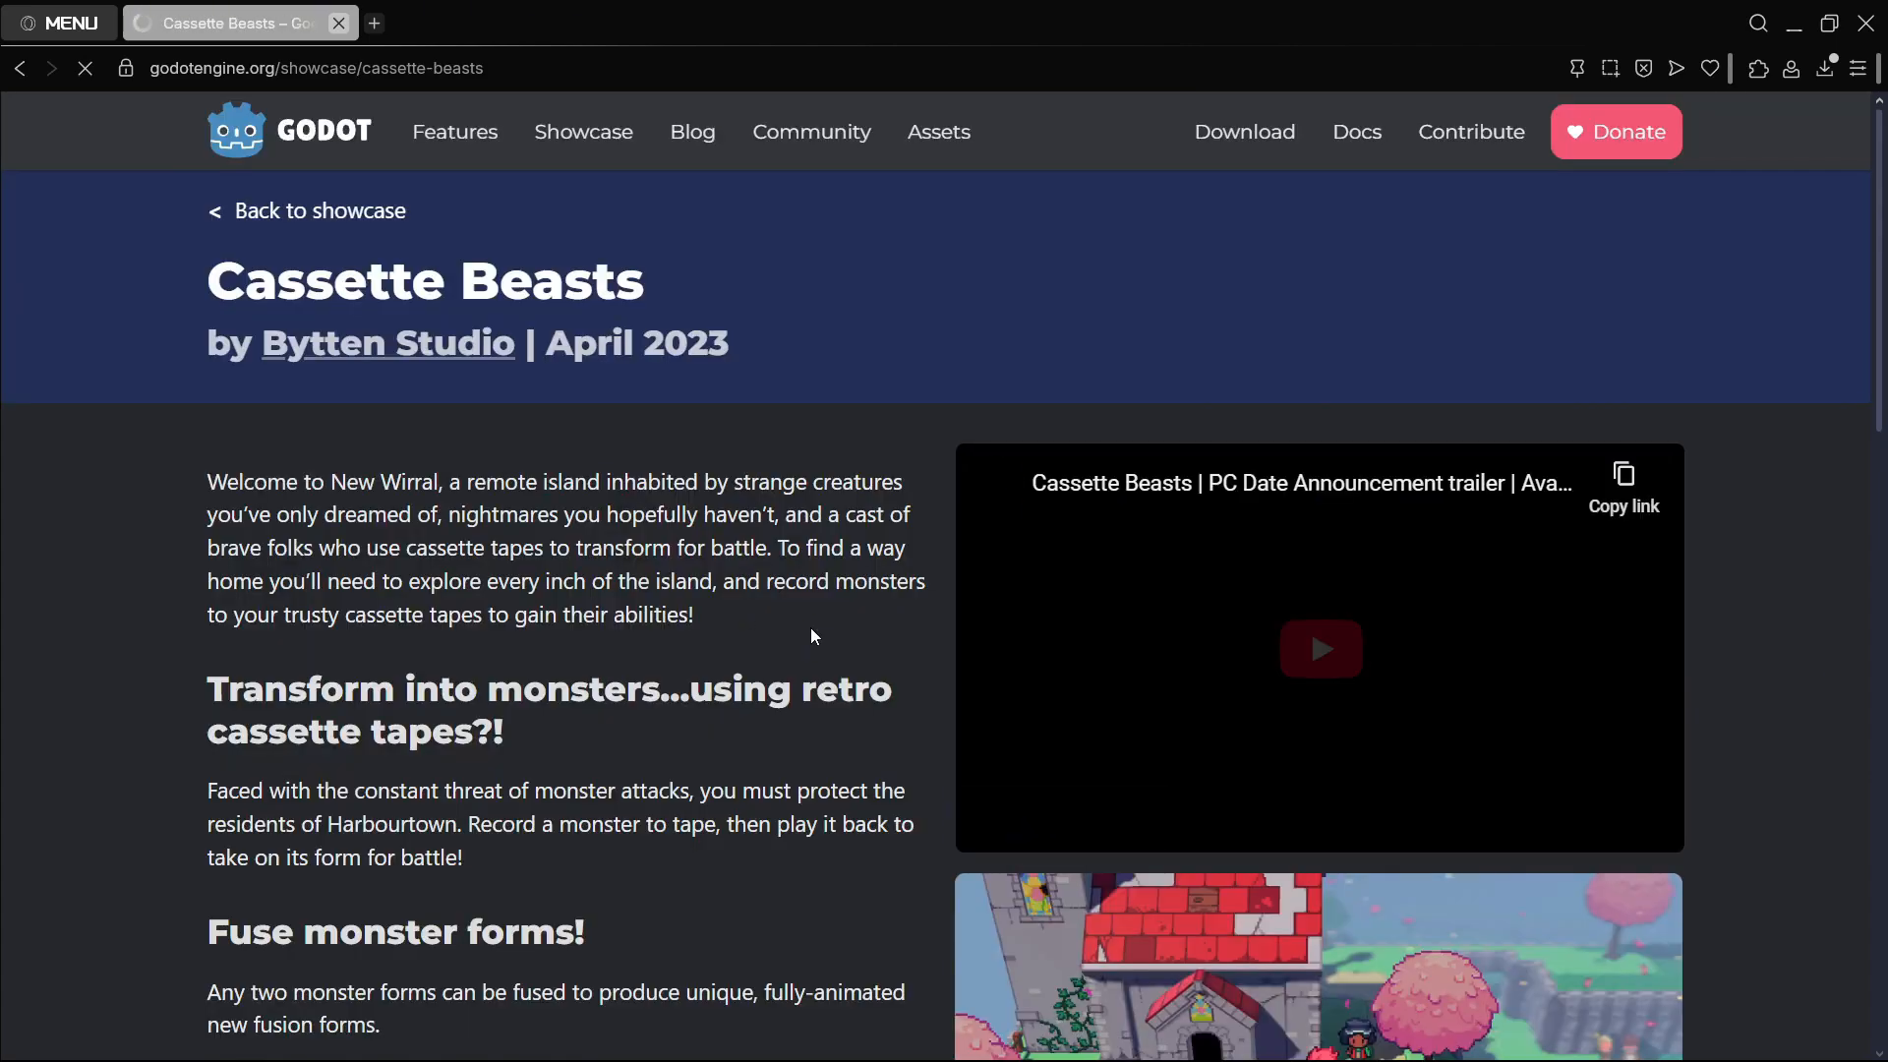
scroll(down, 3)
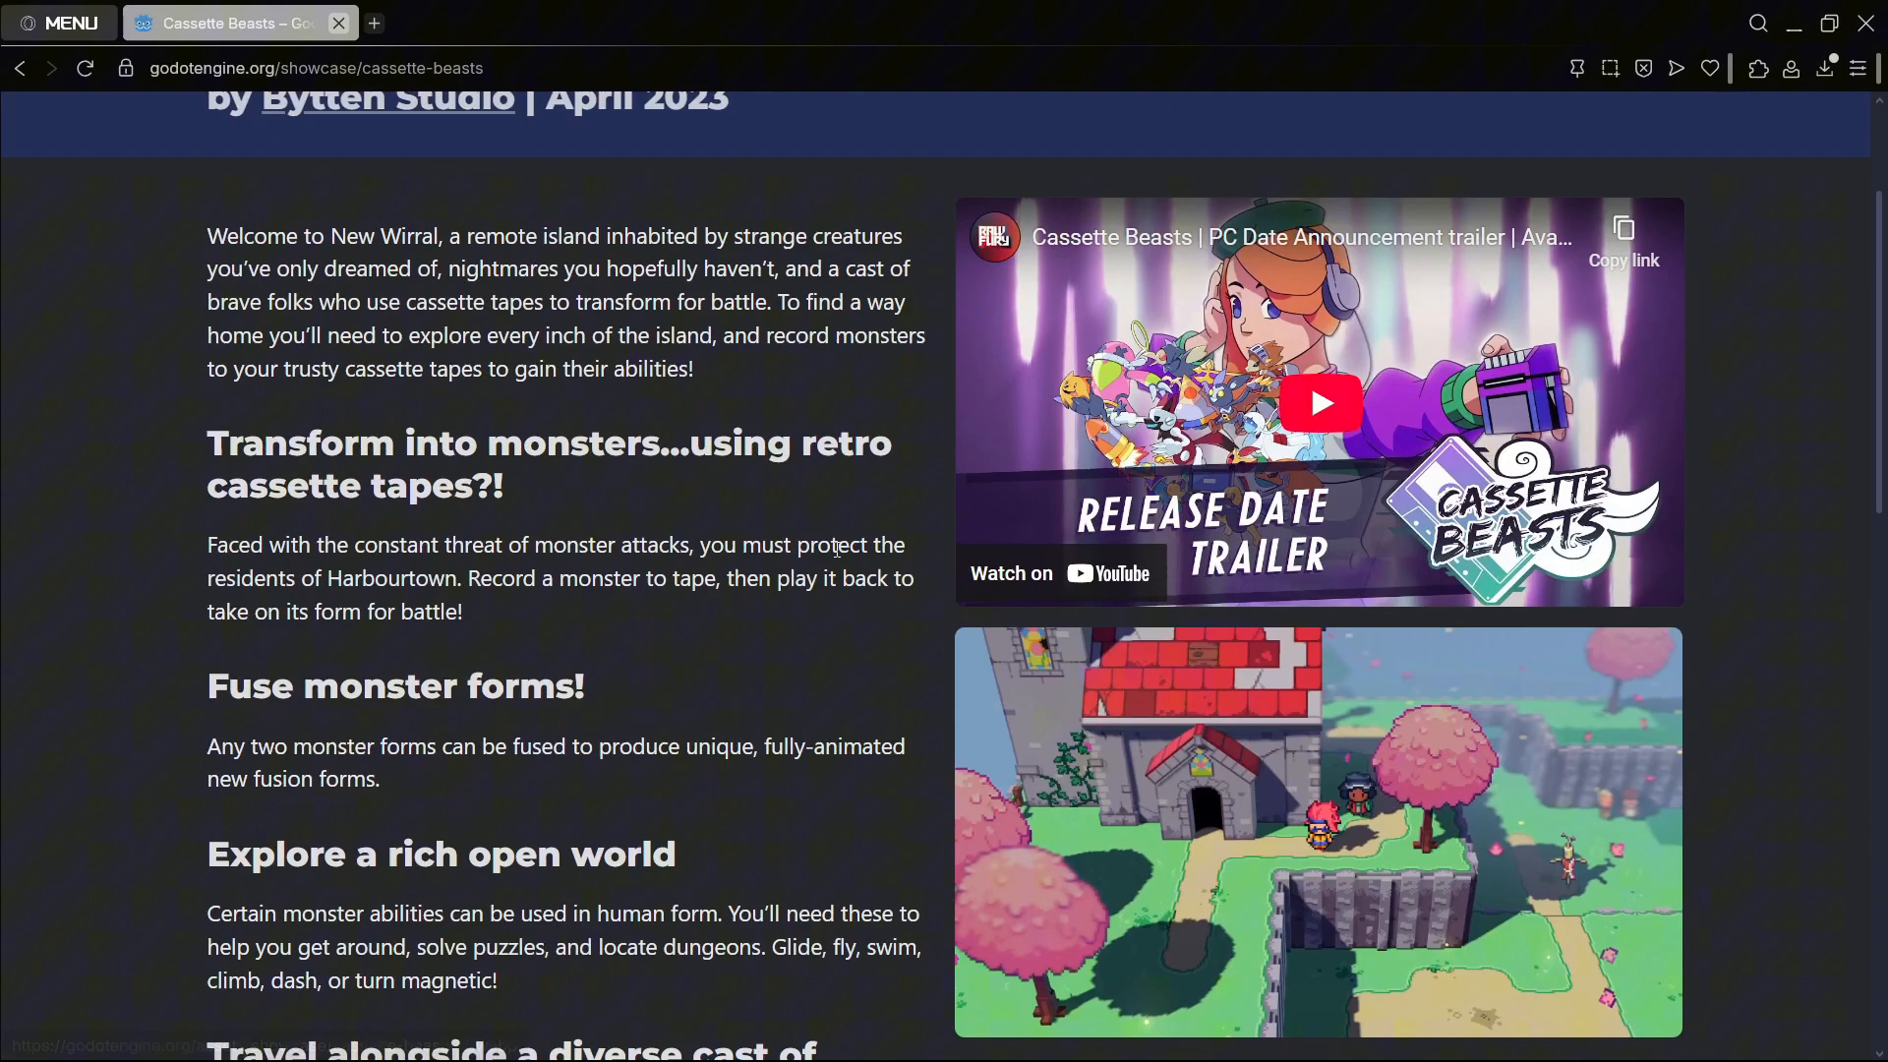
scroll(down, 3)
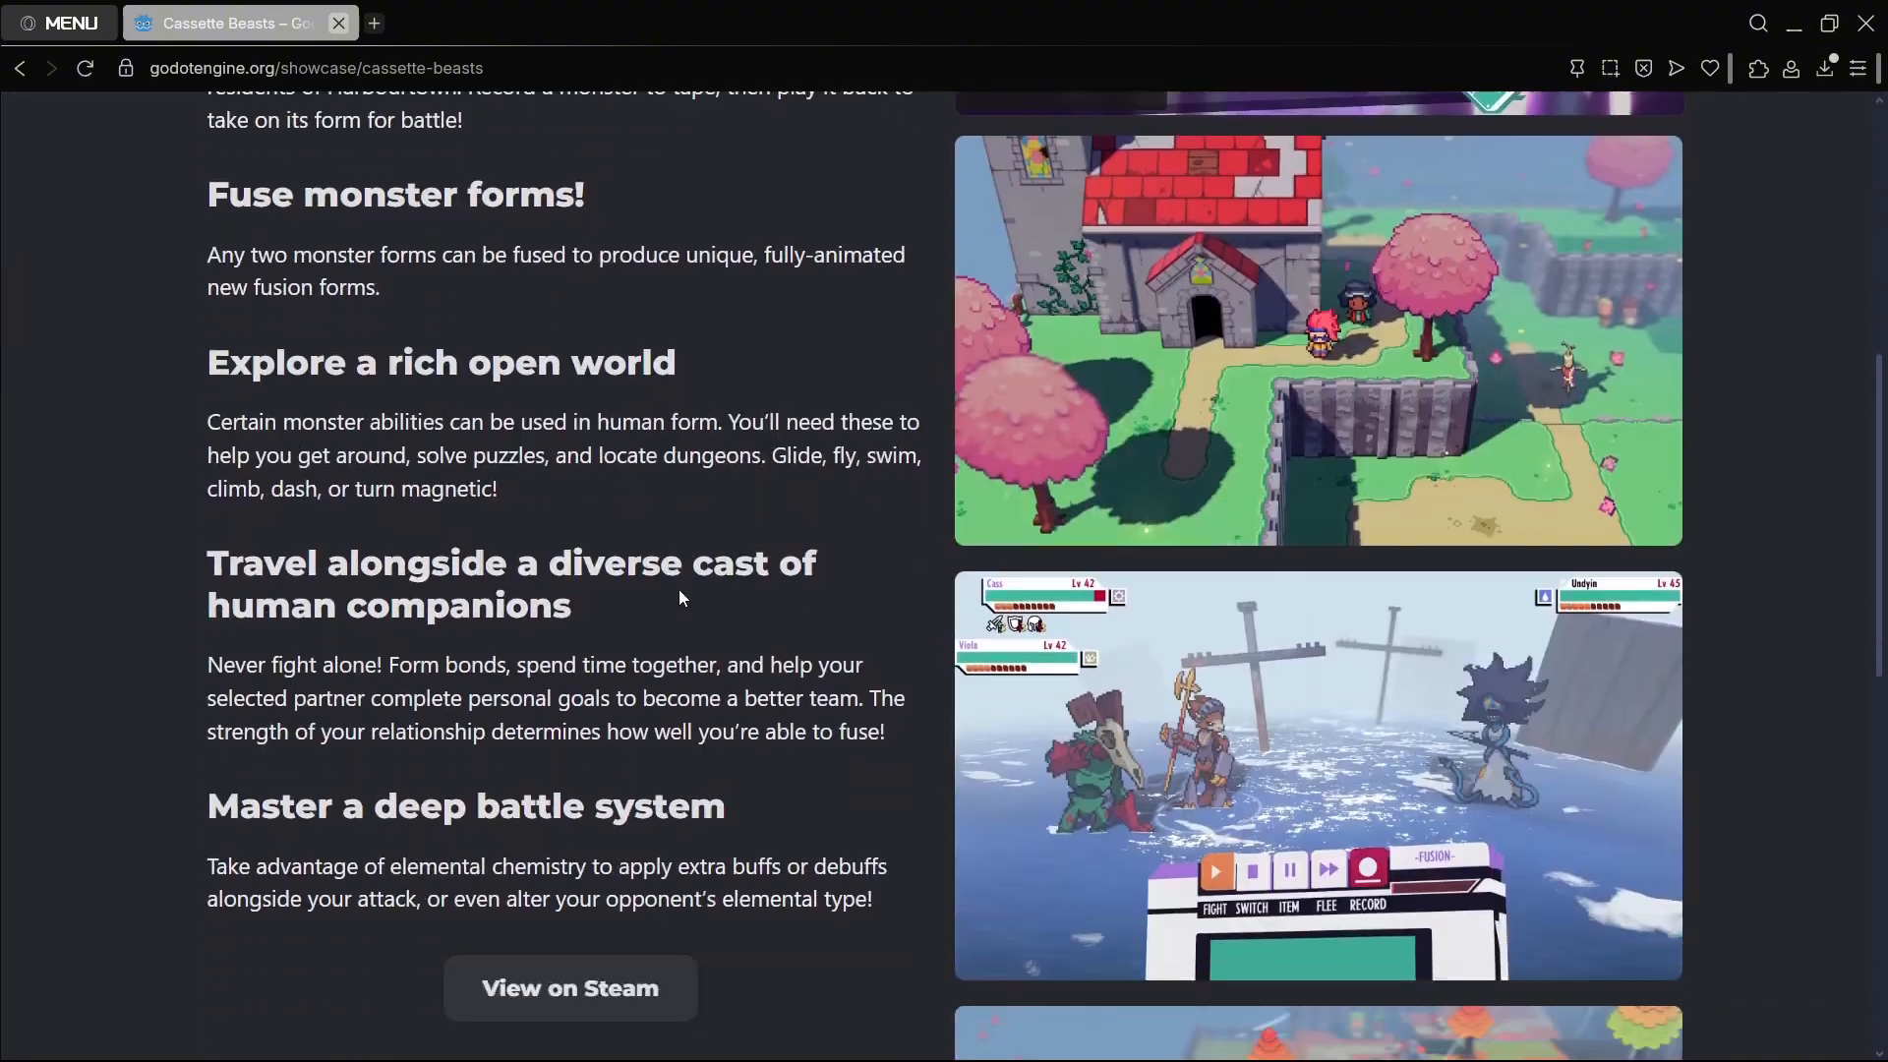
click(569, 988)
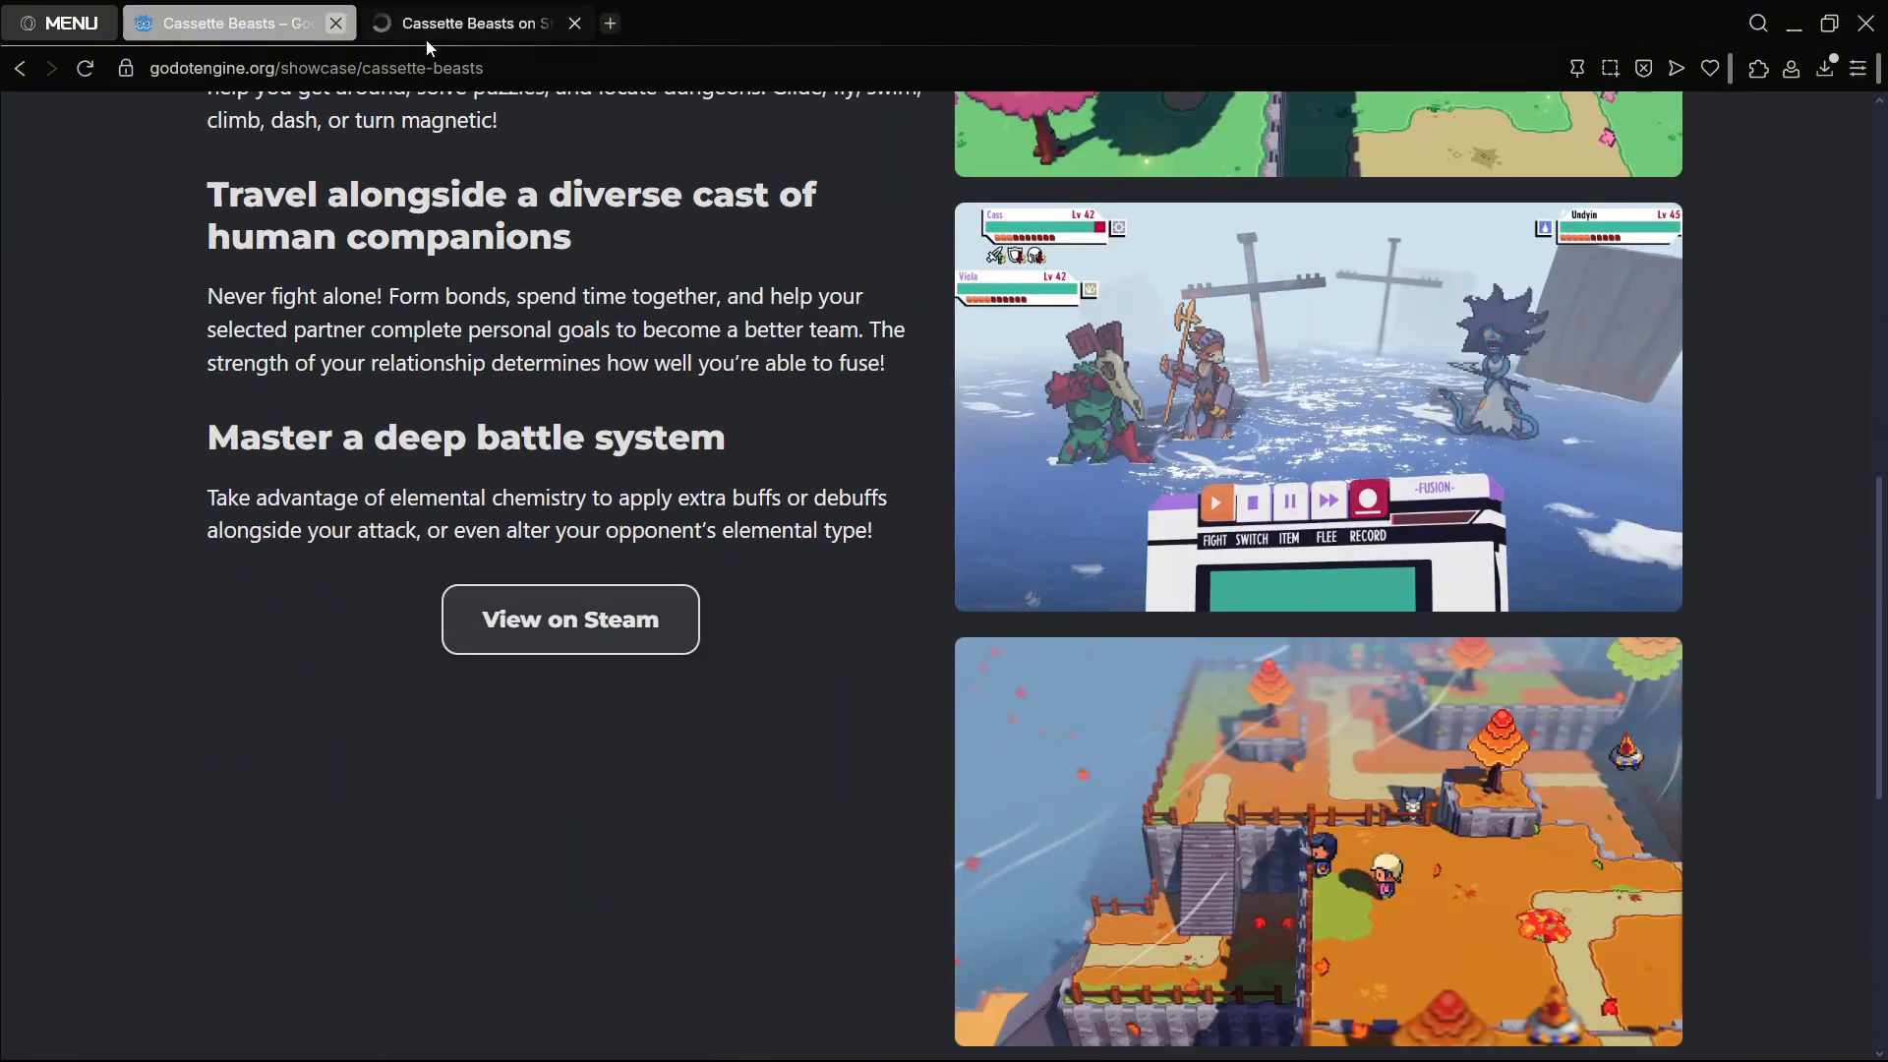
Step: Review Cassette Beasts on Steam: Overwhelmingly Positive (7,883 reviews), priced $10.49
click(471, 21)
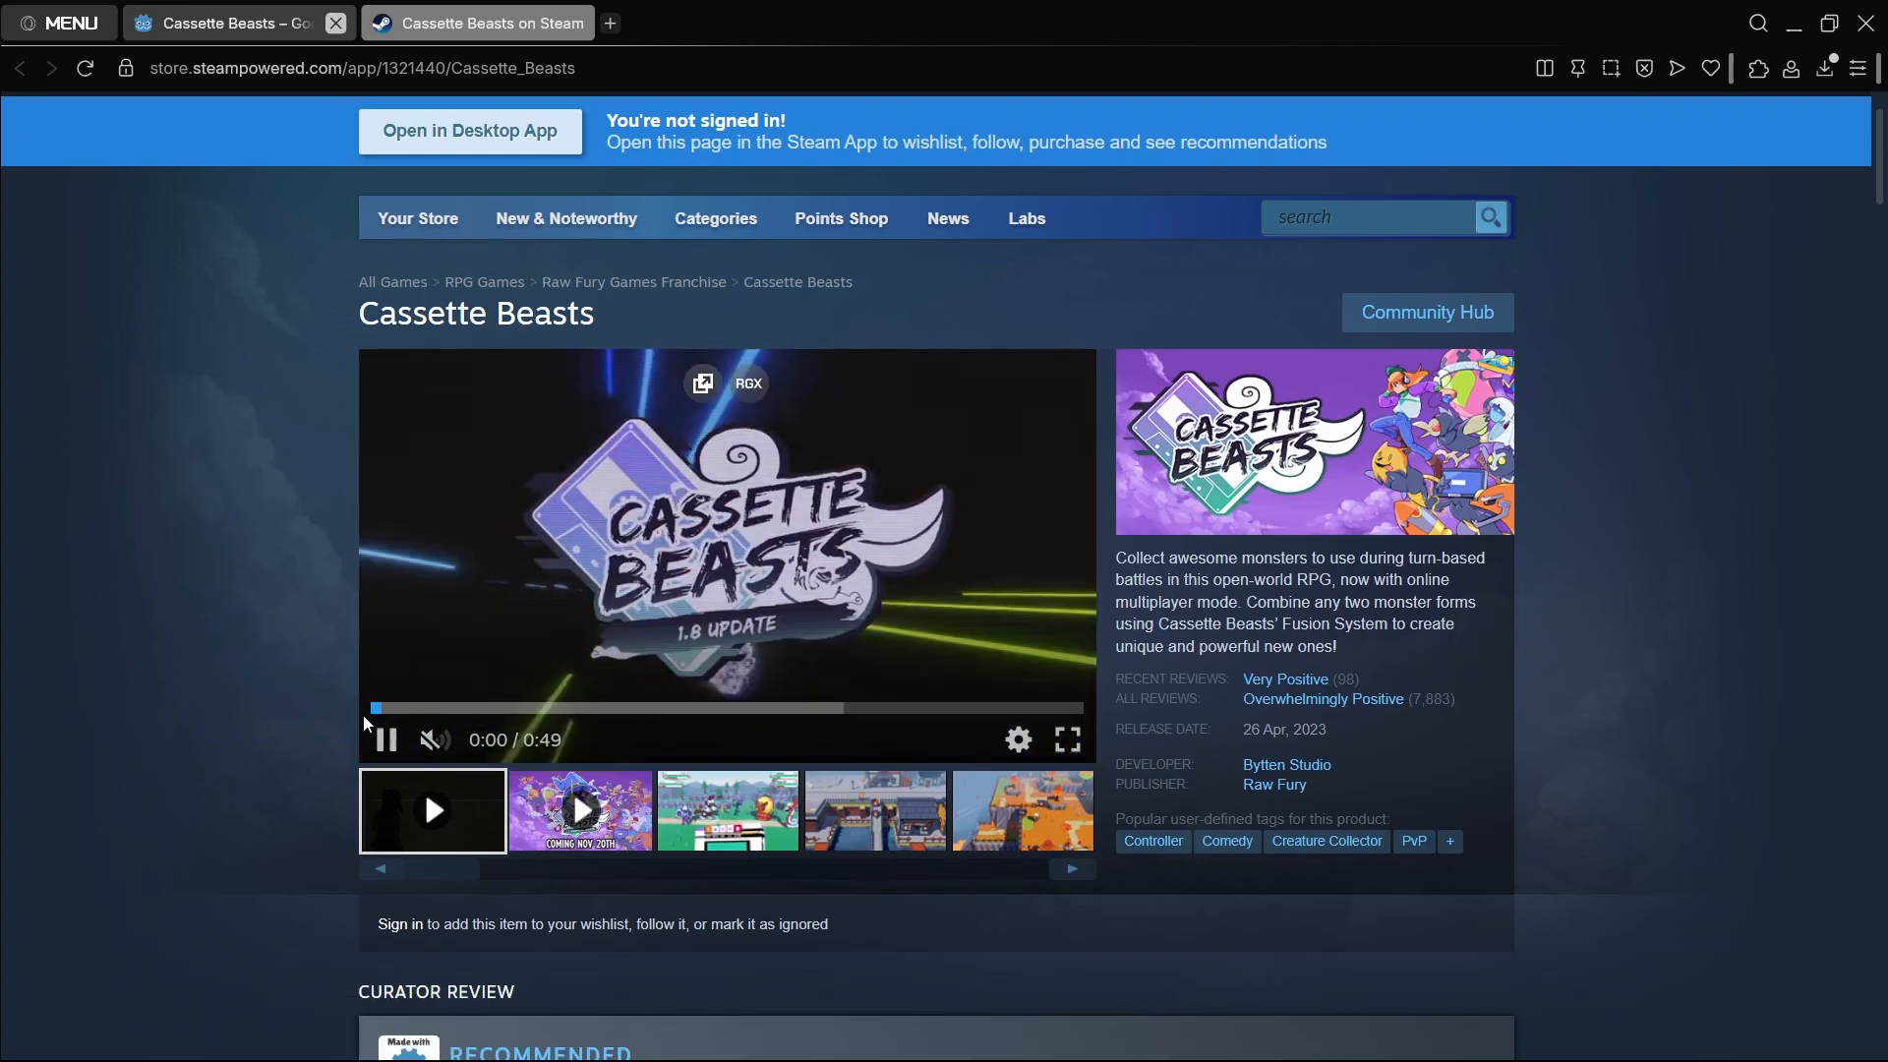
scroll(down, 3)
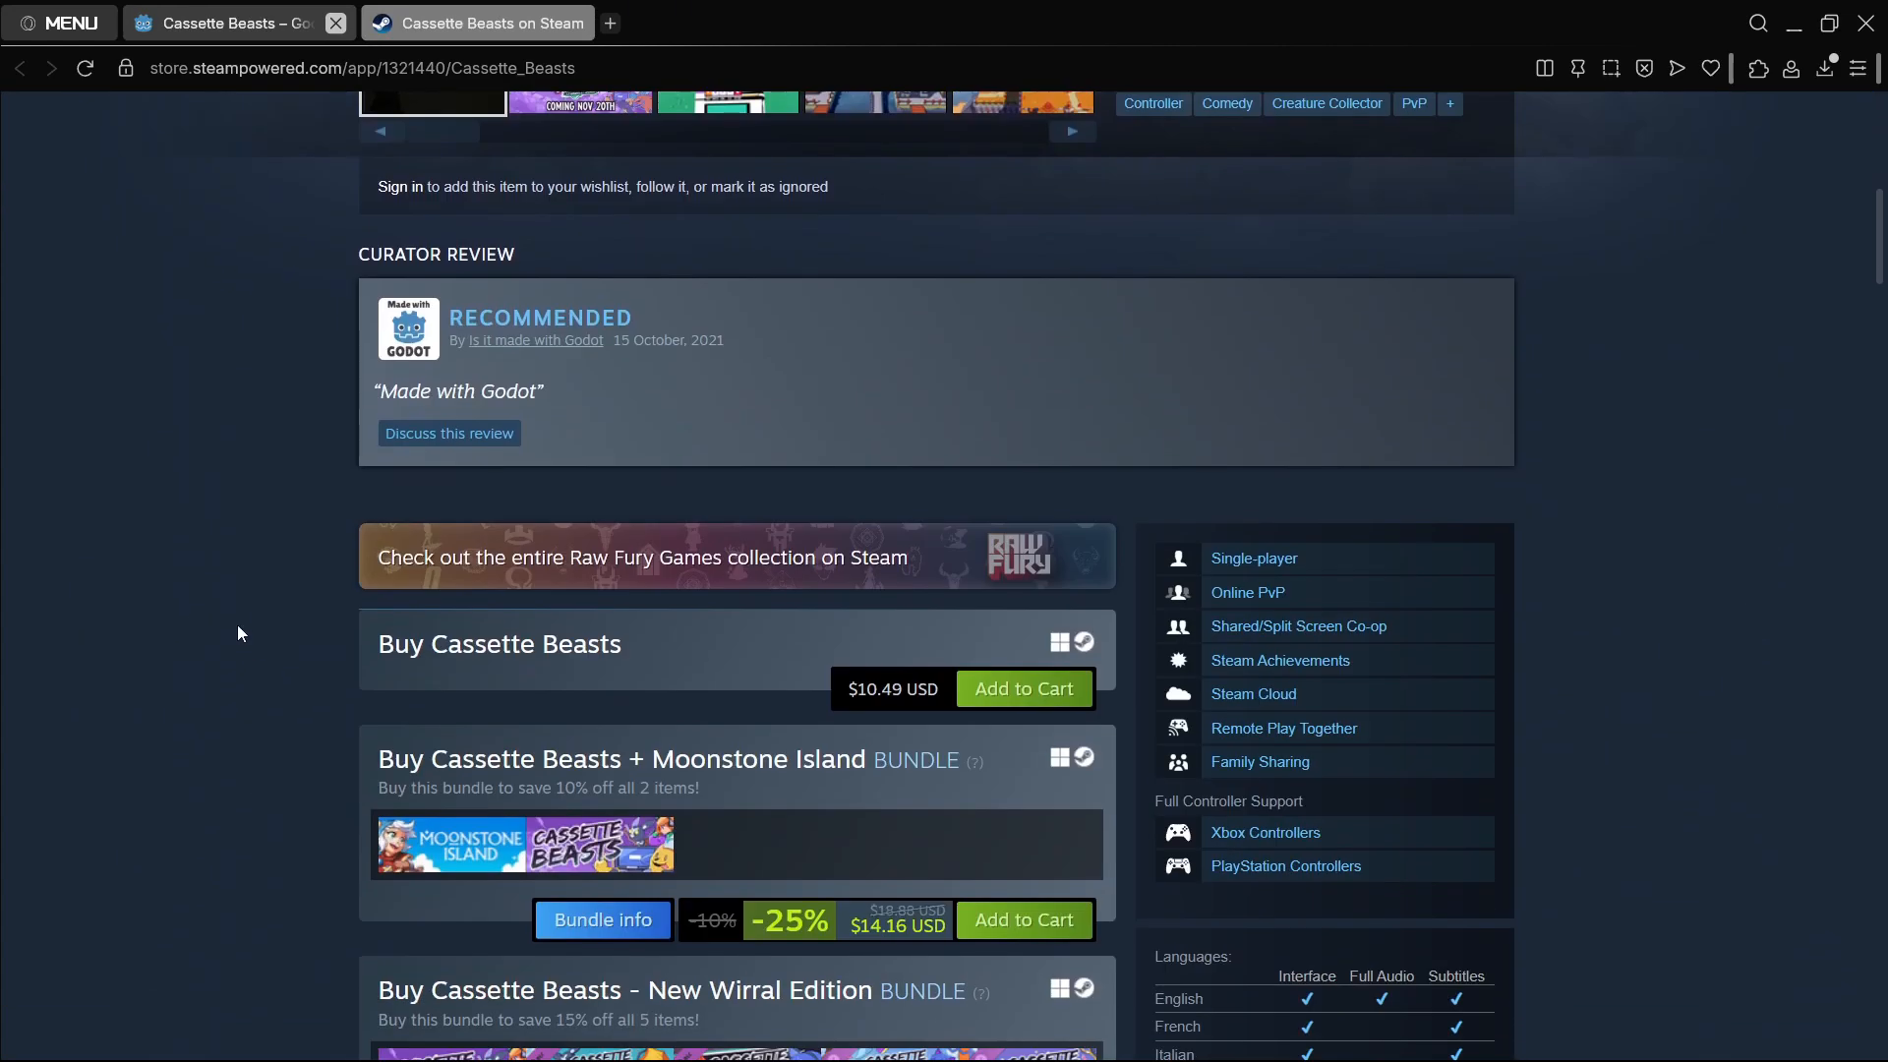
scroll(up, 3)
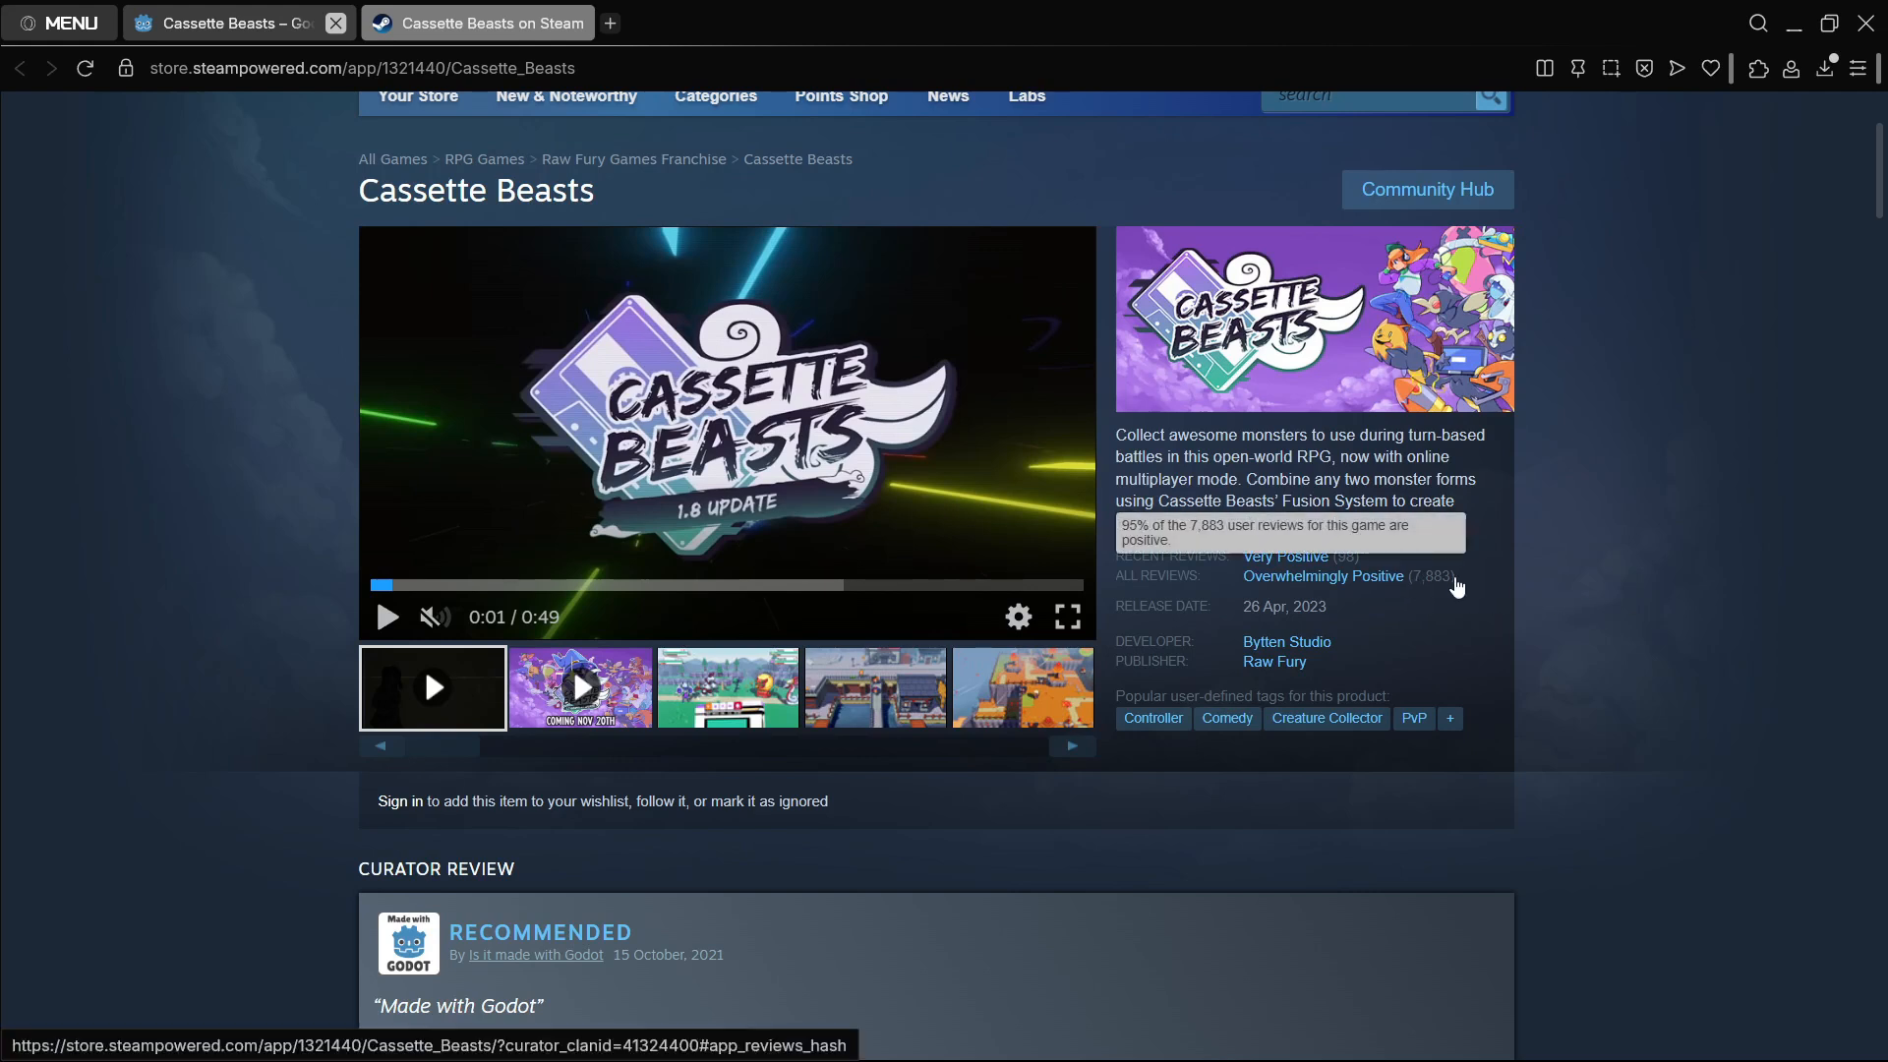
mouse_move(1582, 576)
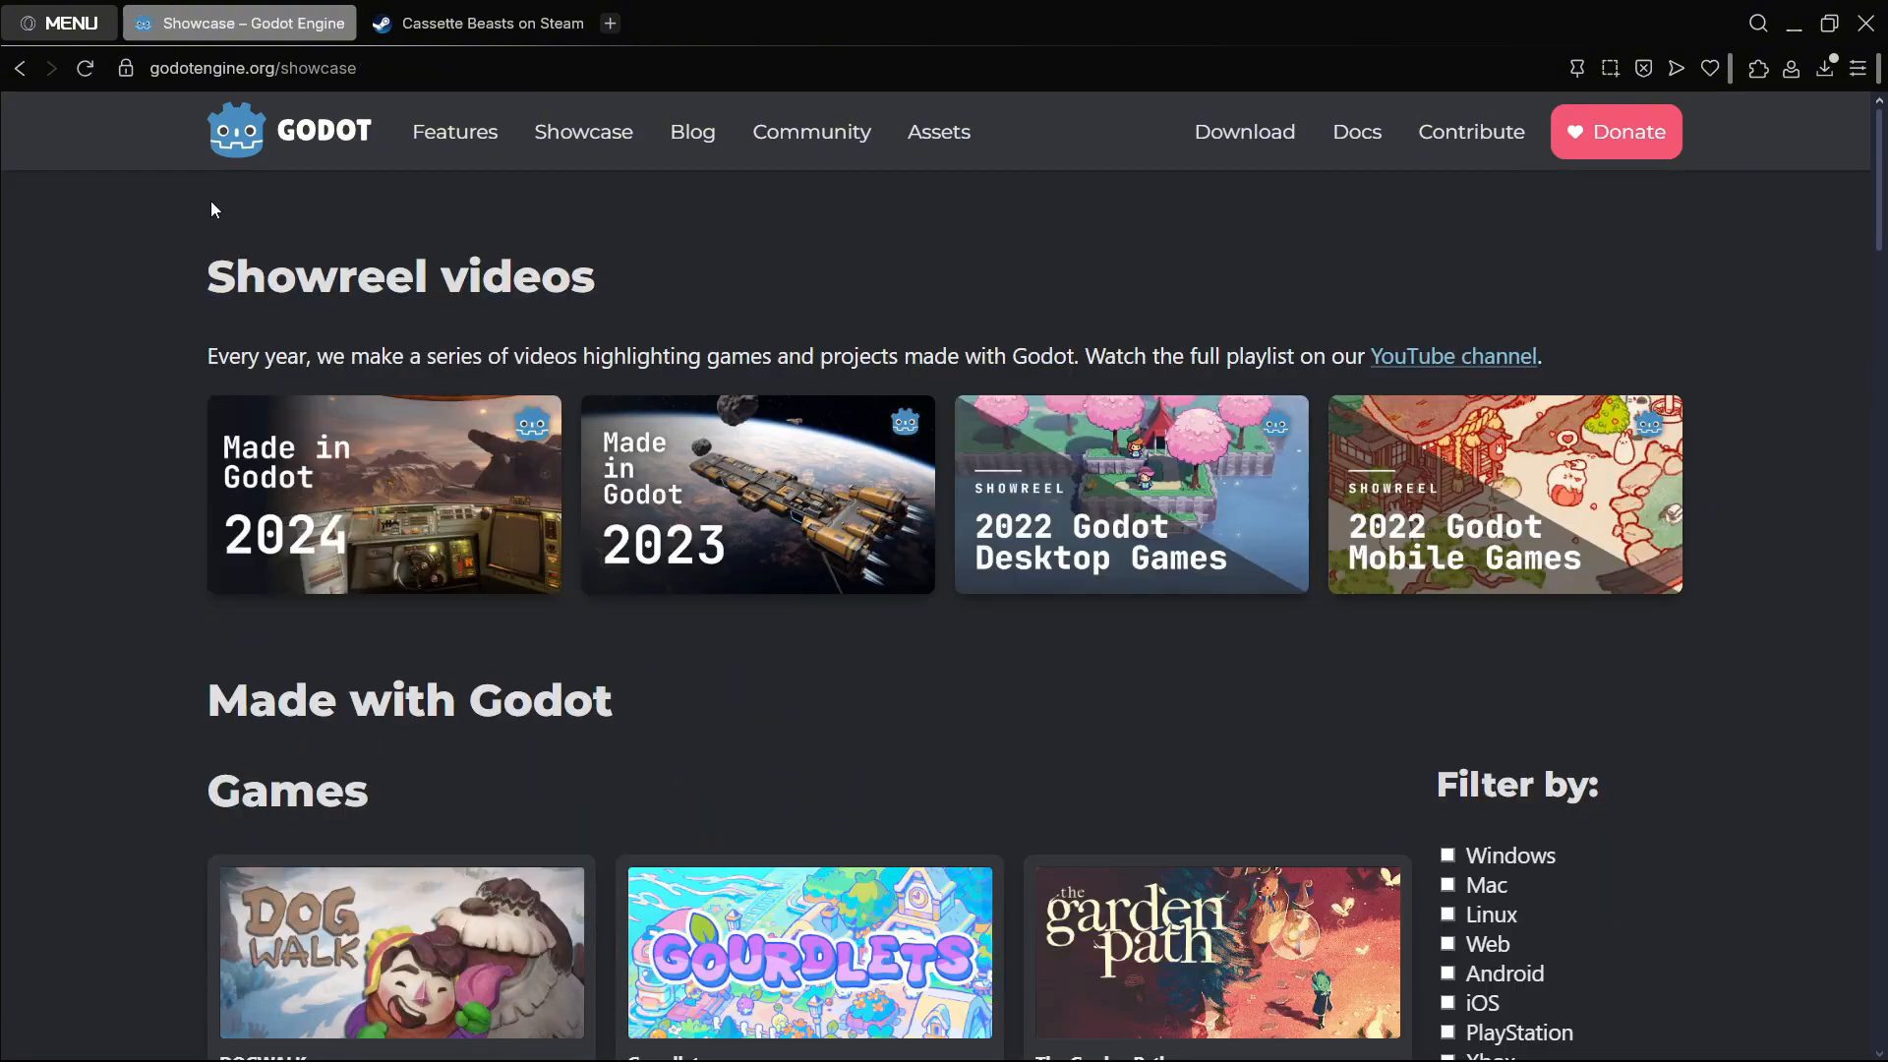
Step: Scroll the Android and iOS showcase games, including Usagi Shima and Luck be a Landlord
scroll(down, 3)
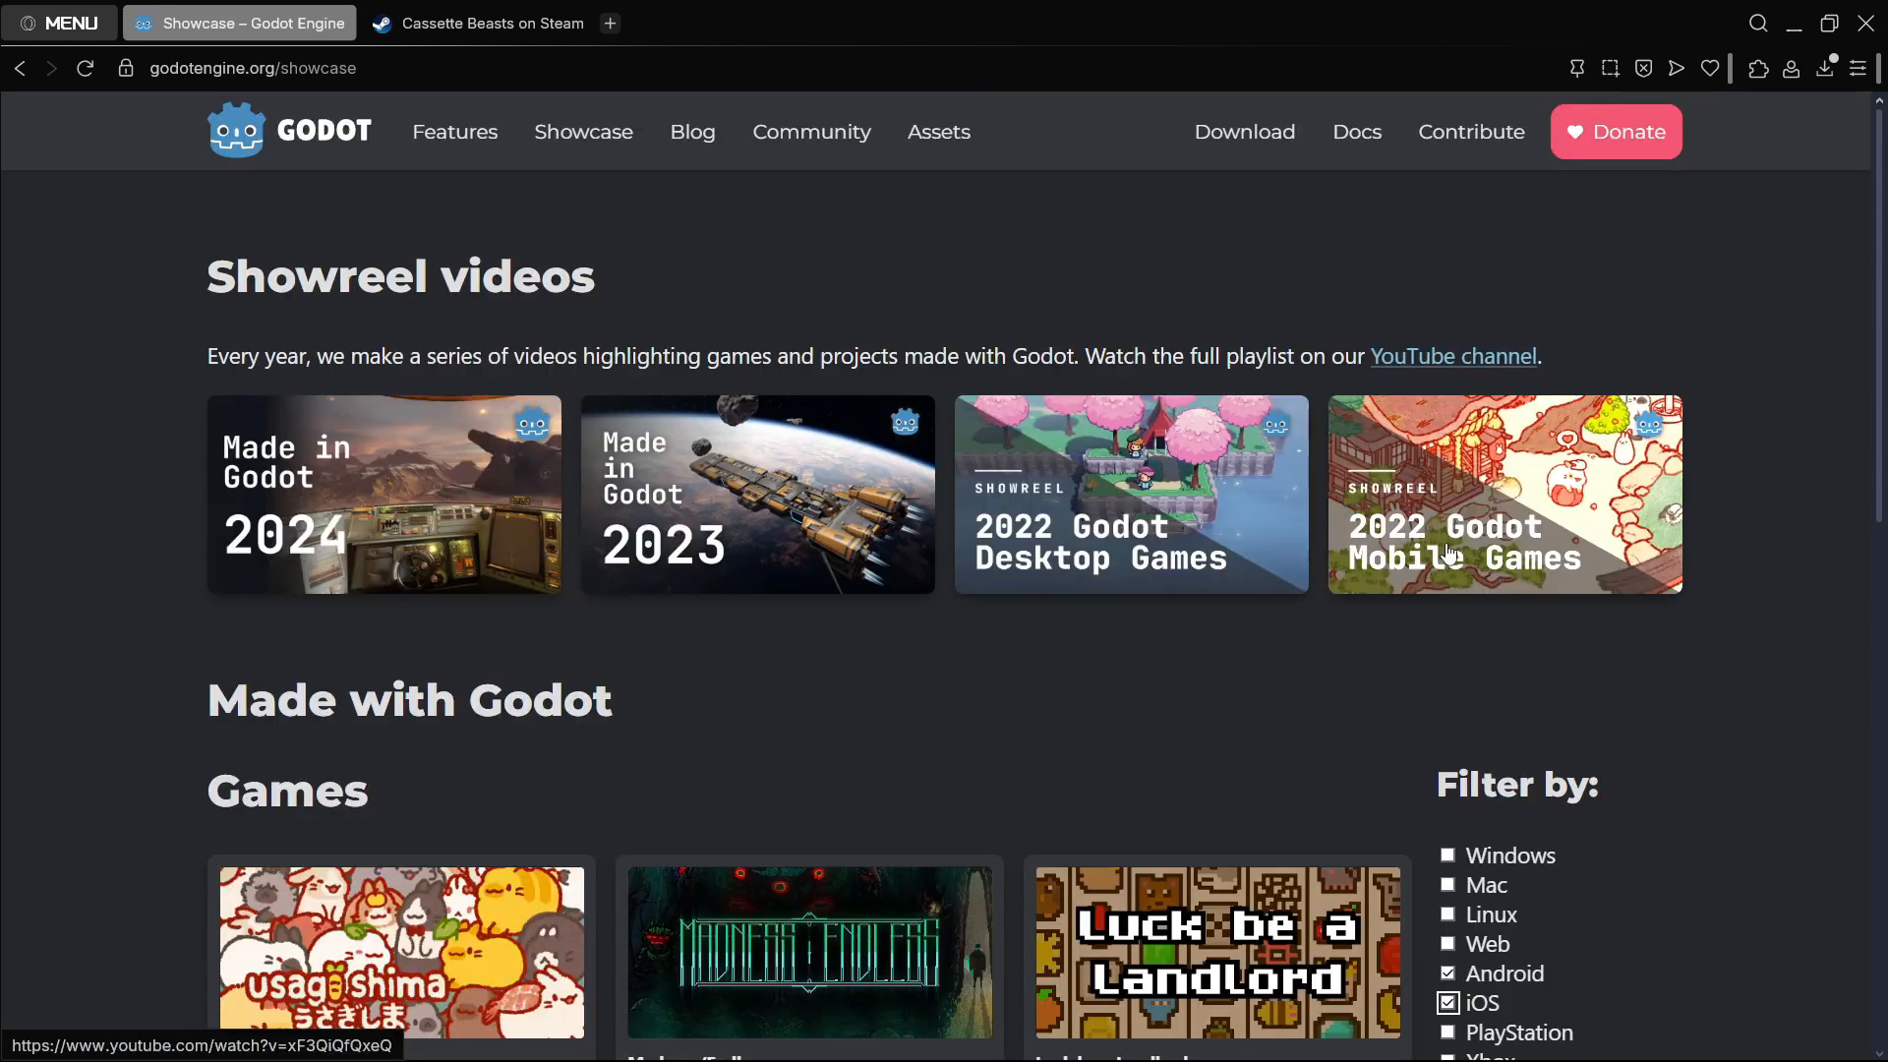
mouse_move(1571, 555)
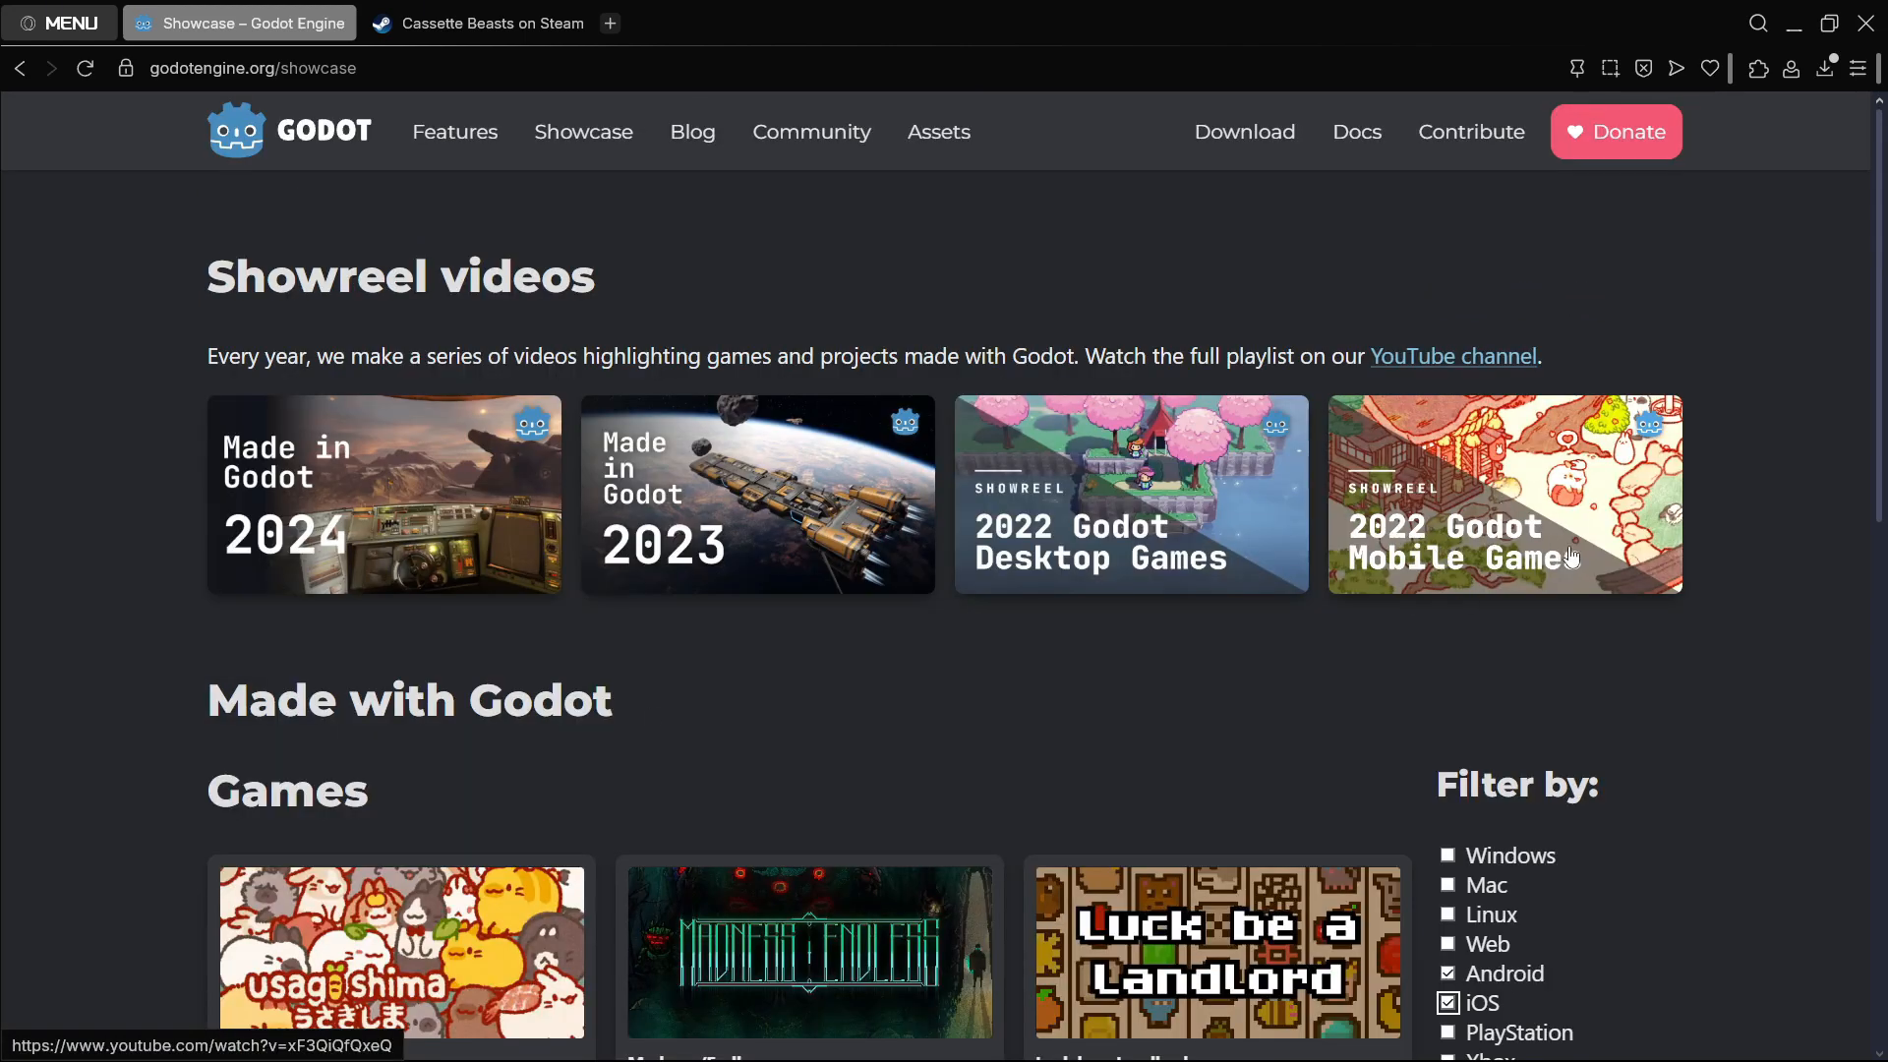
Step: Play the Godot Engine Mobile 2022 Showreel from its thumbnail on the showcase page
click(1504, 494)
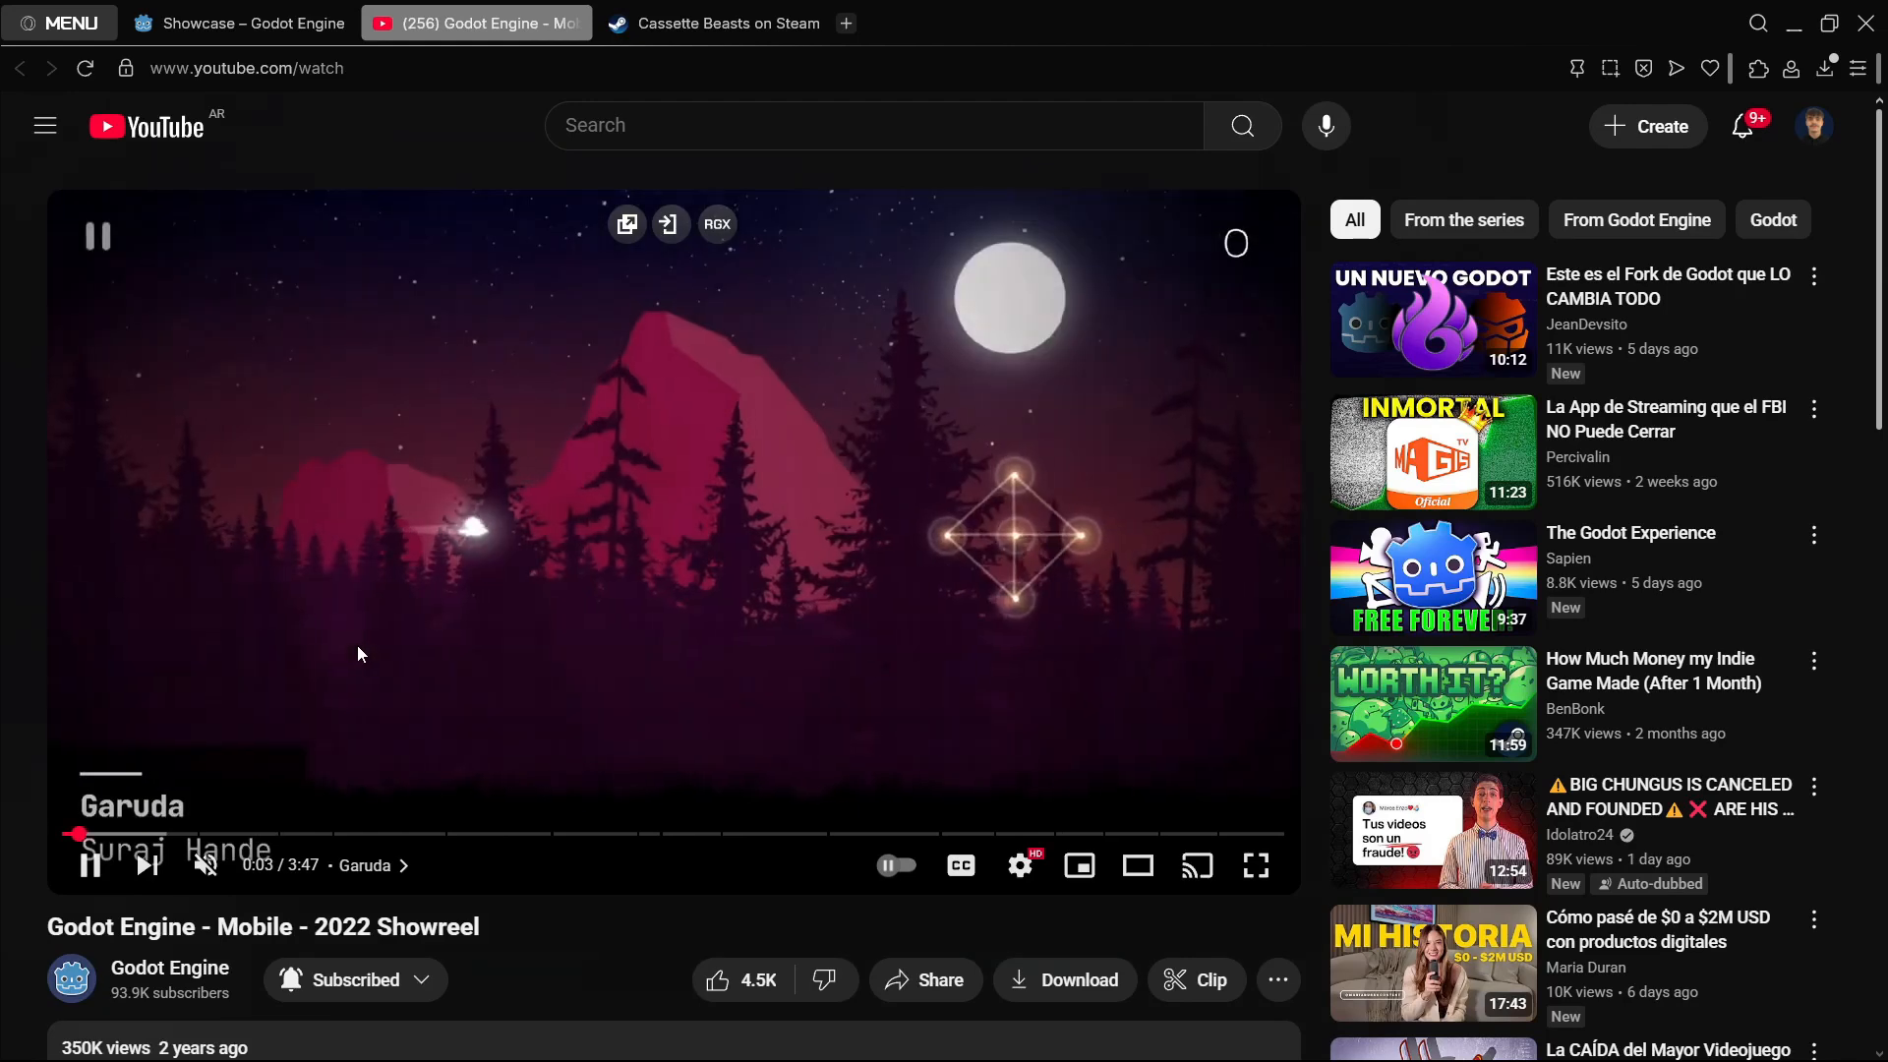
mouse_move(204, 835)
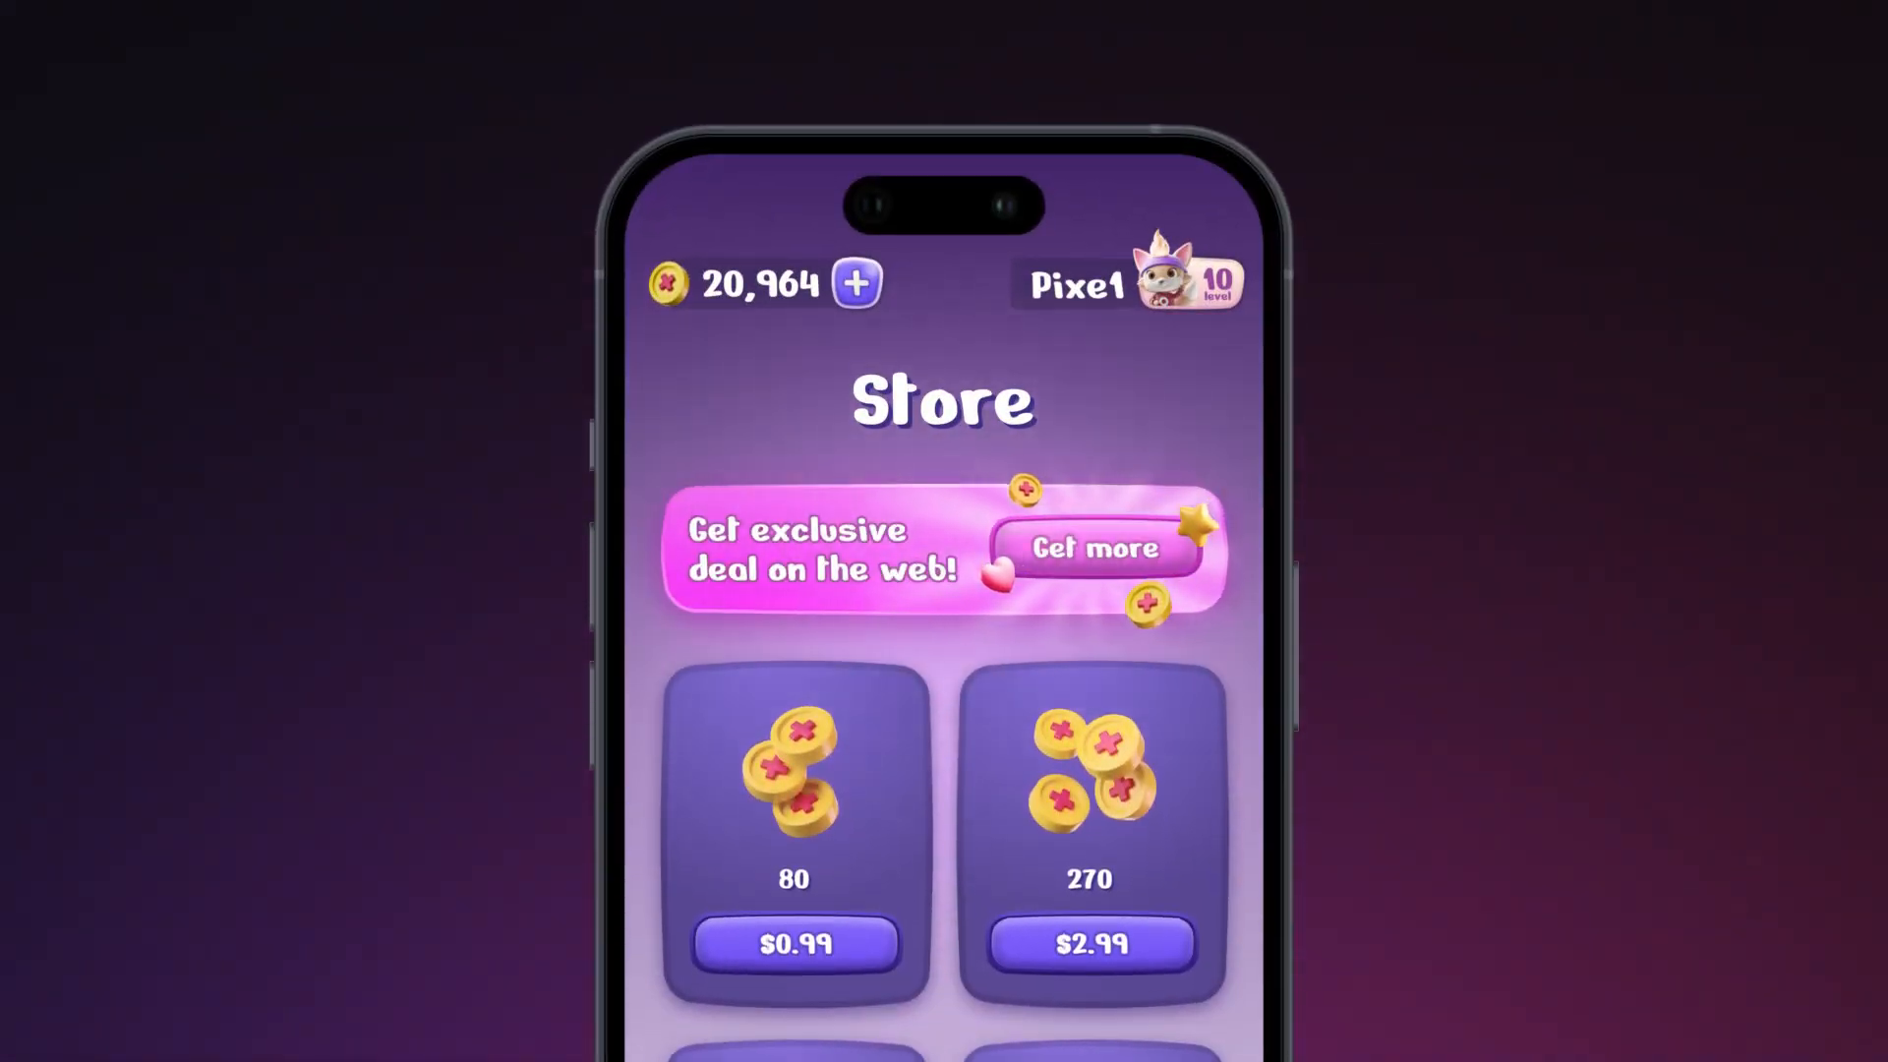
Step: Watch the Xsolla promo's in-game store and web shop offers
click(1094, 549)
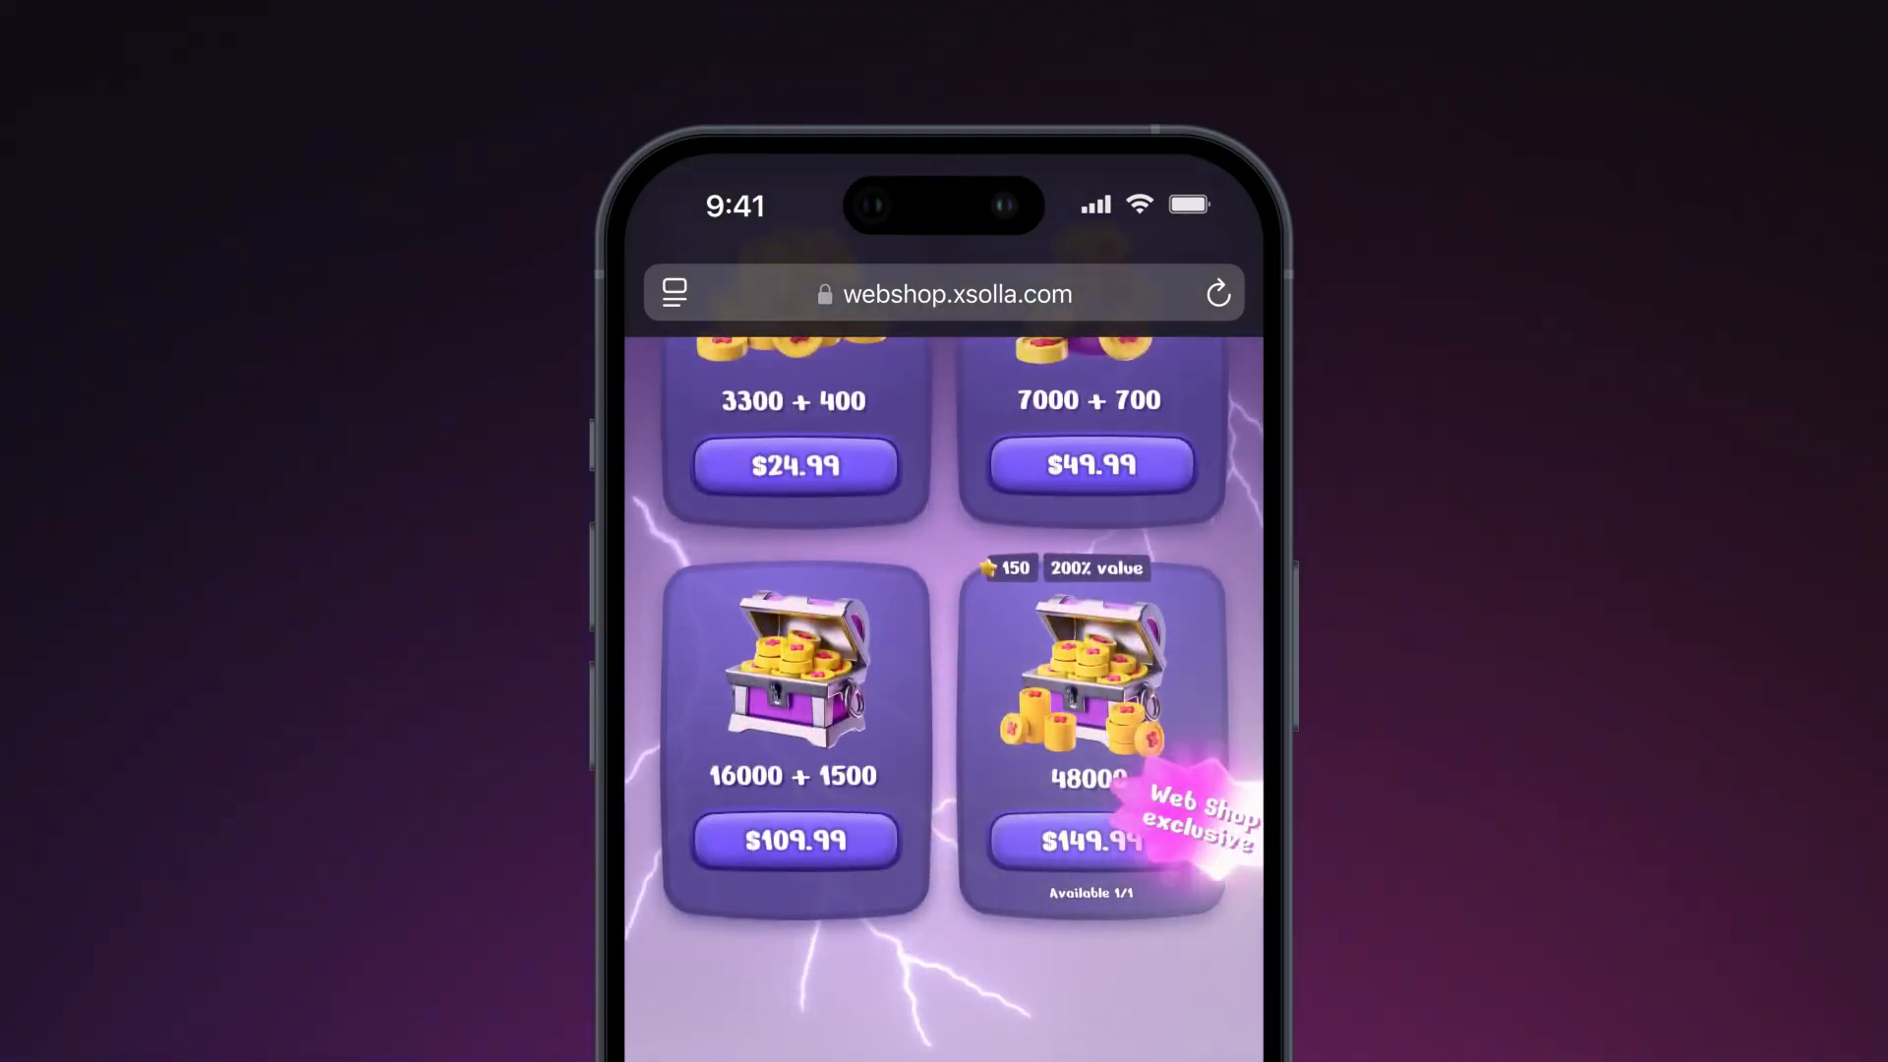
click(1087, 839)
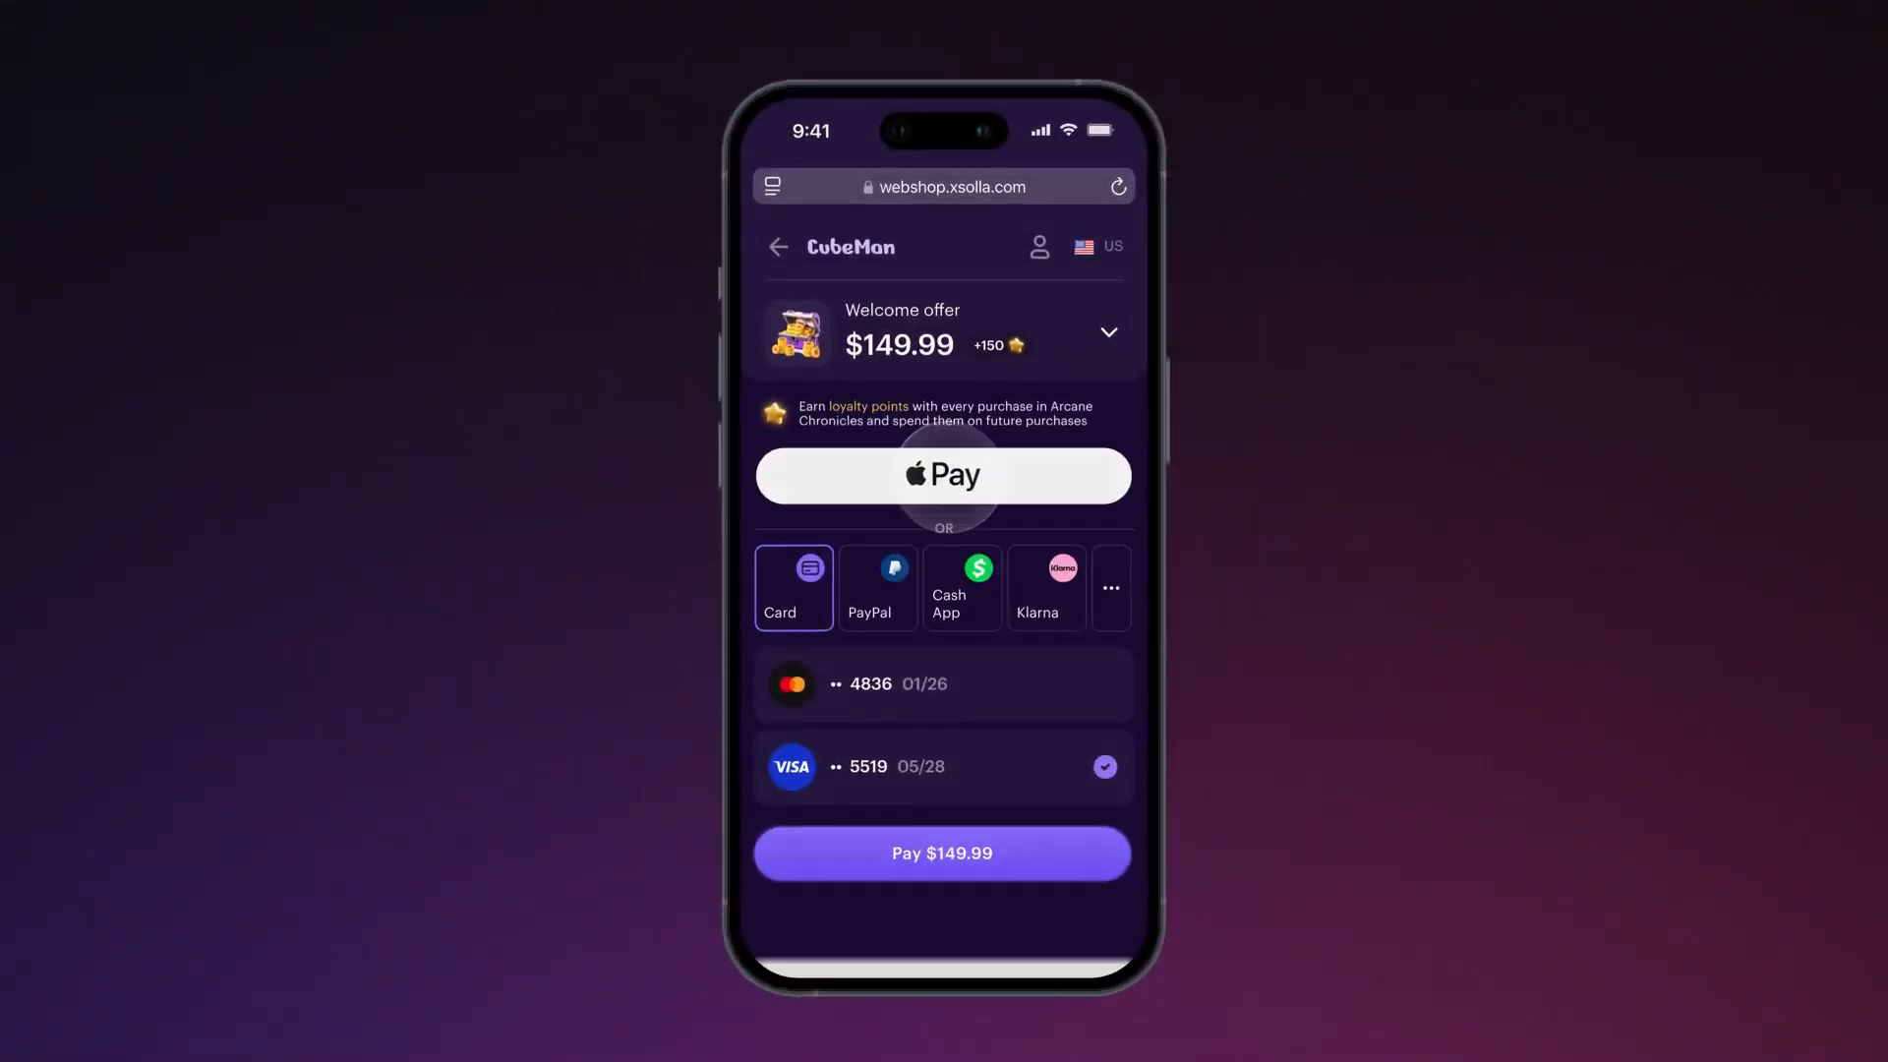
click(942, 853)
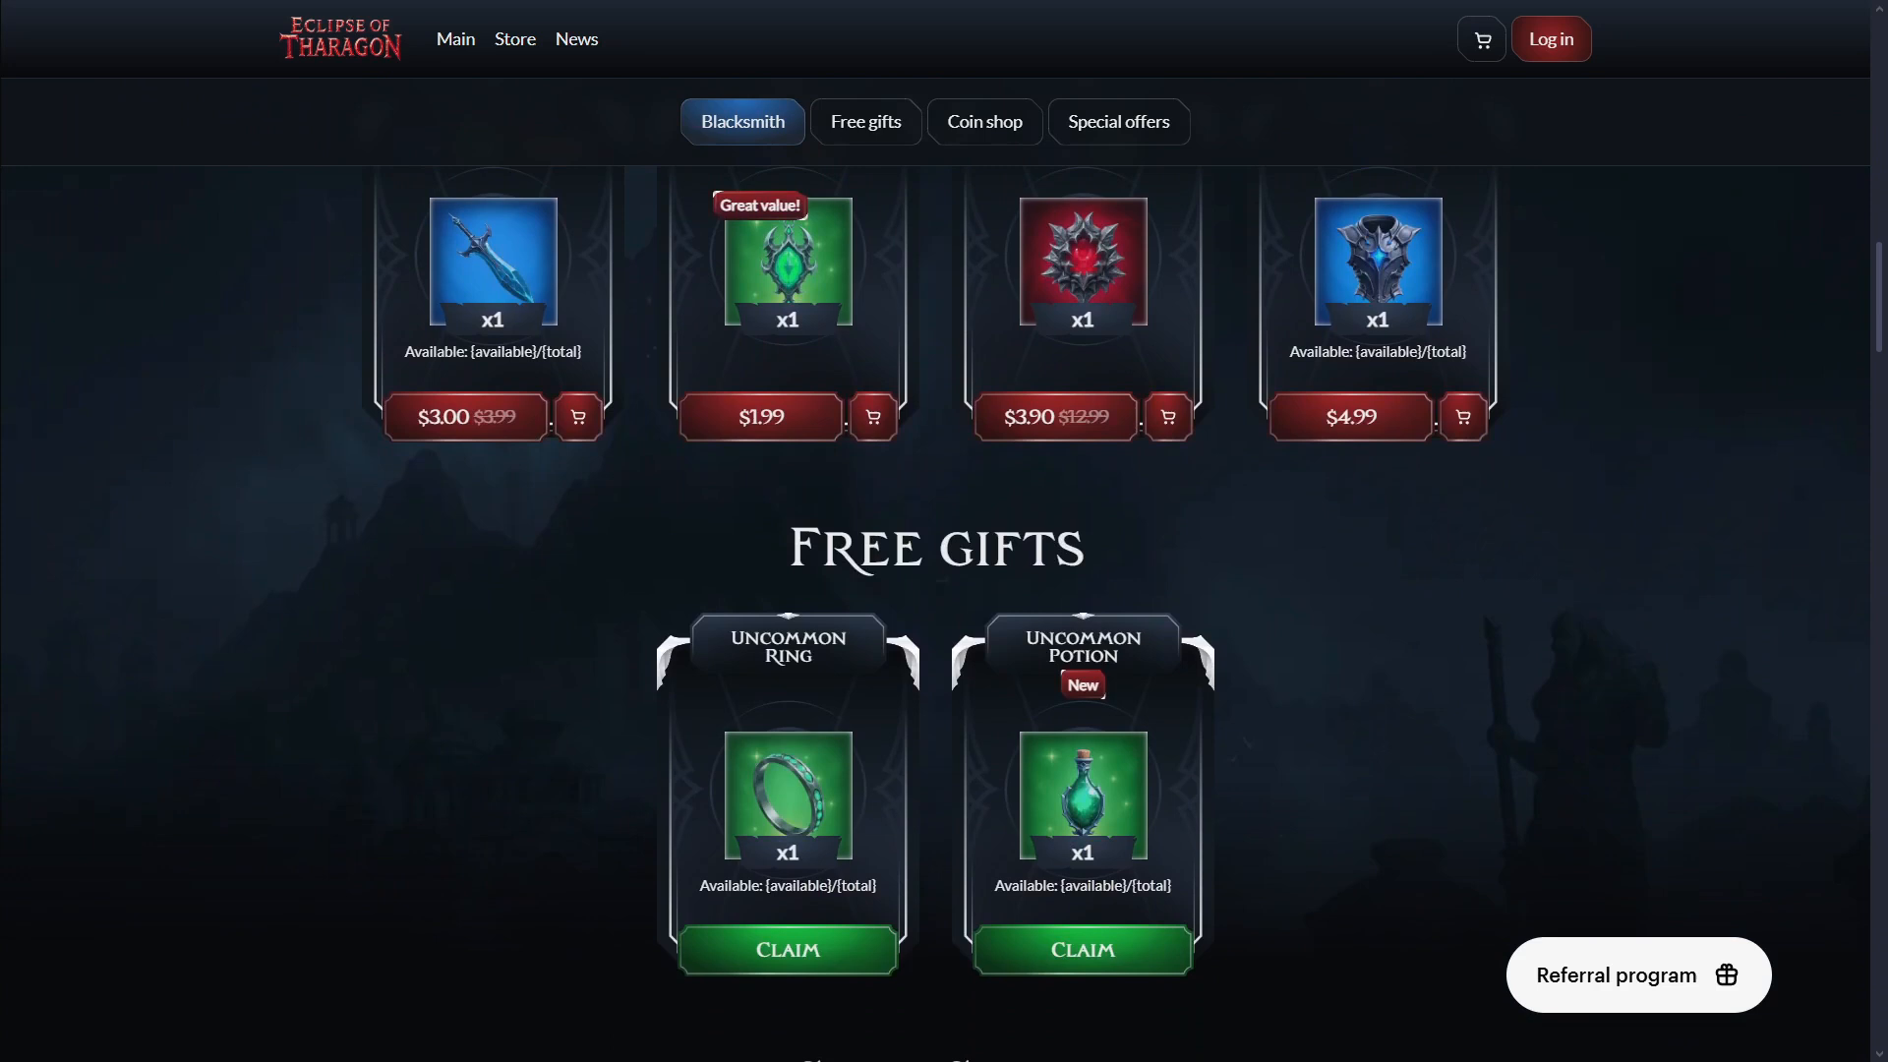
Step: Continue the promo through Apple Pay checkout and payment success to the Cube Man Web Store
click(865, 120)
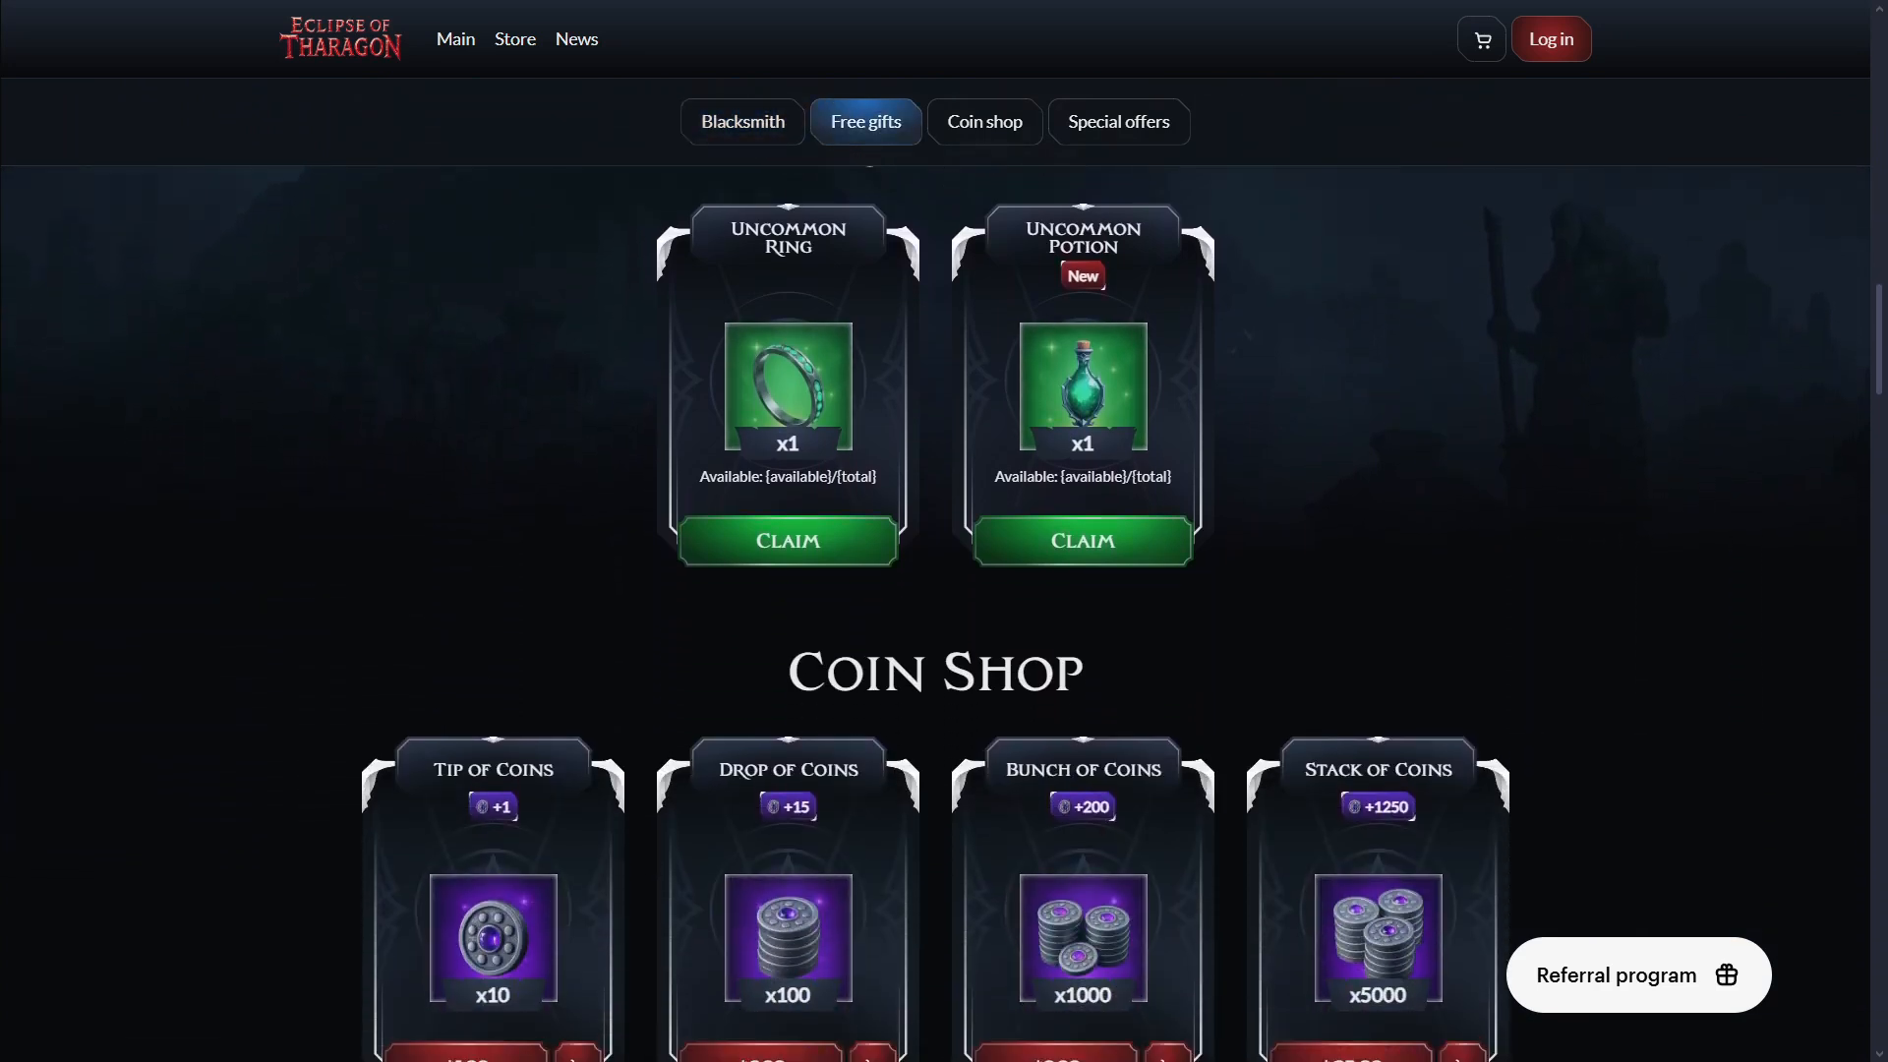
scroll(down, 3)
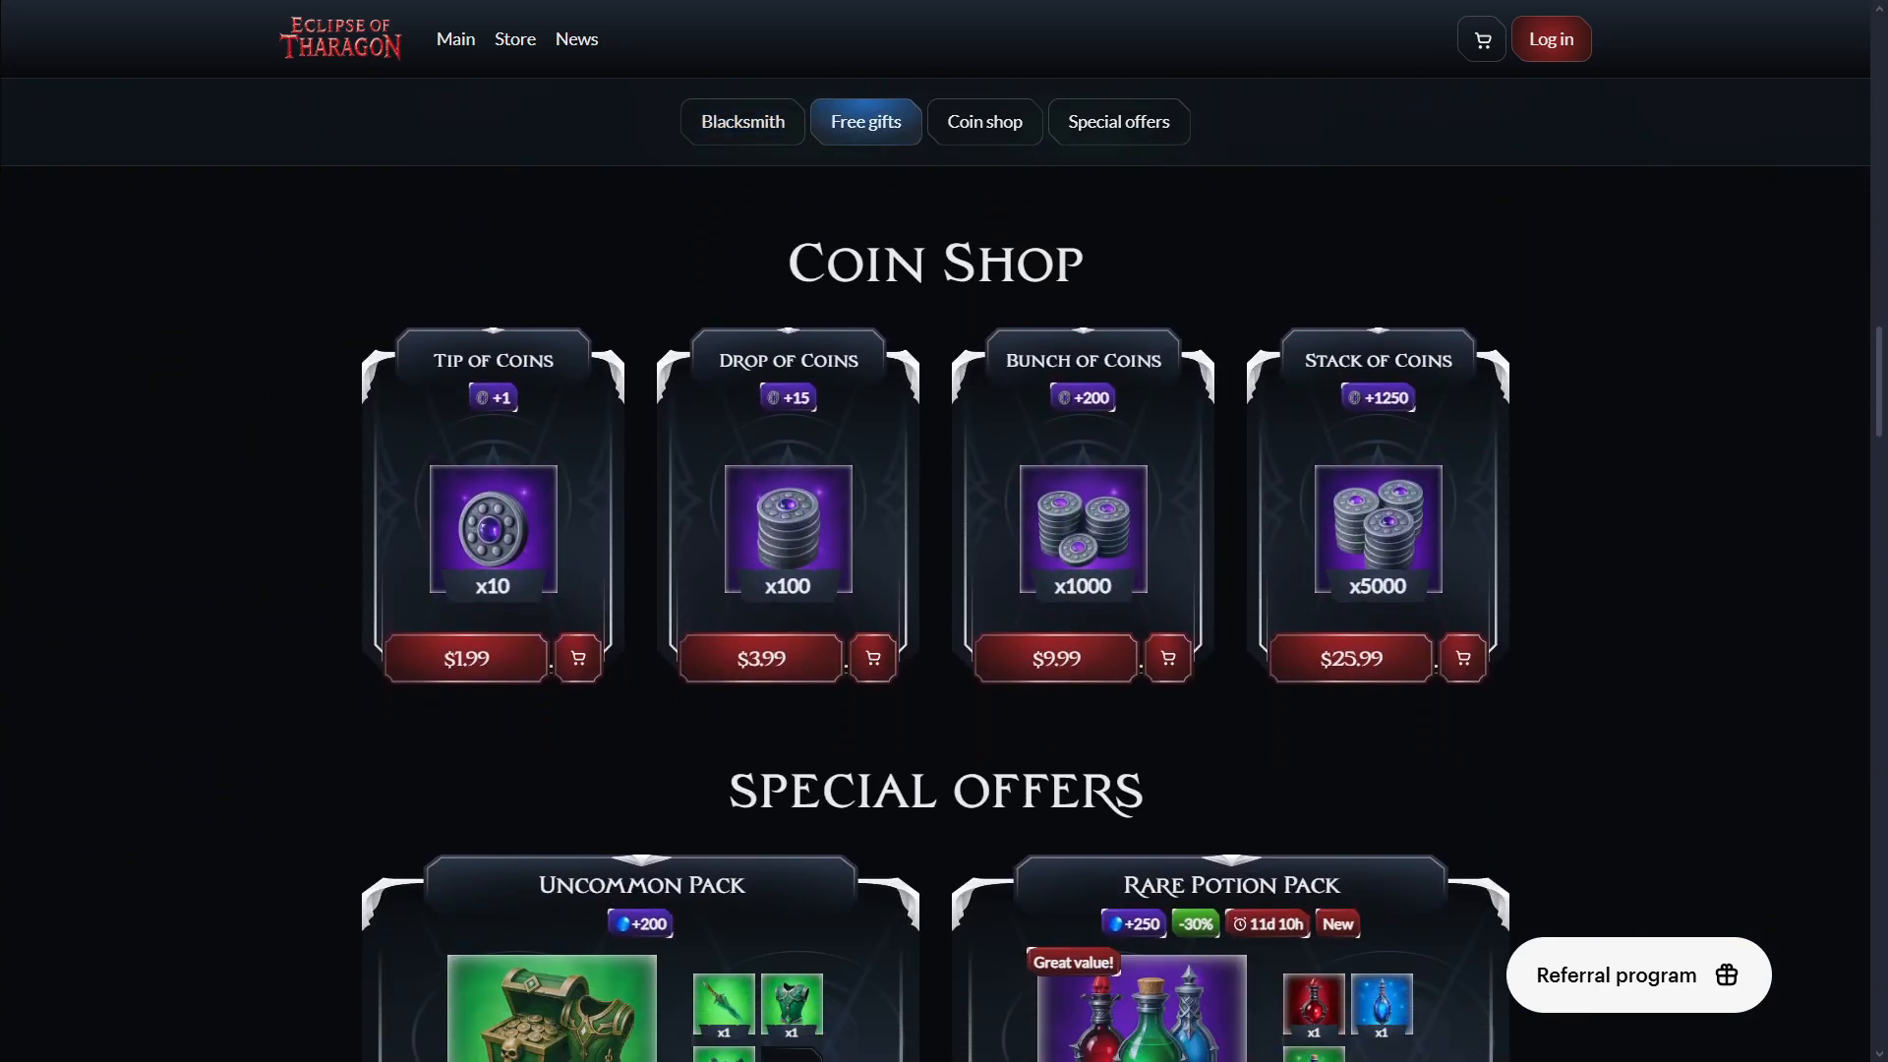
click(983, 120)
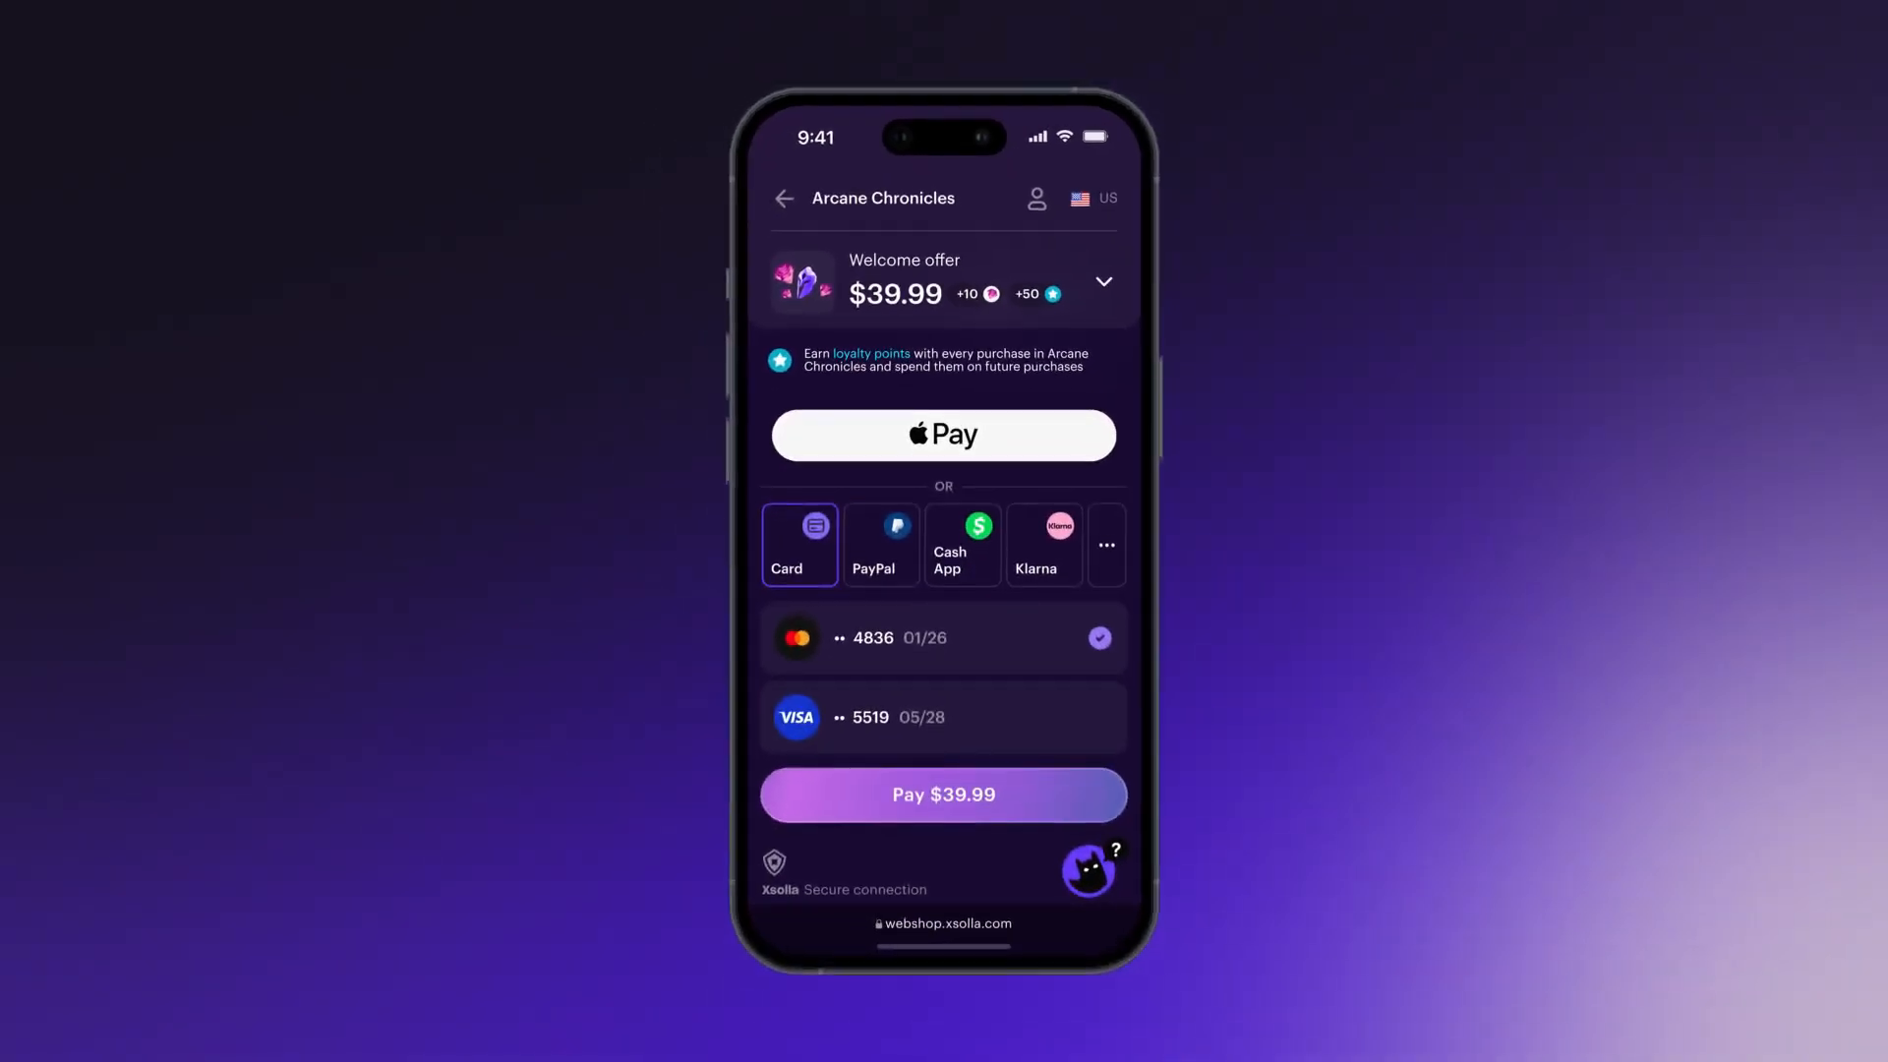
click(943, 435)
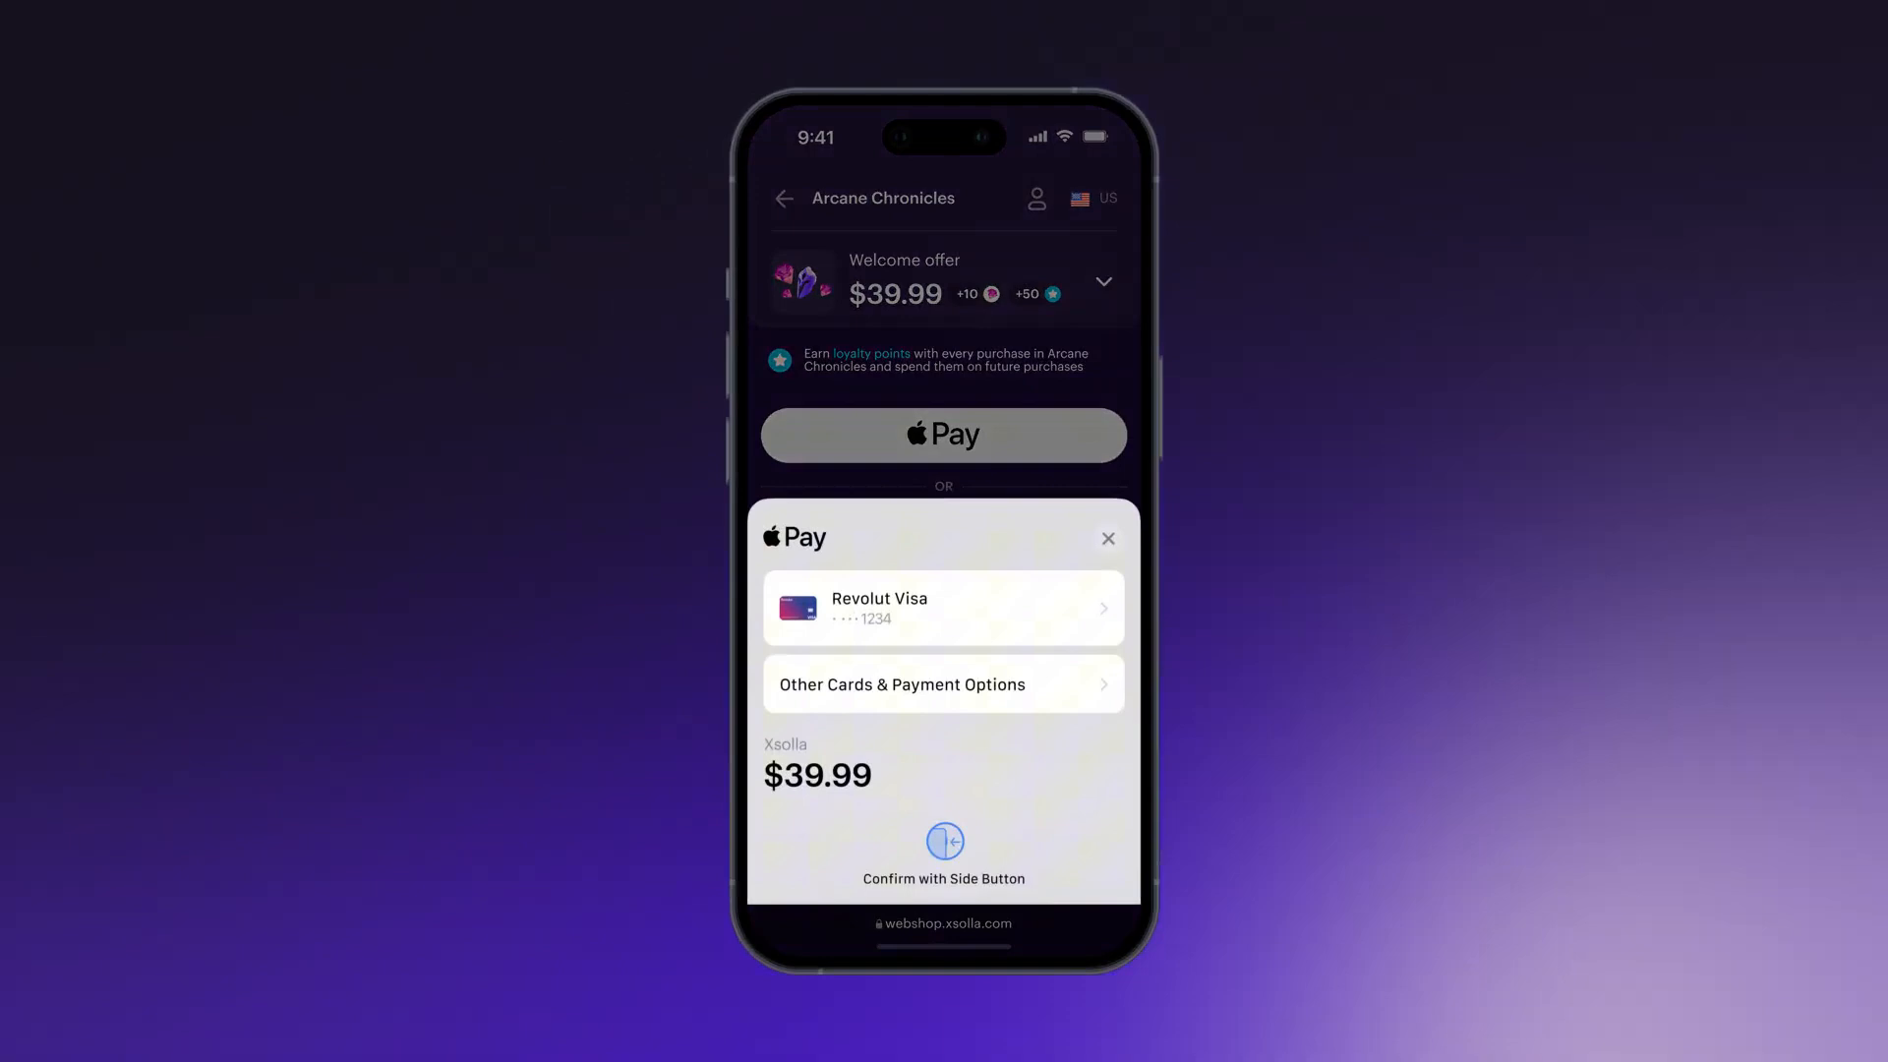
click(944, 841)
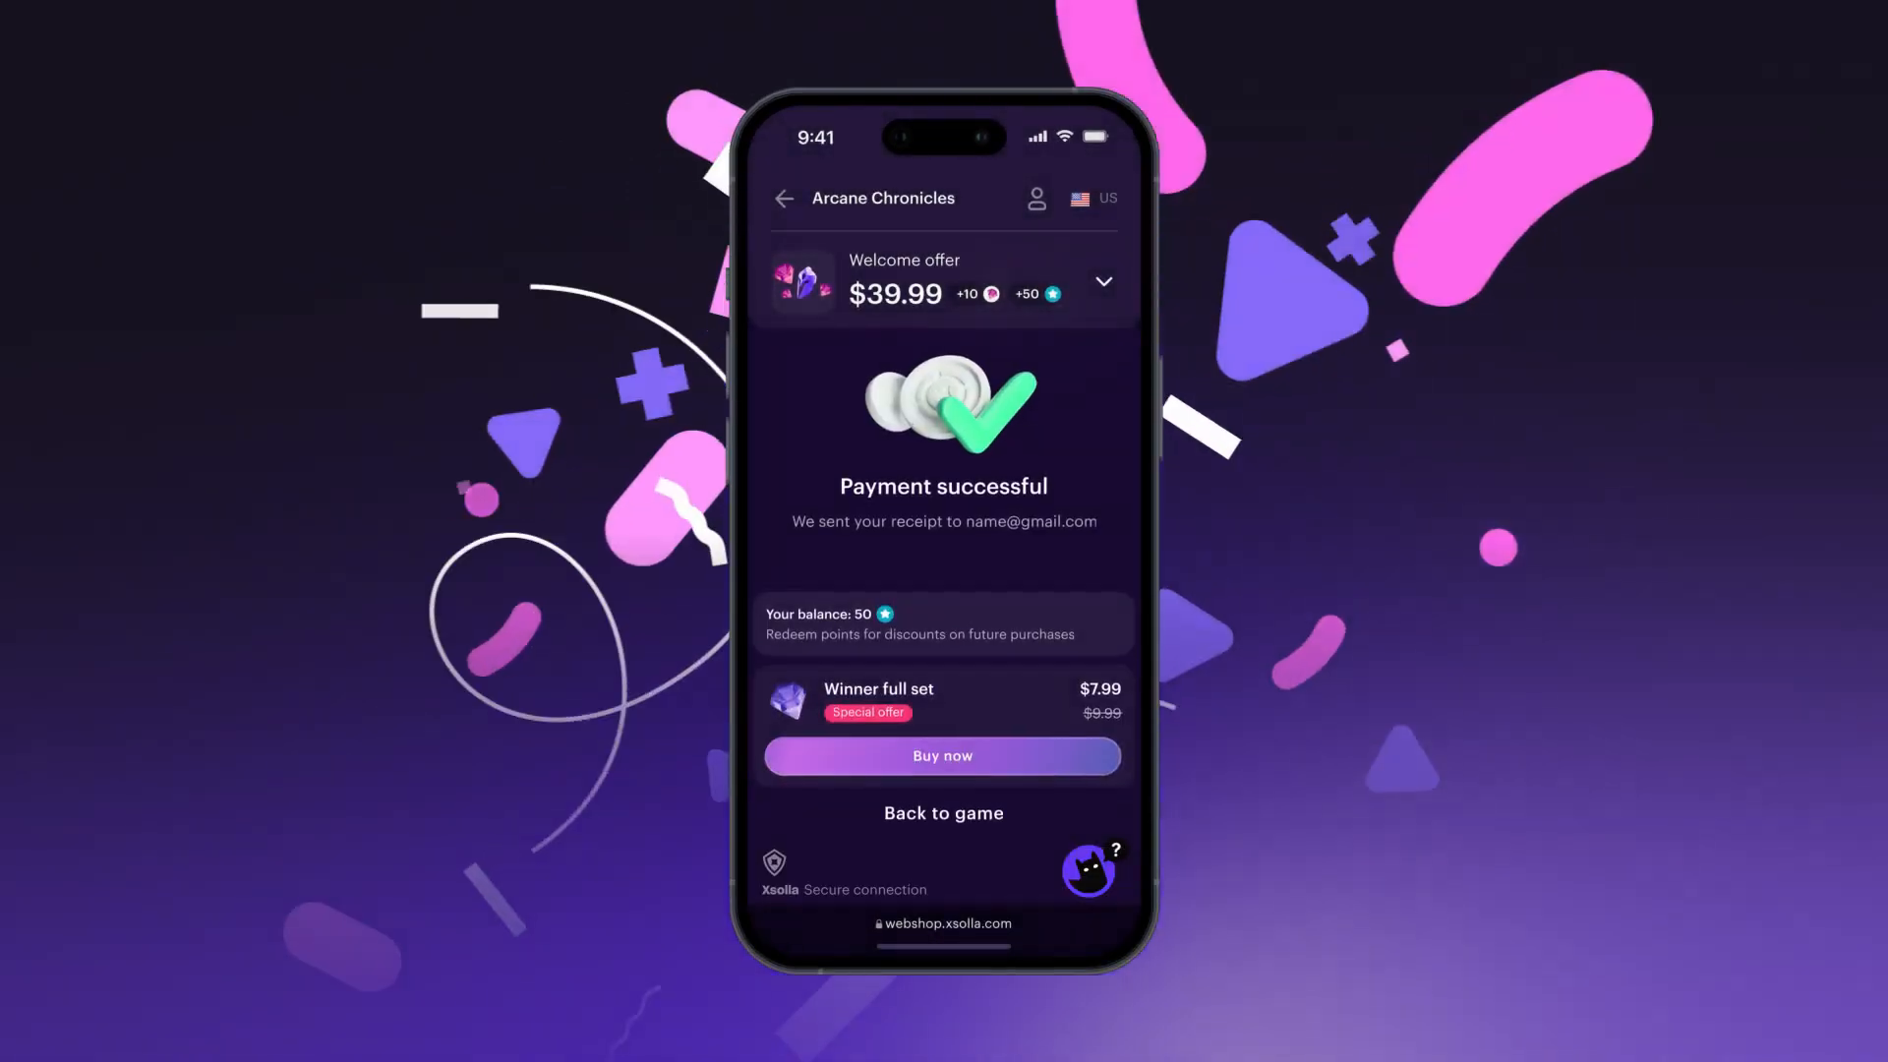
scroll(down, 3)
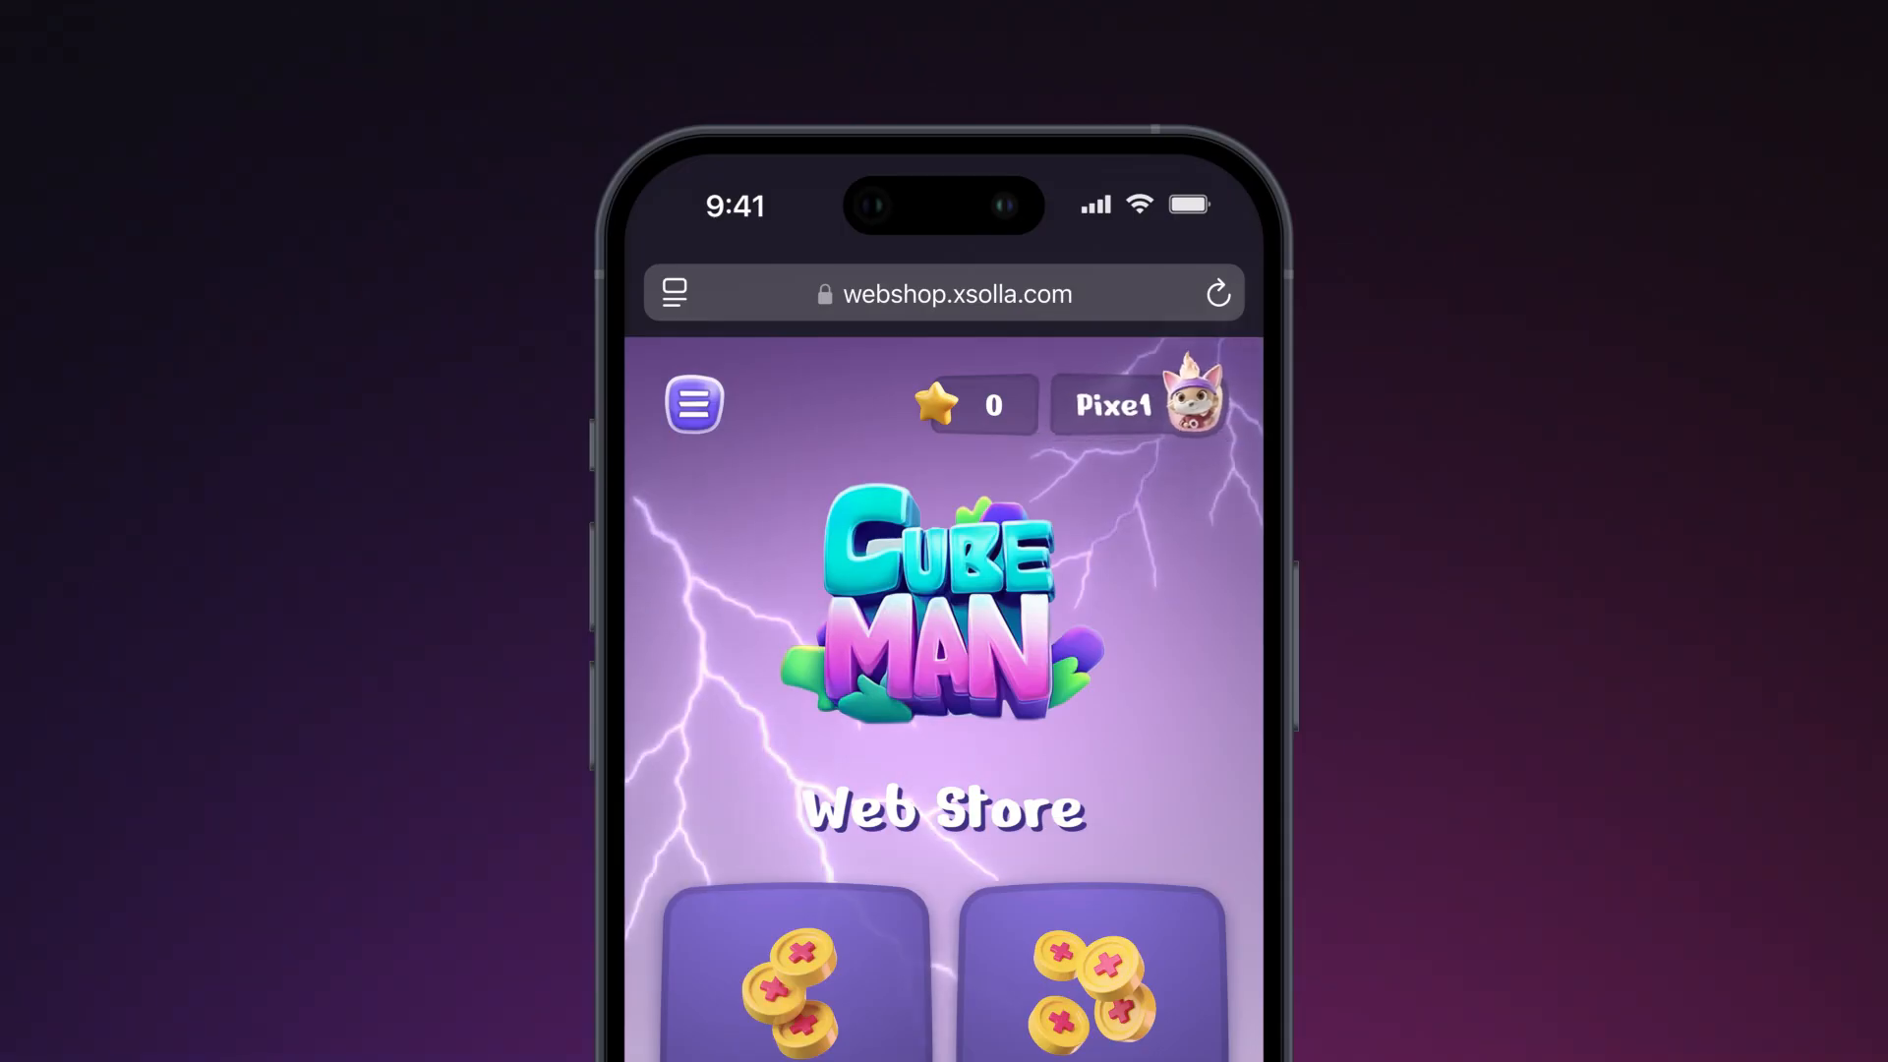
Step: Follow the Xsolla promo through the reward system and the sky-castle App Store link form
scroll(down, 3)
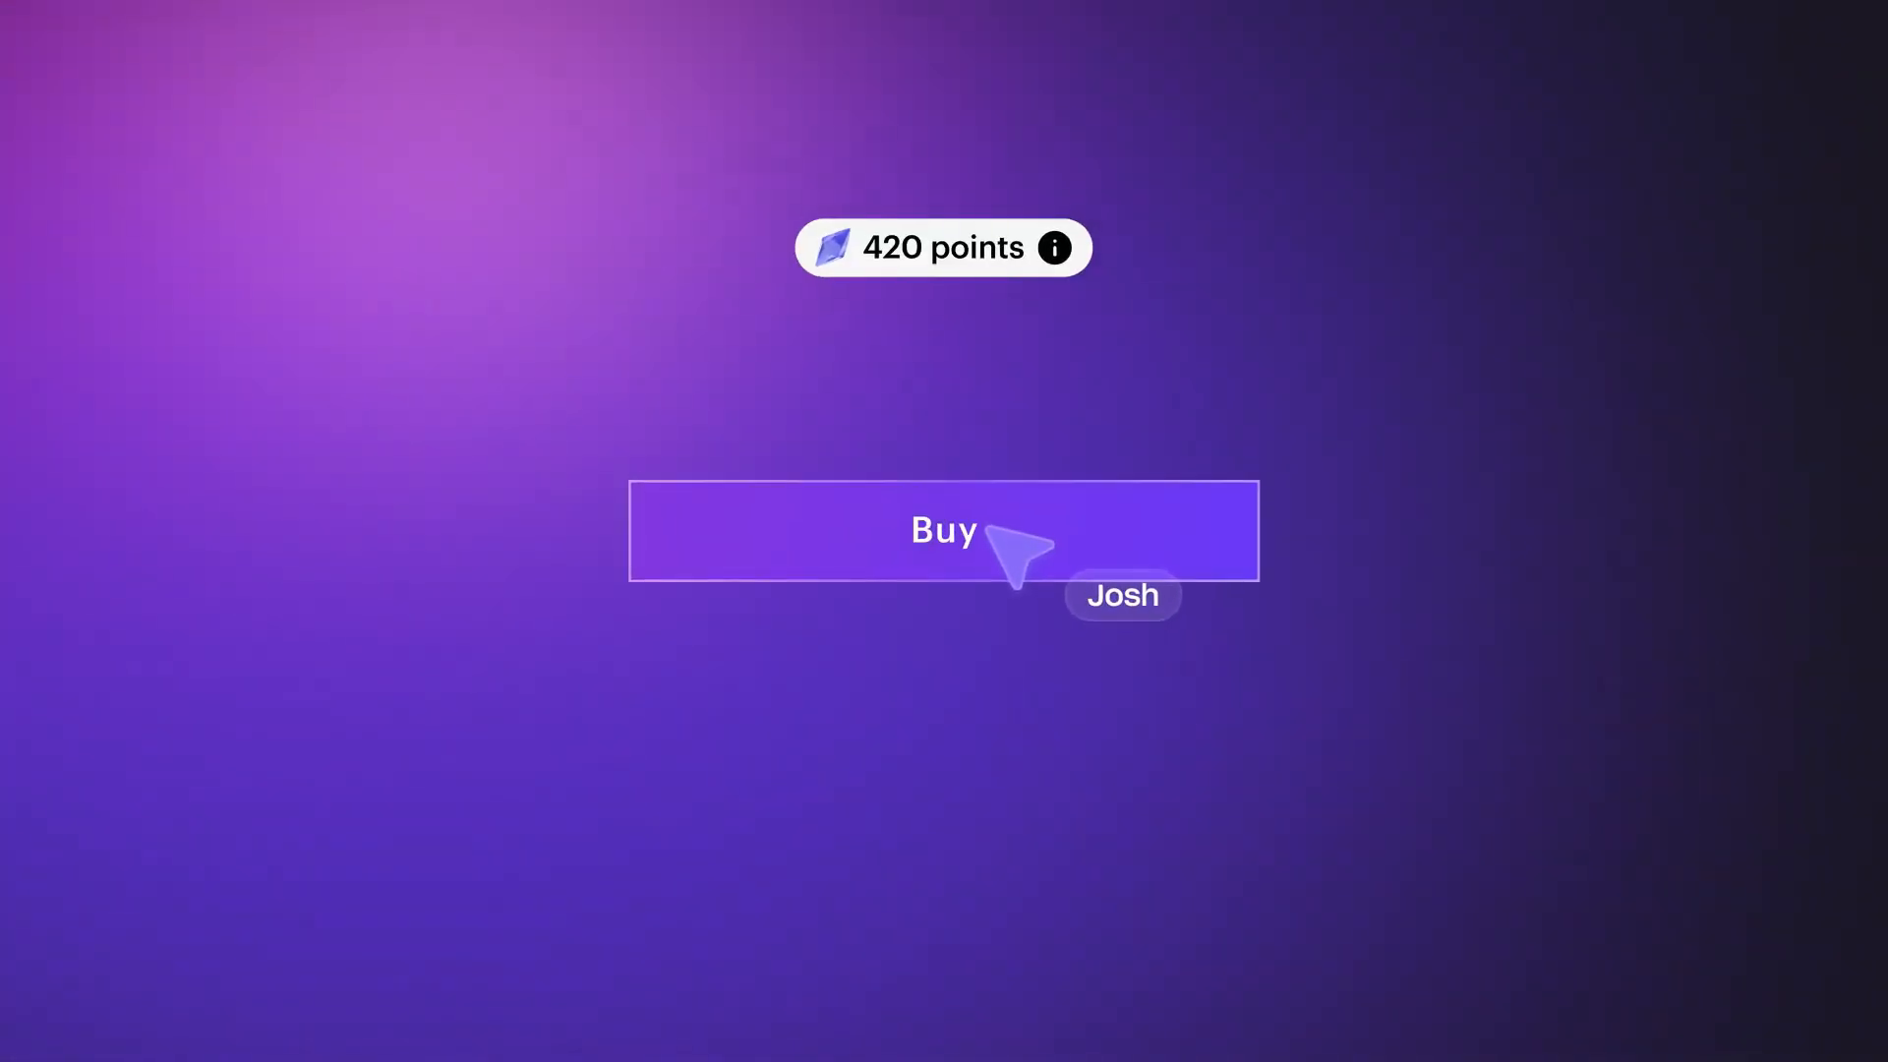
click(944, 530)
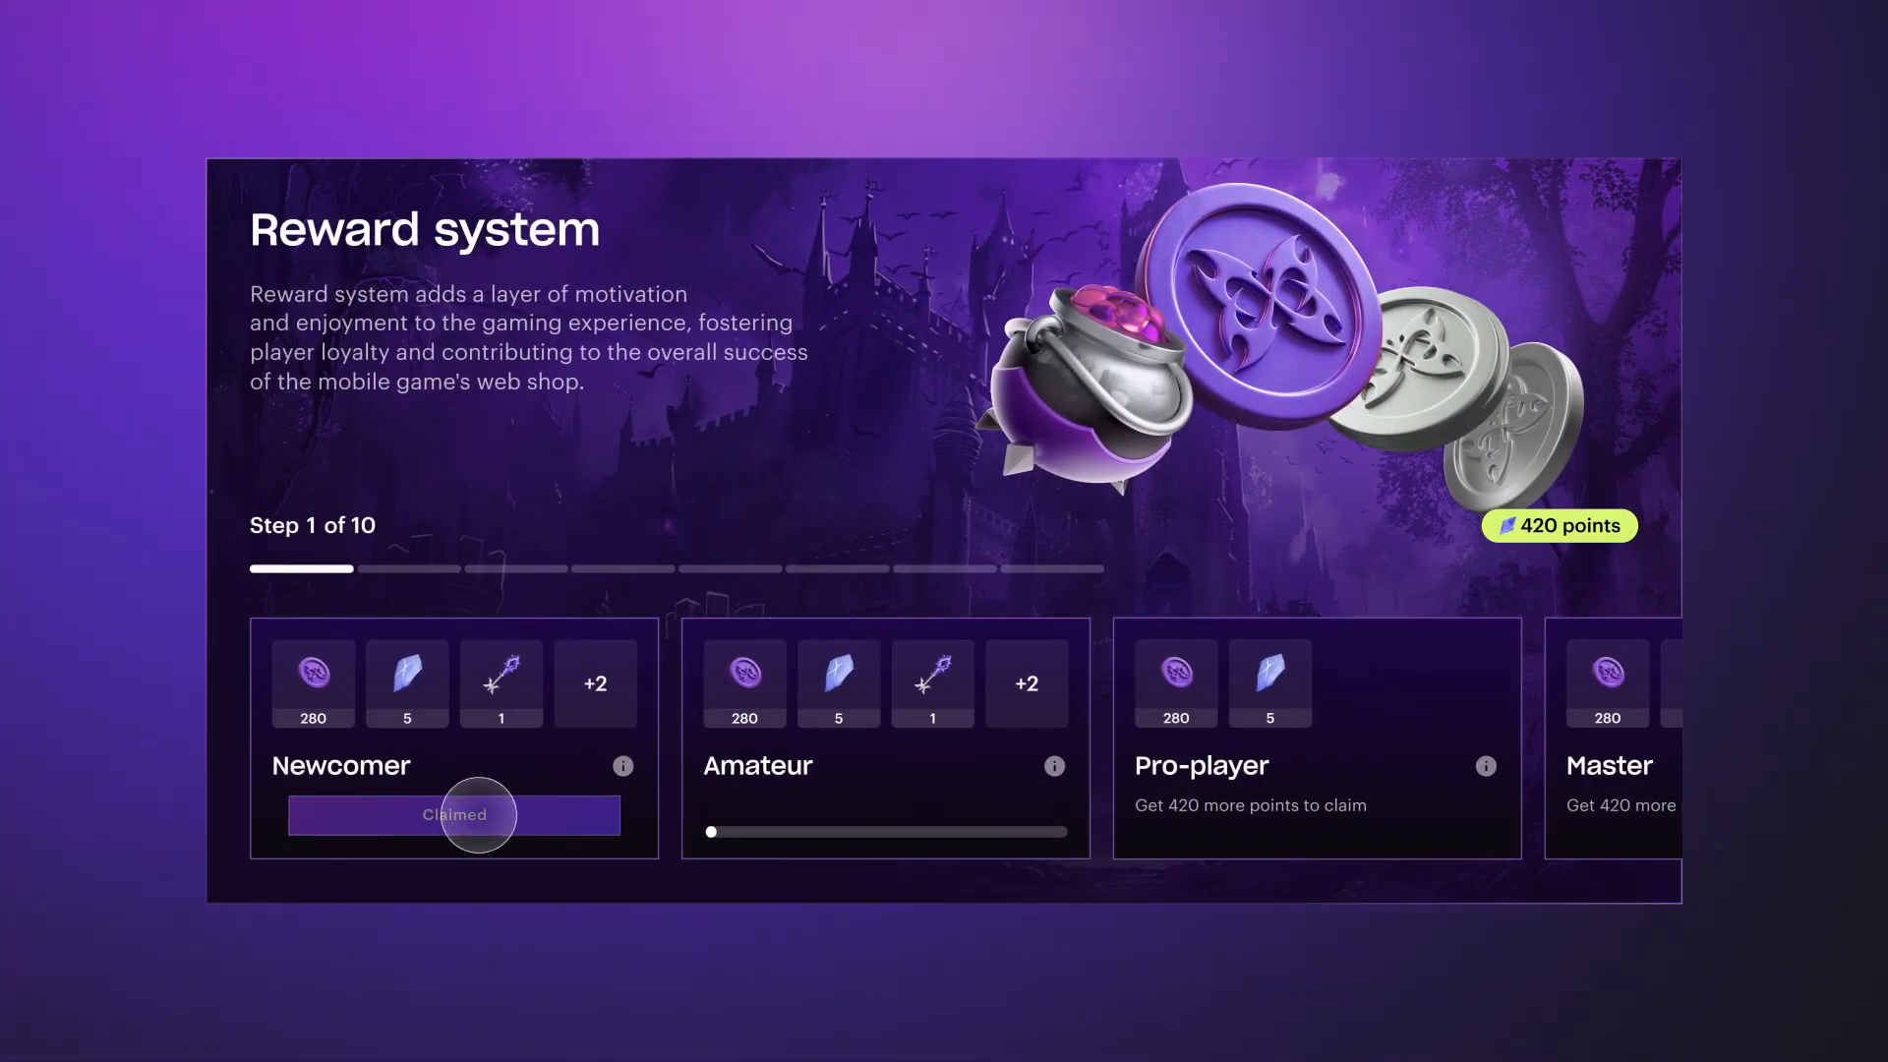
click(454, 814)
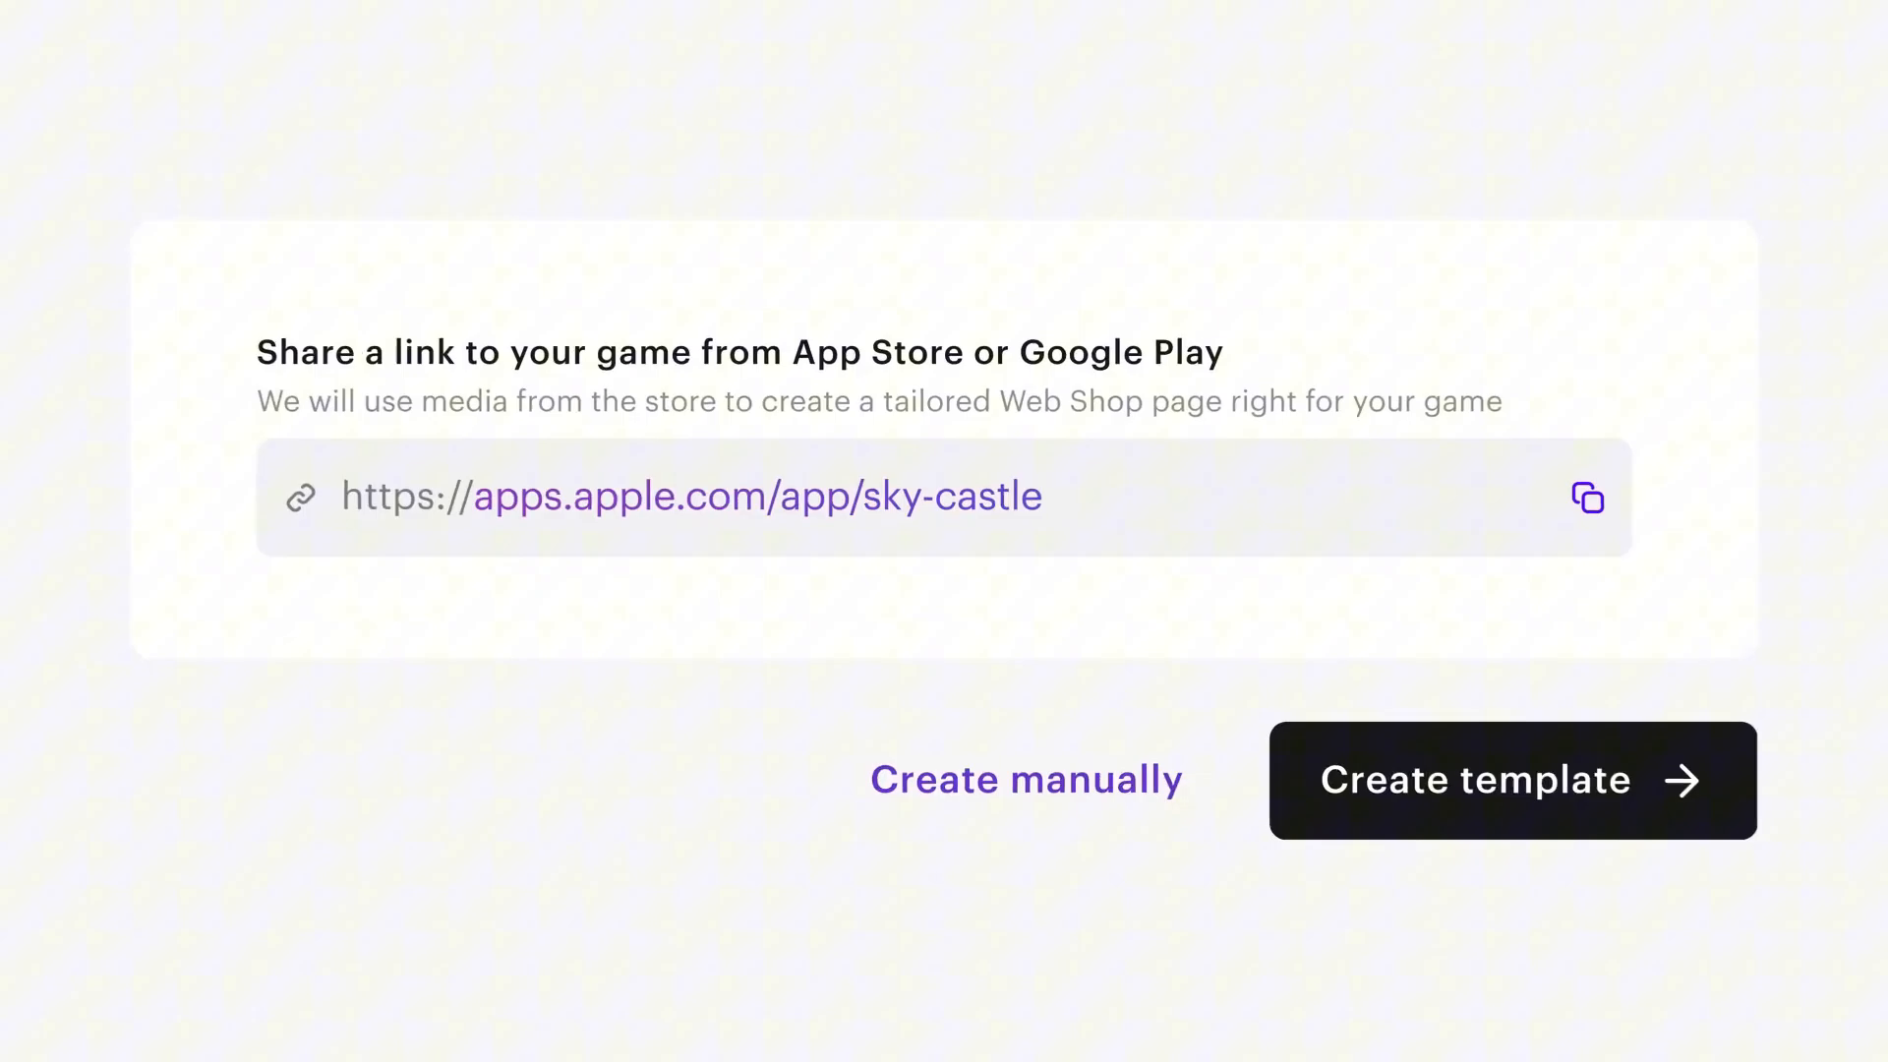
click(1511, 780)
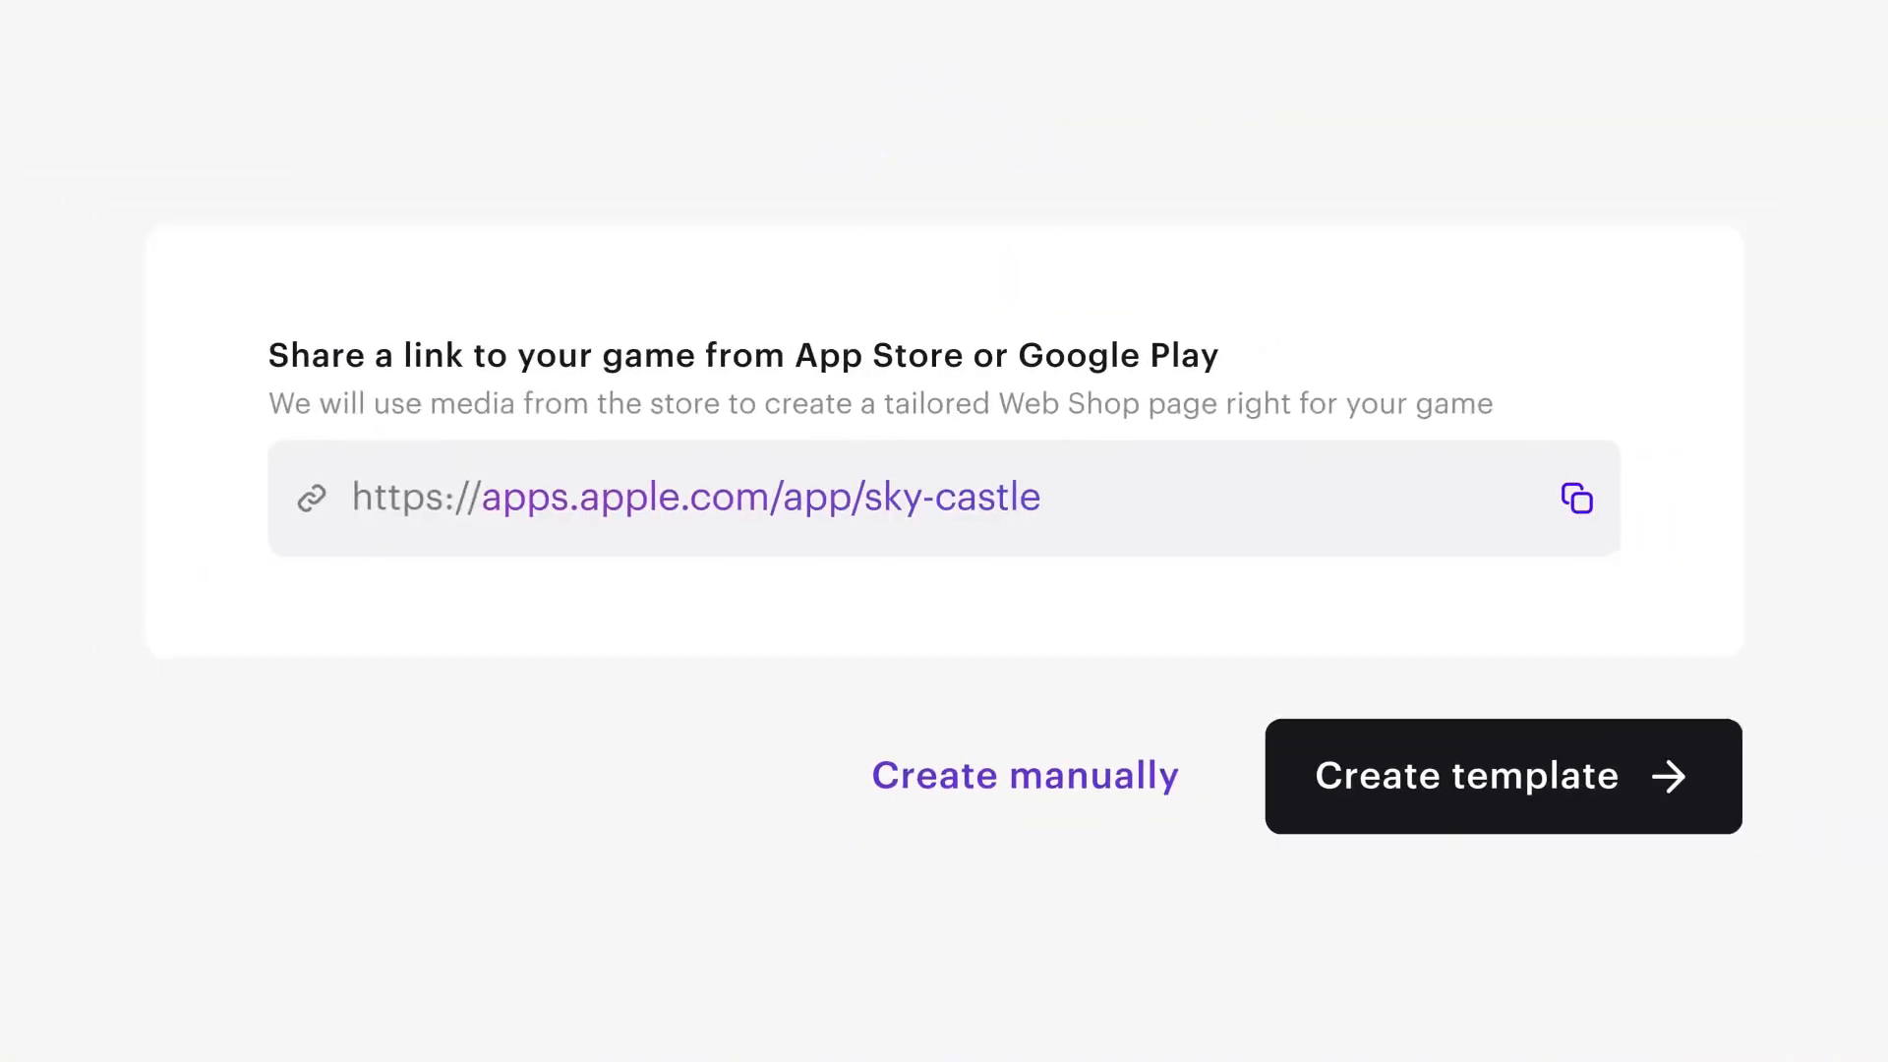
click(1502, 776)
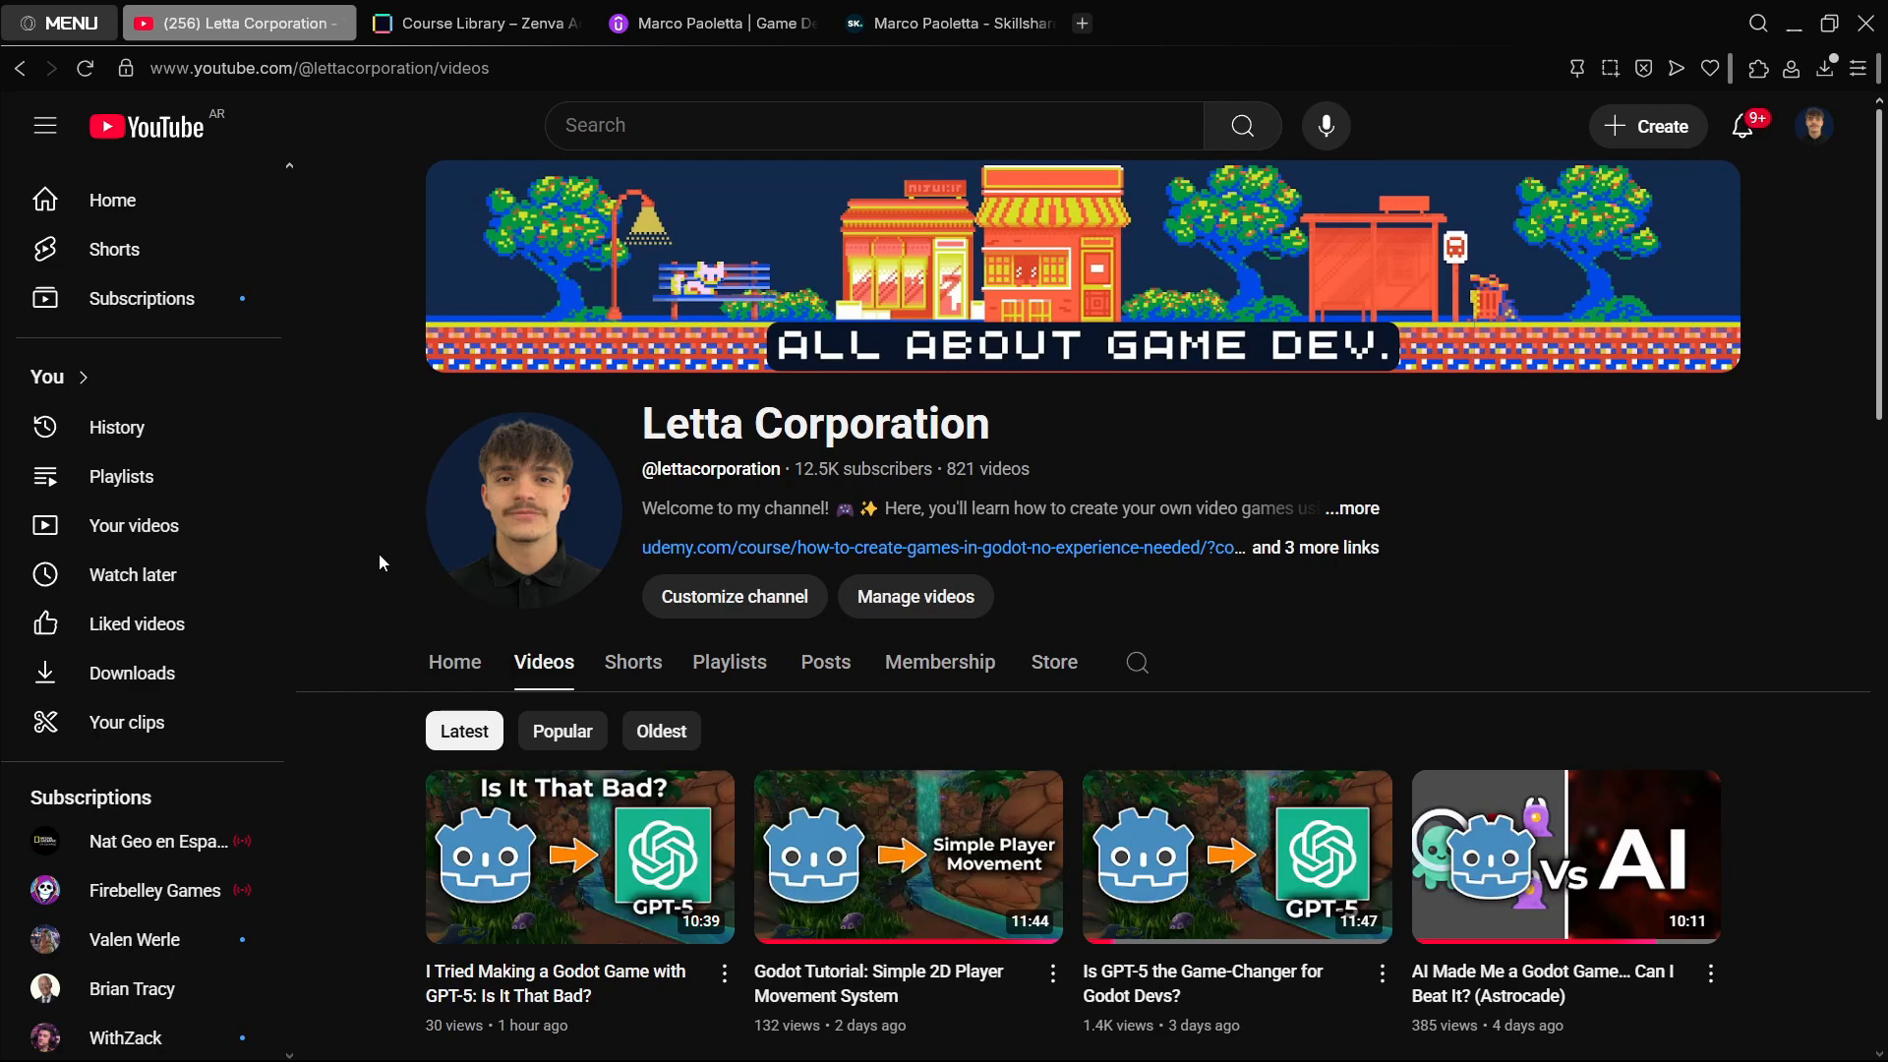
Step: Browse the Letta Corporation latest videos, then switch to the Zenva Course Library tab
scroll(down, 3)
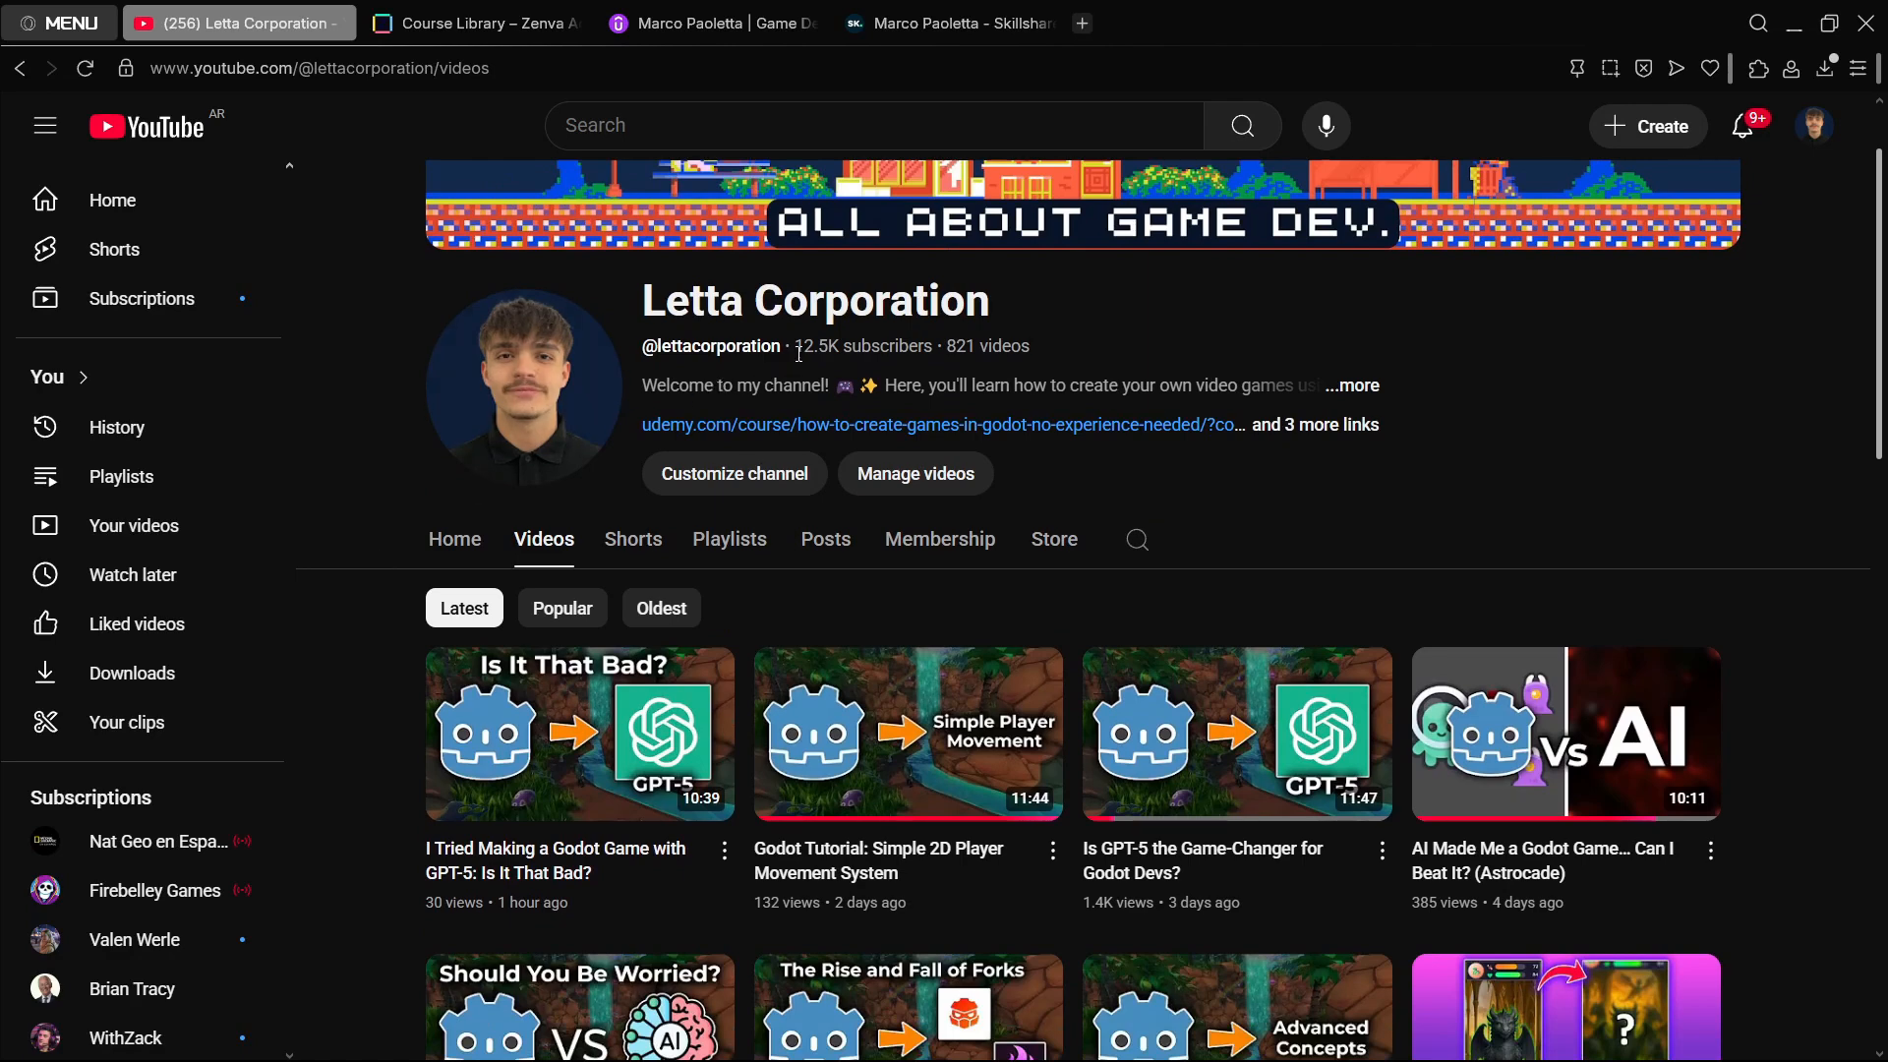
scroll(down, 3)
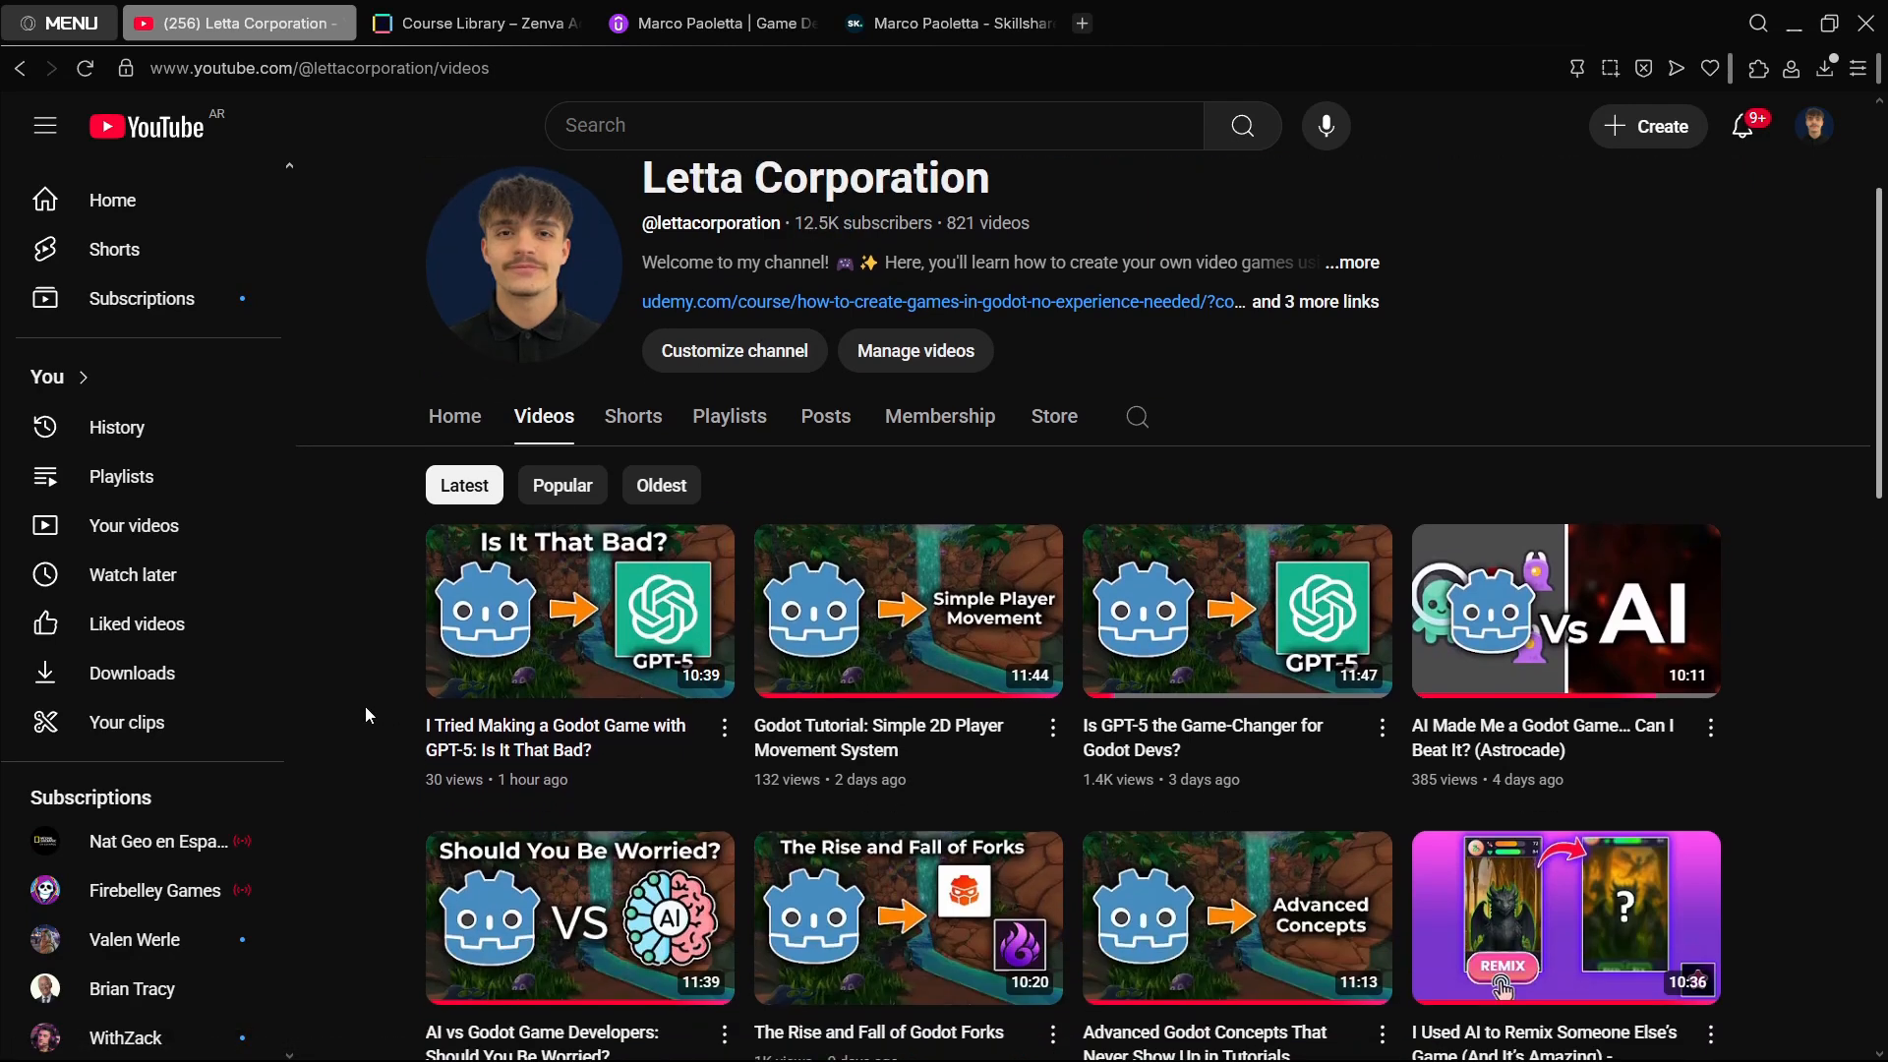
scroll(down, 3)
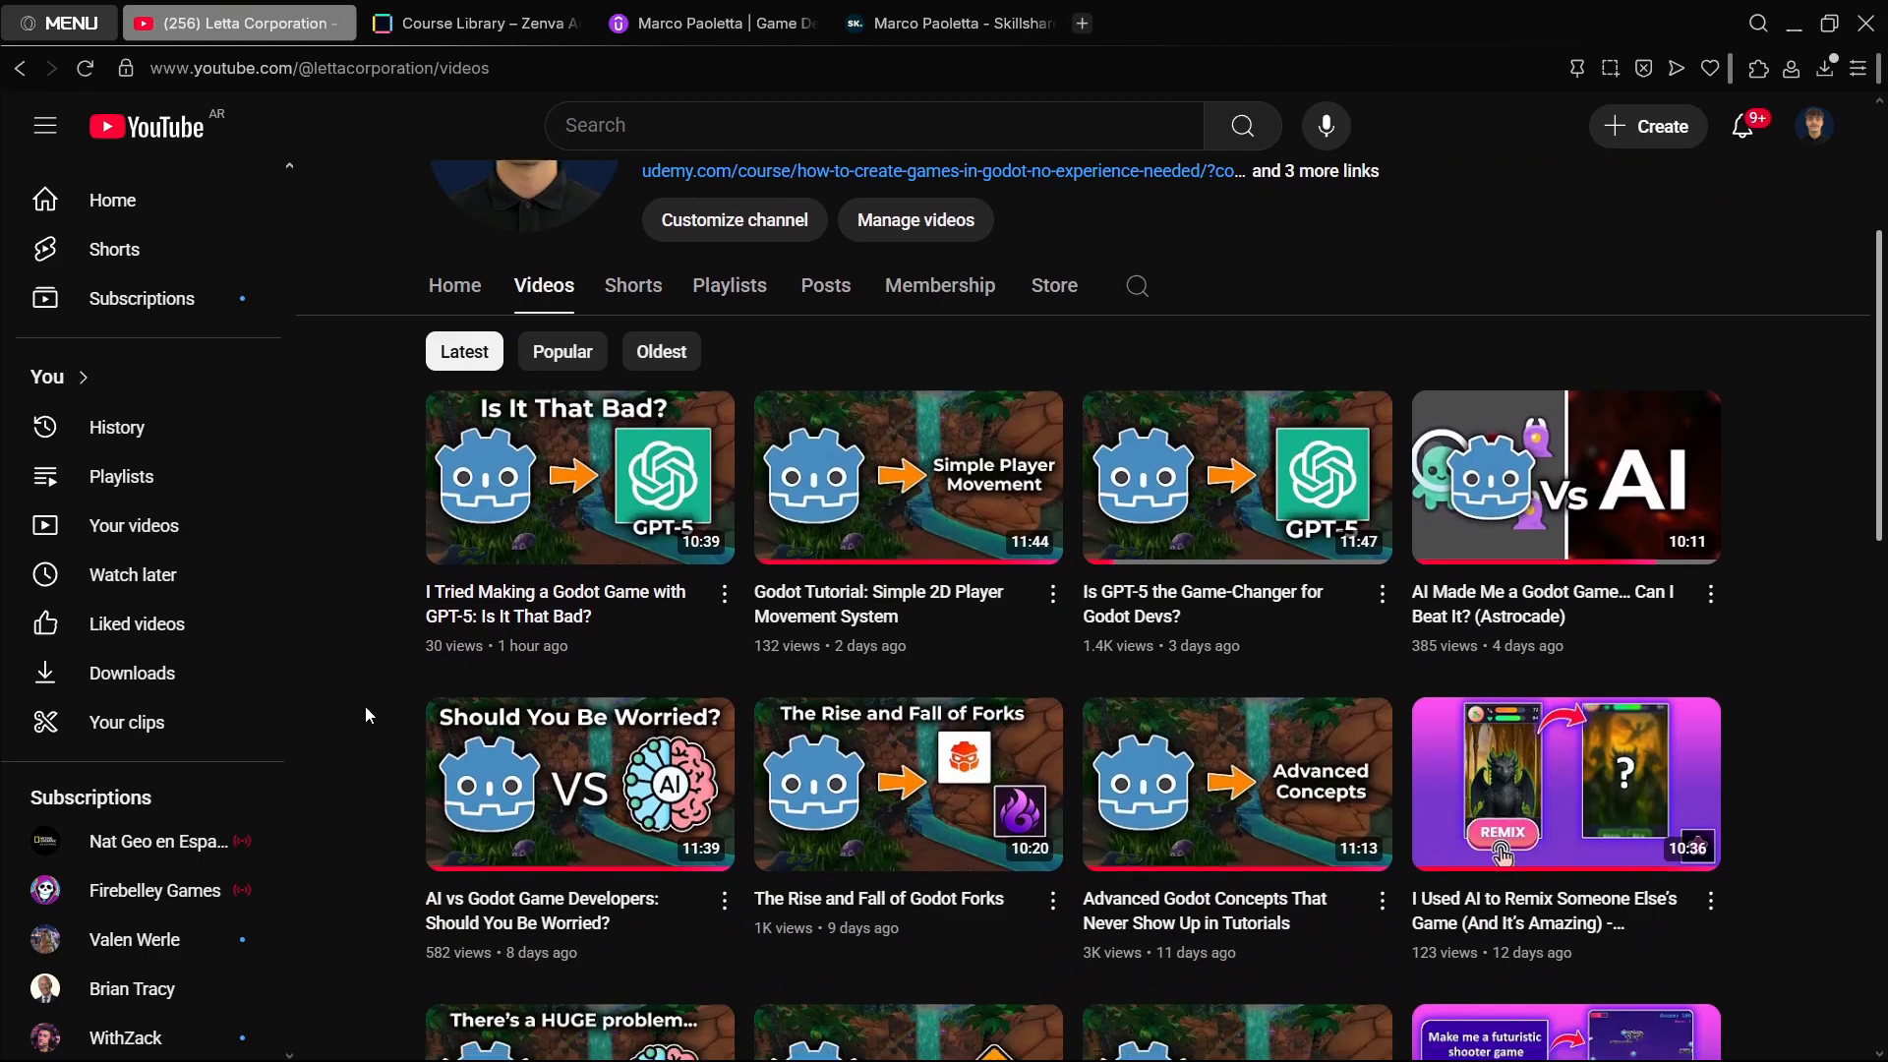
scroll(down, 3)
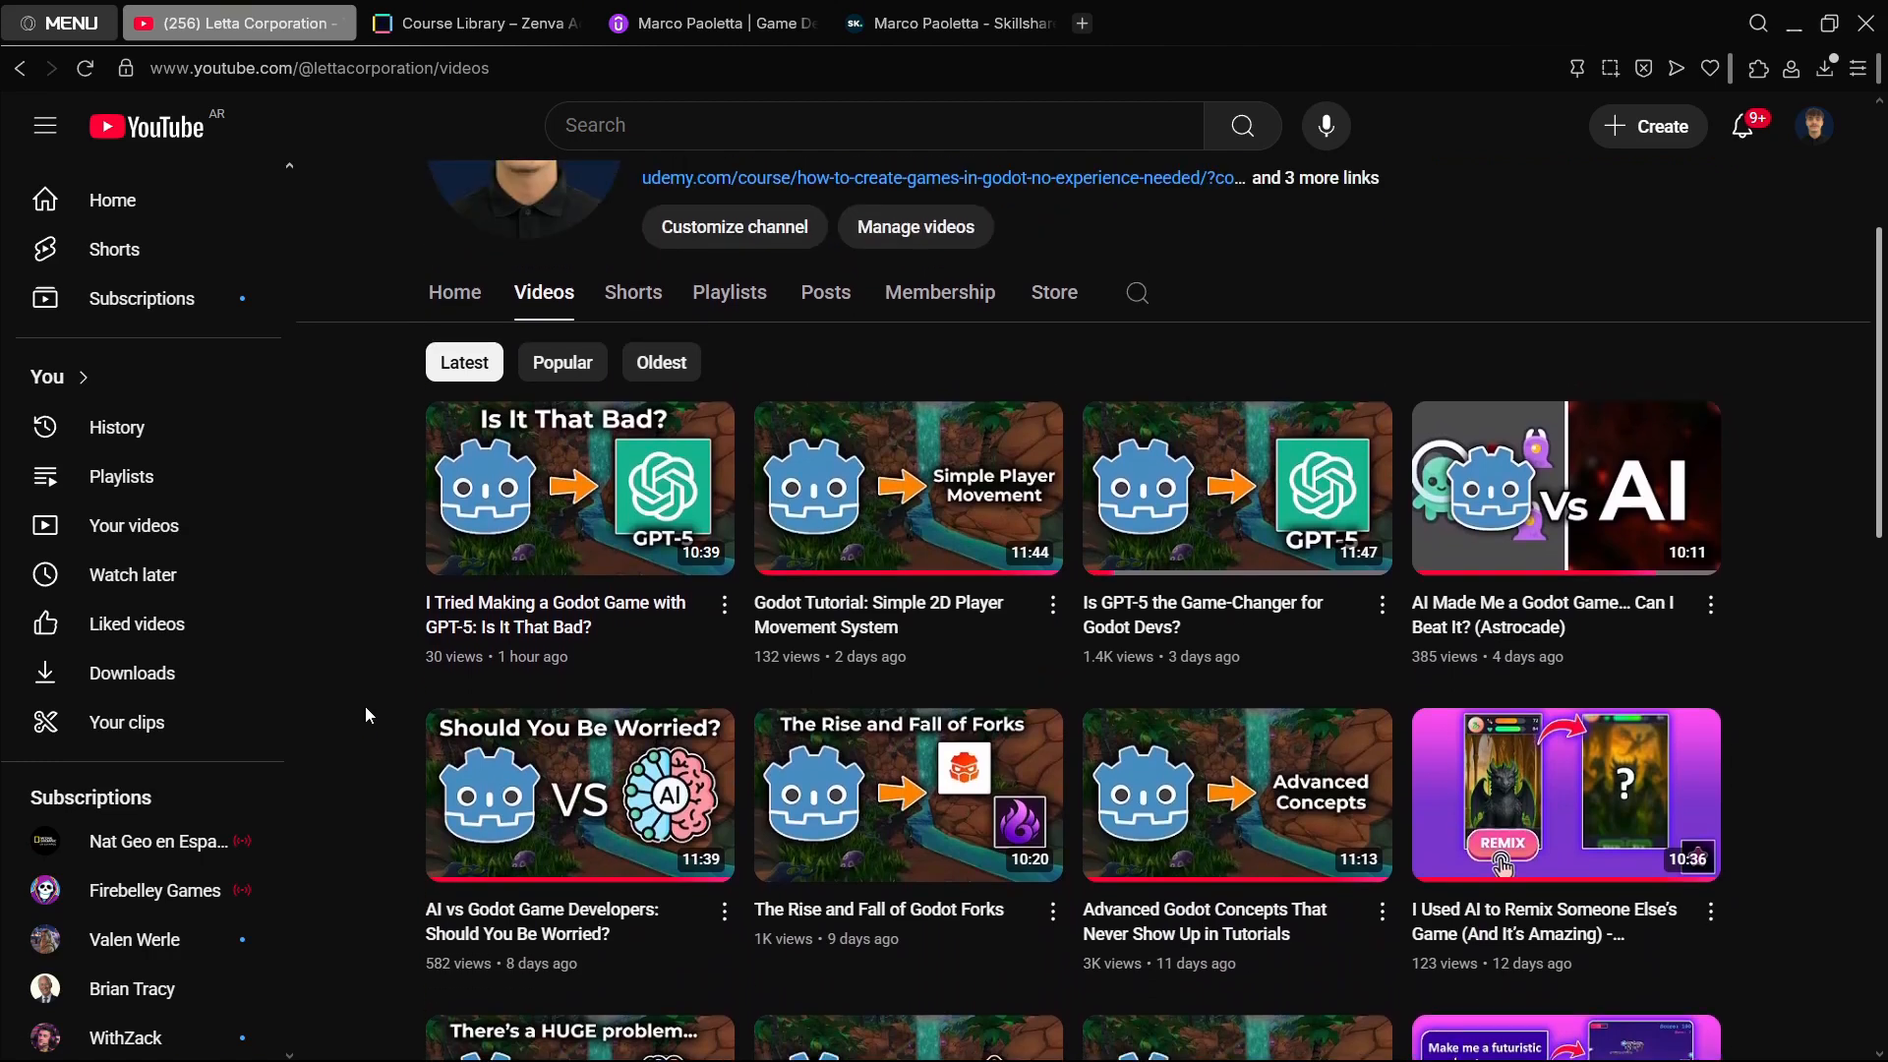
mouse_move(341, 643)
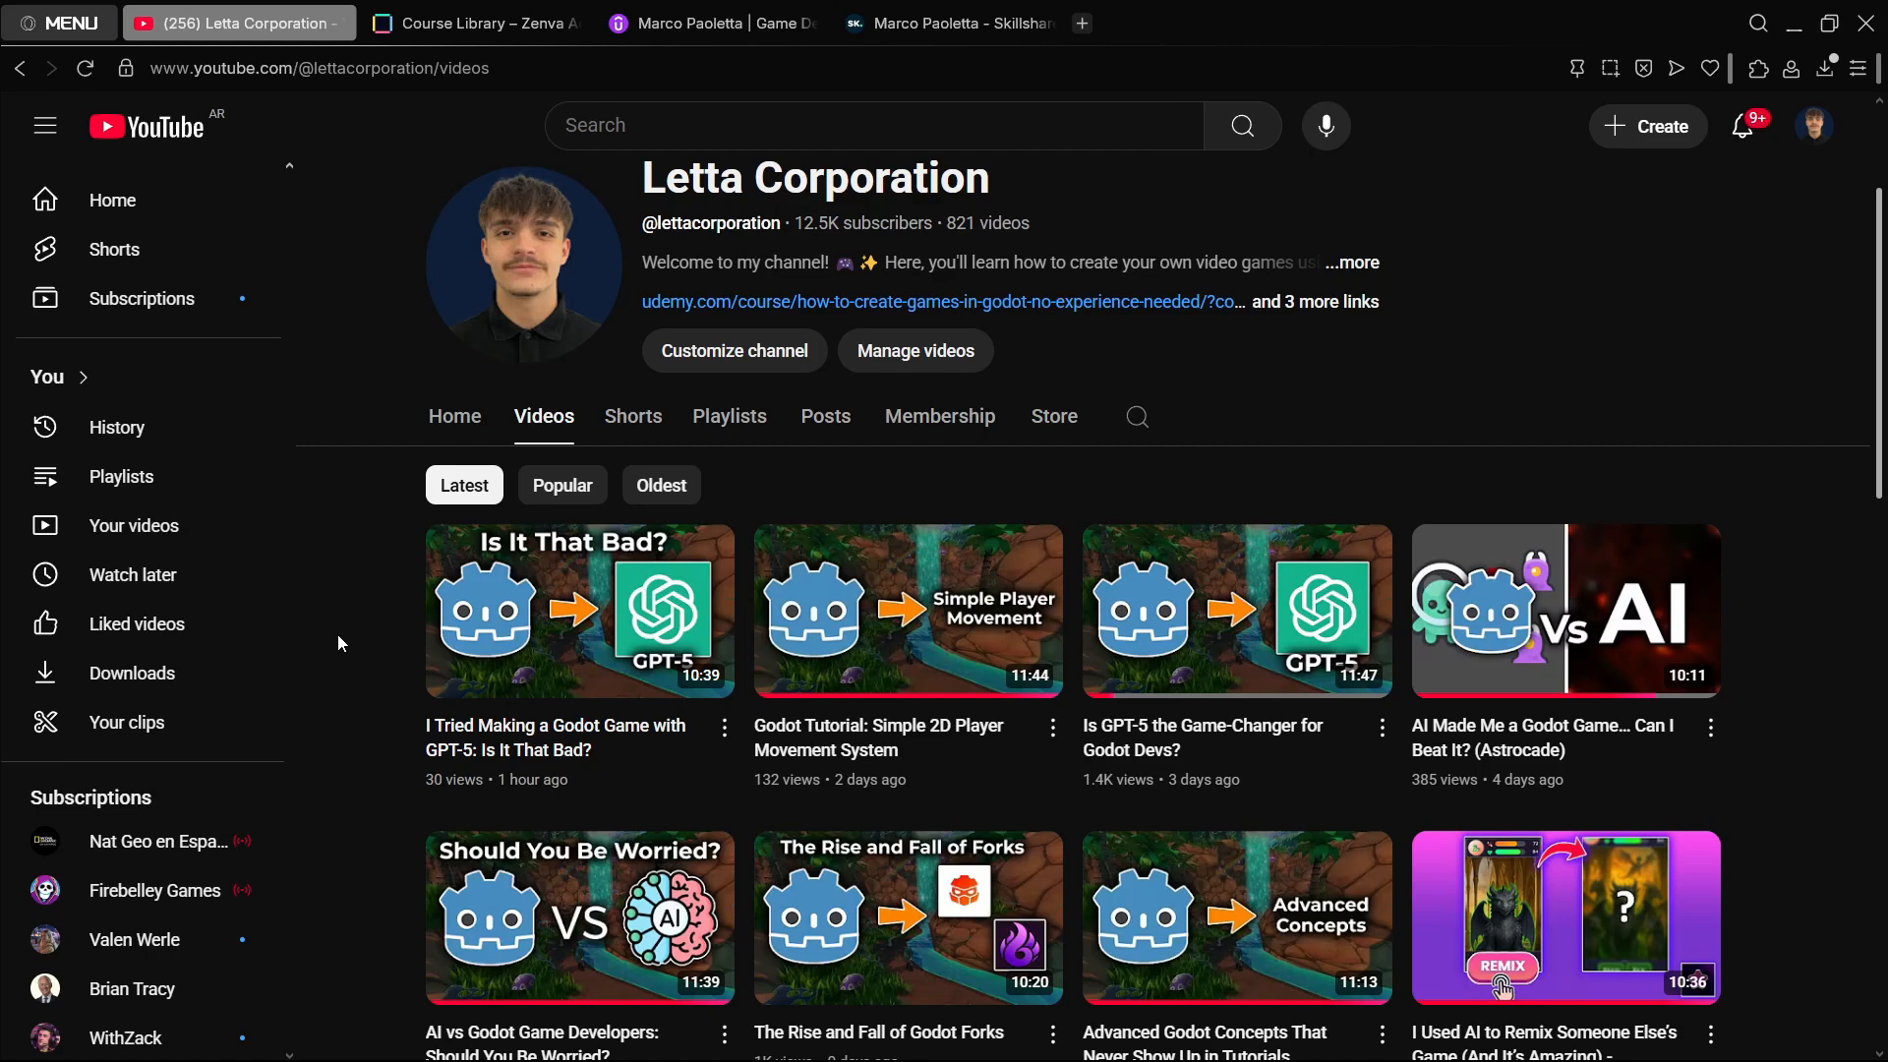
scroll(down, 3)
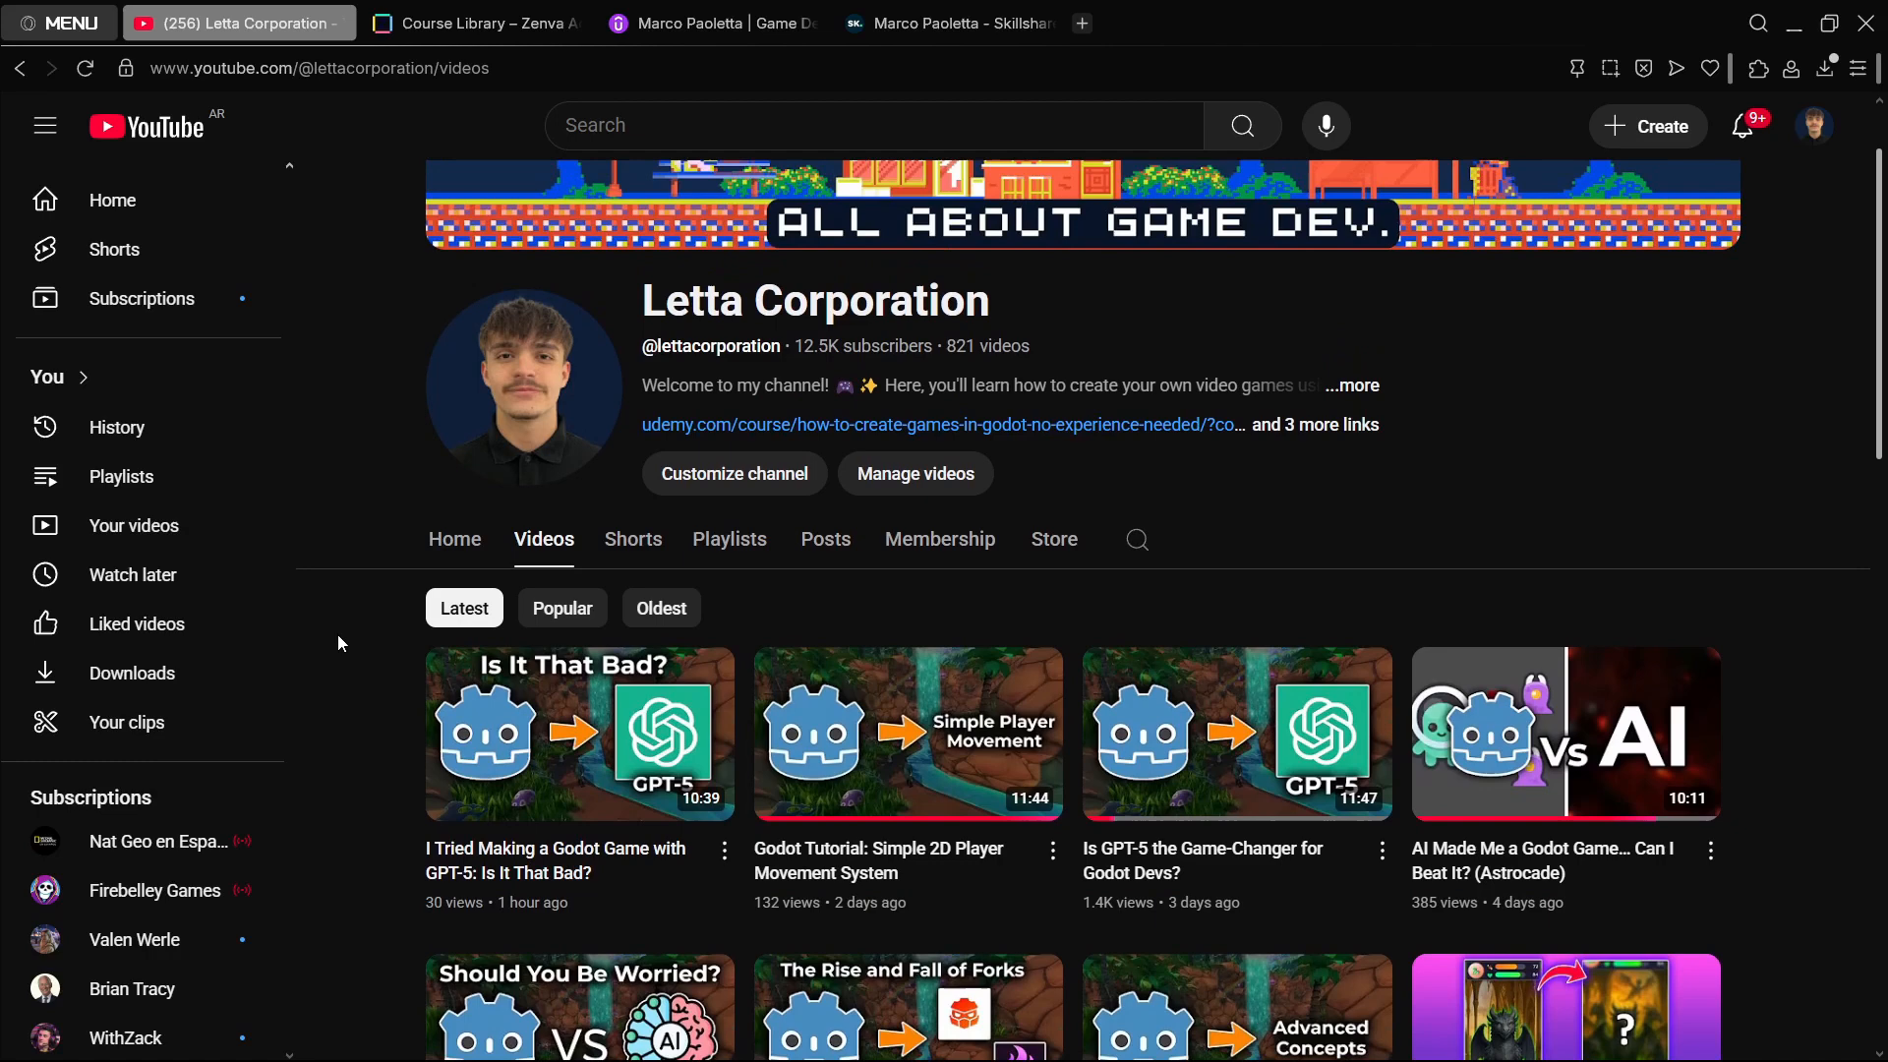
click(470, 23)
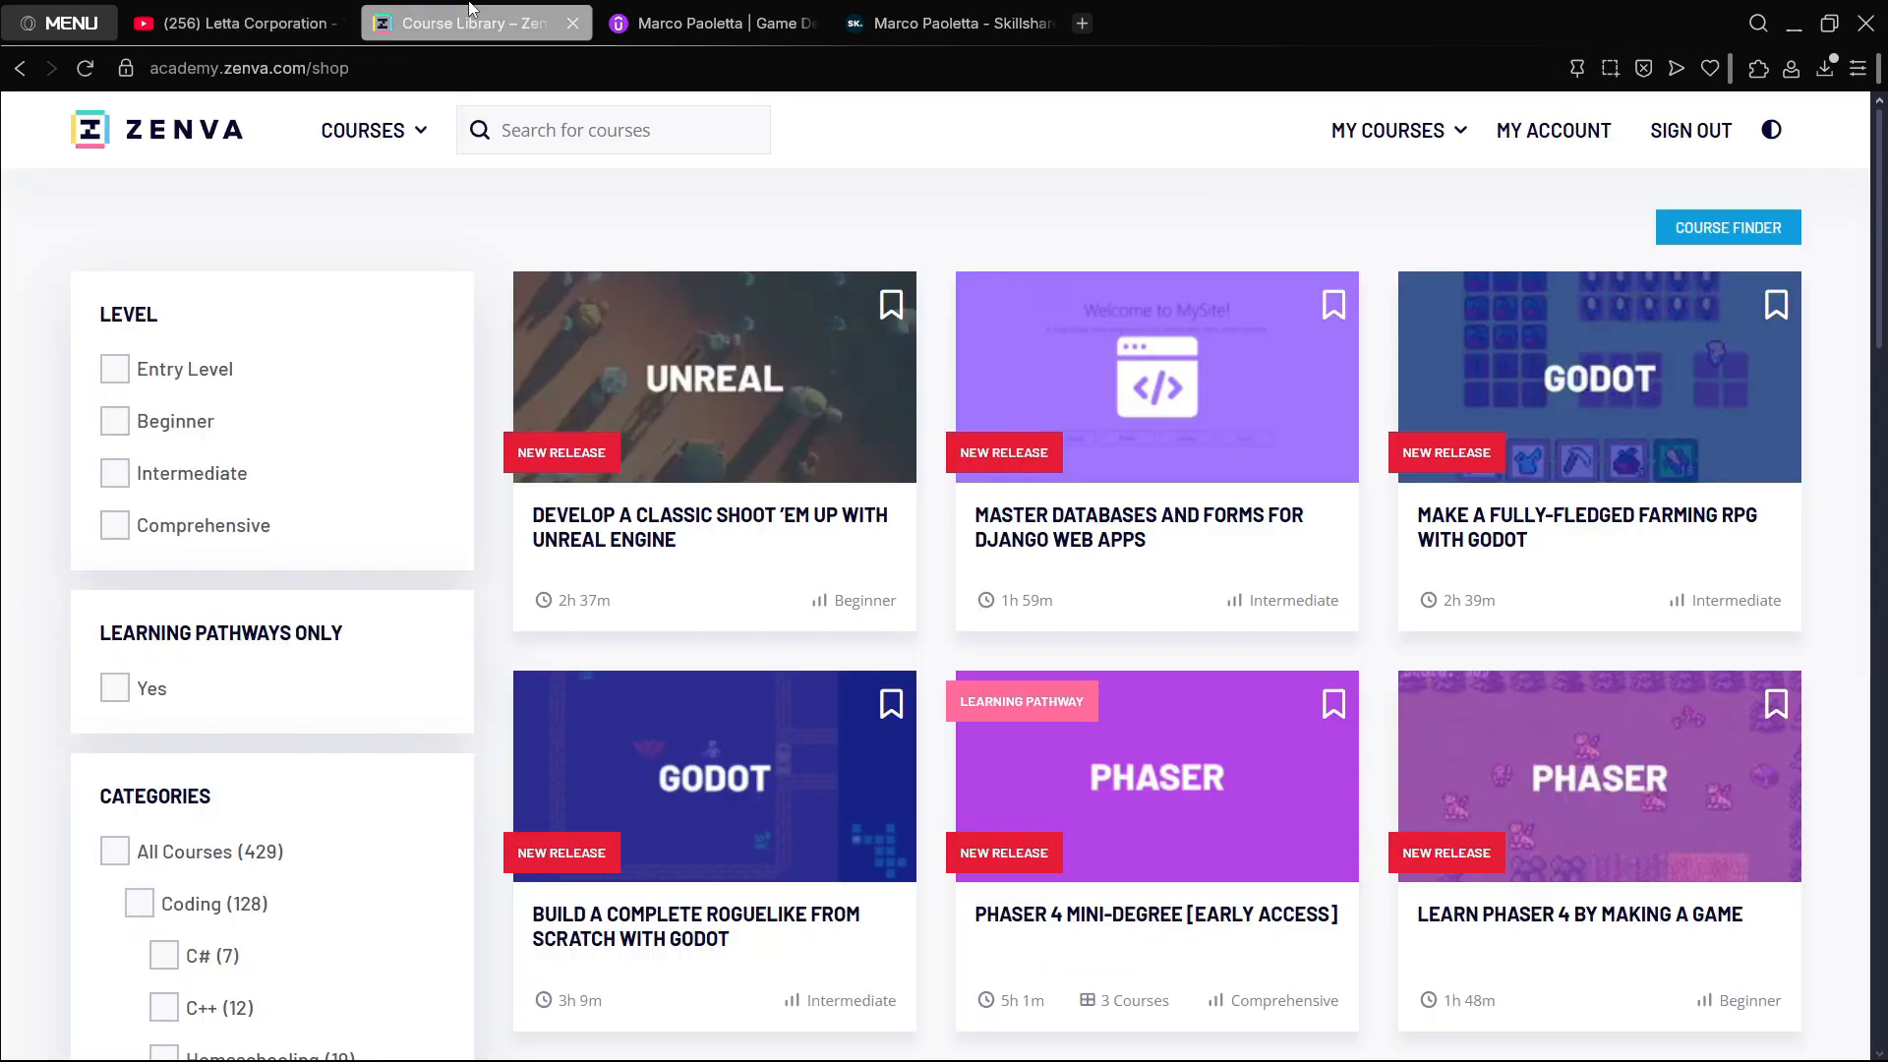
Step: Visit Zenva's 'Learn. Code. Create' homepage, then return to the Letta Corporation videos tab
click(82, 68)
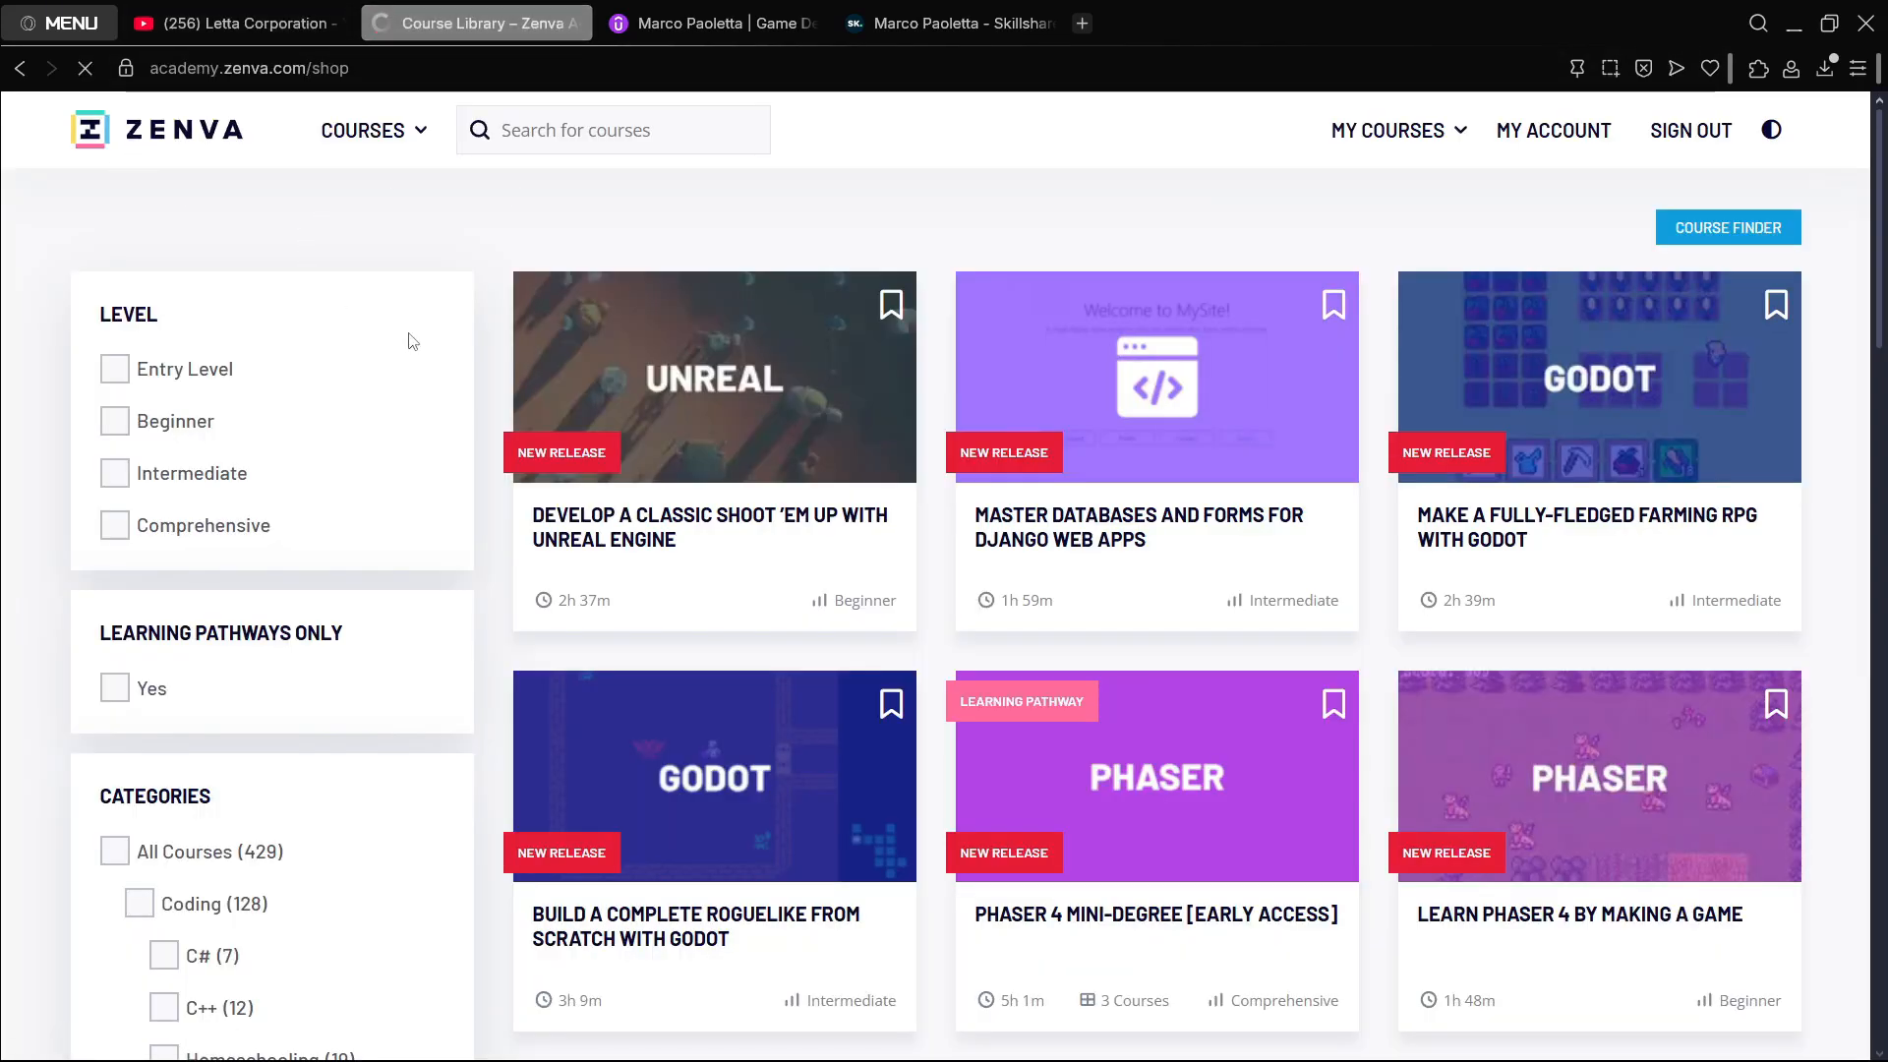
click(157, 130)
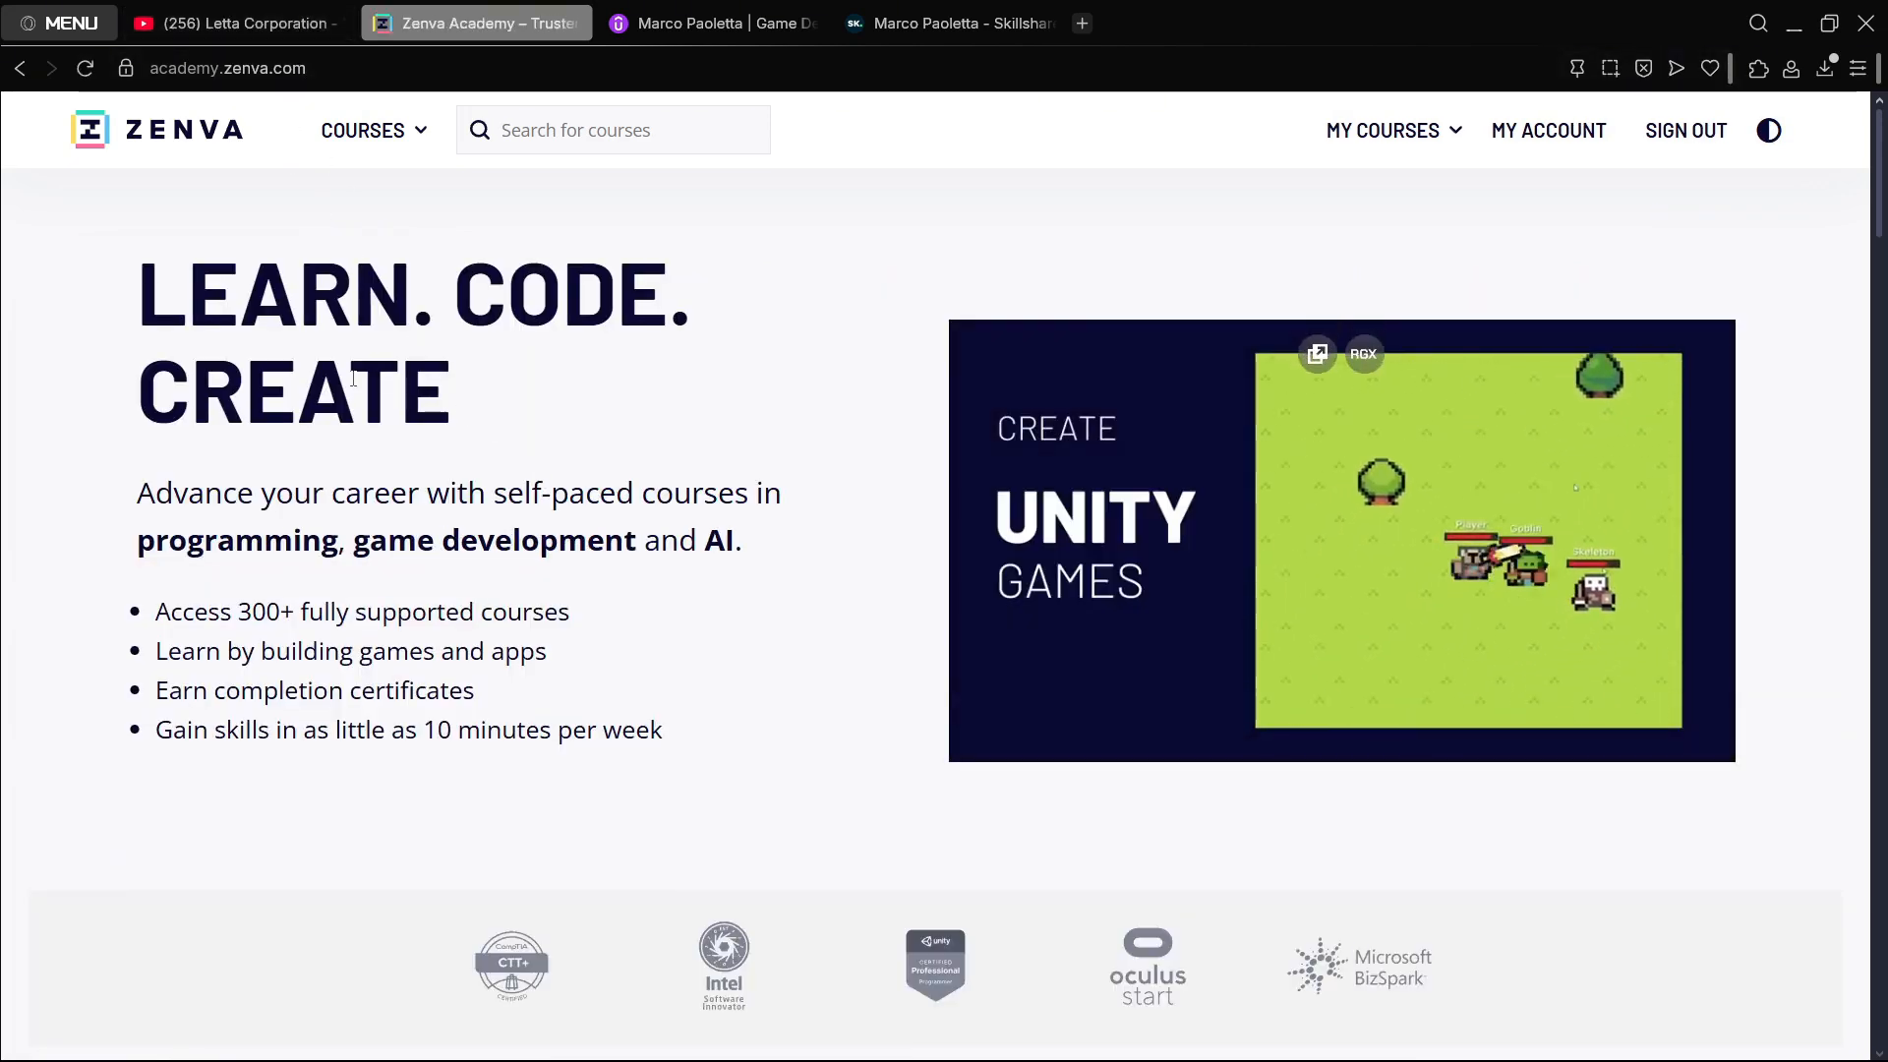
click(363, 129)
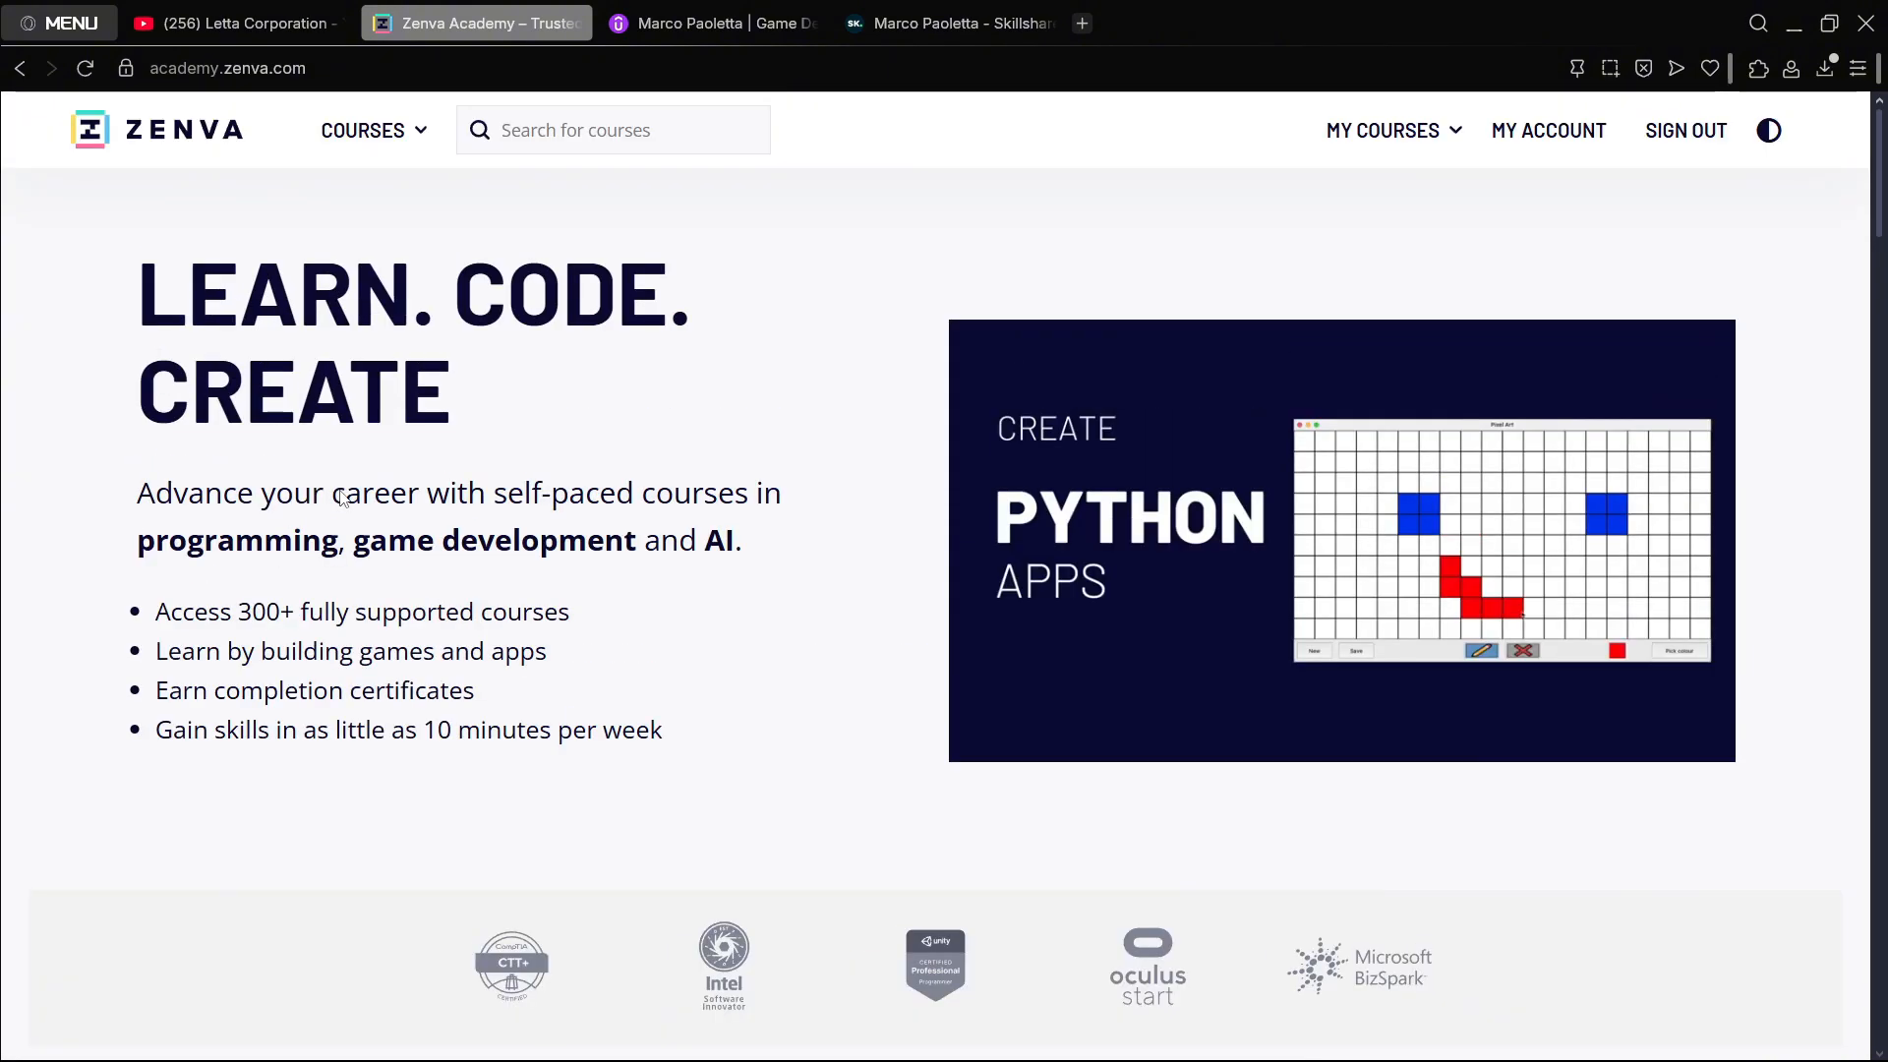
click(230, 23)
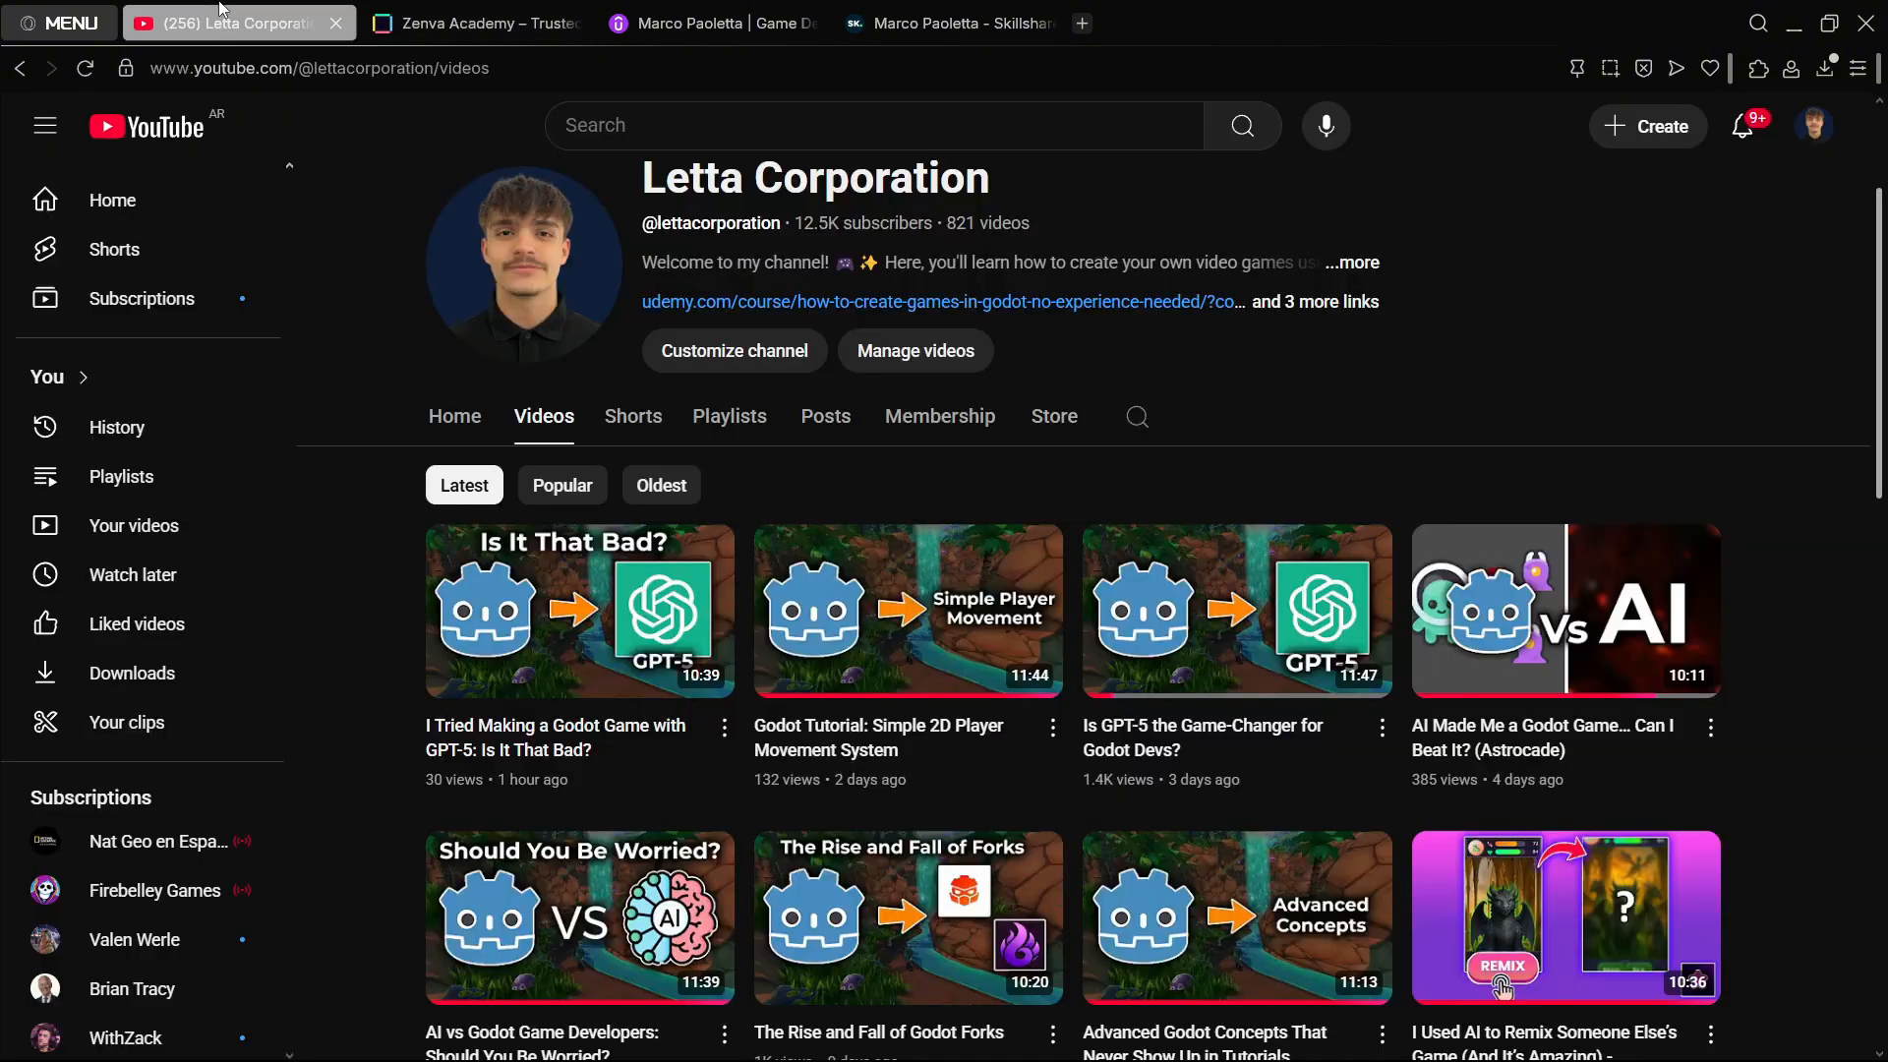
Step: Scroll the Udemy instructor's My courses list to the footer, then open the Skillshare profile tab
click(709, 22)
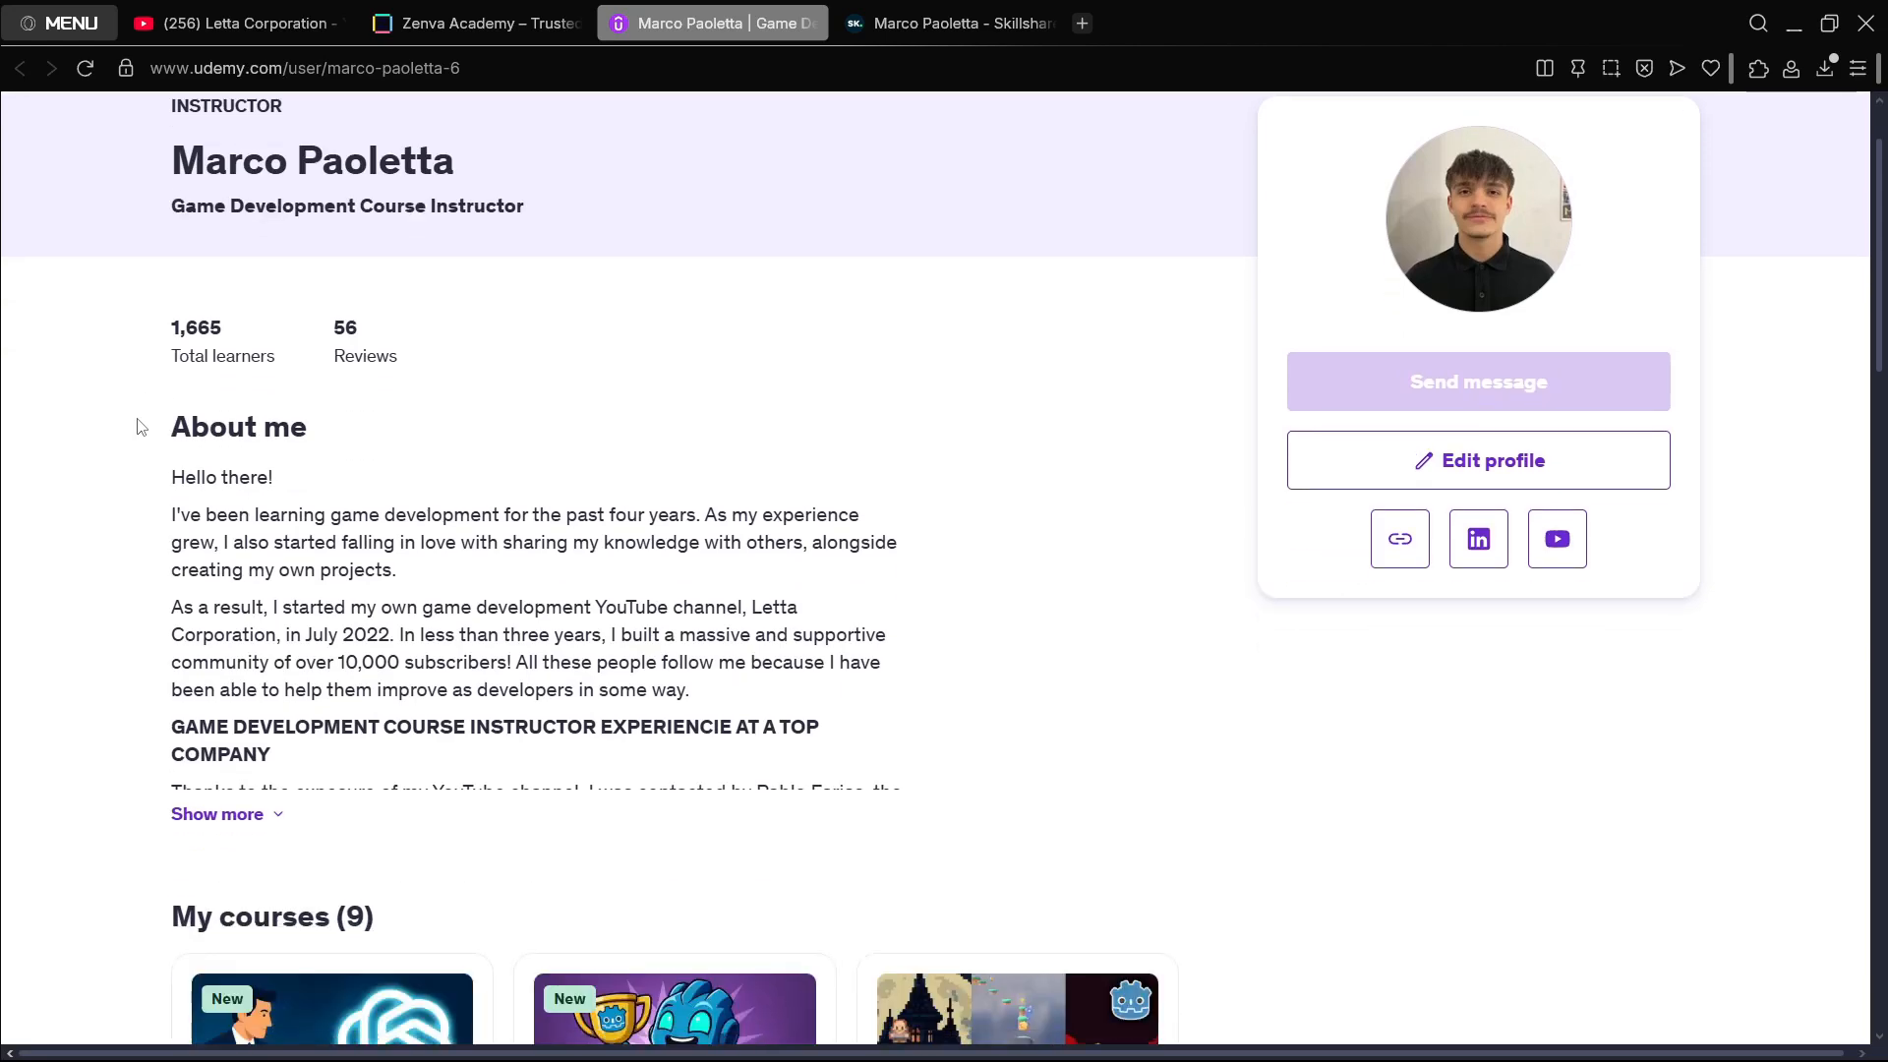
scroll(down, 3)
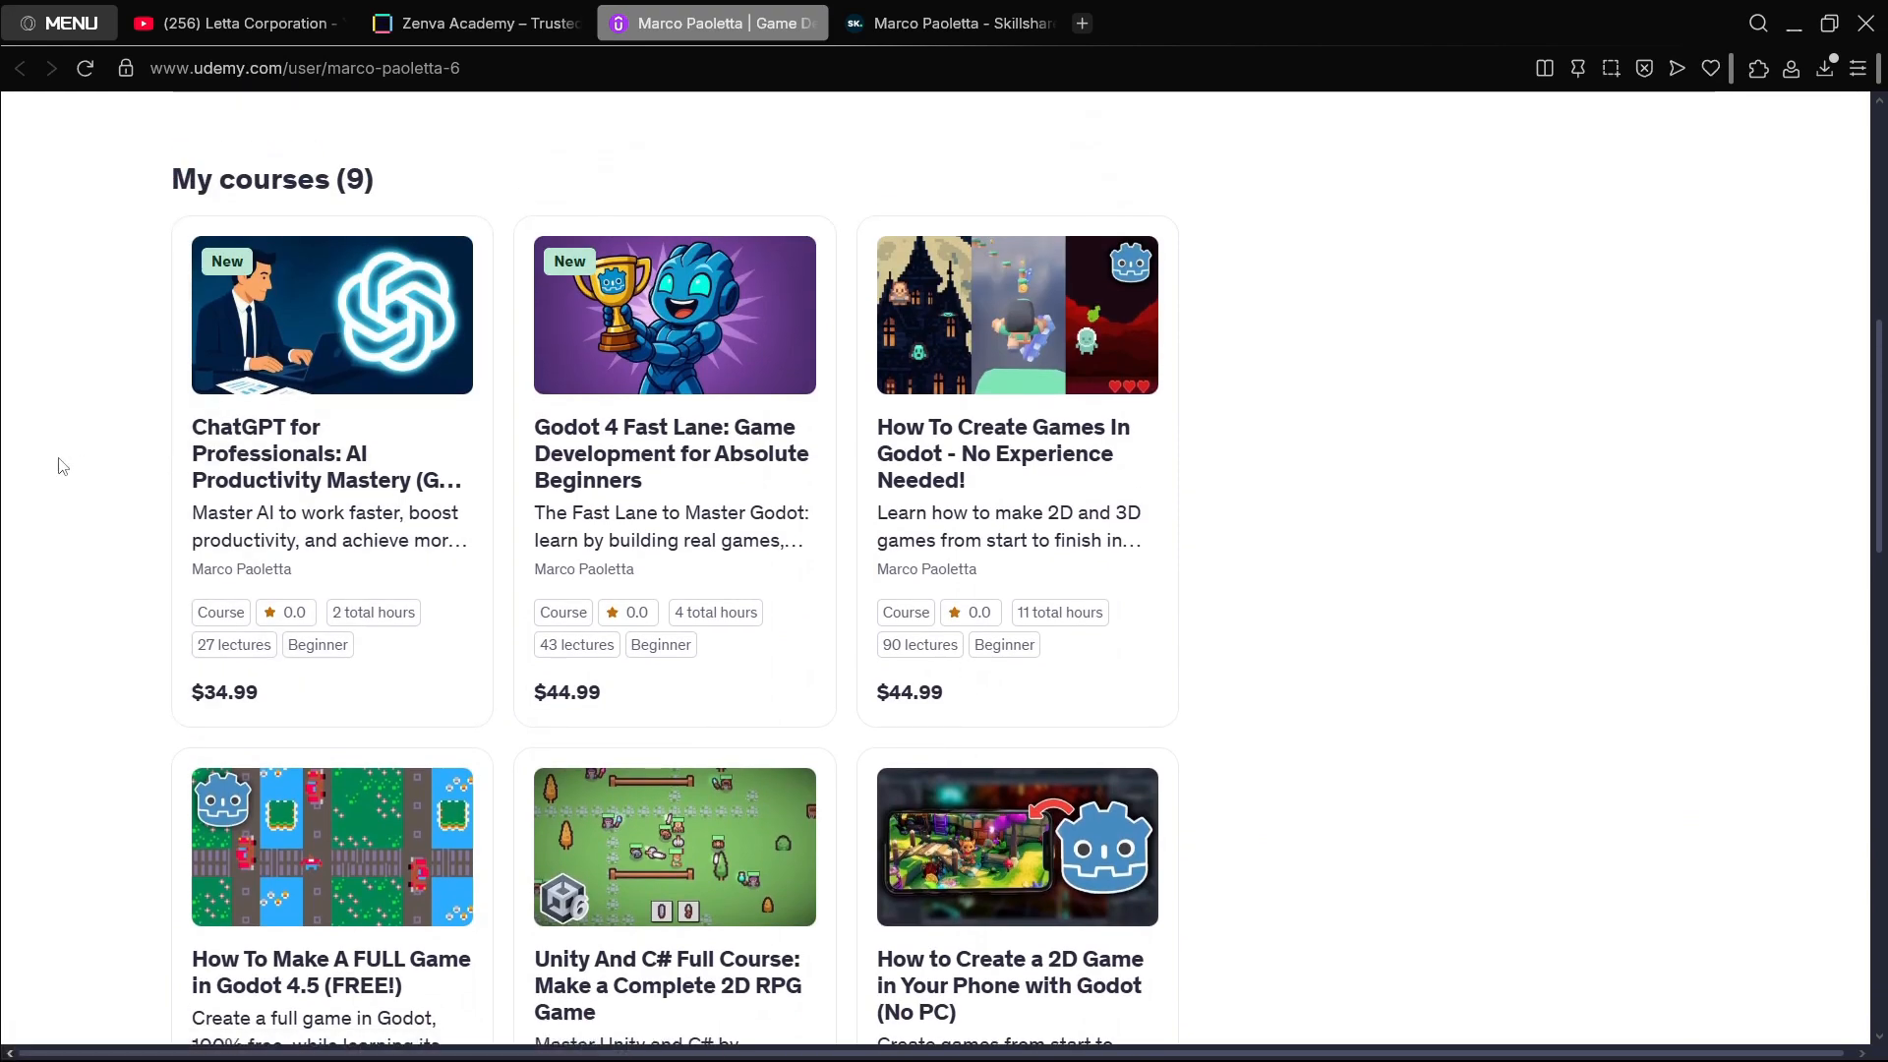
scroll(down, 3)
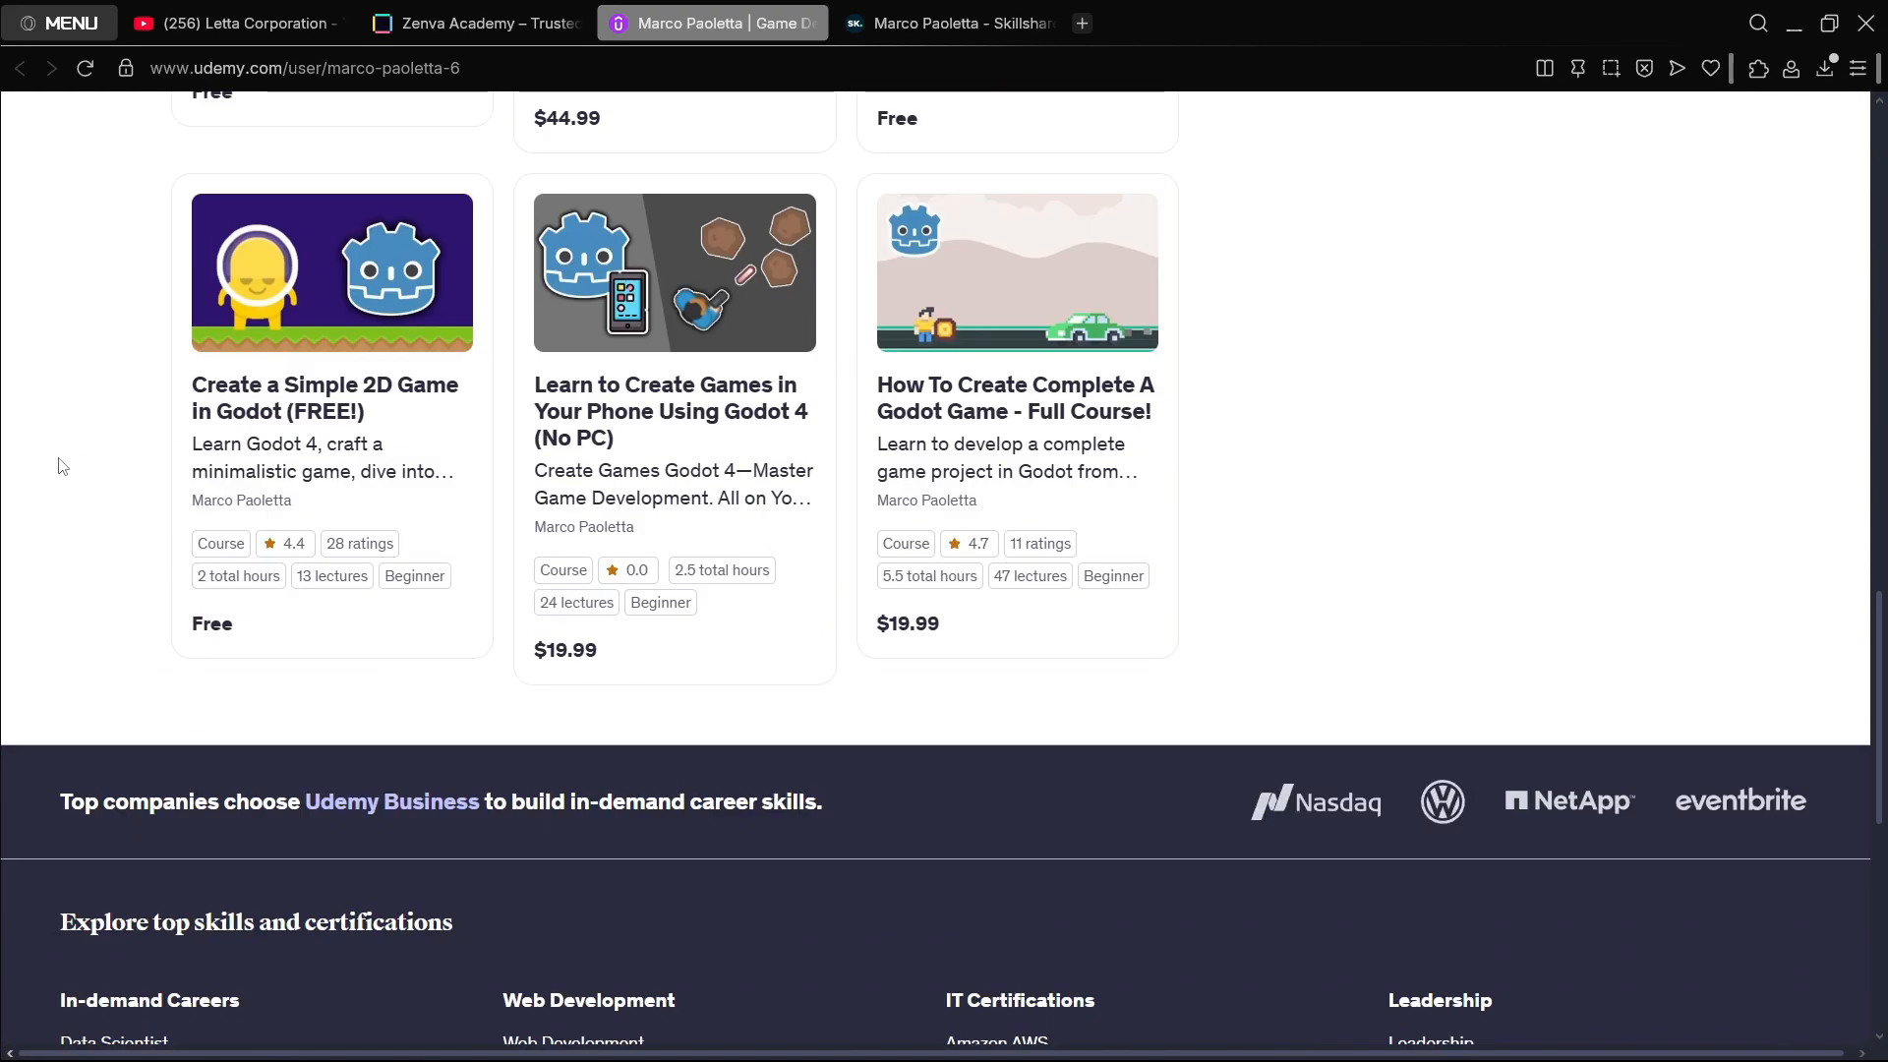
click(948, 23)
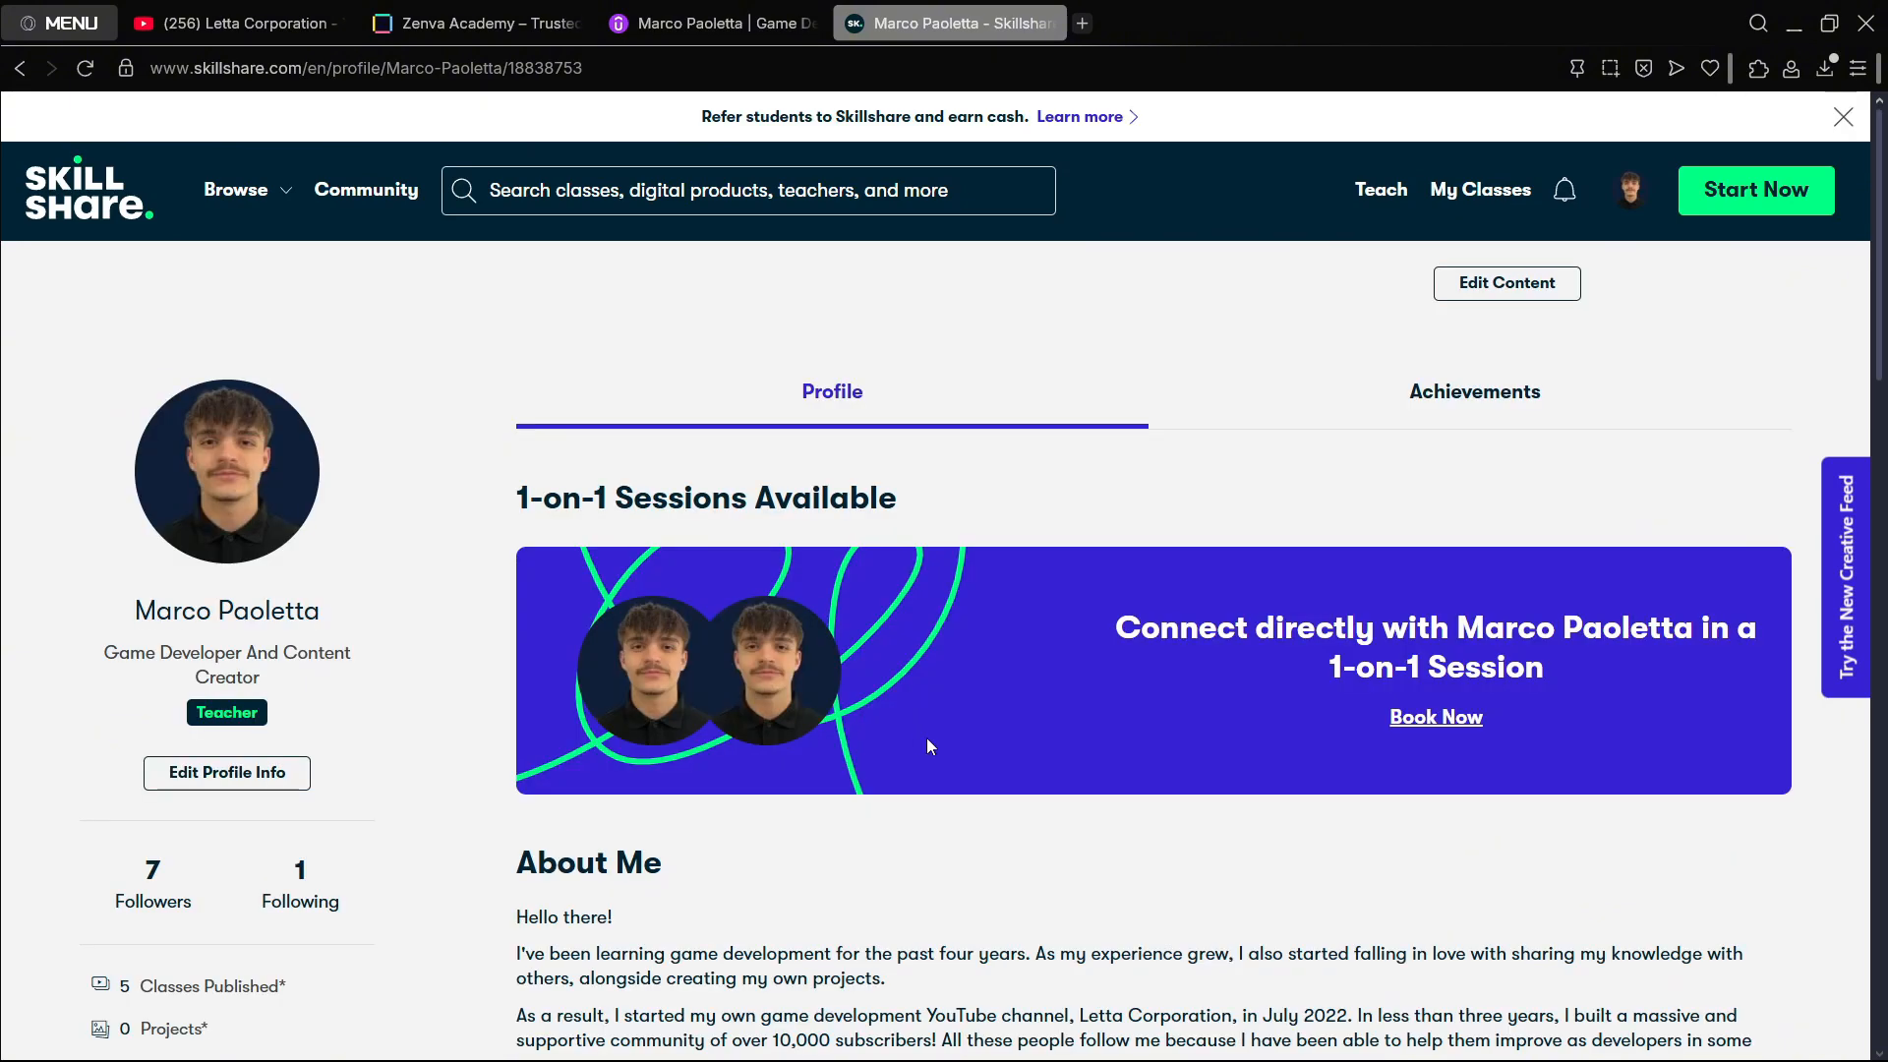
Step: Pass through the Zenva Academy tab back to the Letta Corporation Videos page
click(474, 22)
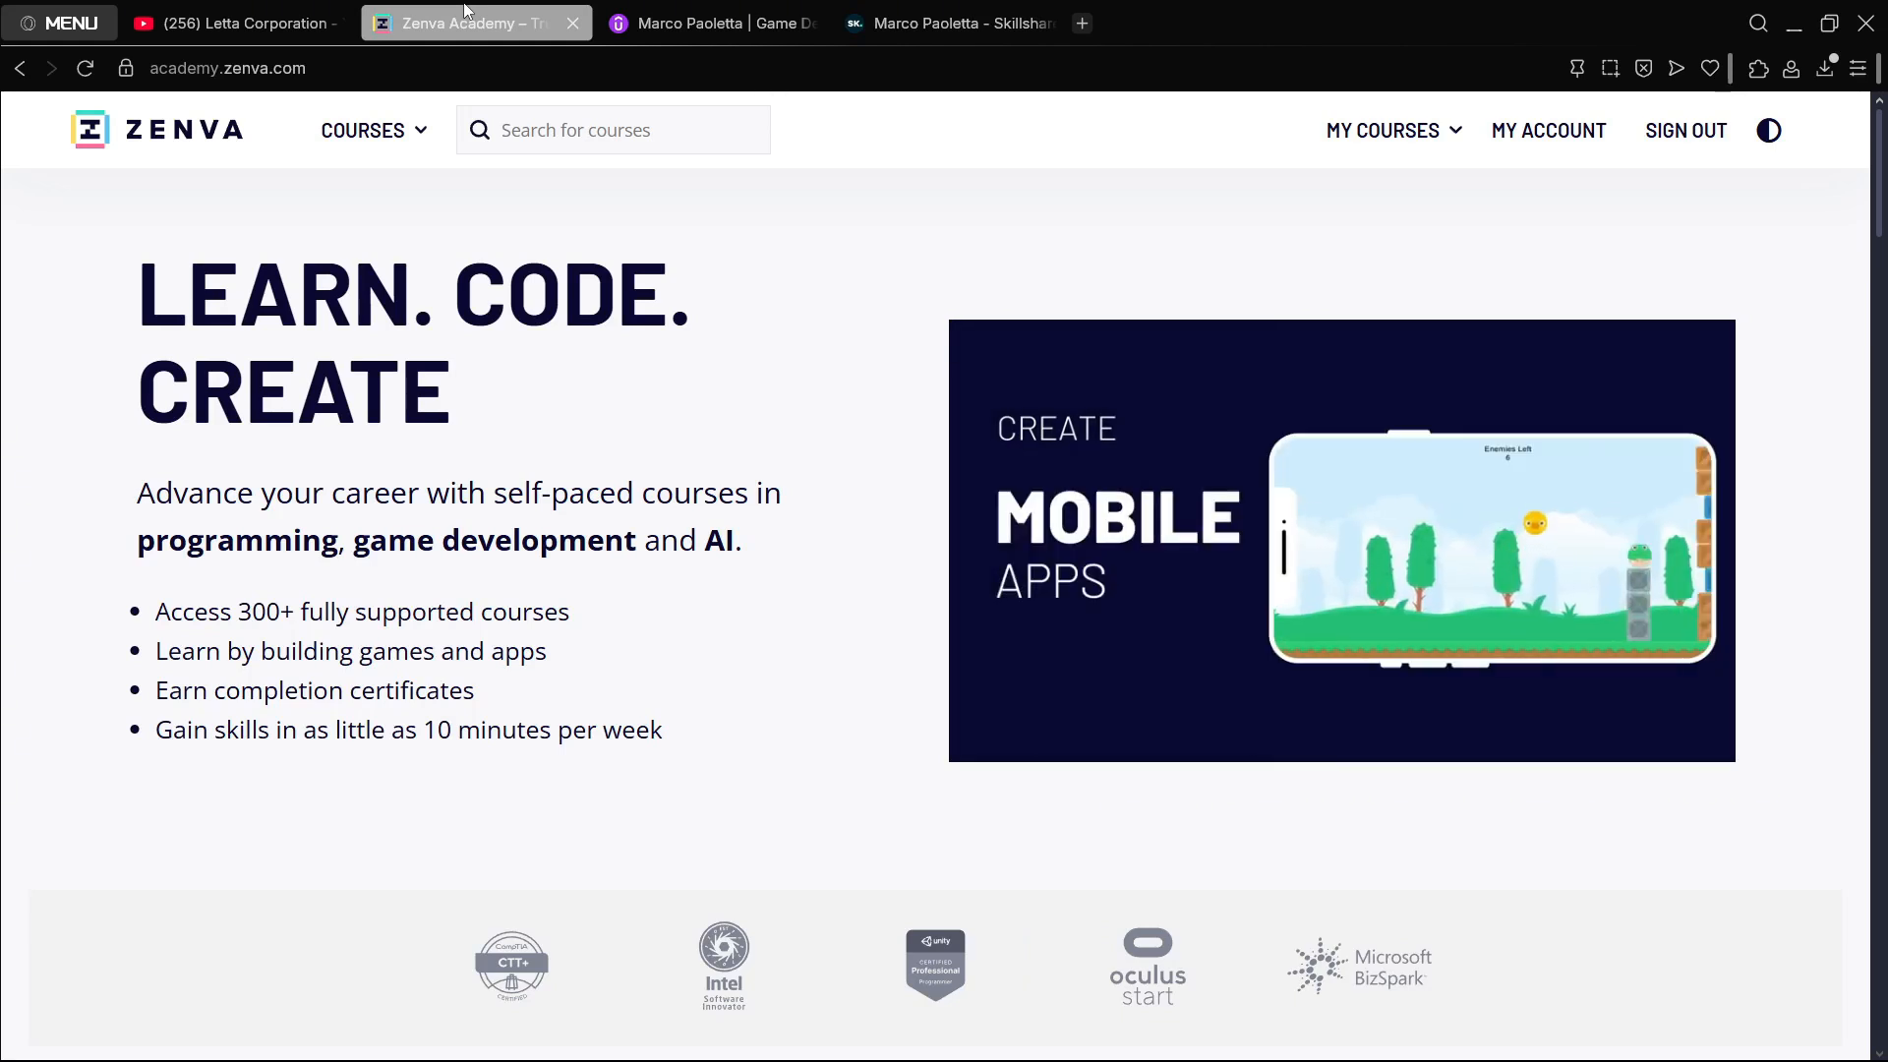
click(235, 23)
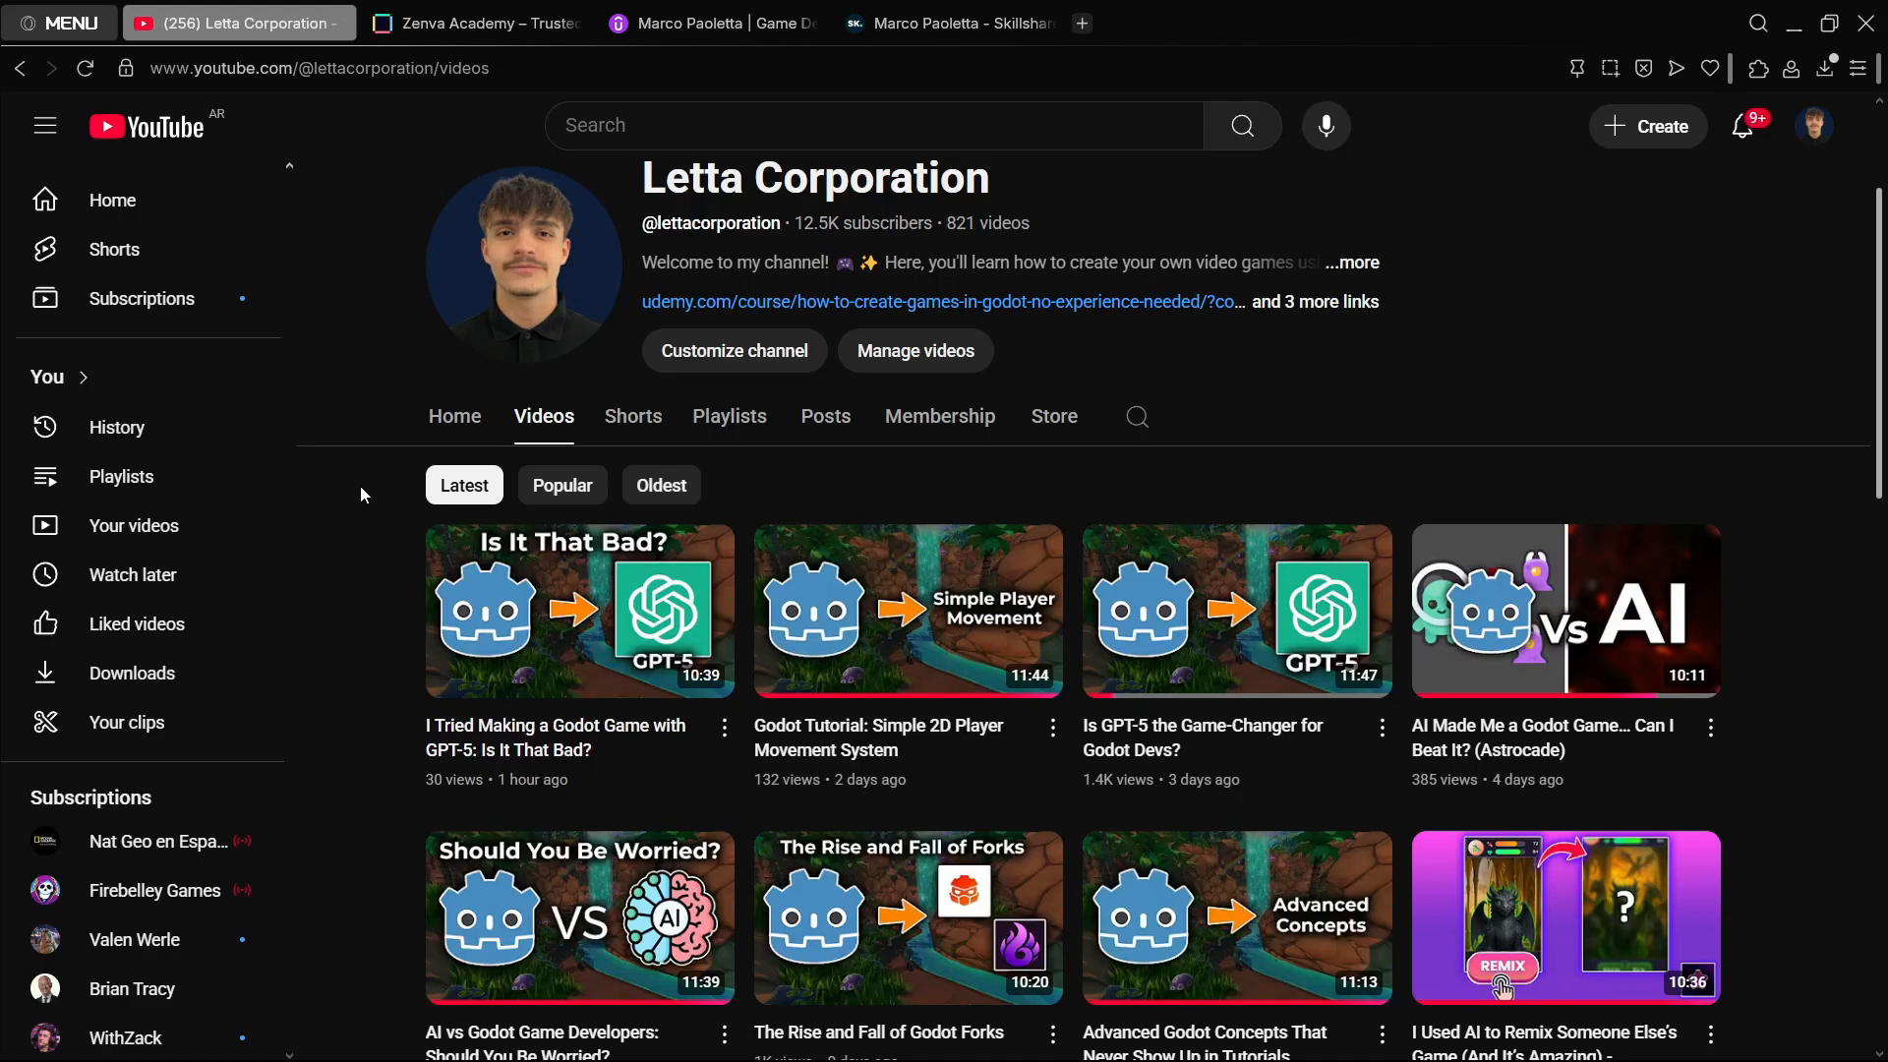